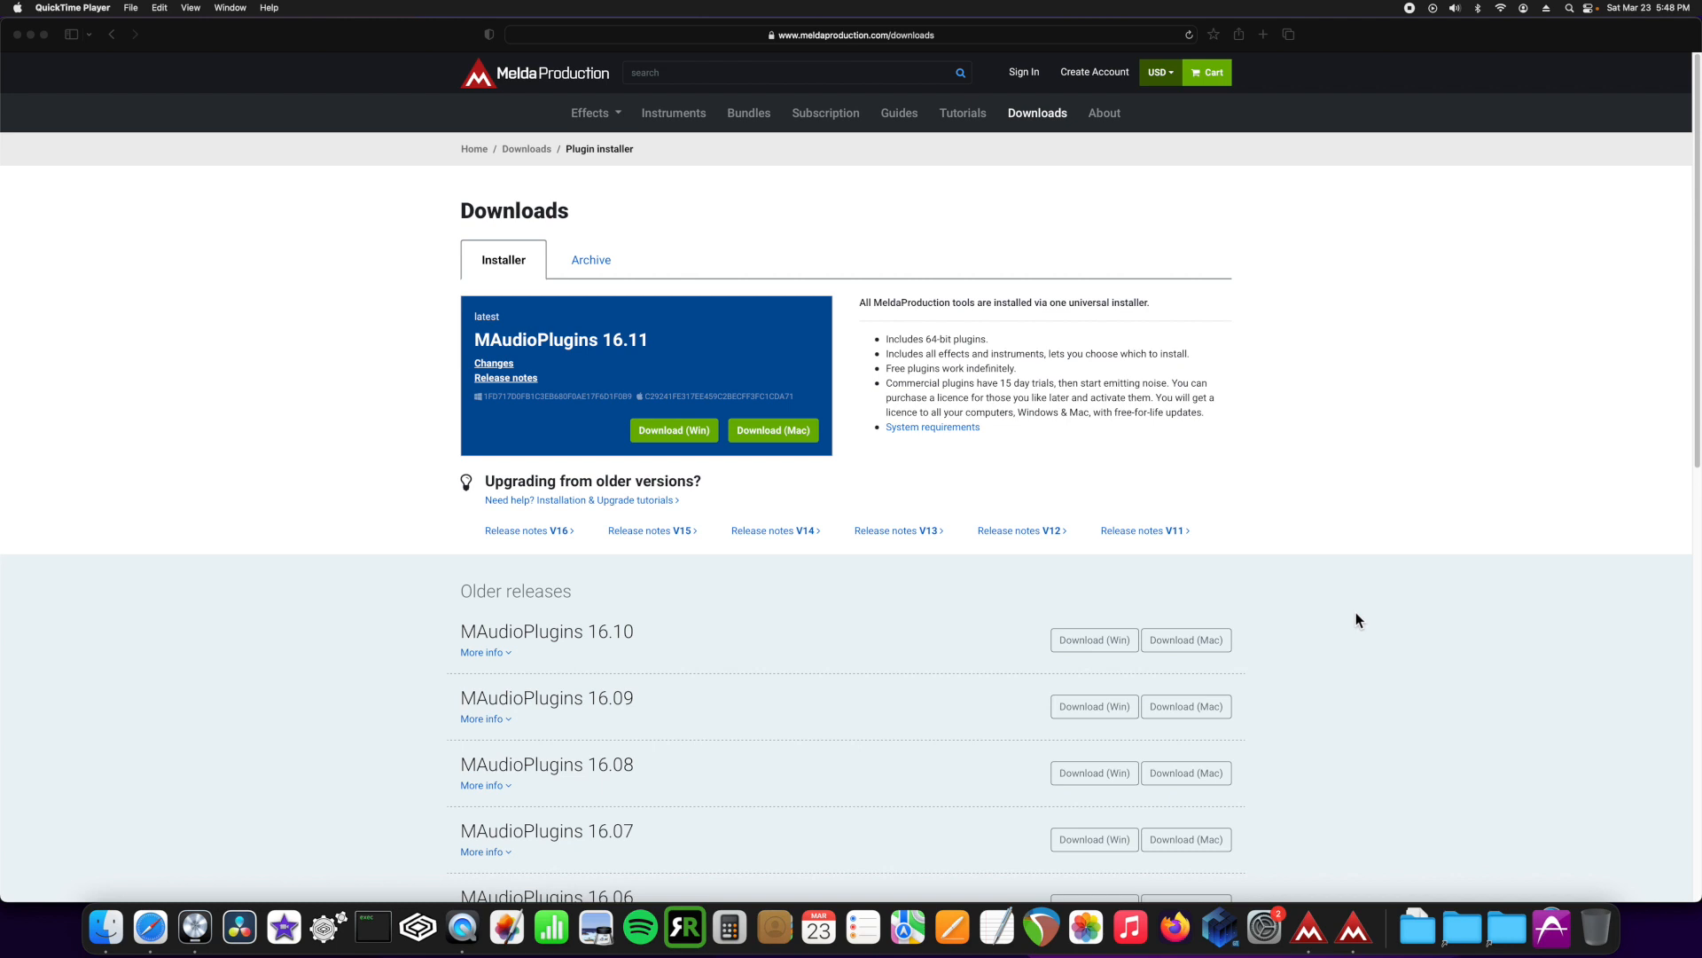
mouse_move(960, 214)
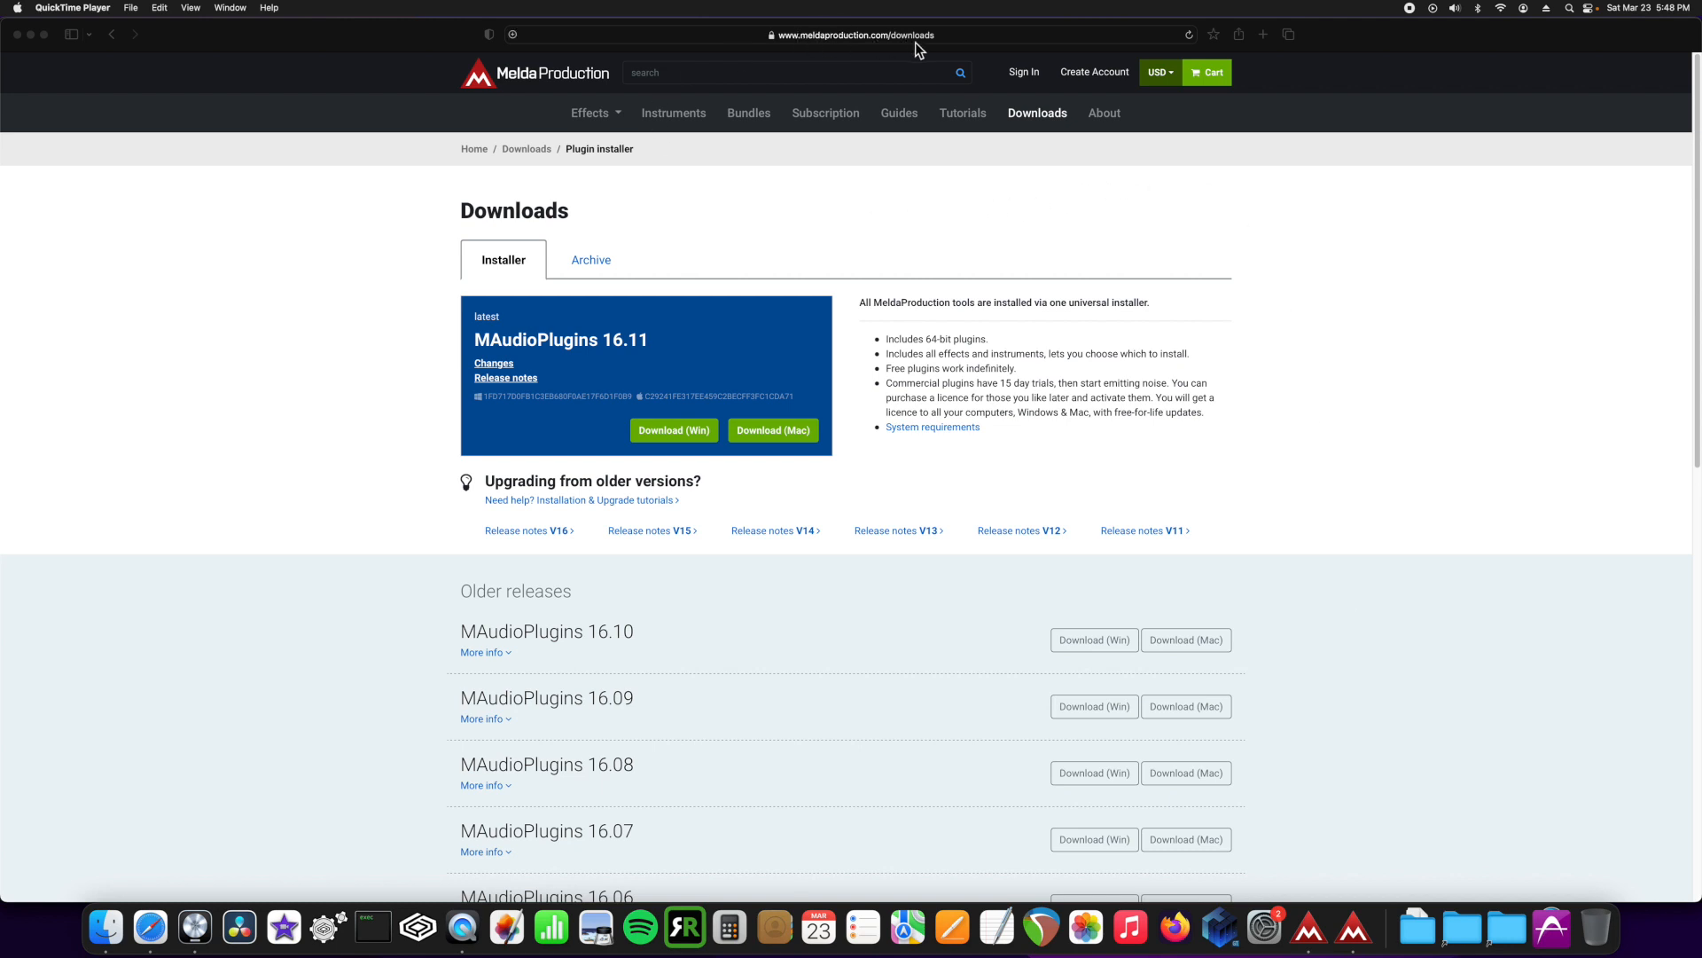
mouse_move(683, 457)
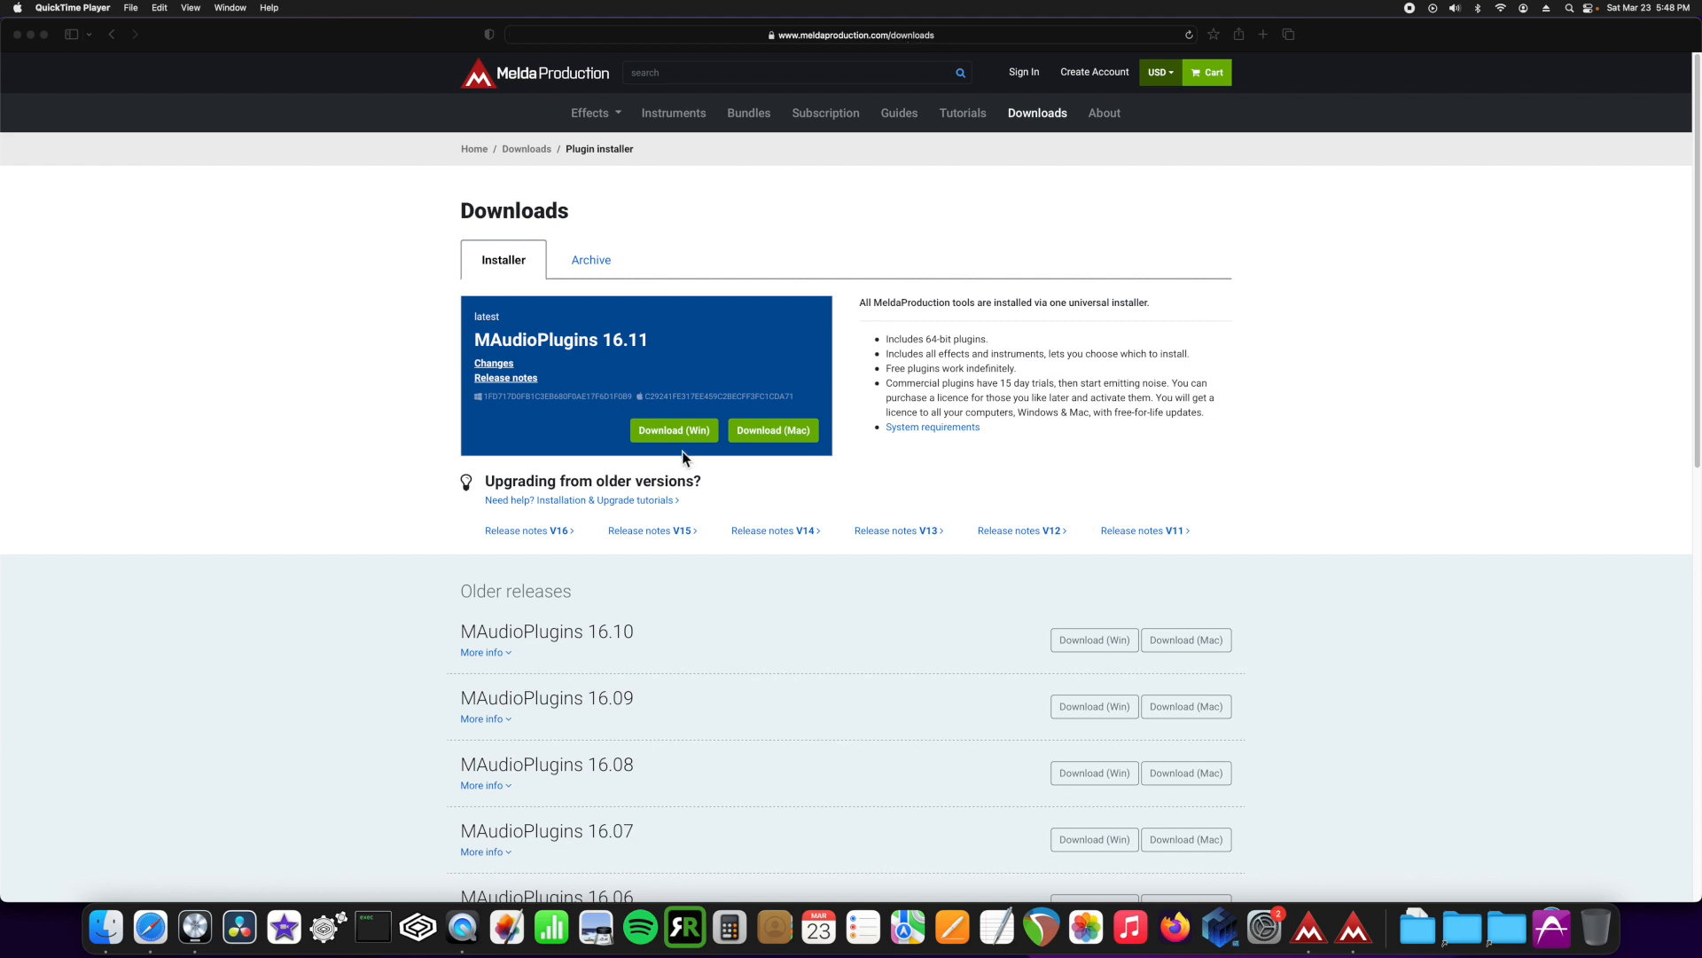
mouse_move(773, 430)
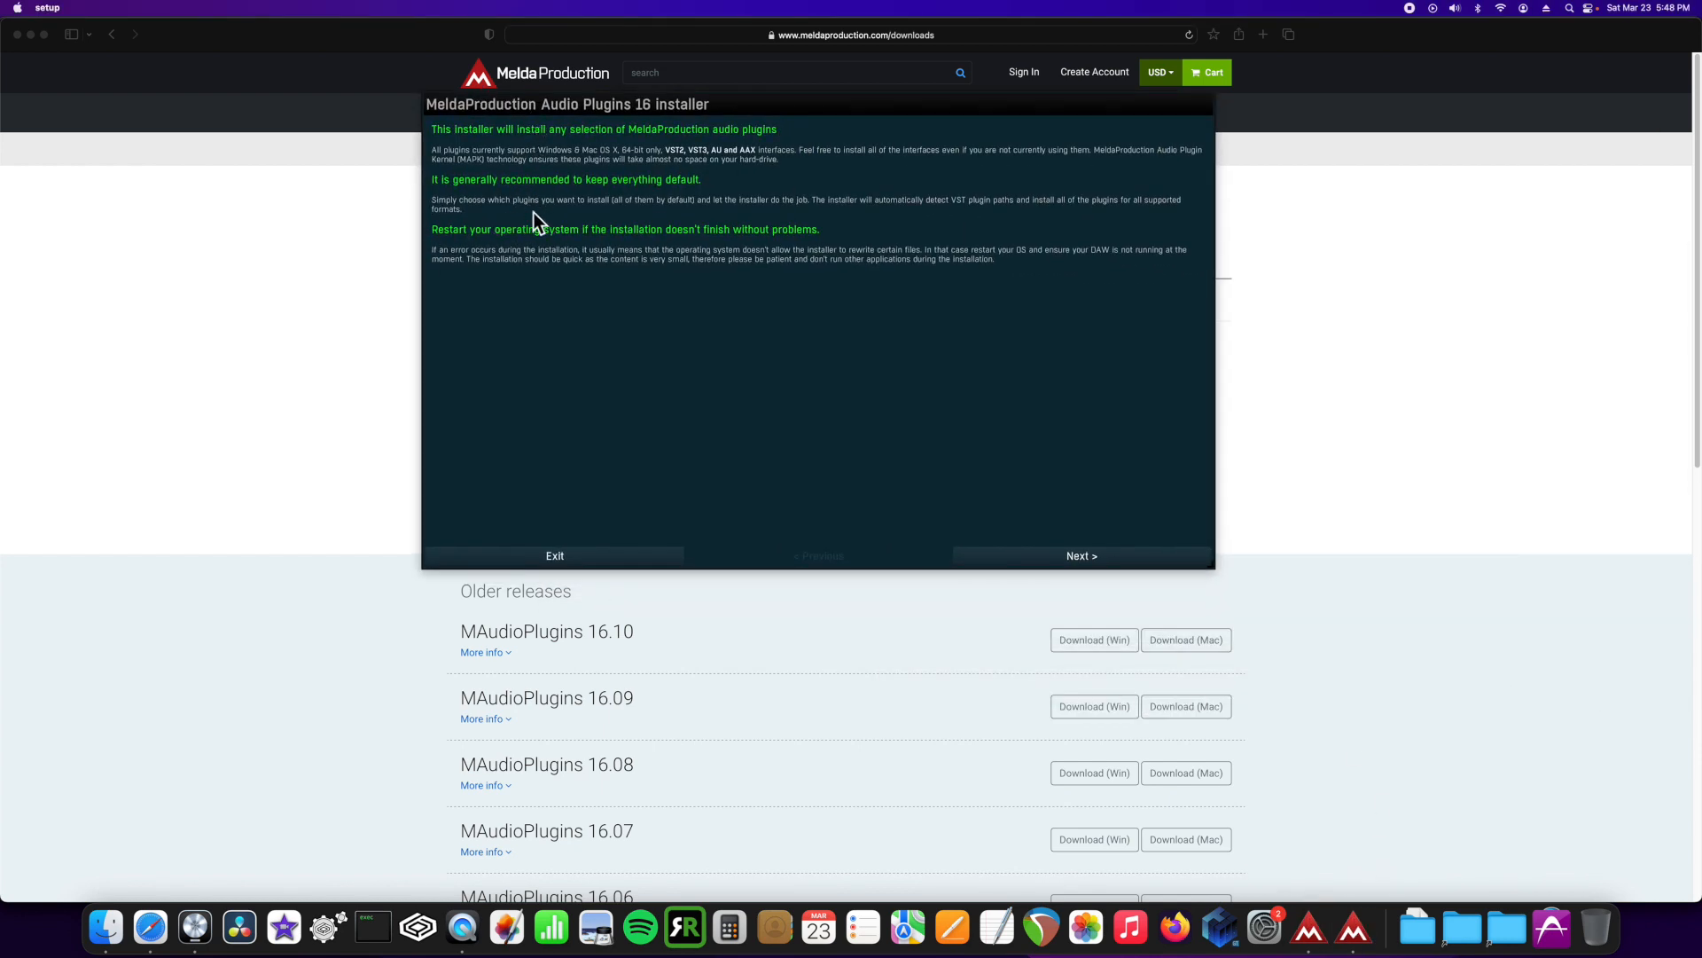
mouse_move(714, 214)
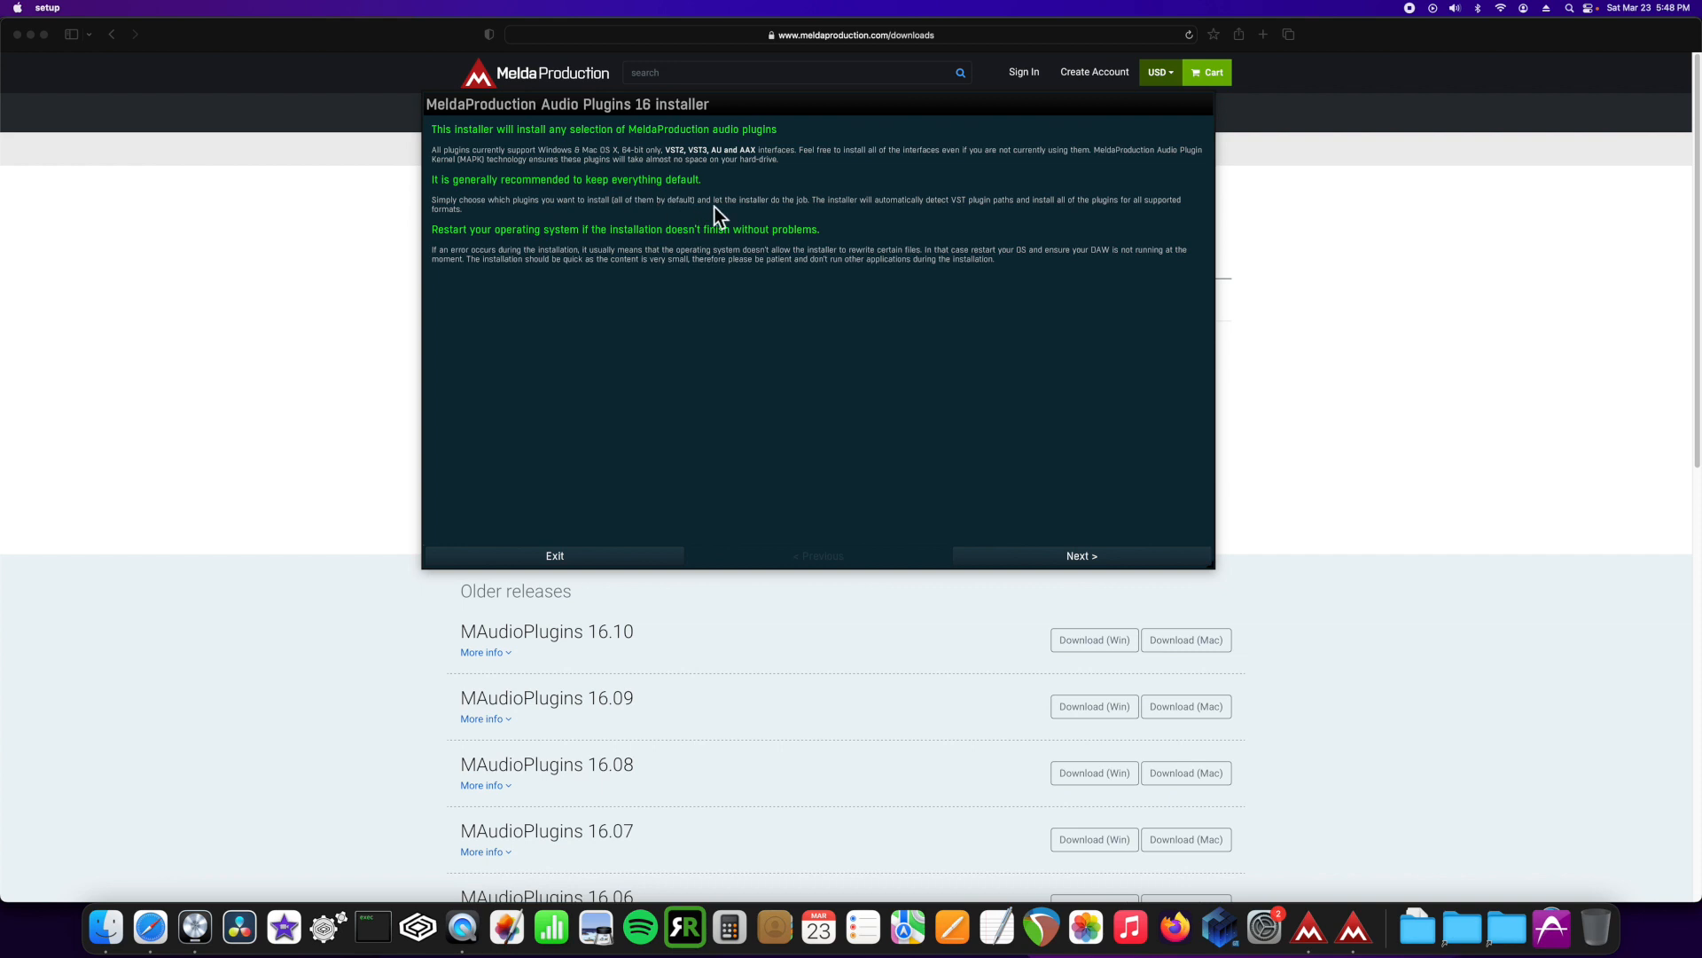
mouse_move(746, 265)
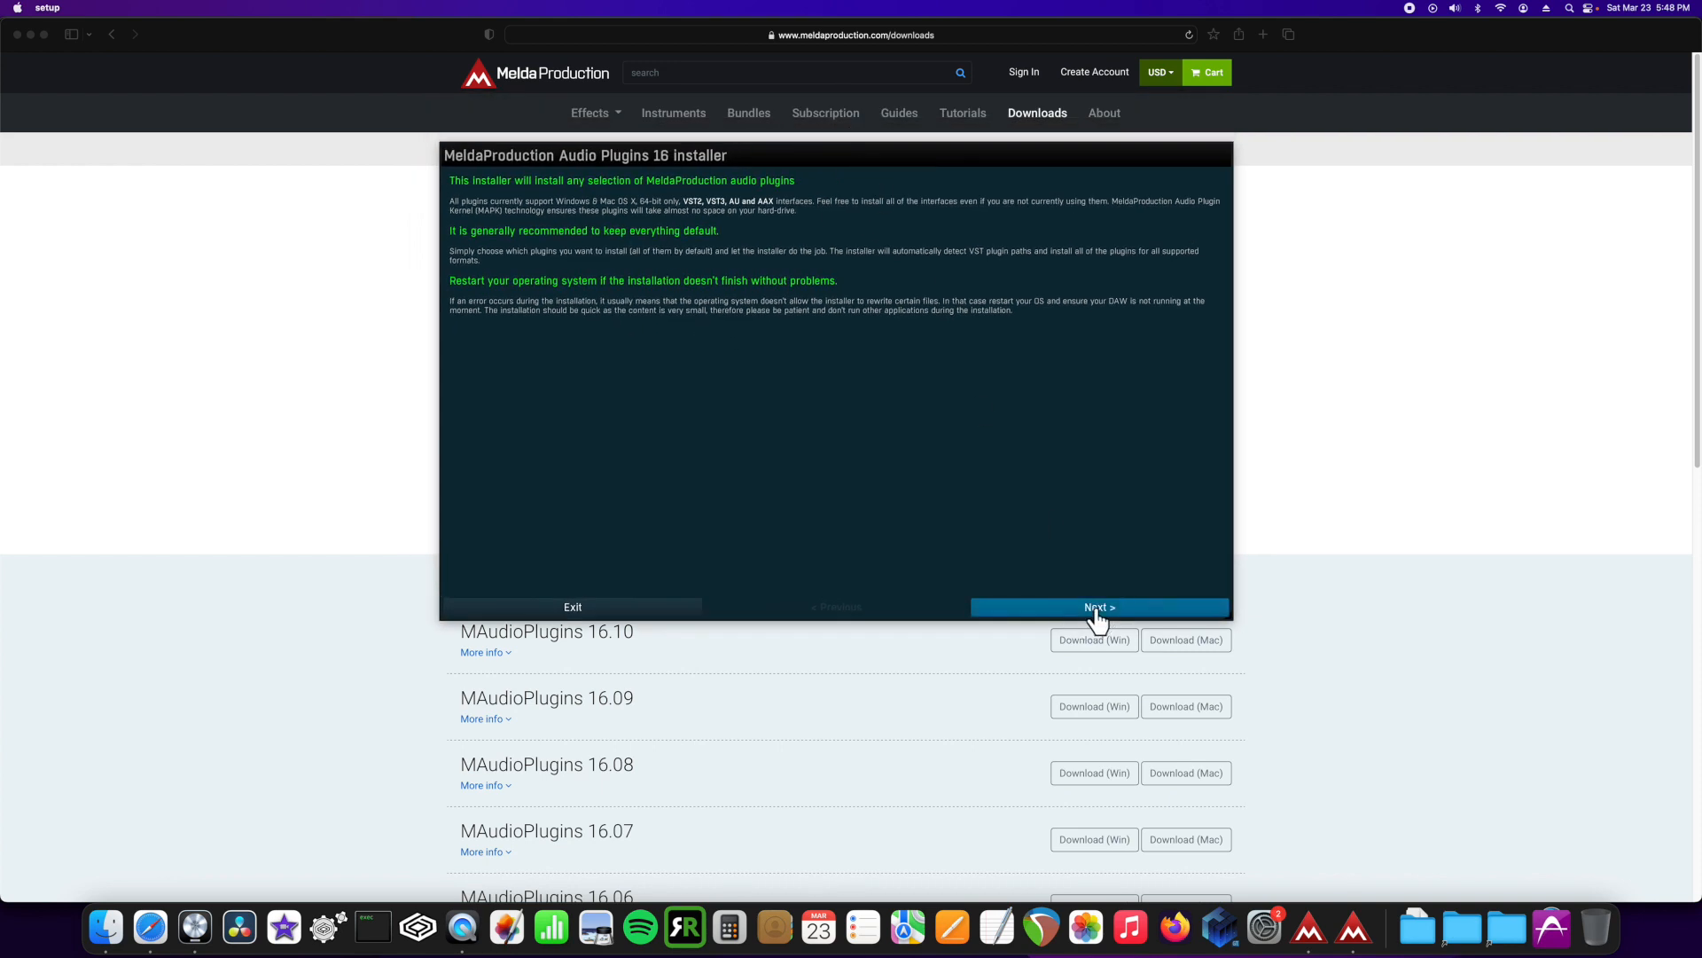
Step: Advance past the installer's welcome page and licence agreement to component selection
left_click(1098, 607)
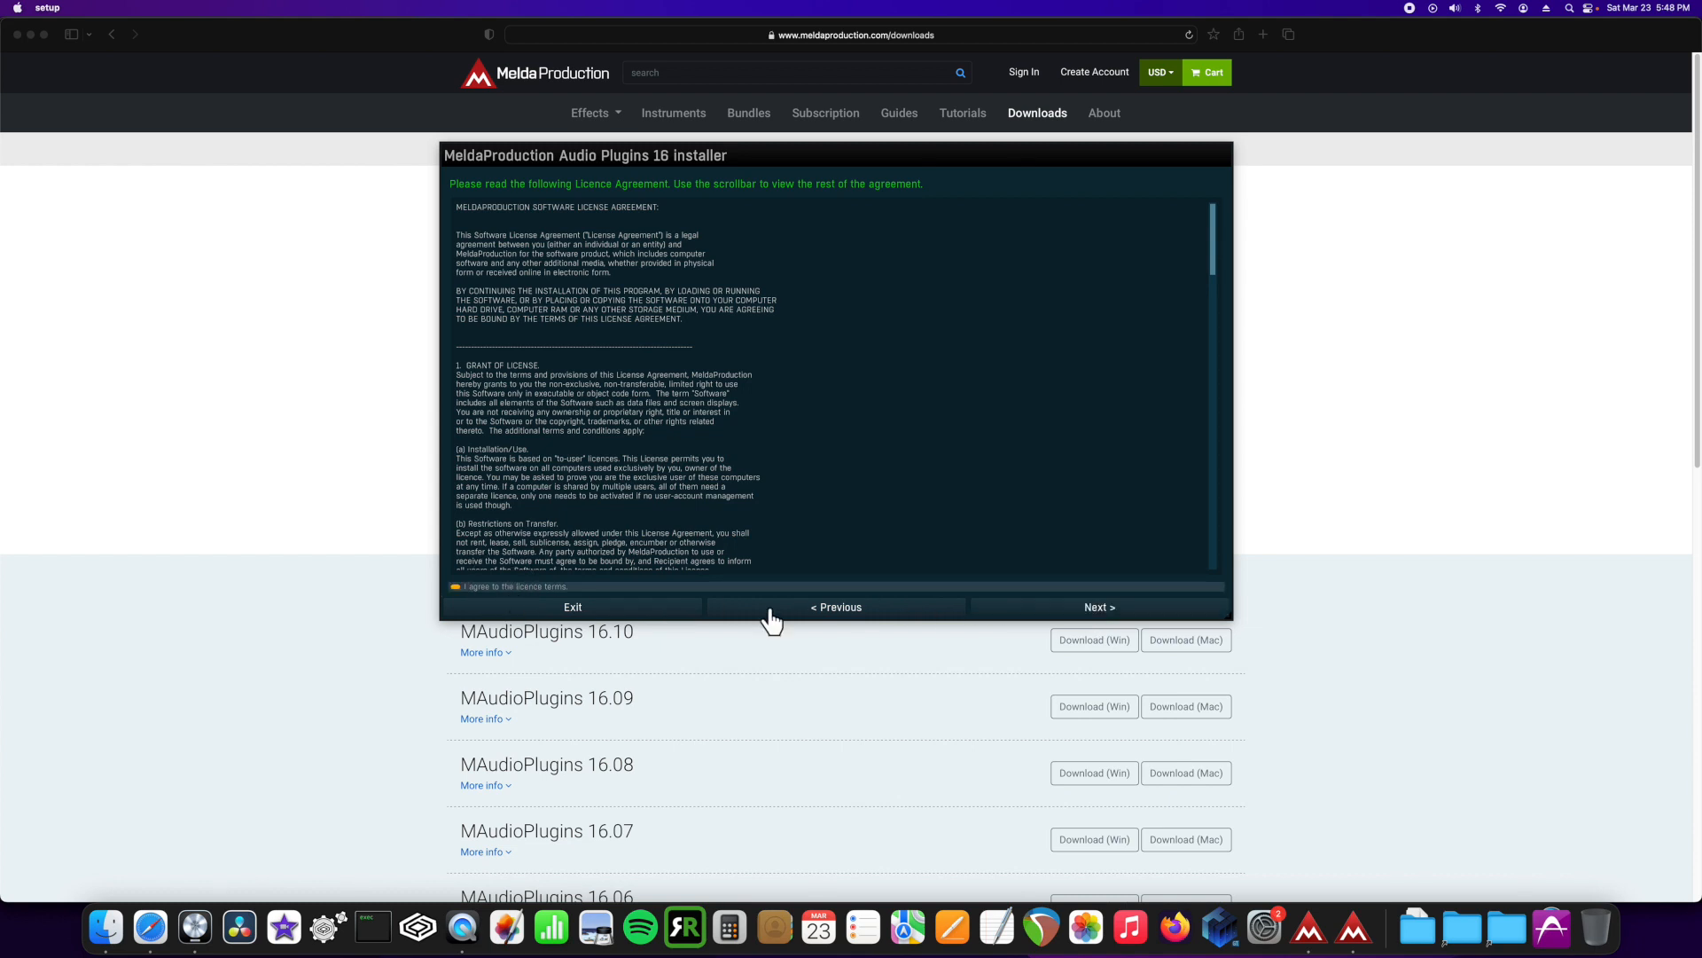
left_click(1098, 607)
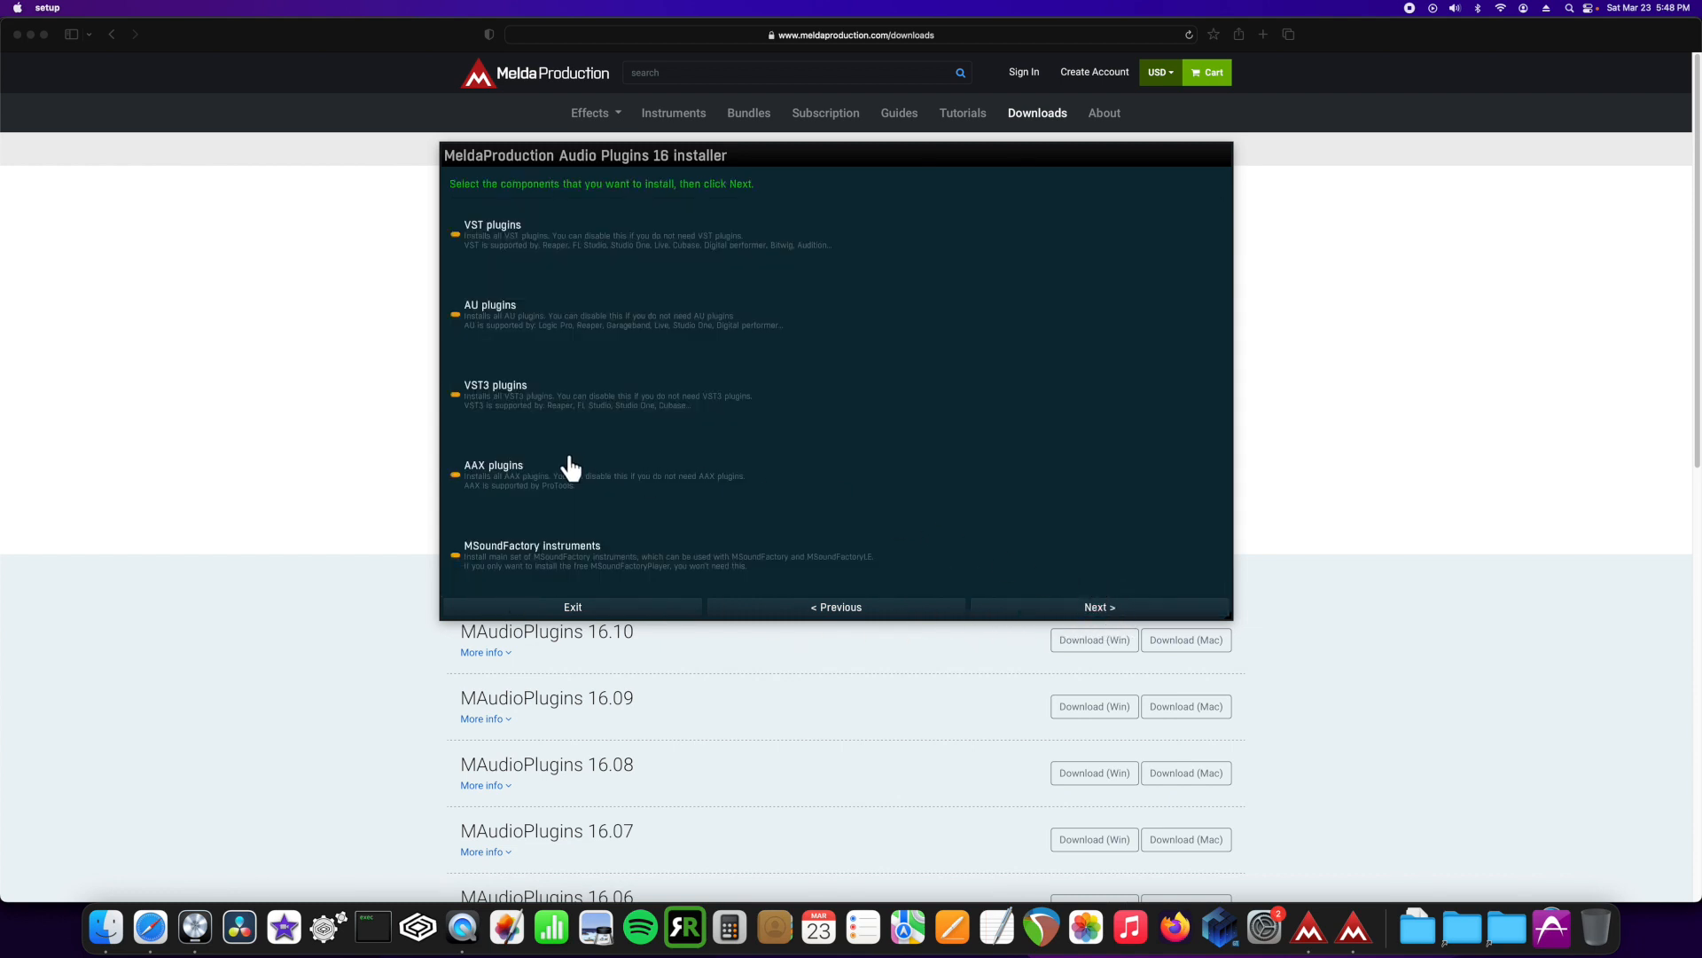
mouse_move(511, 534)
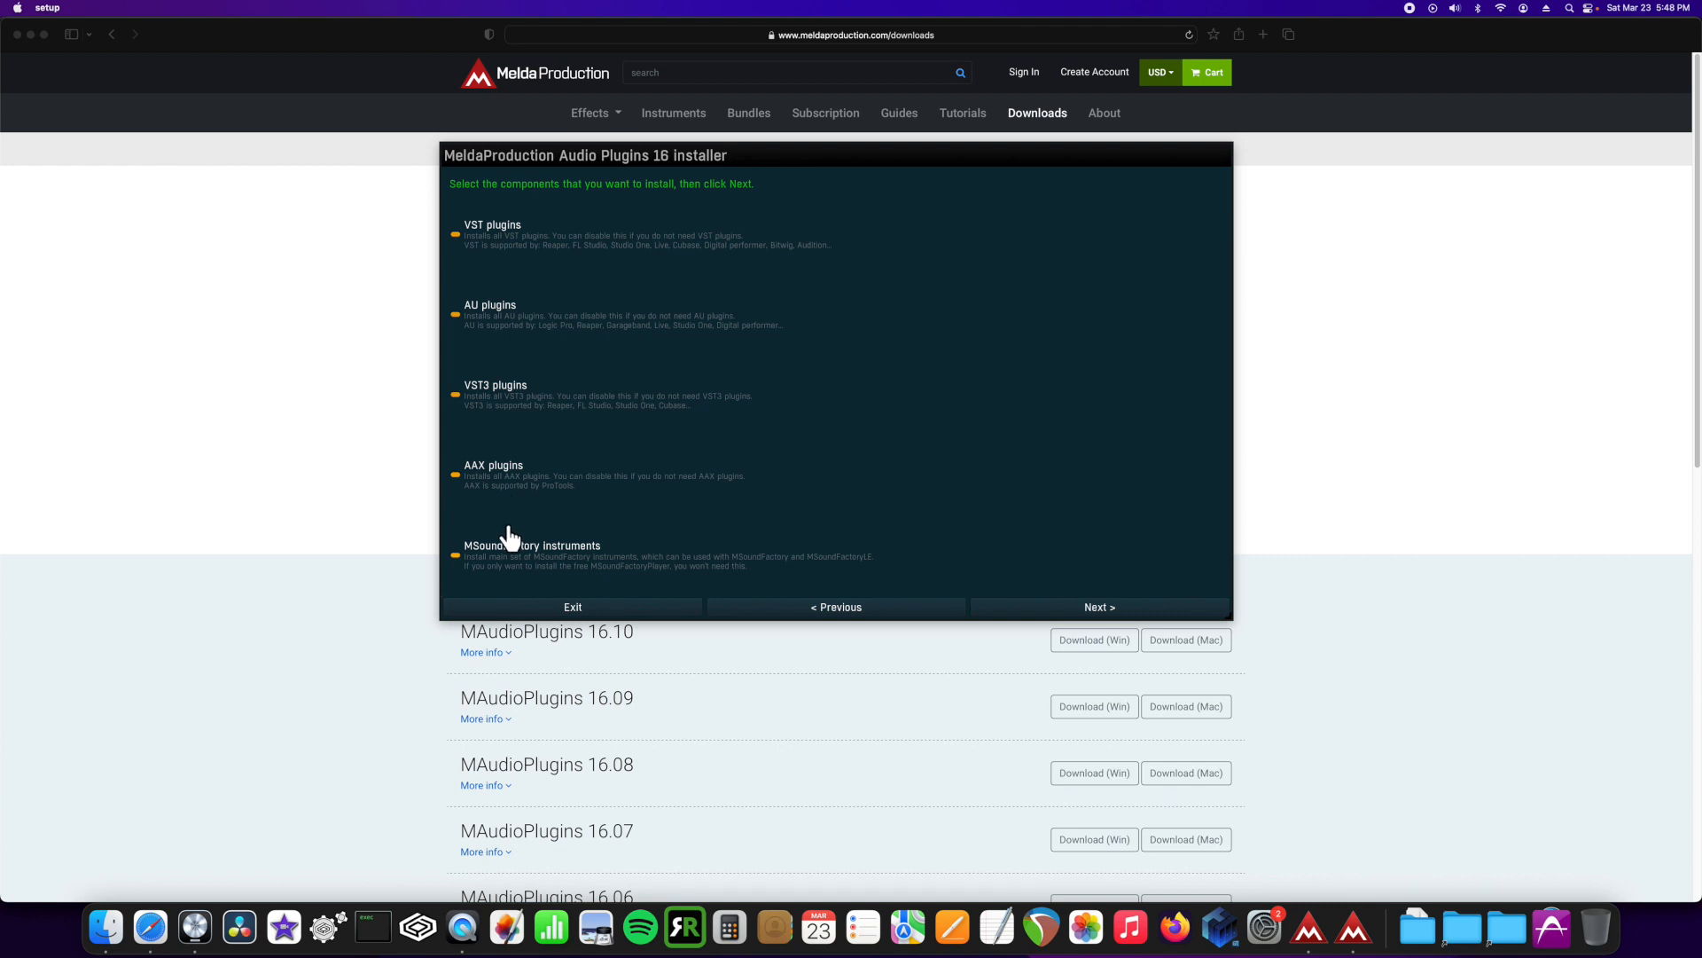
mouse_move(455, 559)
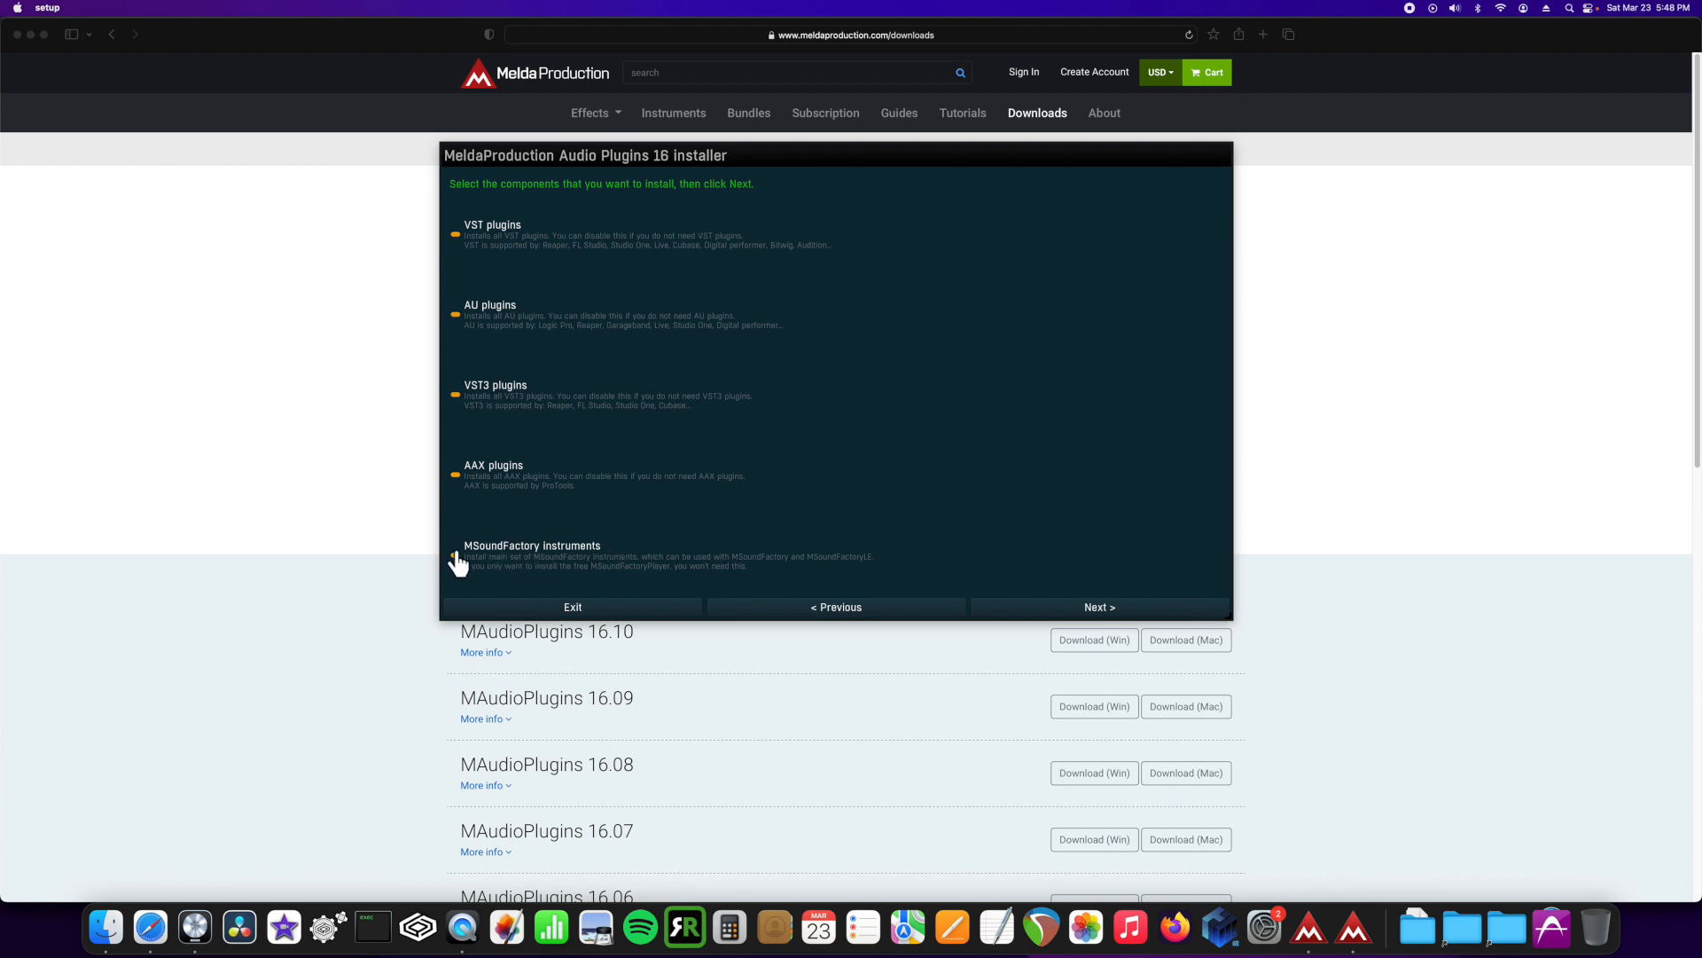
Step: Continue from the components page to the plugin list showing 114 selected instruments and effects
left_click(1098, 607)
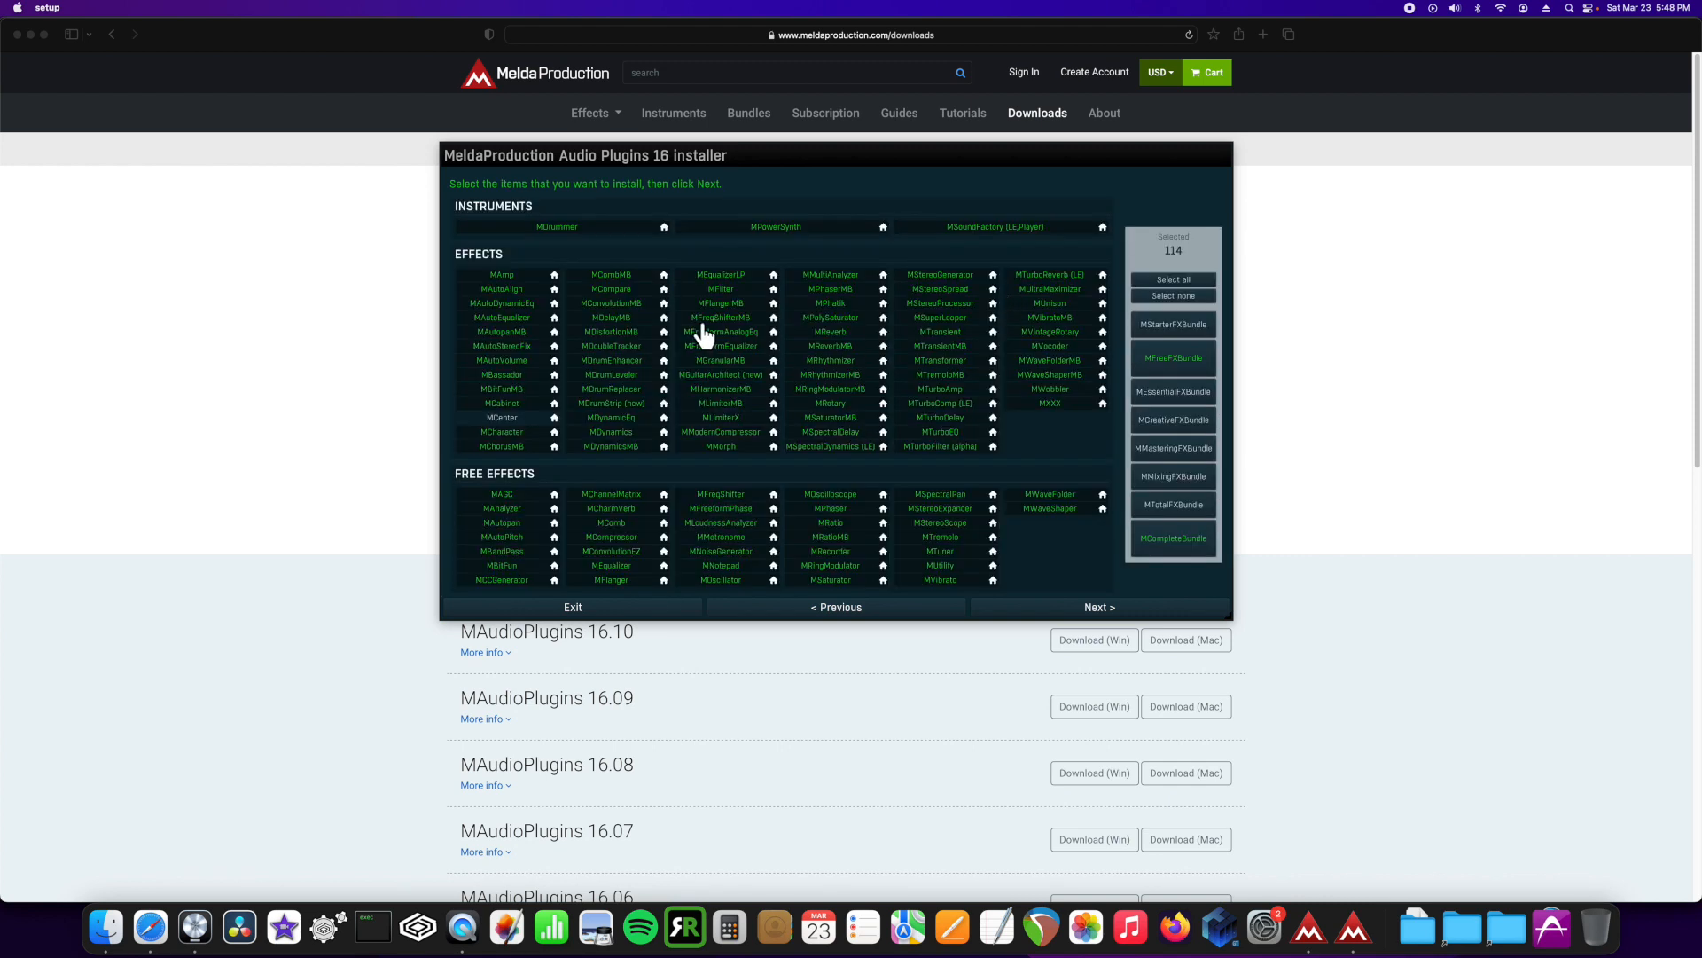
mouse_move(1010, 267)
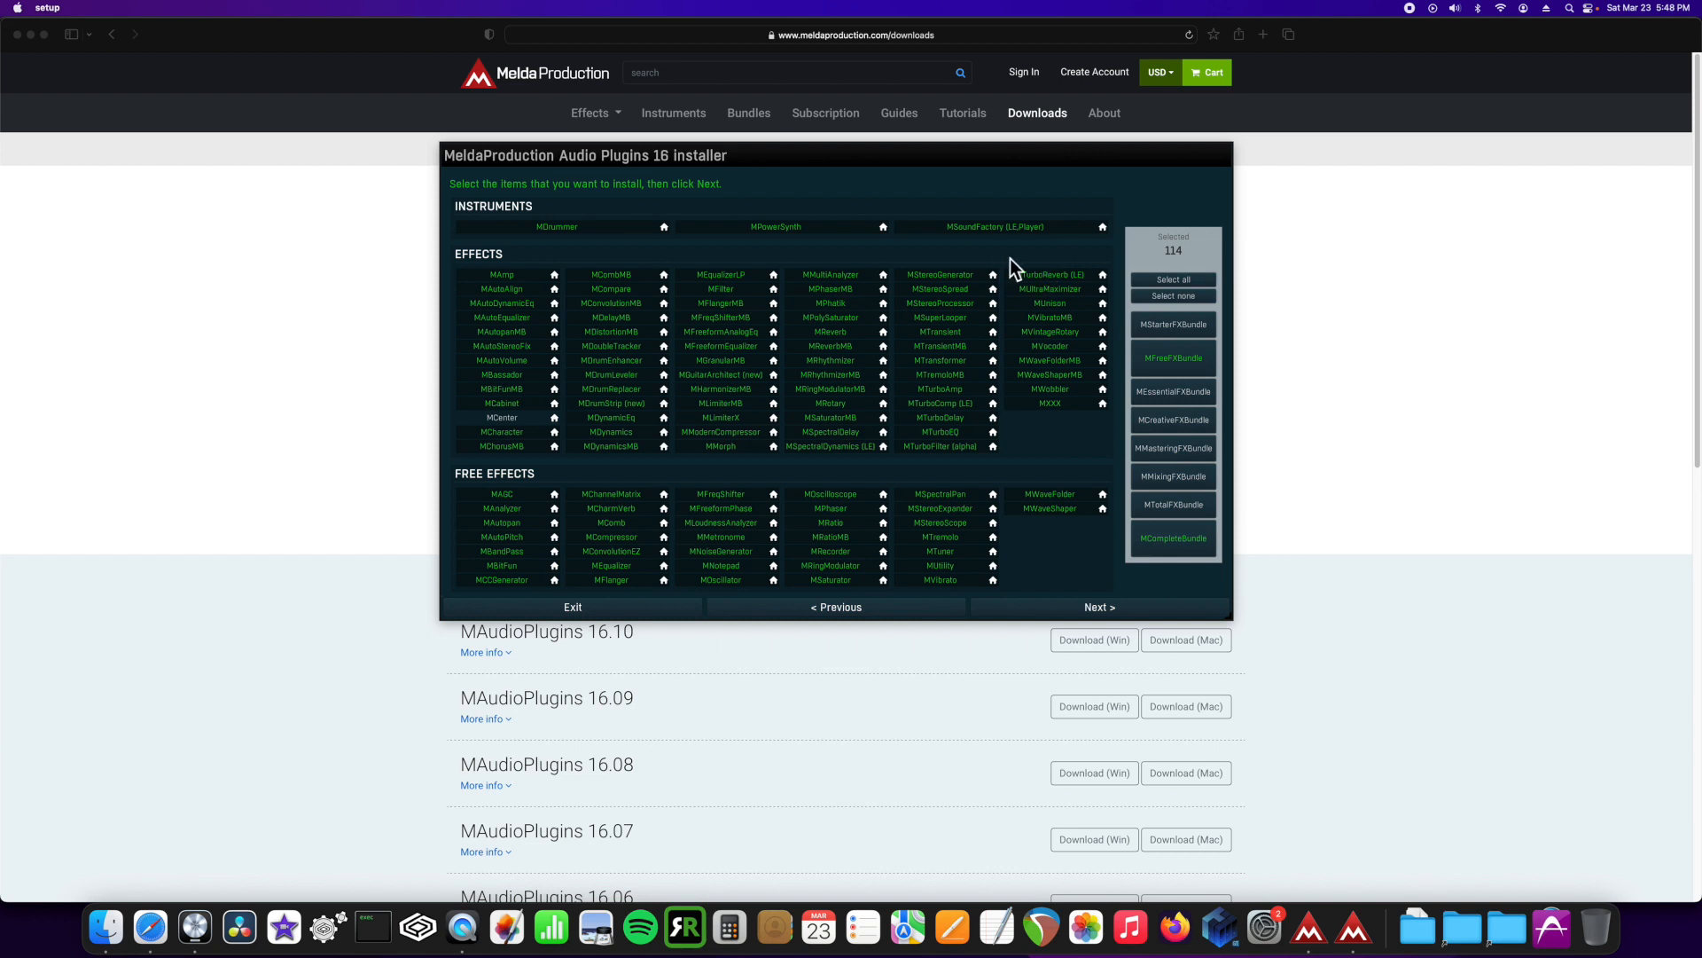
mouse_move(1173, 280)
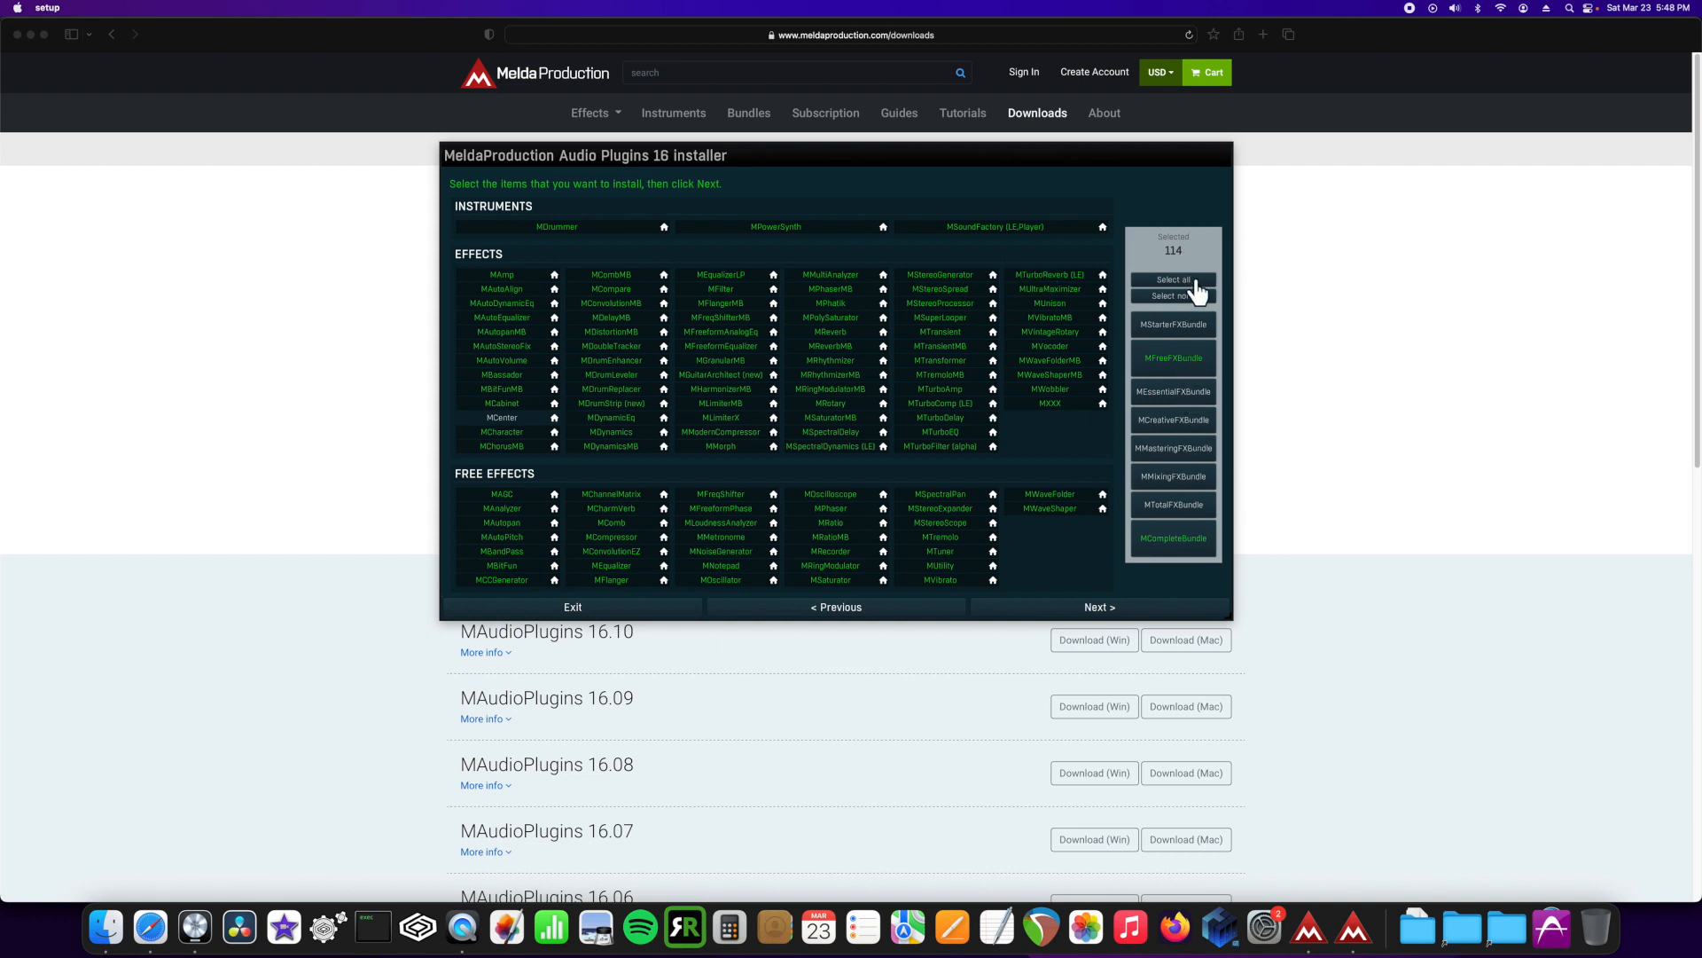
mouse_move(1070, 574)
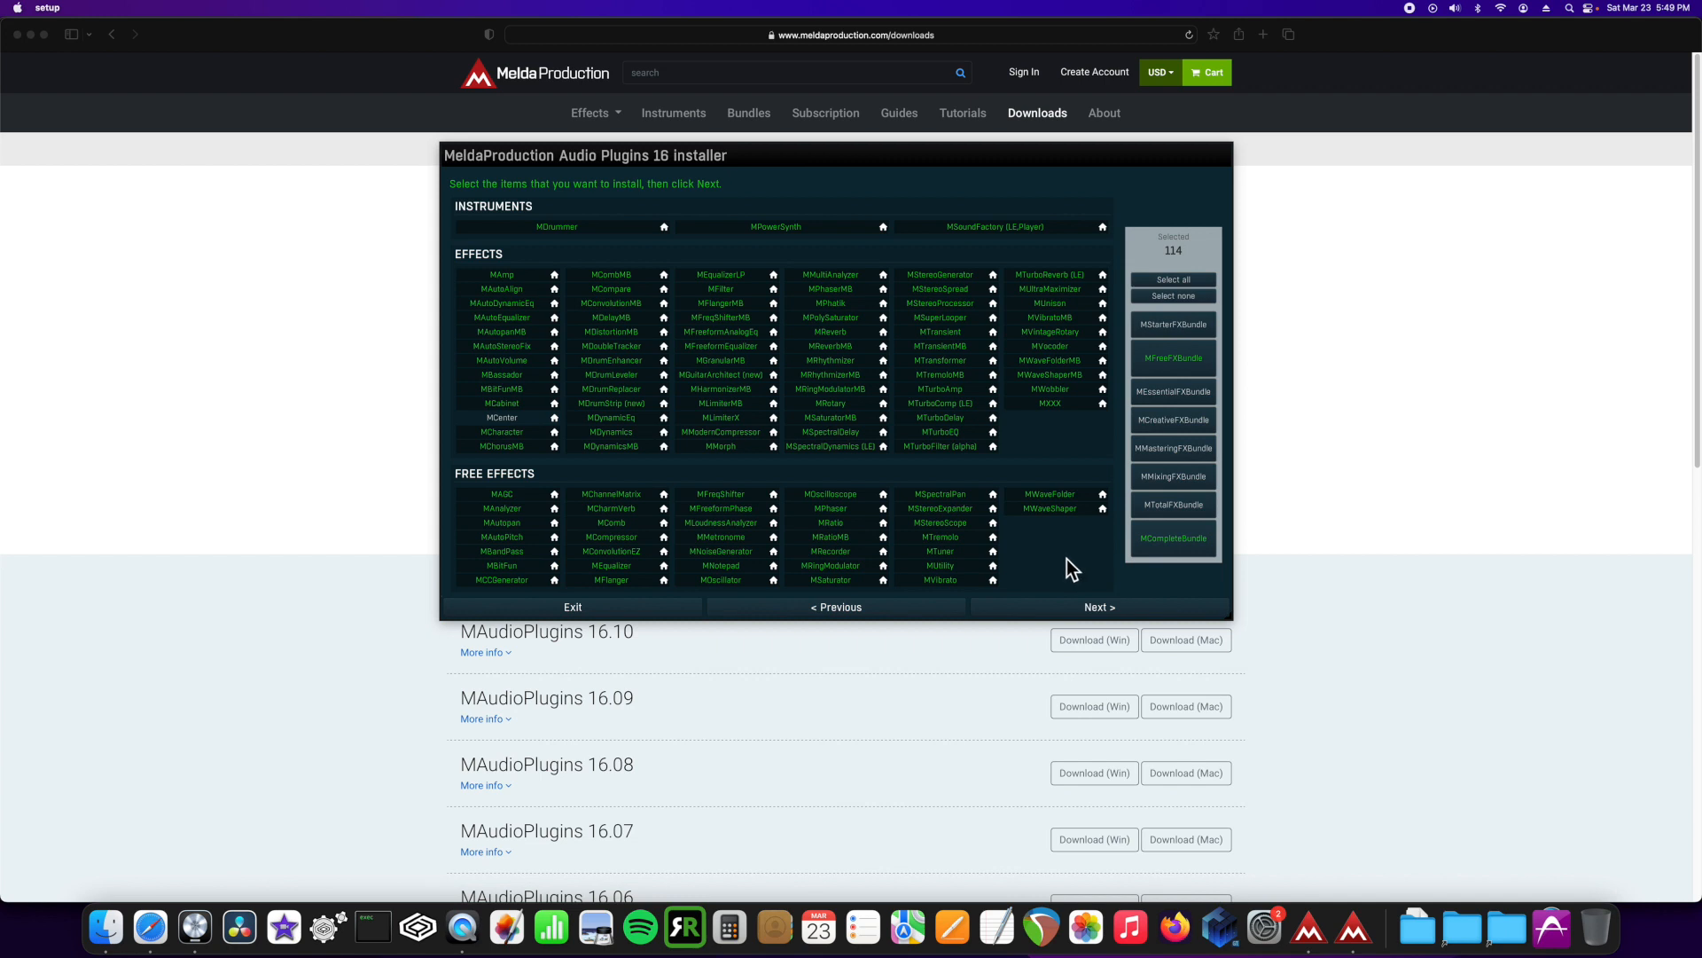
mouse_move(1053, 391)
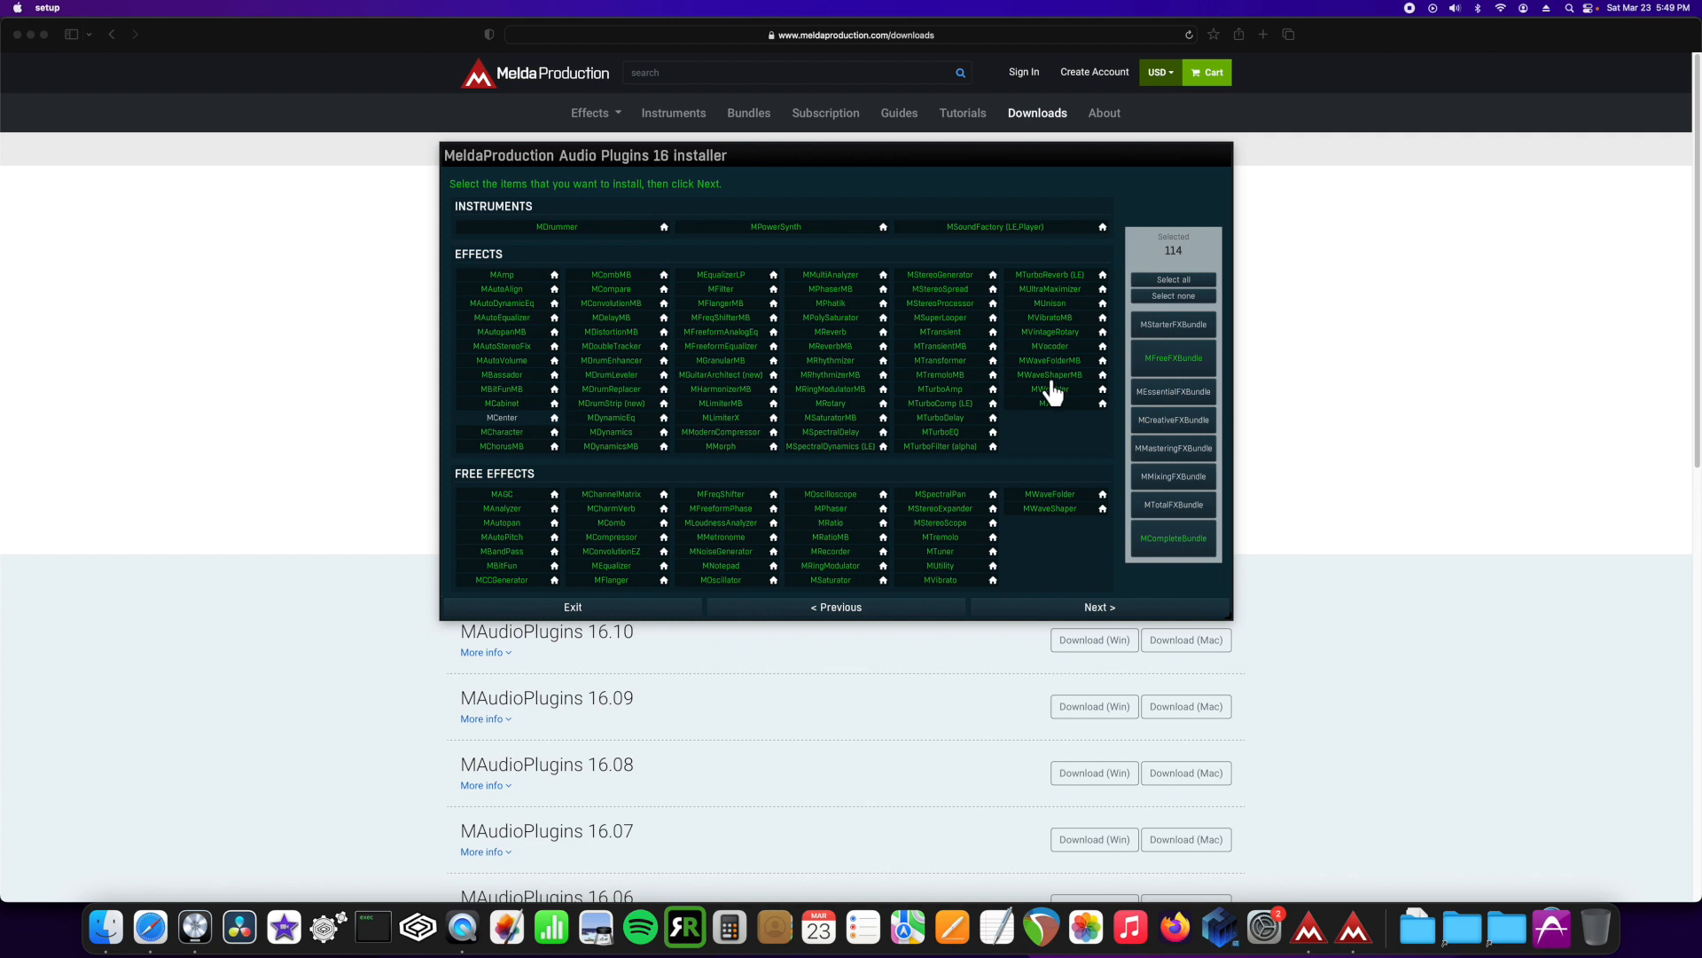
mouse_move(1066, 437)
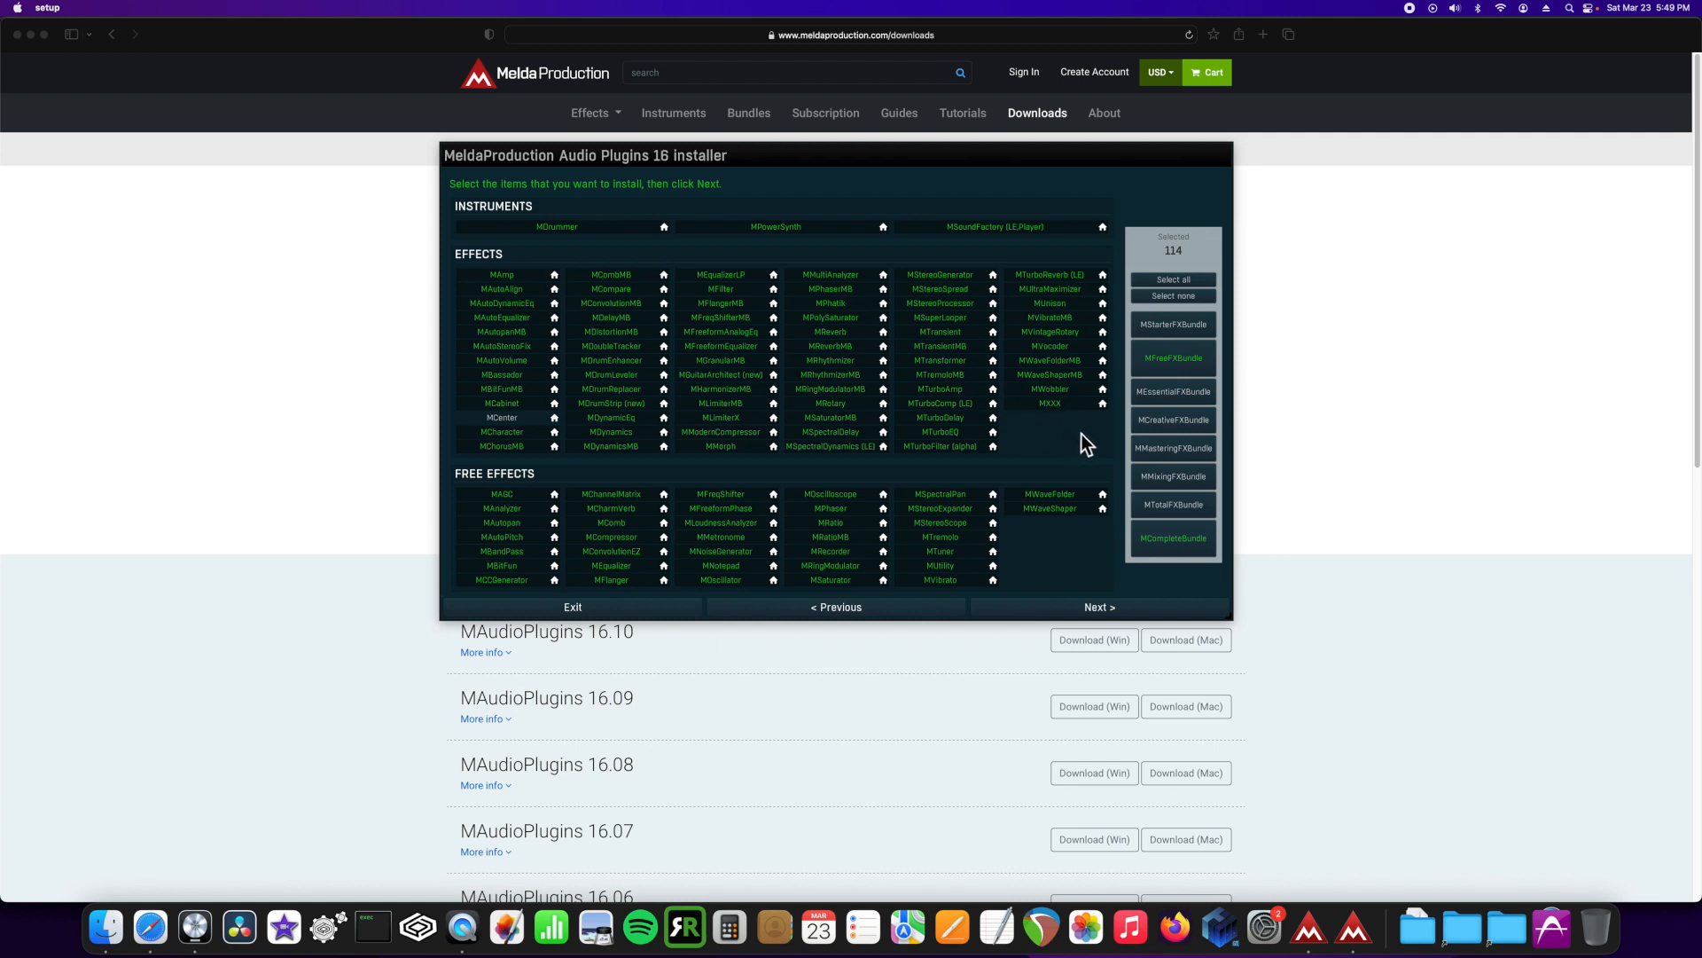
mouse_move(1172, 538)
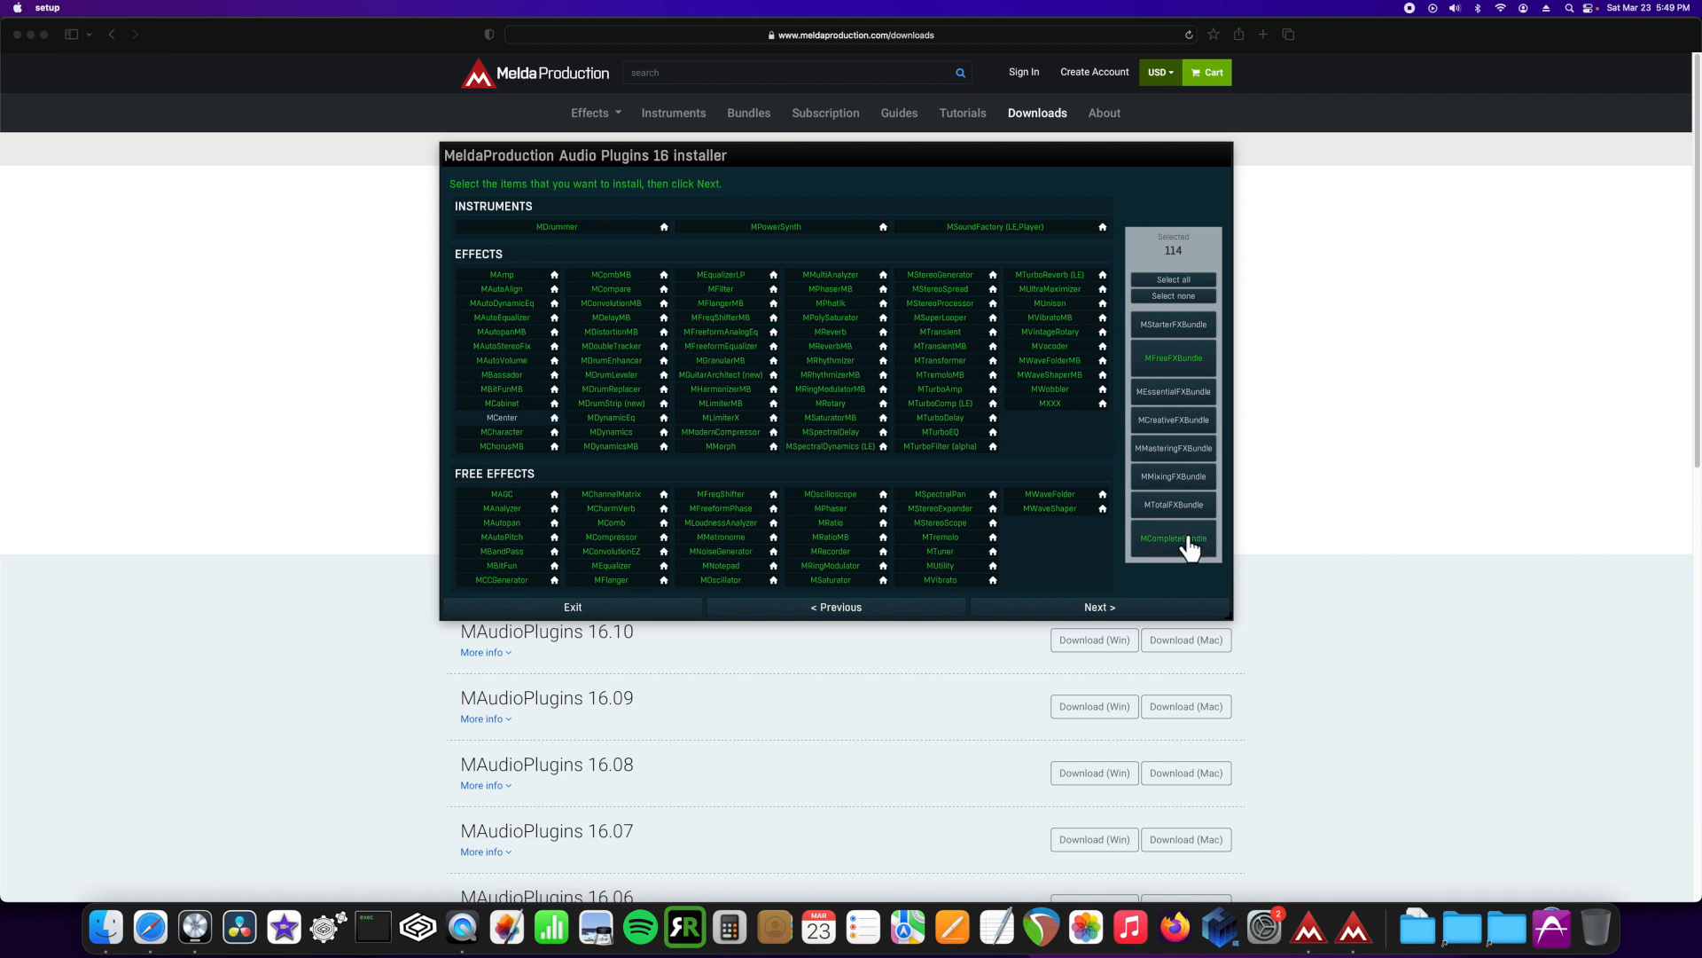
mouse_move(541, 244)
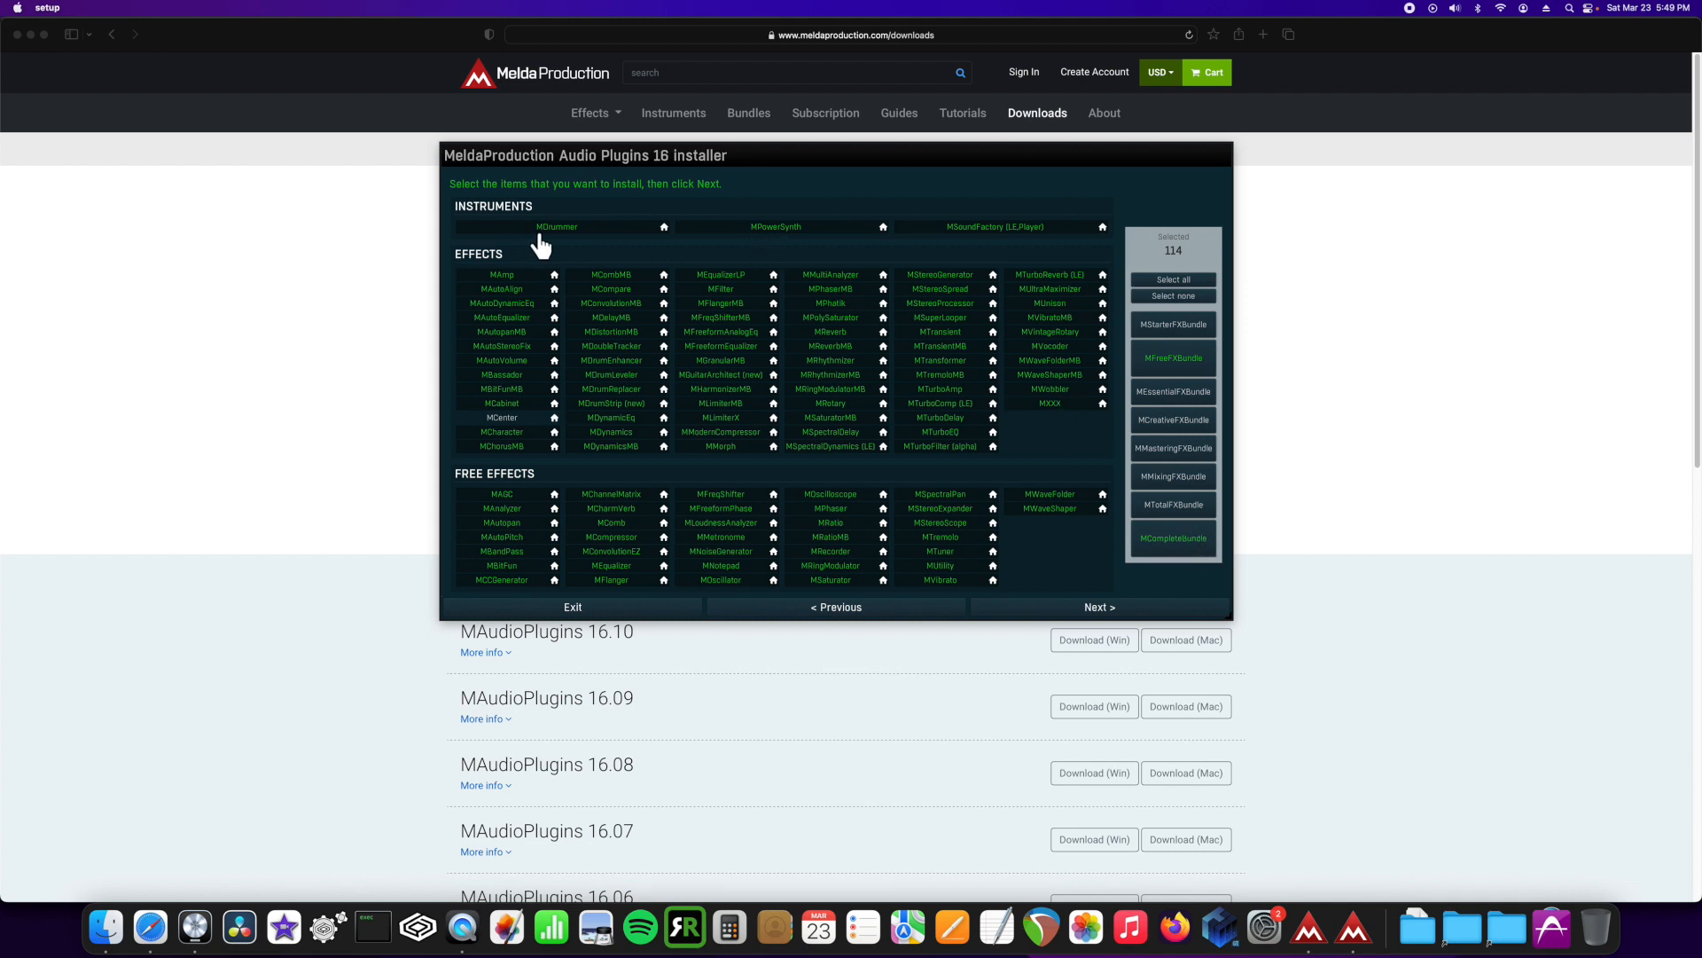
mouse_move(793, 241)
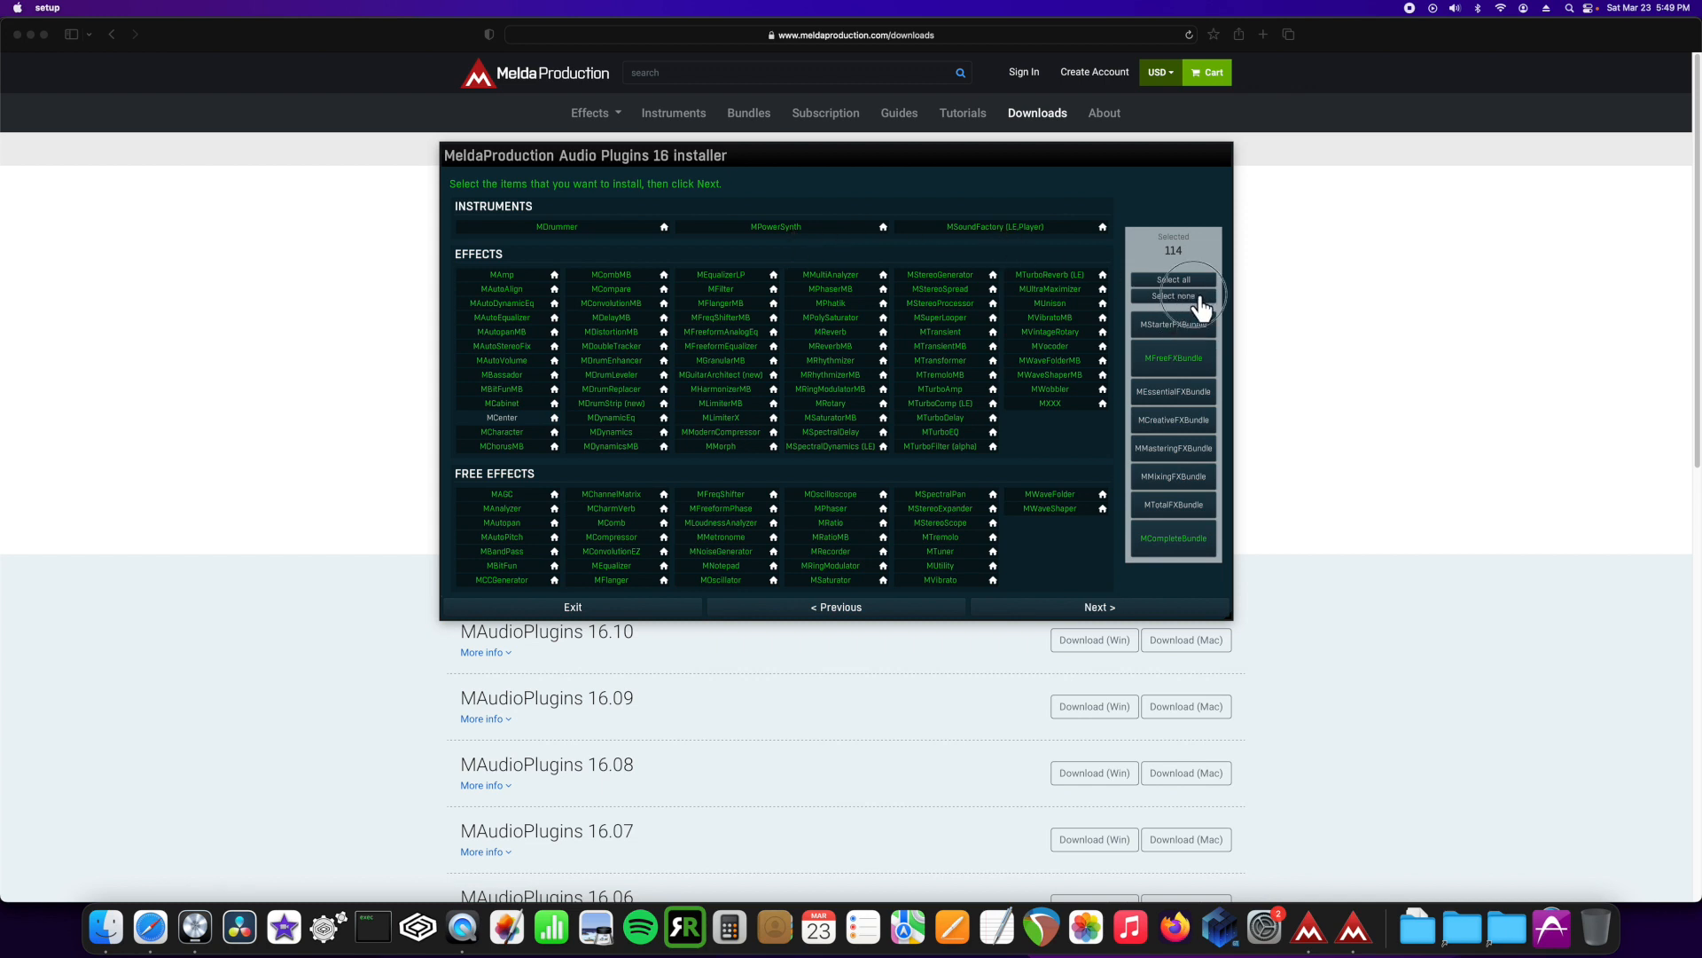
Step: Clear the plugin selection with Select none, confirming Yes
left_click(1172, 296)
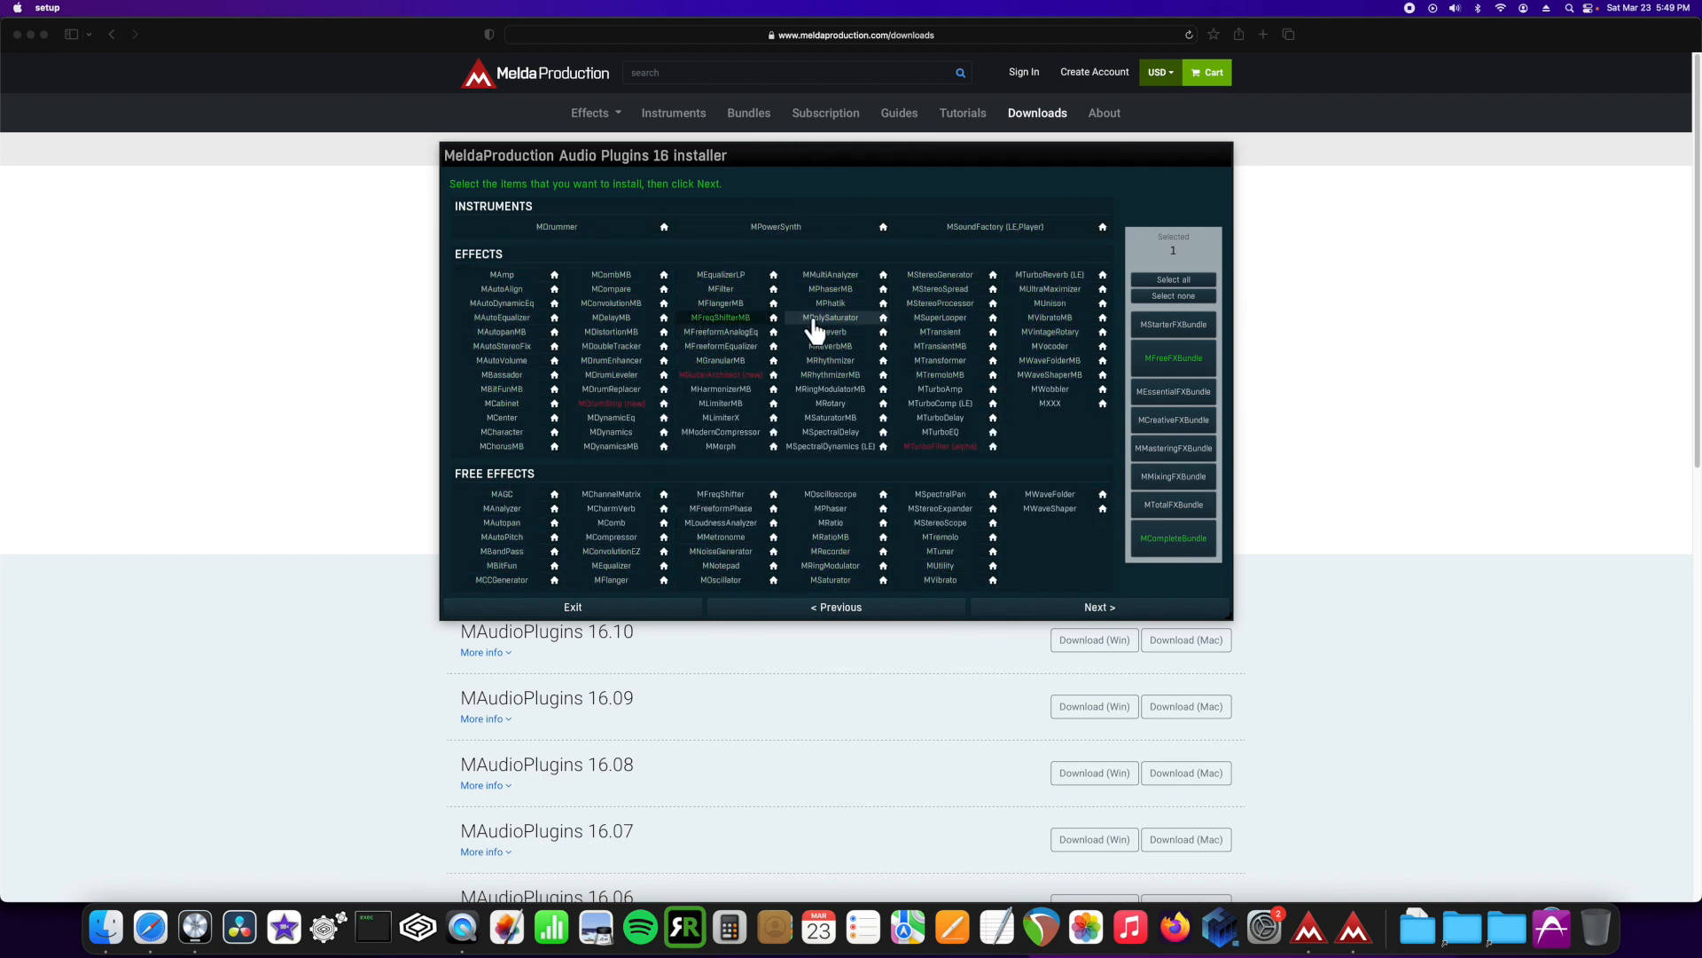
left_click(939, 331)
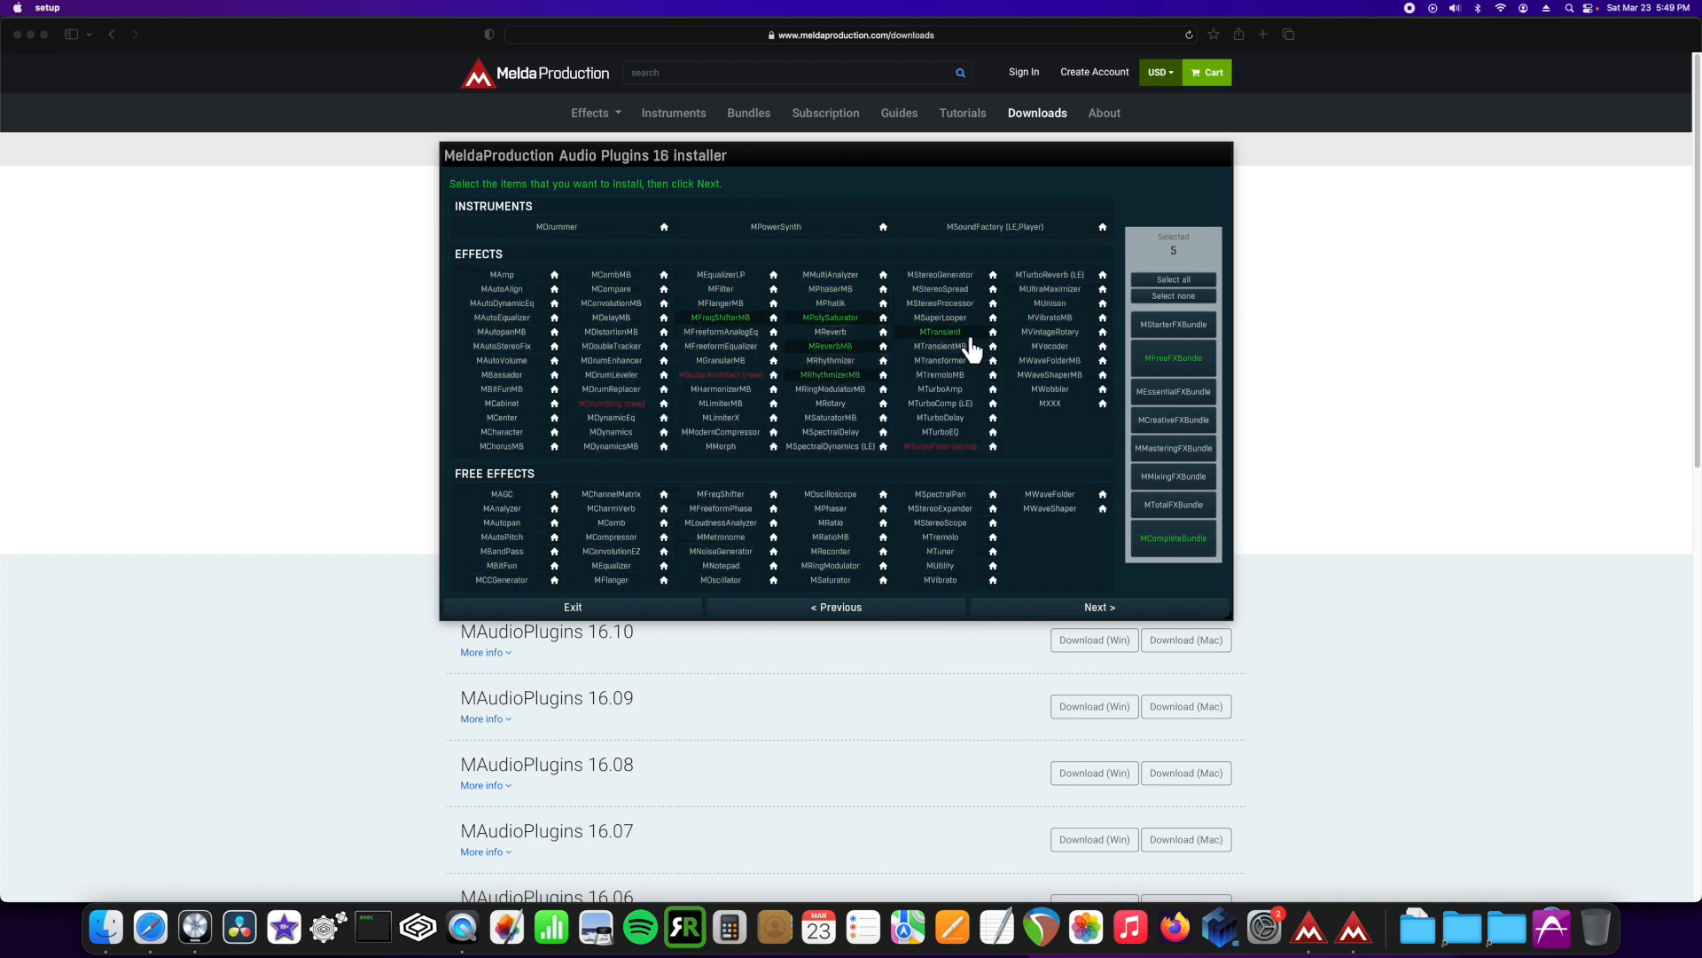
left_click(1173, 295)
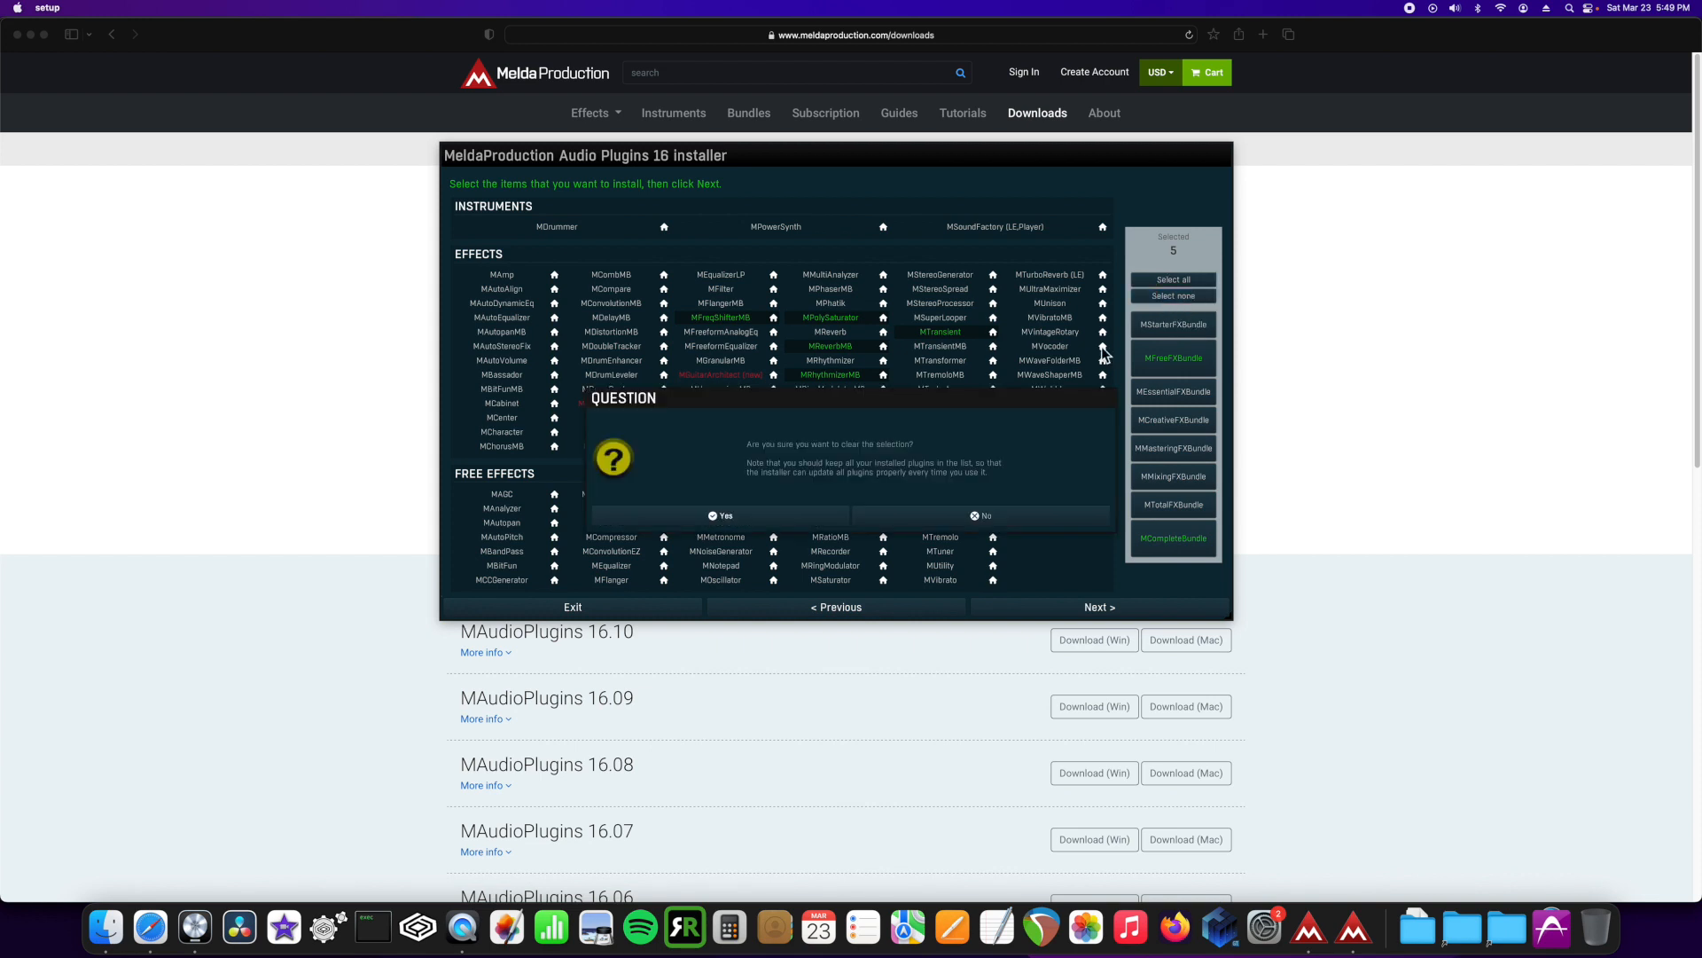
left_click(722, 514)
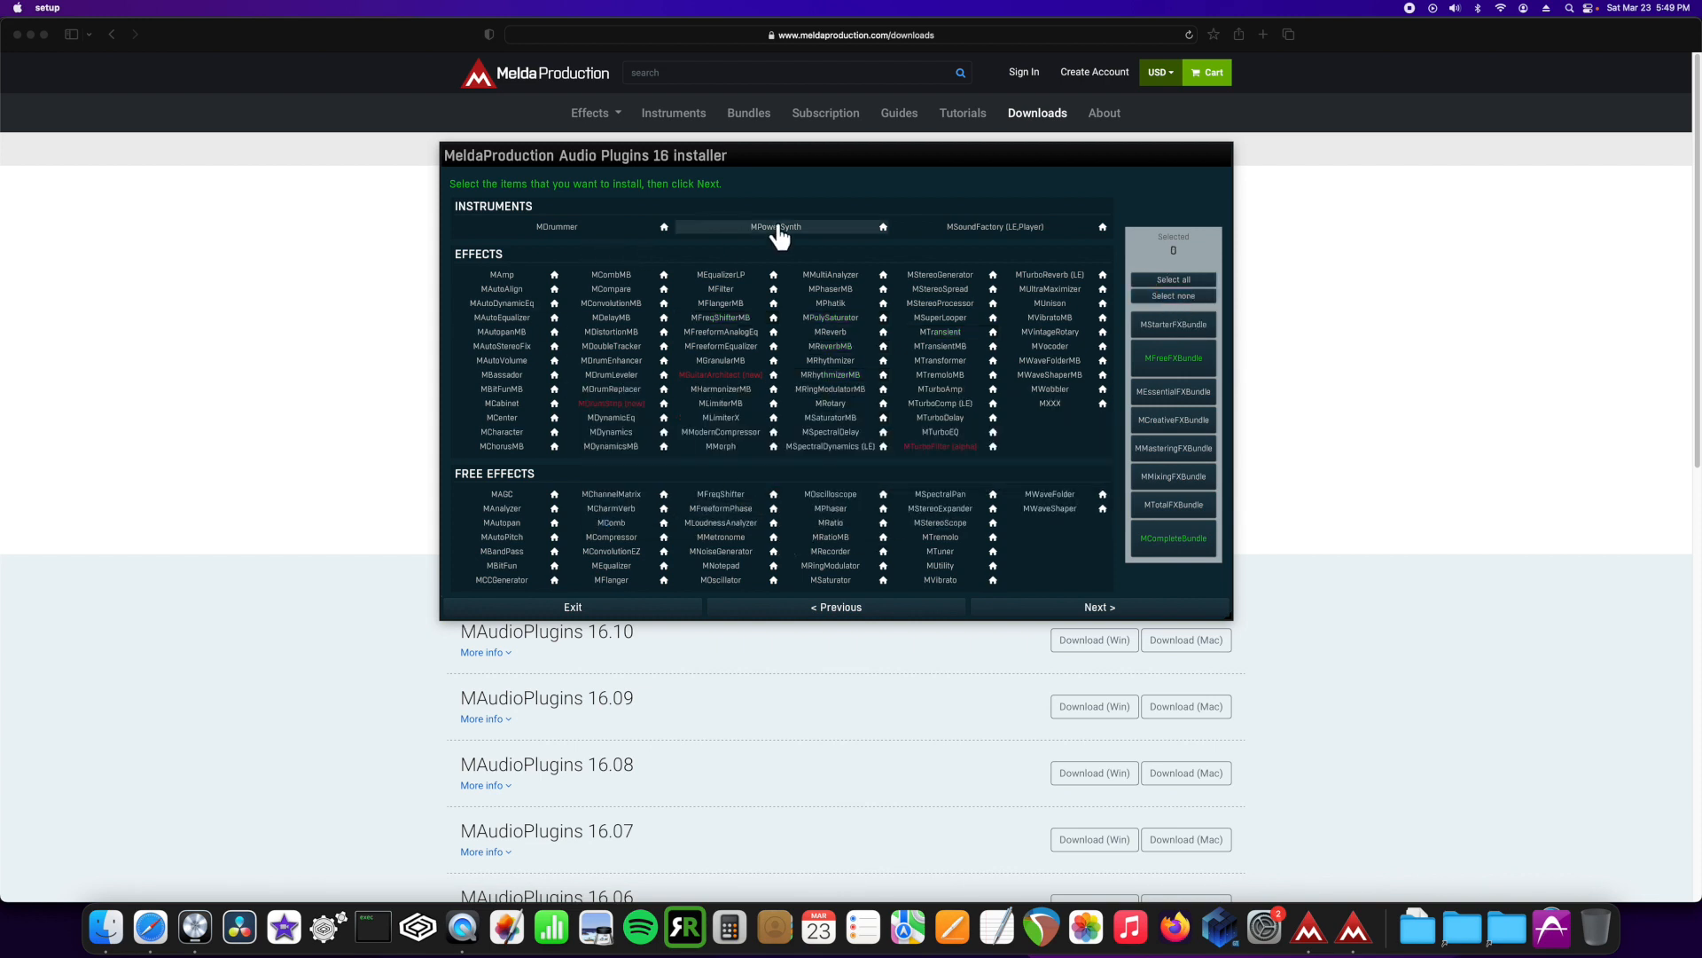
Step: Toggle MSoundFactory and MXXX on and off, leaving 0 plugins selected
left_click(775, 227)
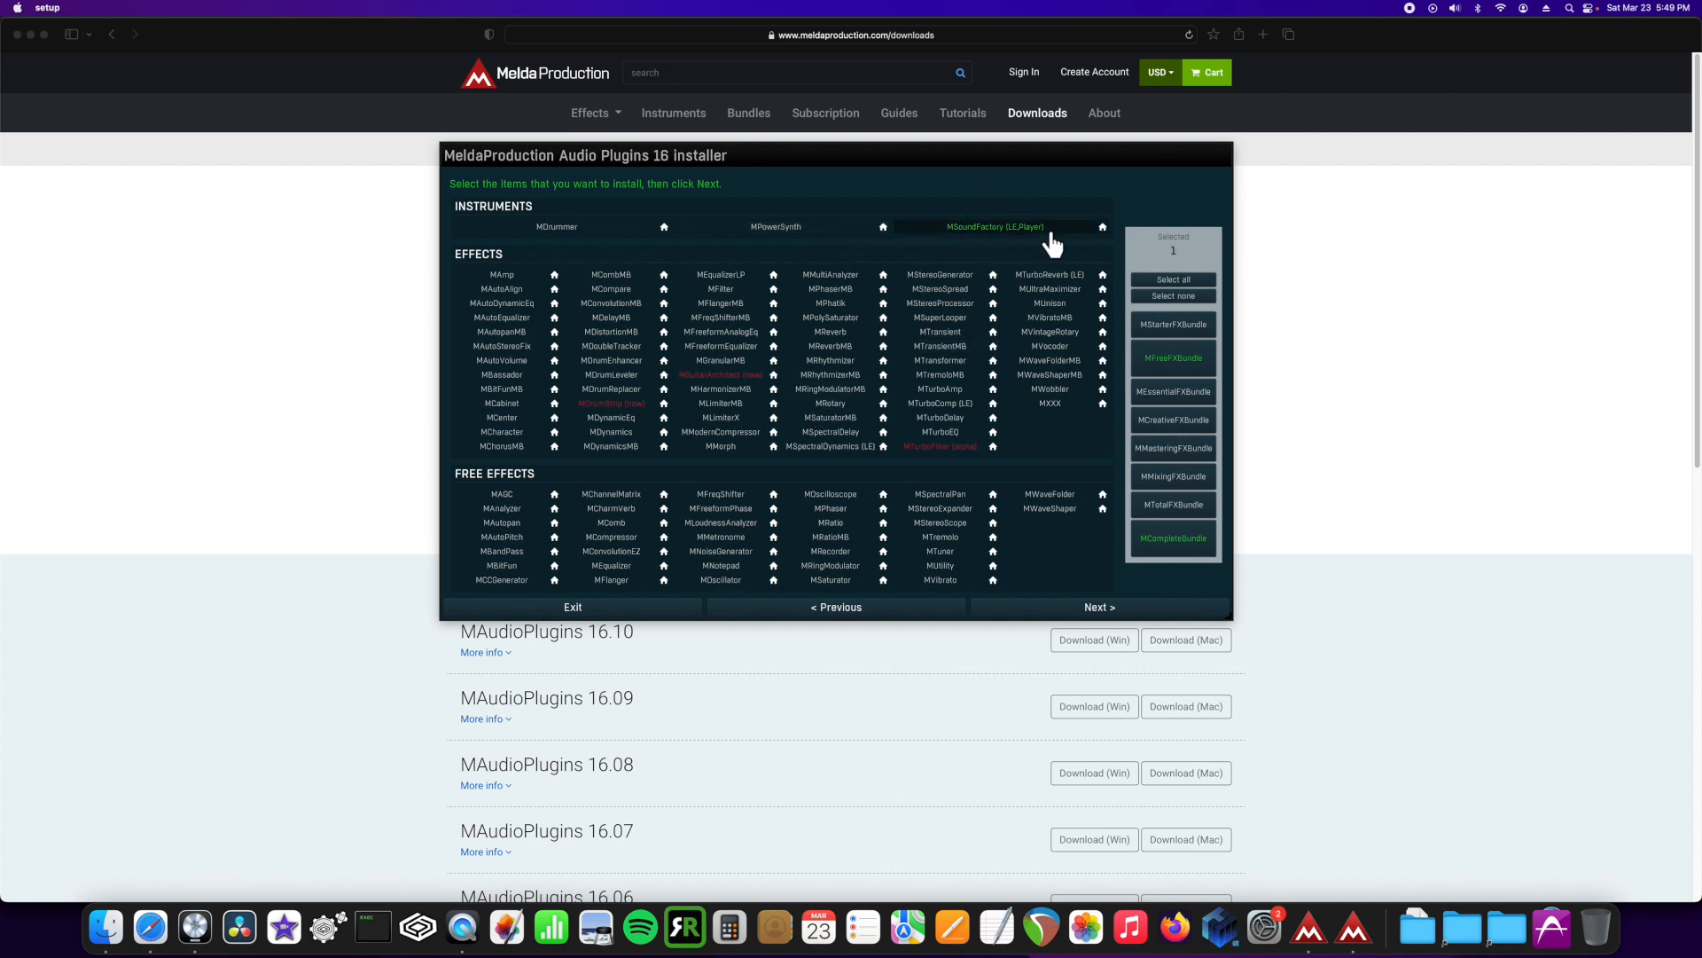
left_click(993, 226)
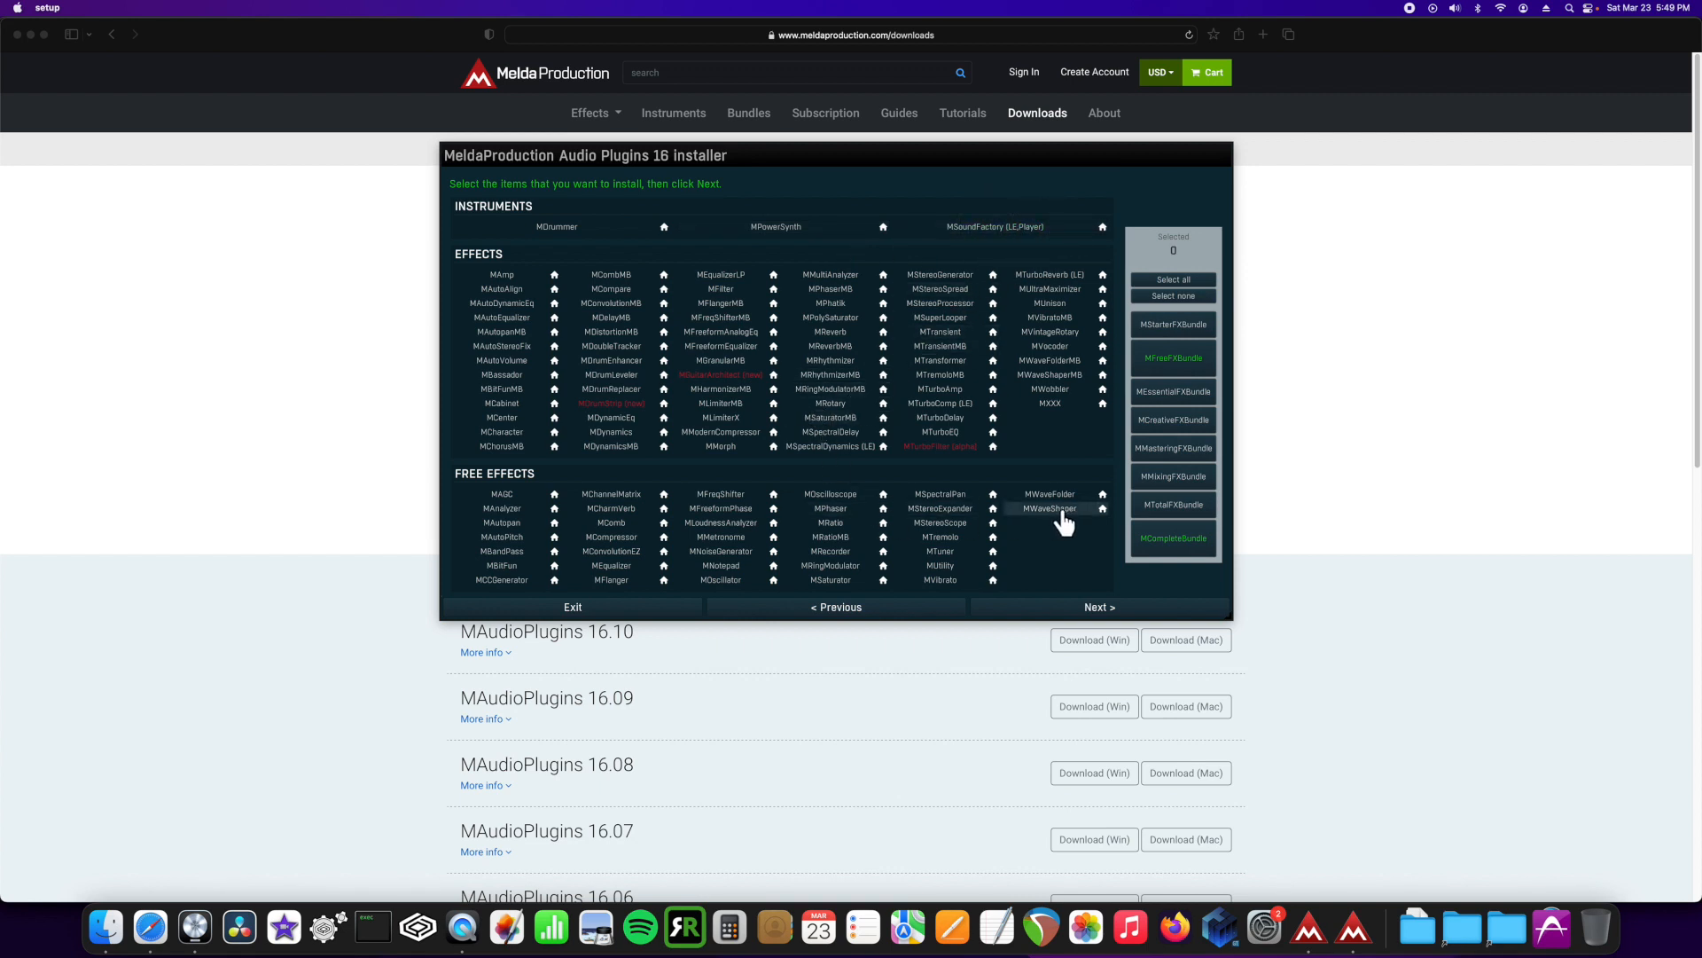
left_click(1049, 402)
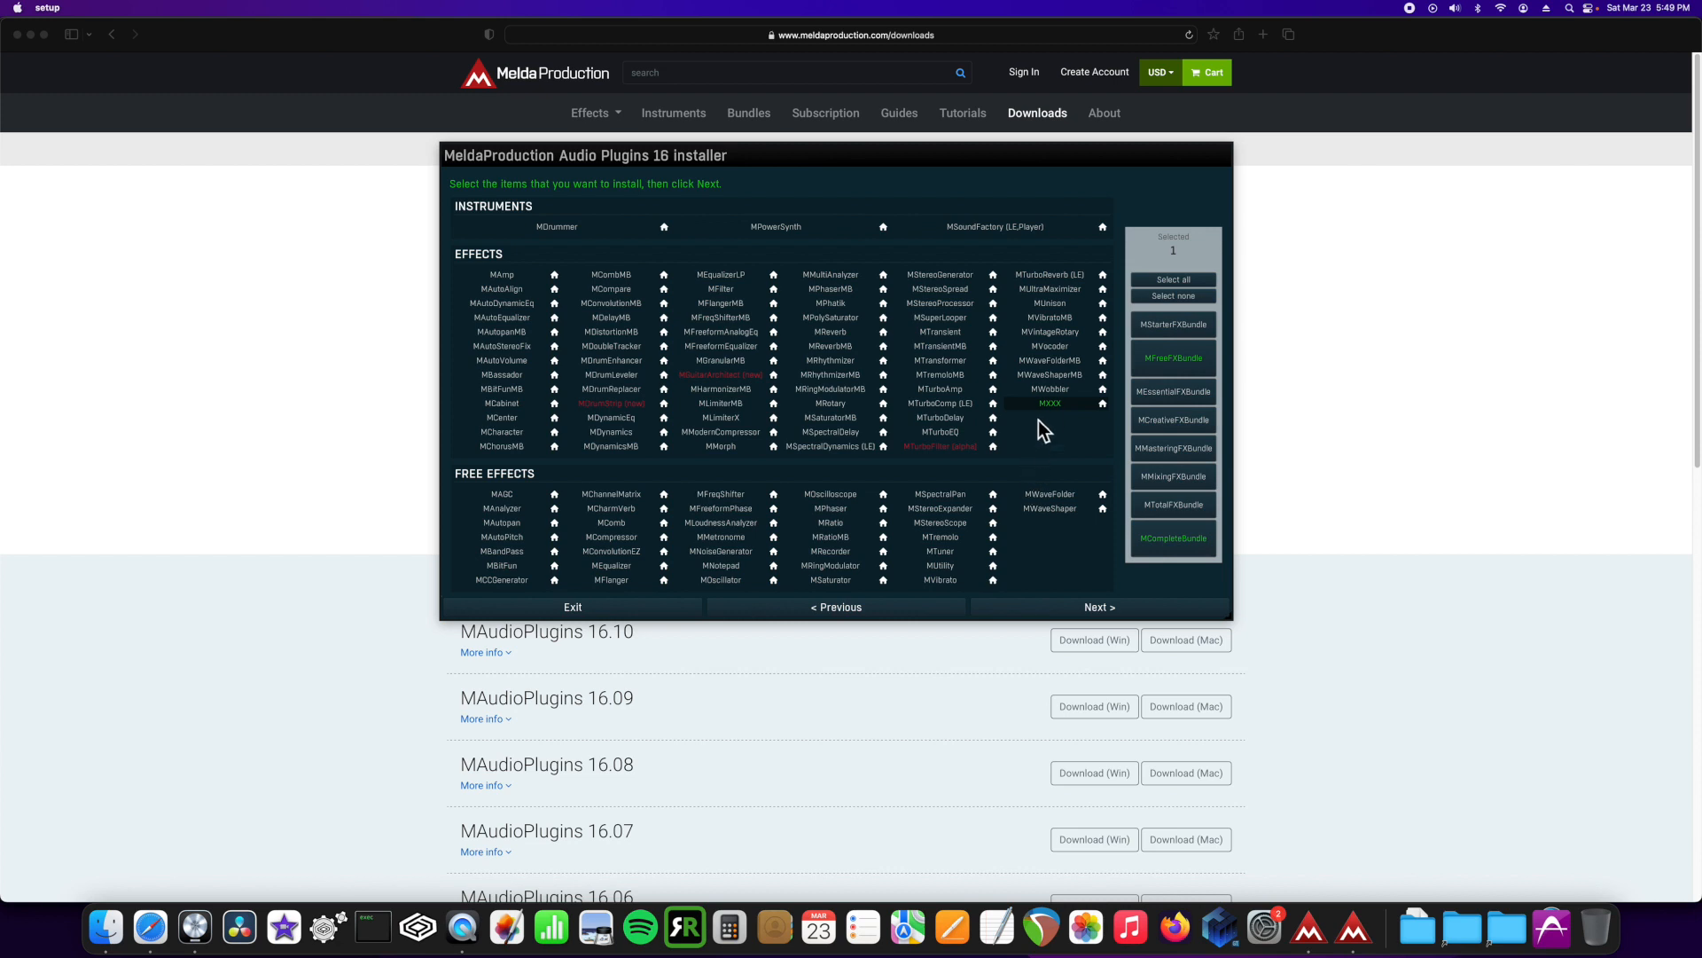
left_click(1049, 403)
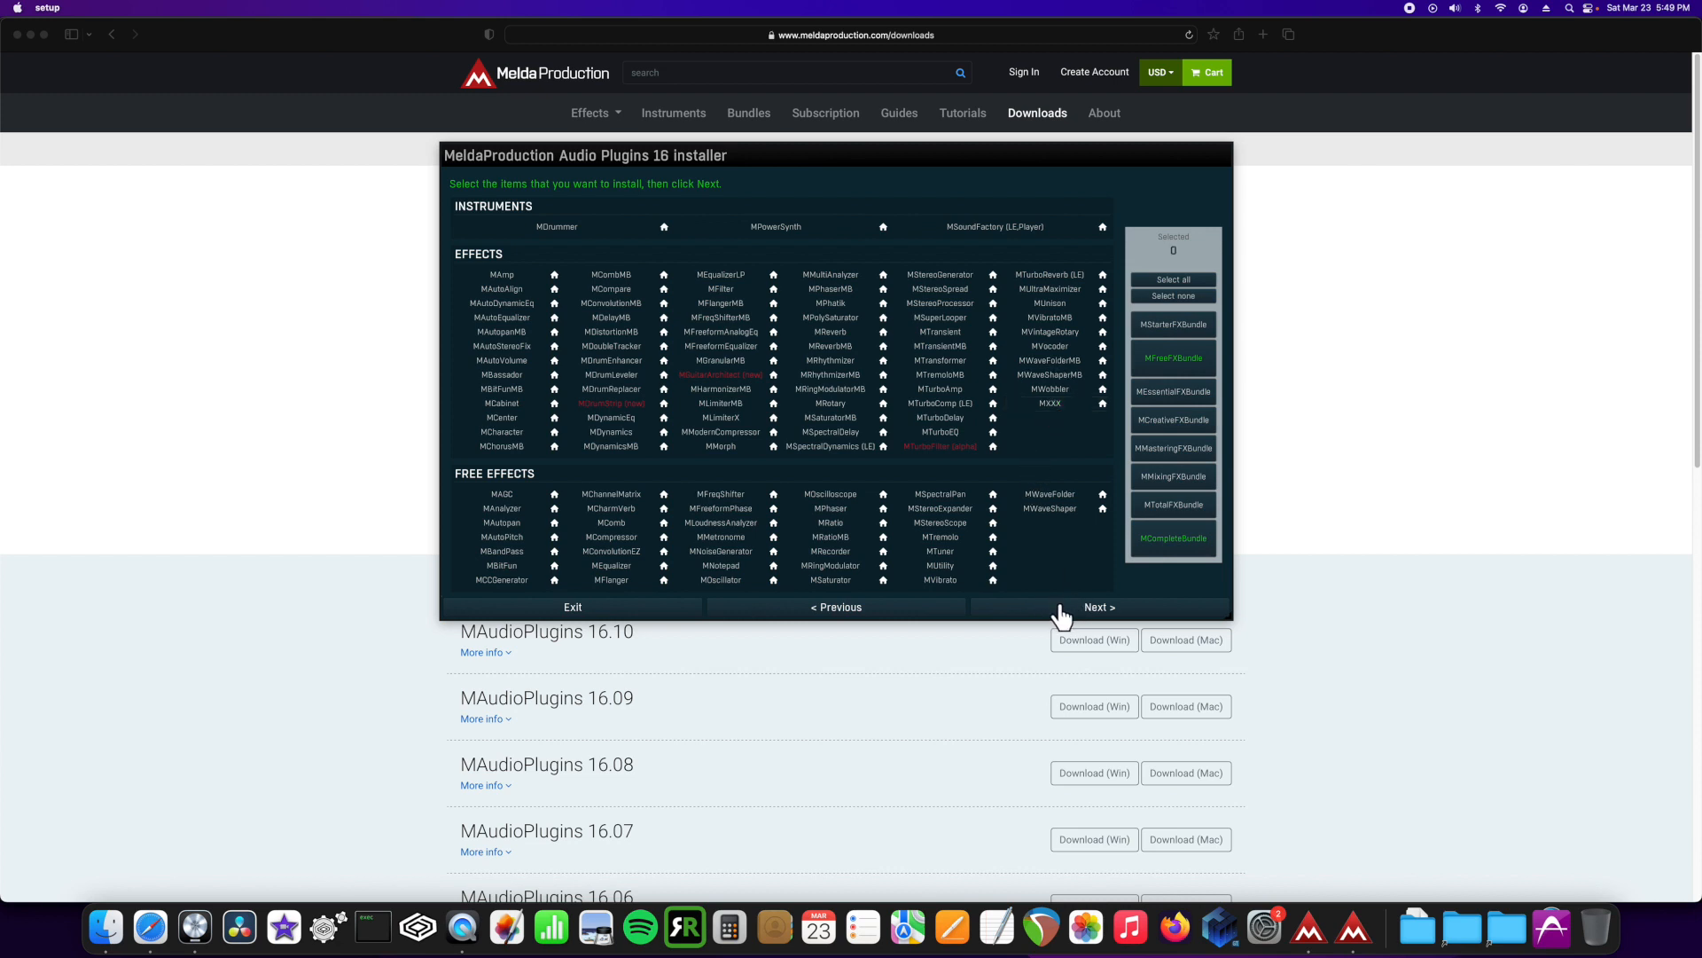
mouse_move(880, 611)
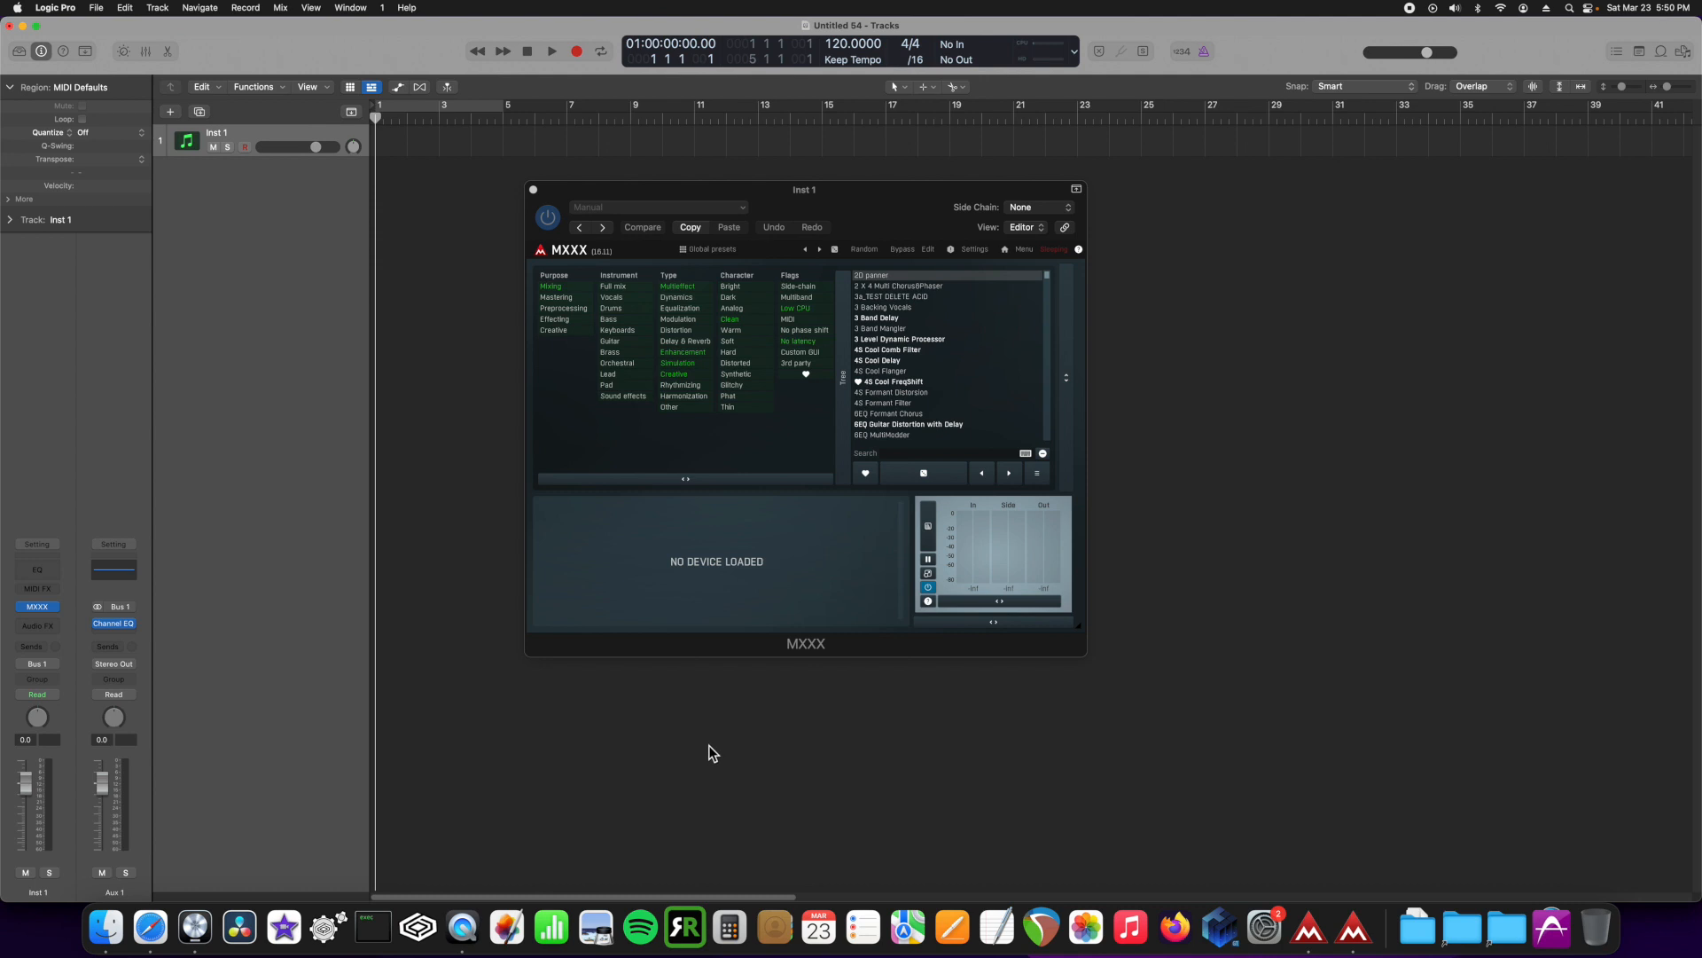
mouse_move(702, 756)
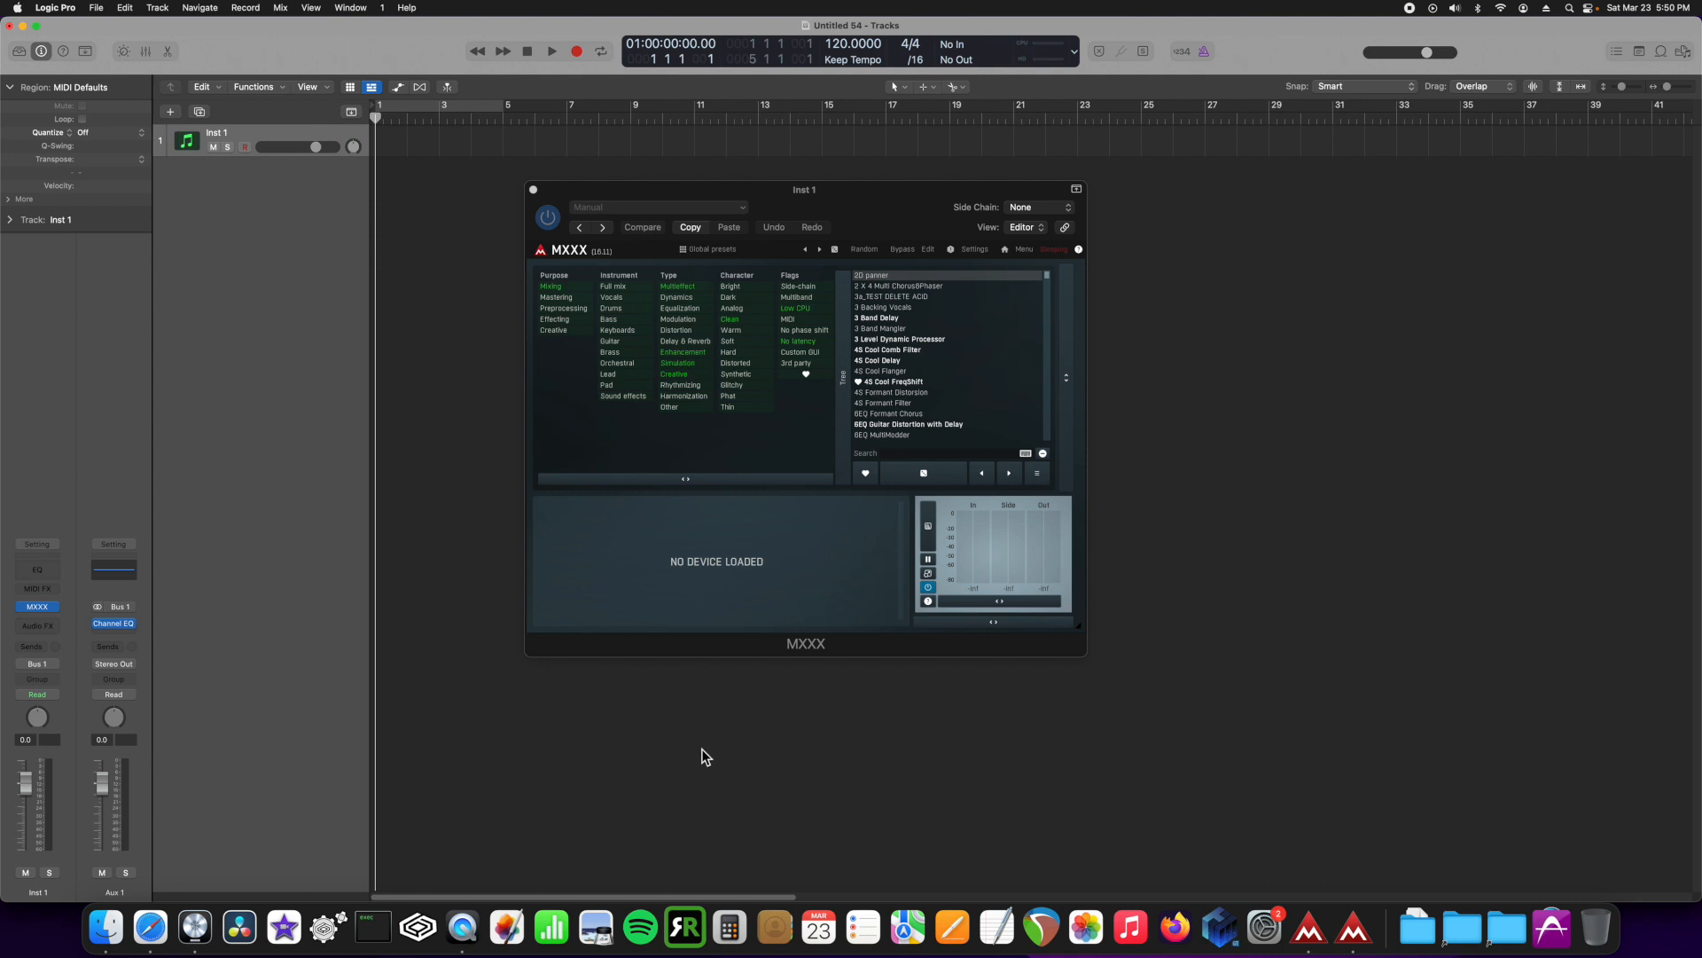
mouse_move(906, 700)
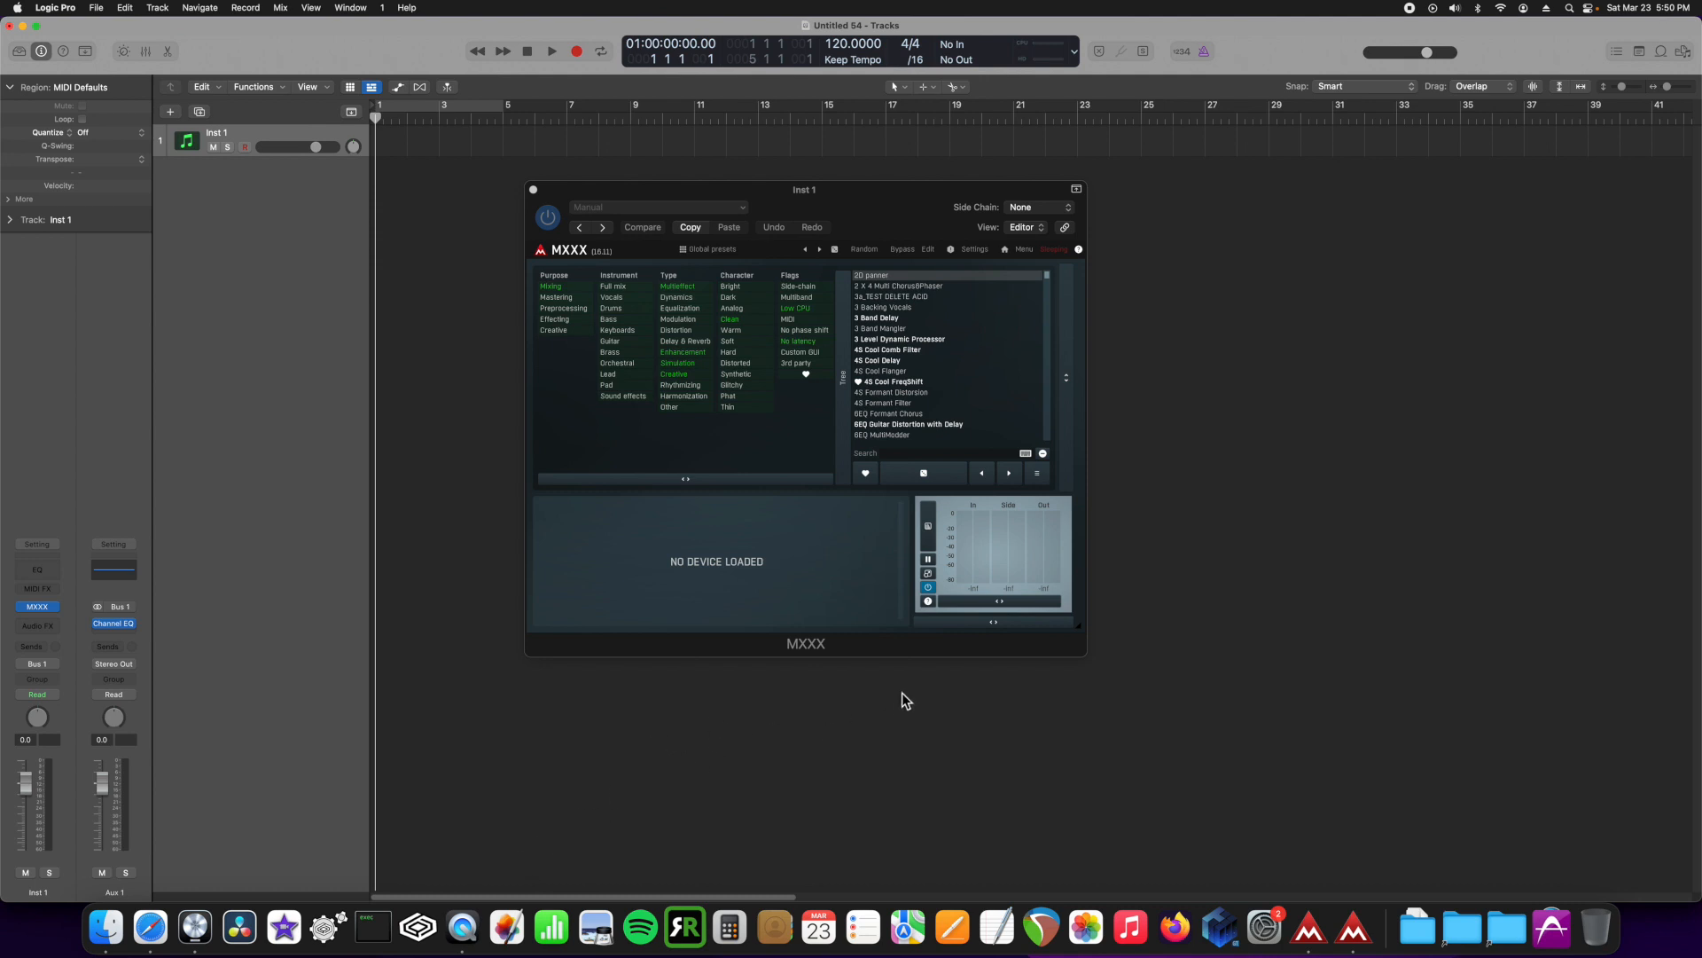
mouse_move(814, 772)
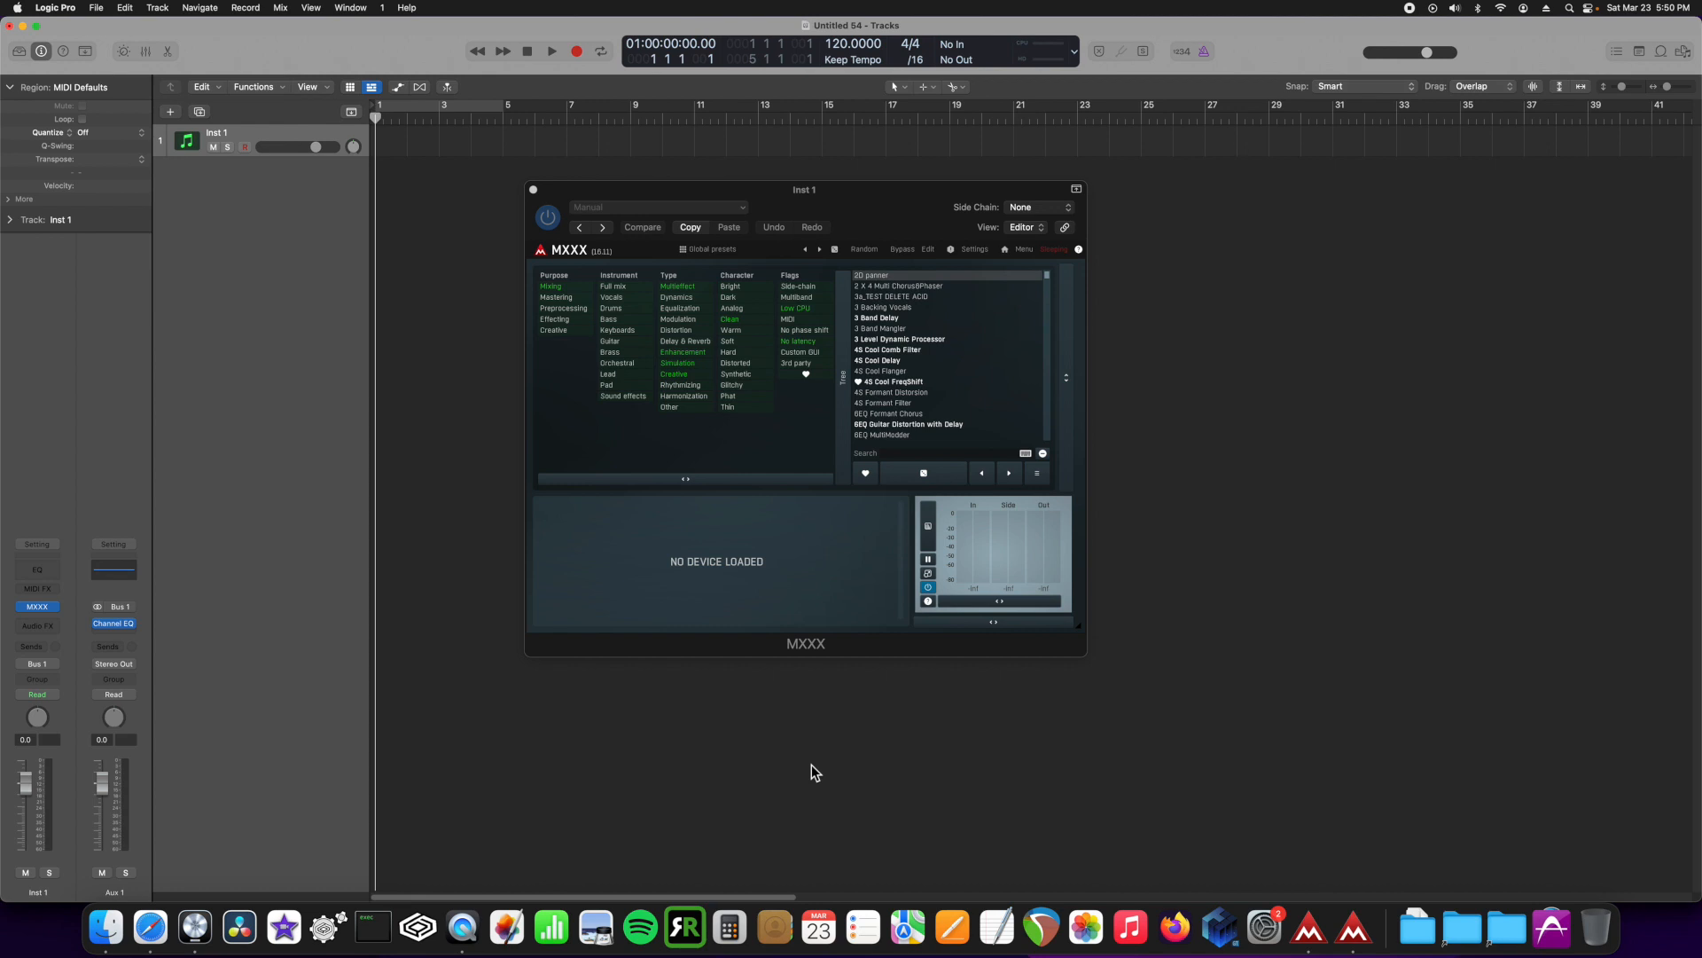
mouse_move(778, 146)
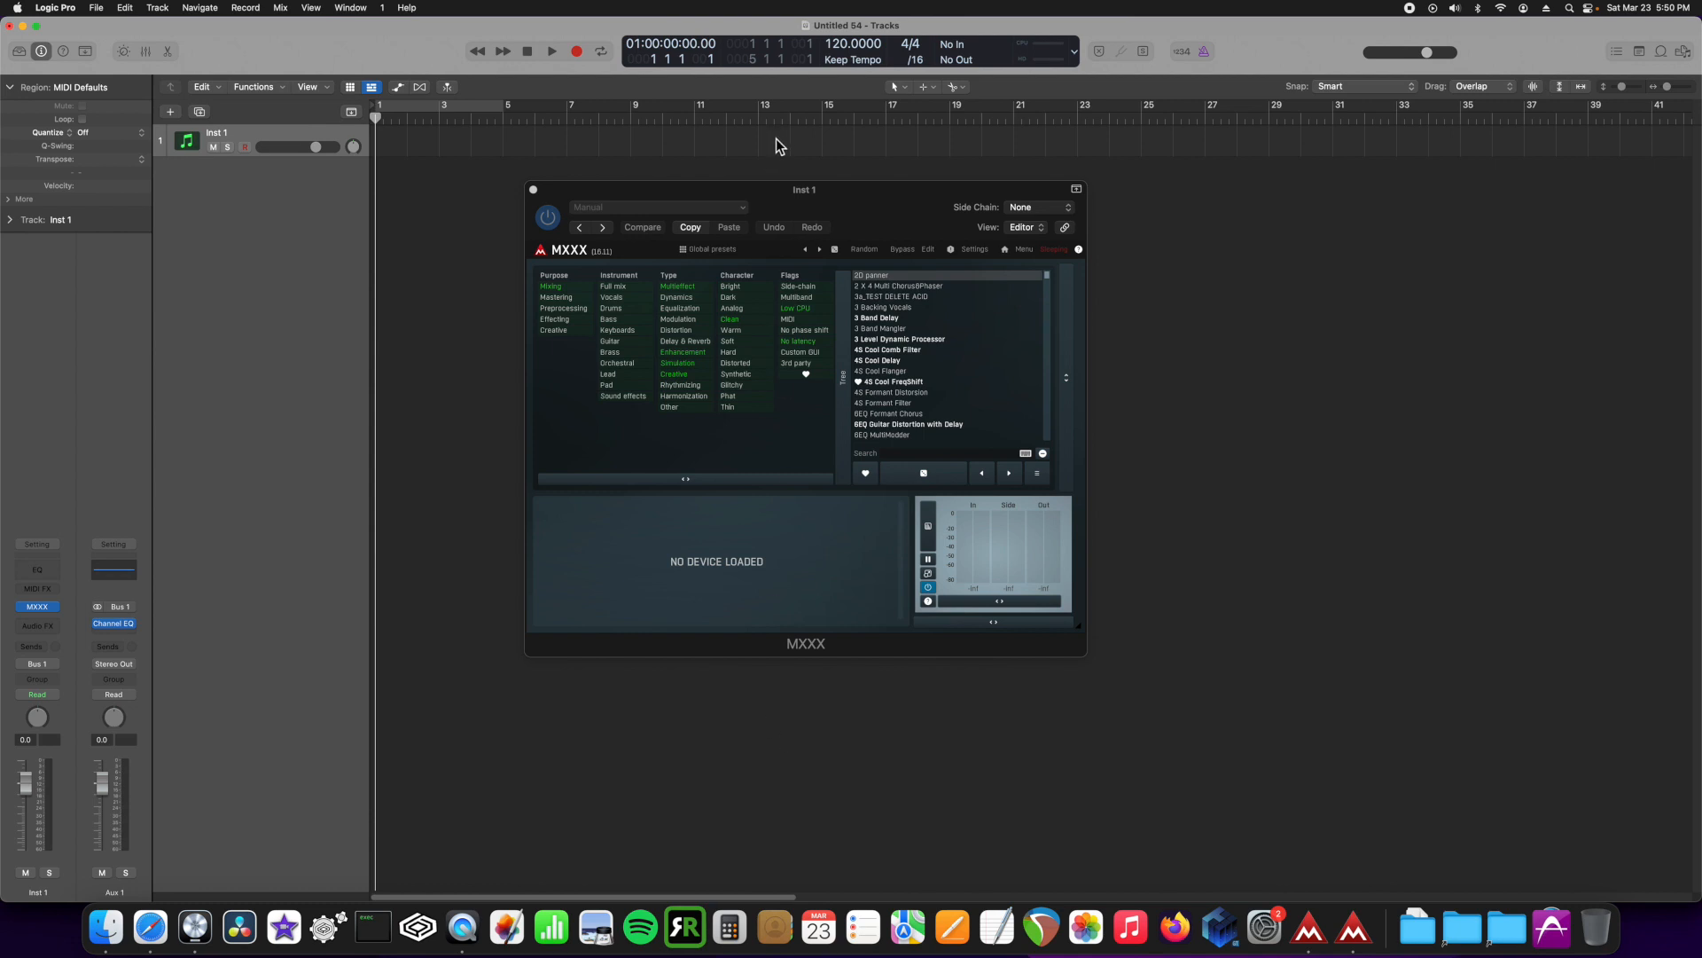
mouse_move(524, 237)
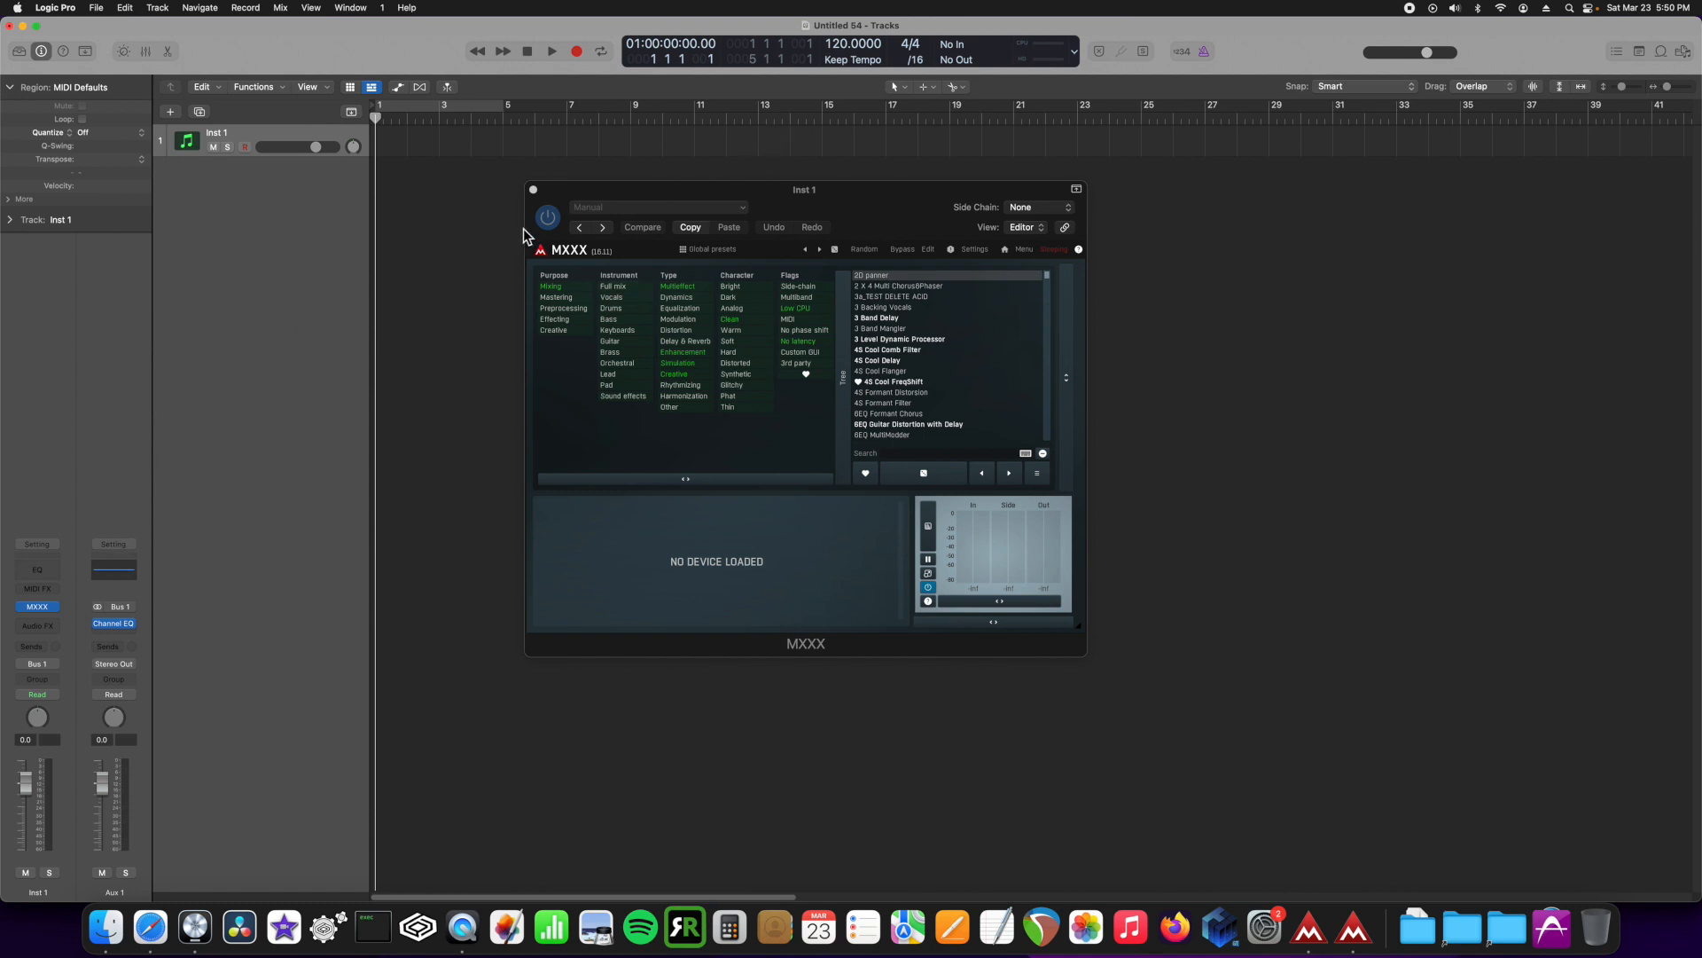
mouse_move(990, 264)
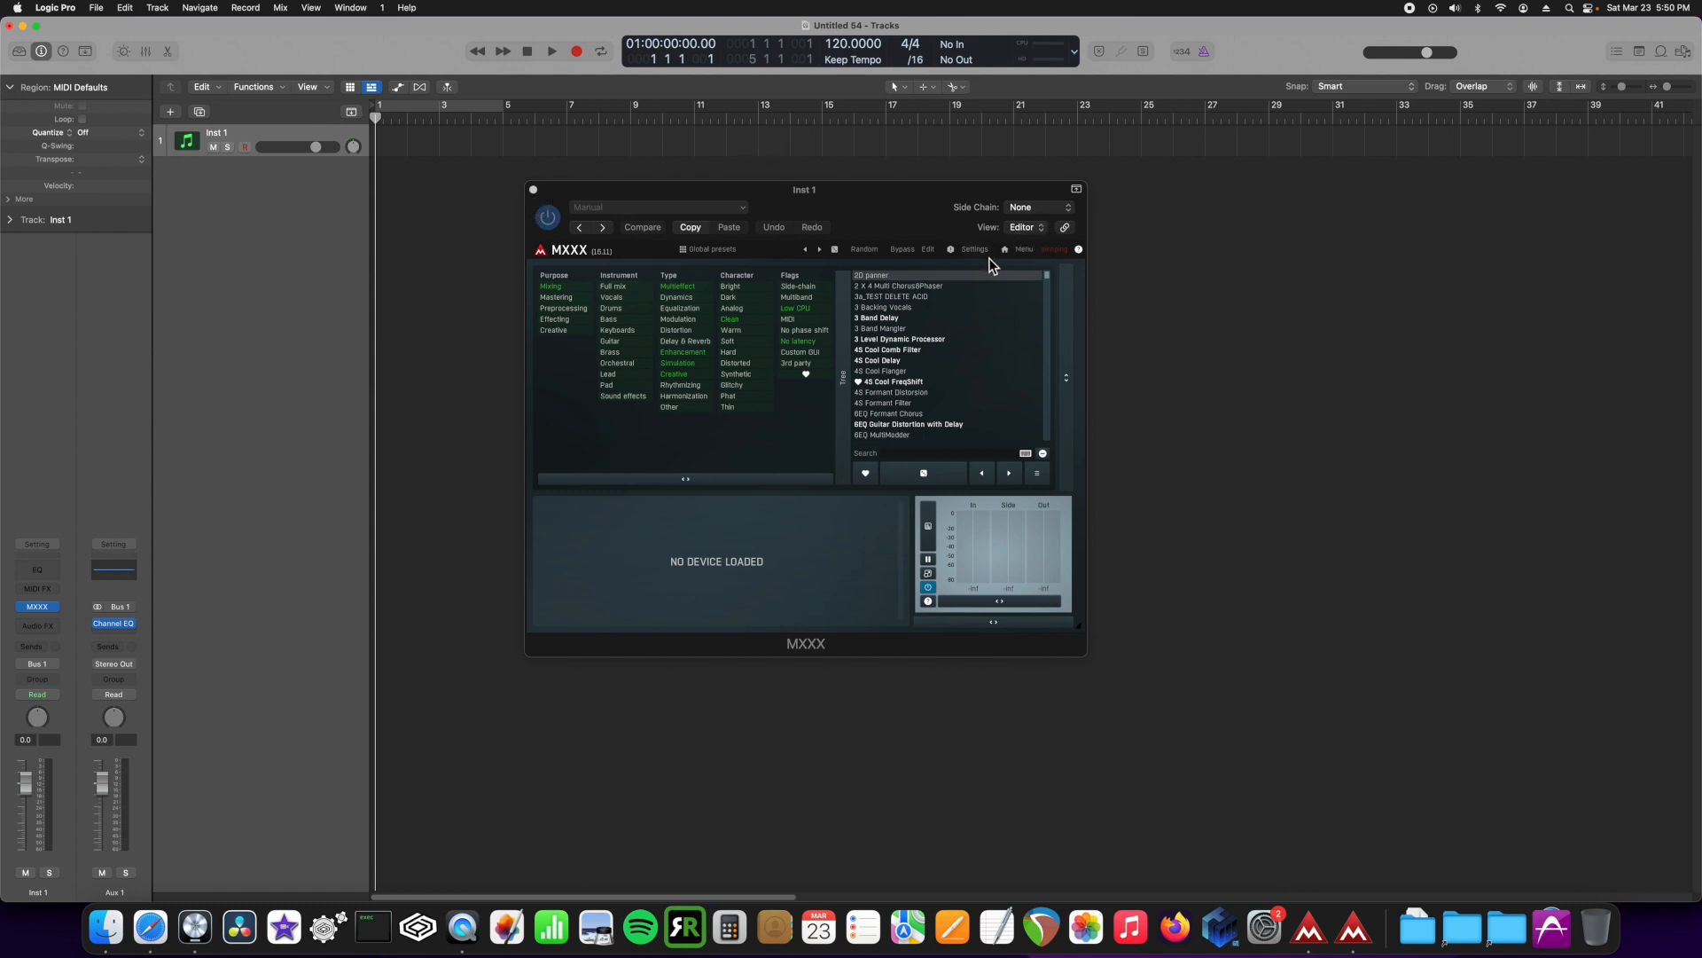
mouse_move(1028, 262)
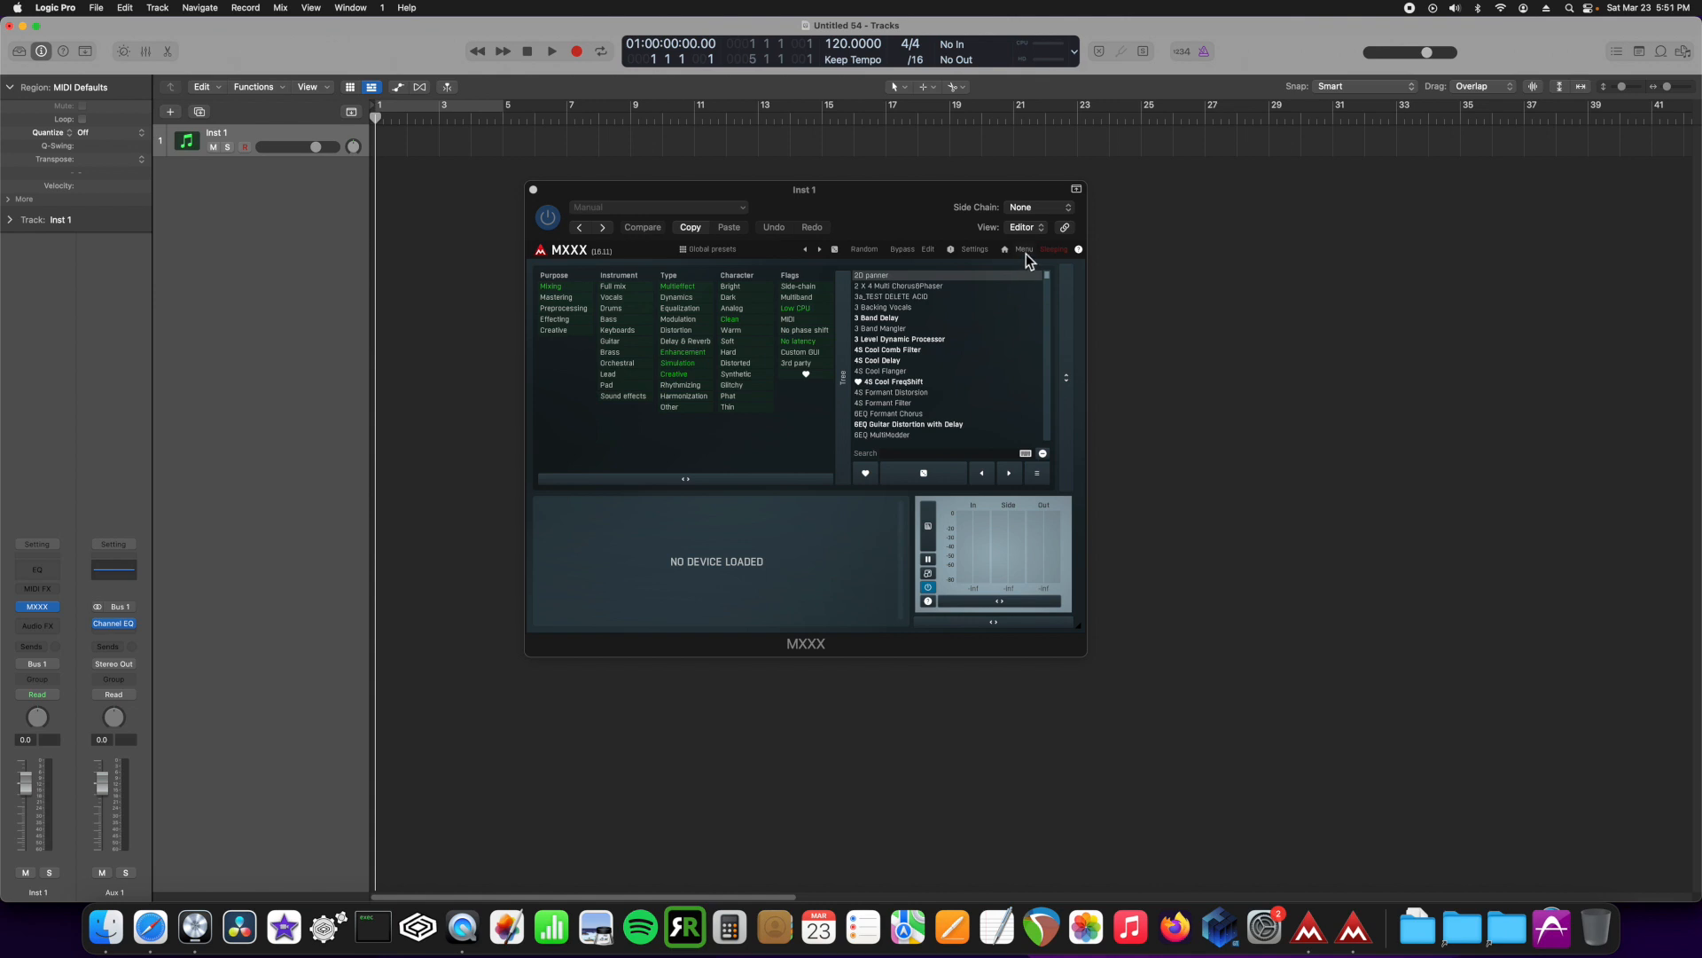
mouse_move(1064, 268)
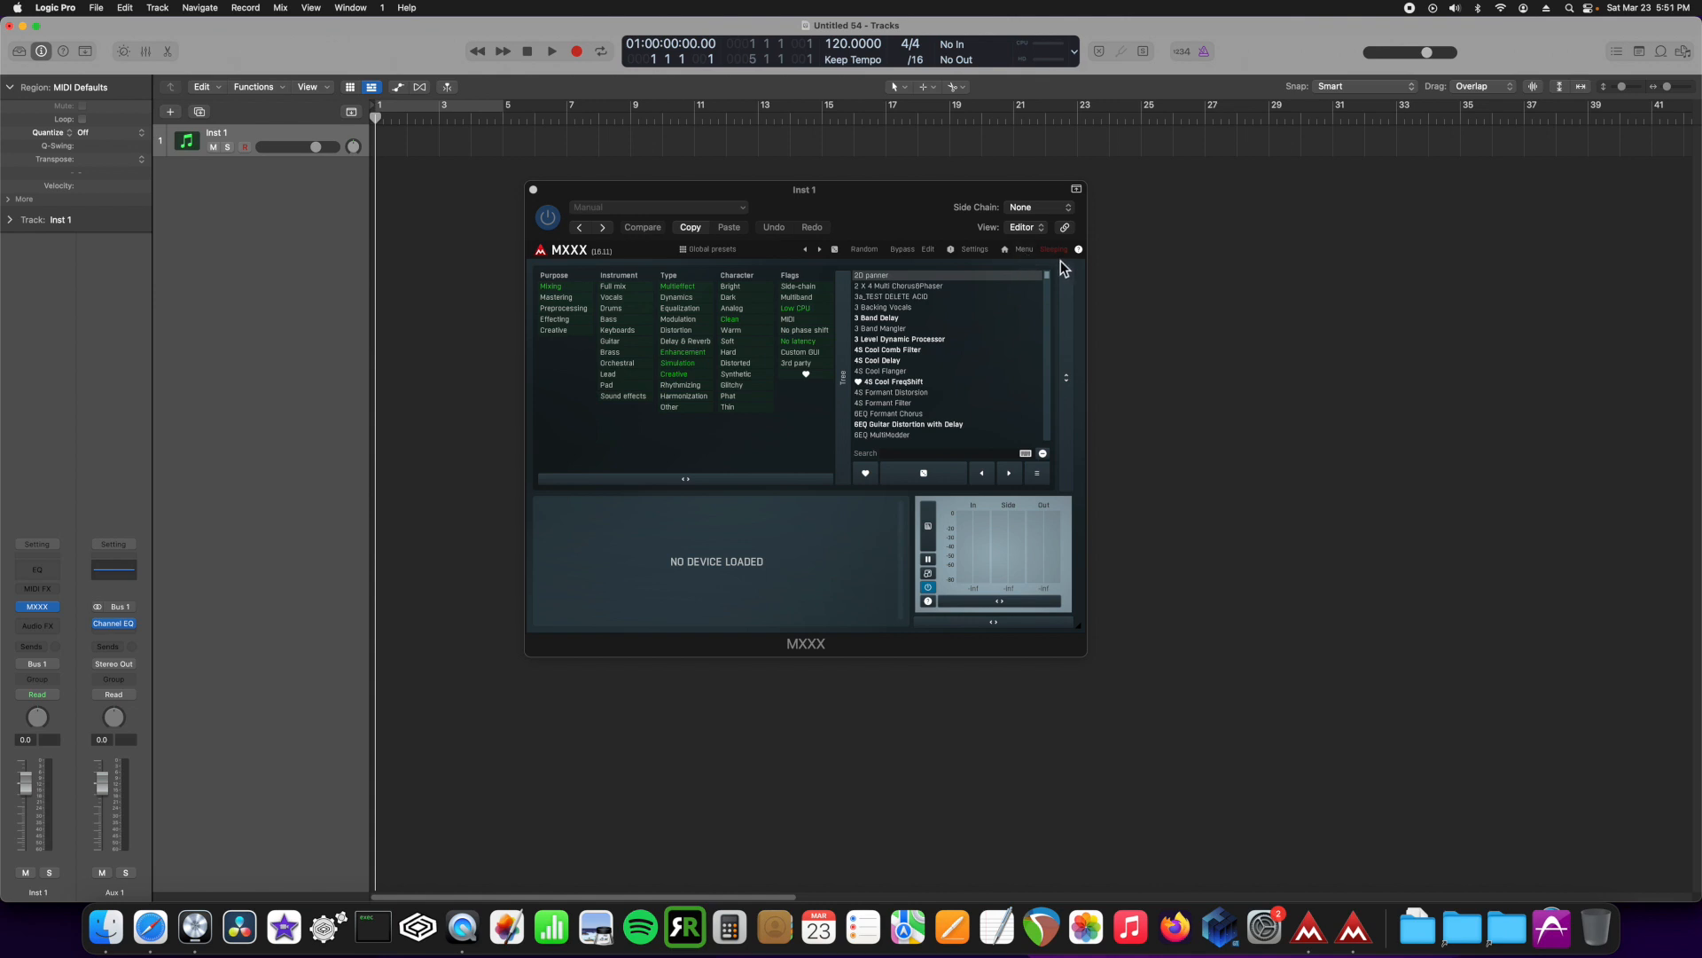
mouse_move(1058, 268)
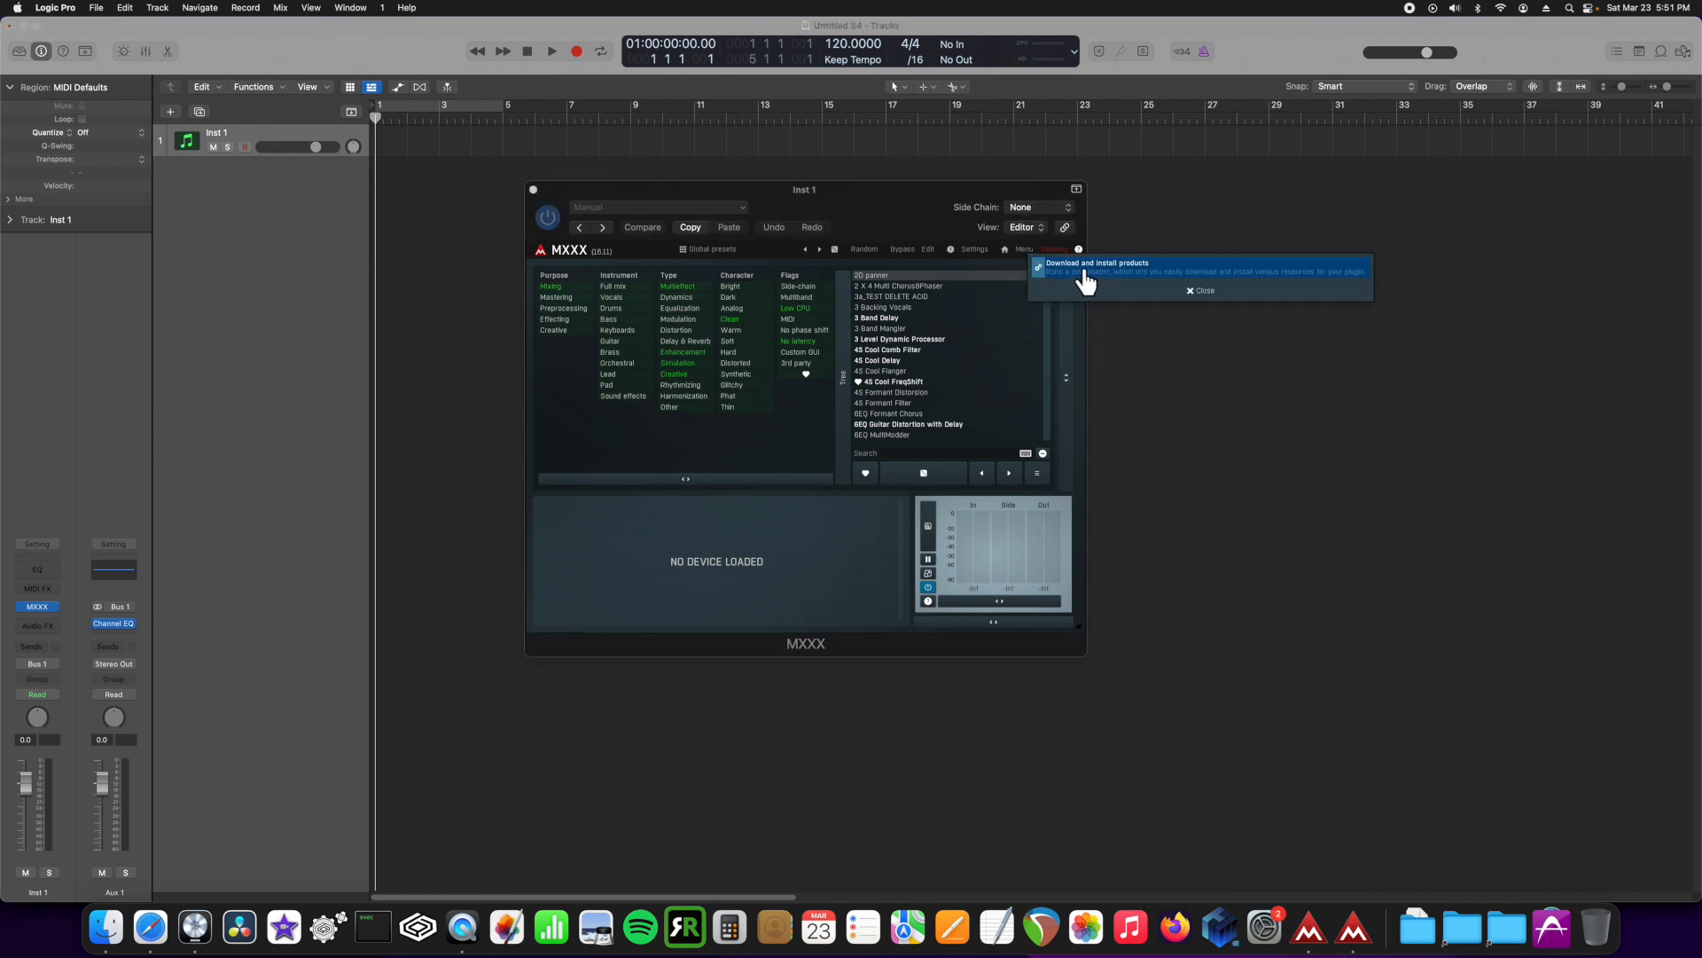
Step: Open MDownloader's download and install window from the MXXX menu
left_click(1097, 271)
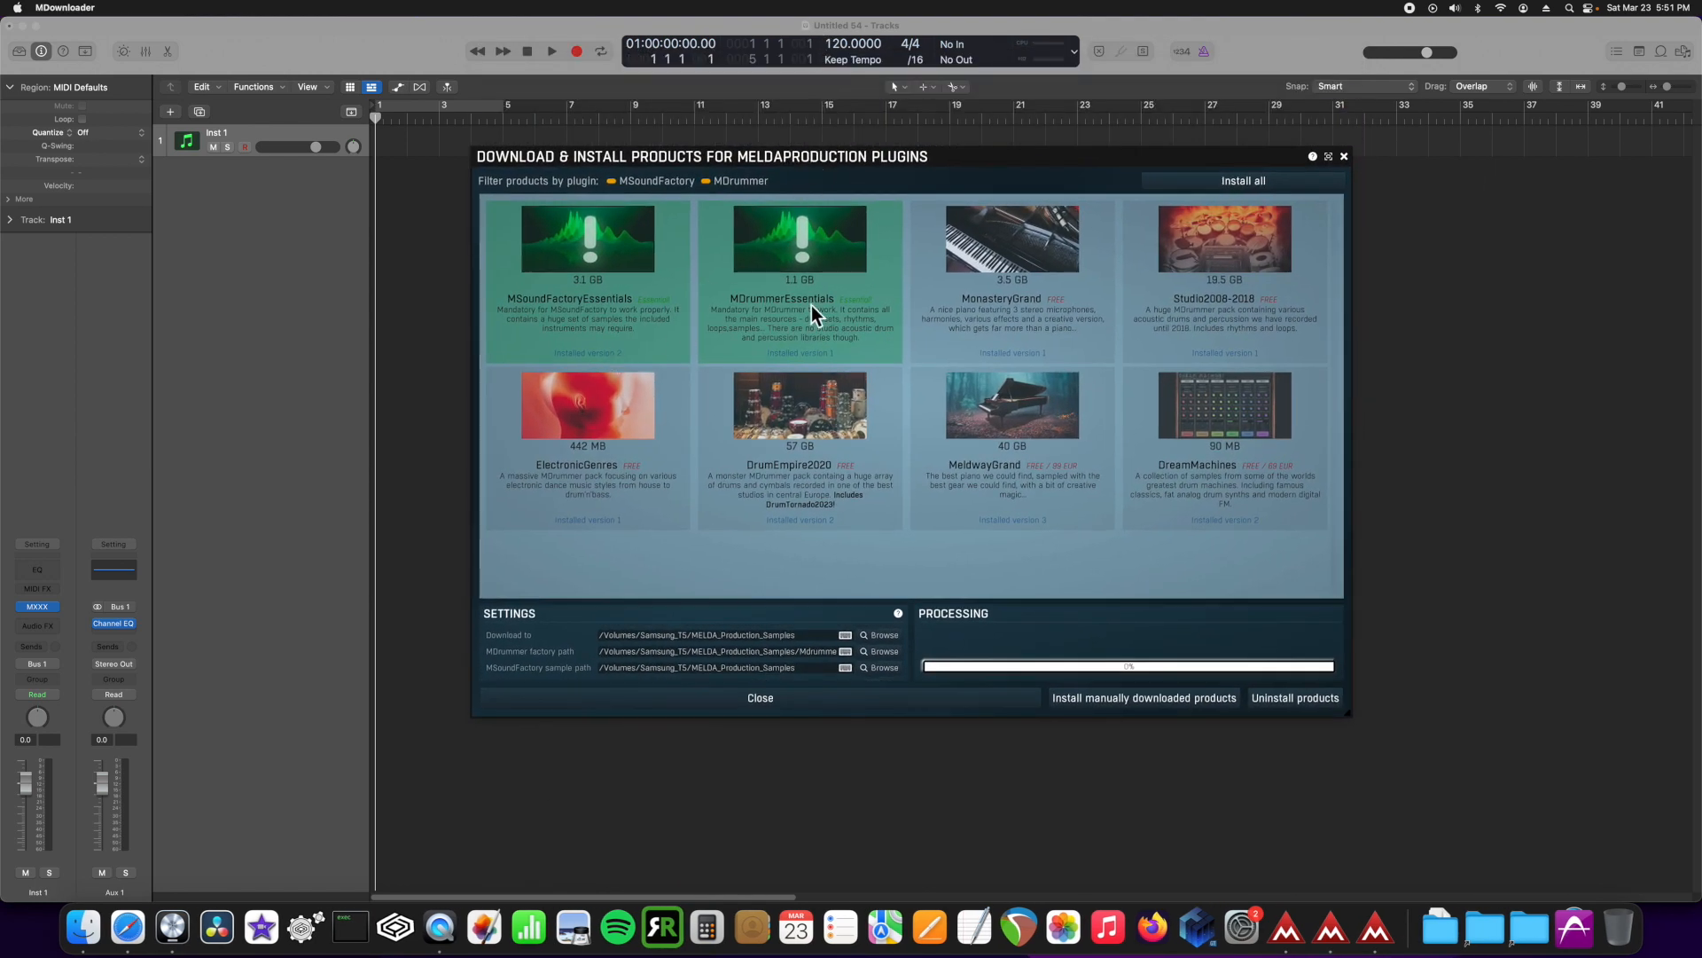
mouse_move(656, 456)
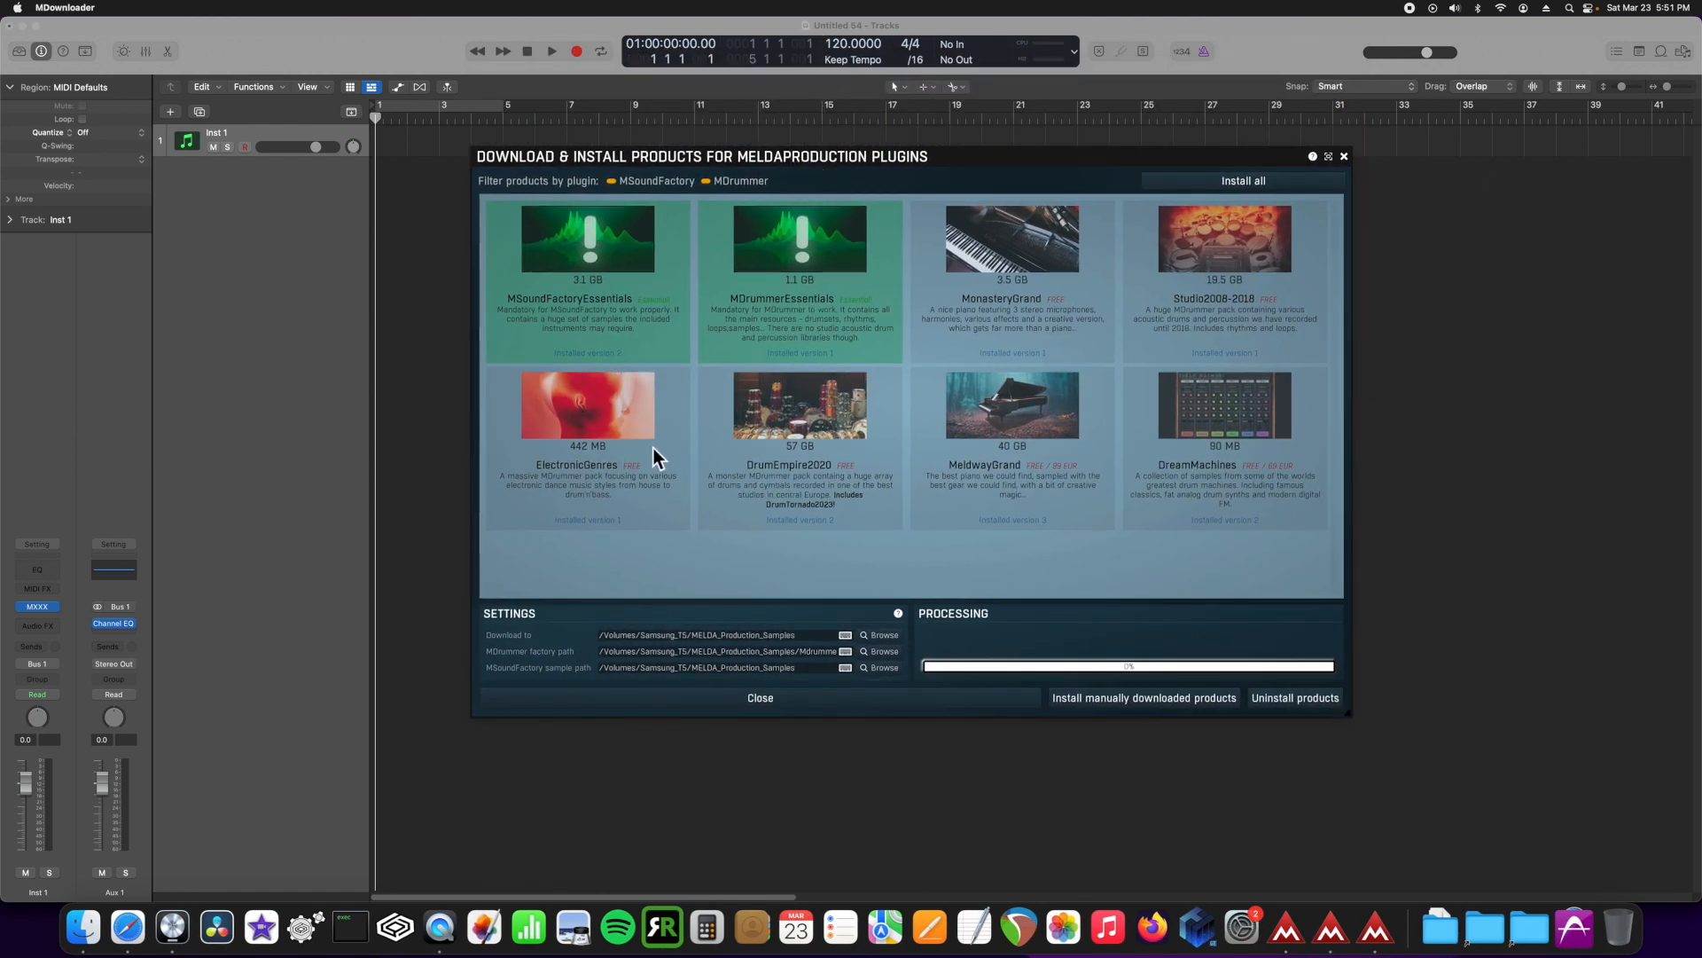
mouse_move(1135, 398)
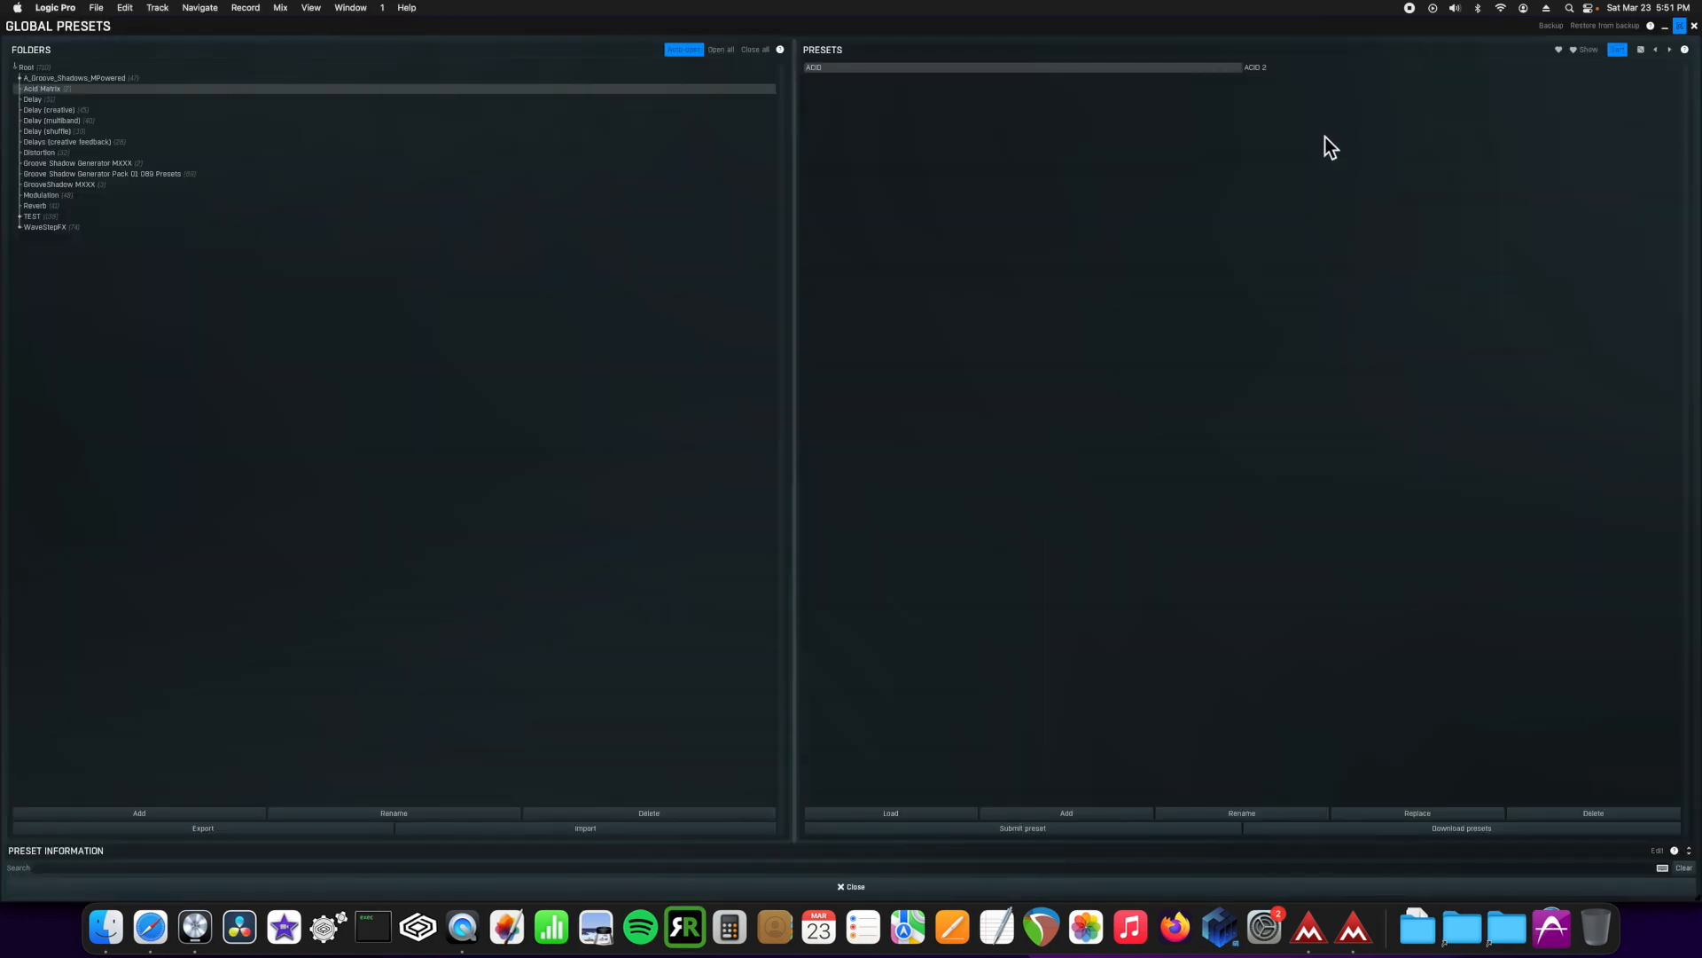
mouse_move(503, 181)
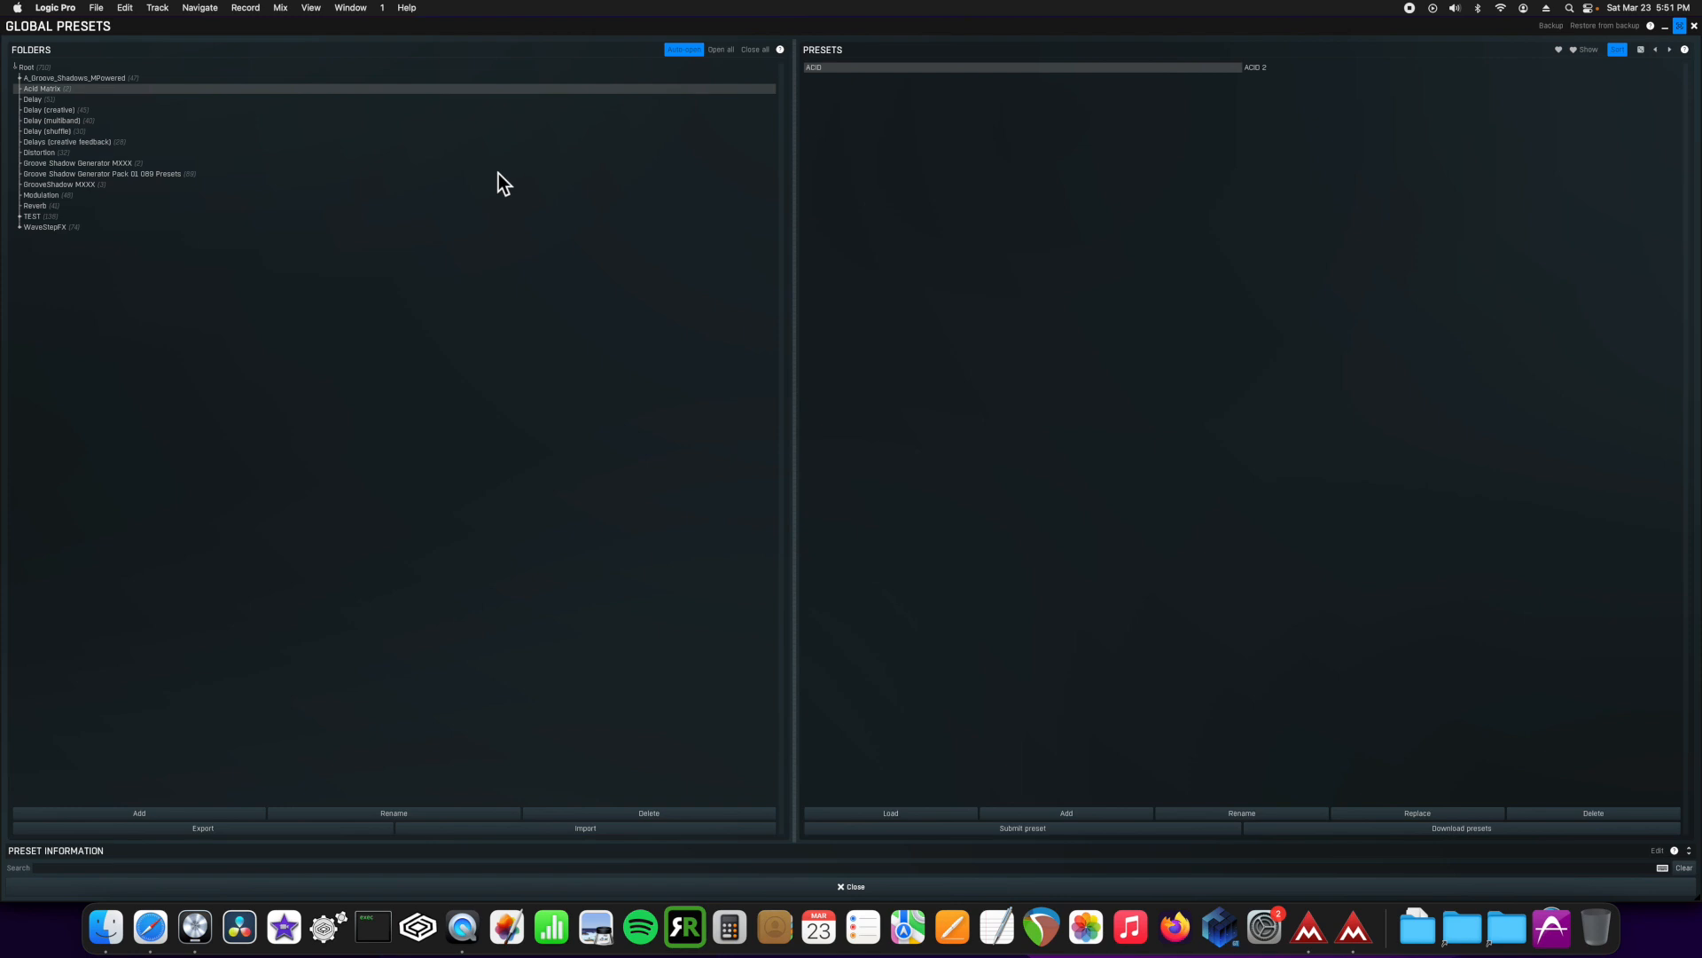
mouse_move(740, 546)
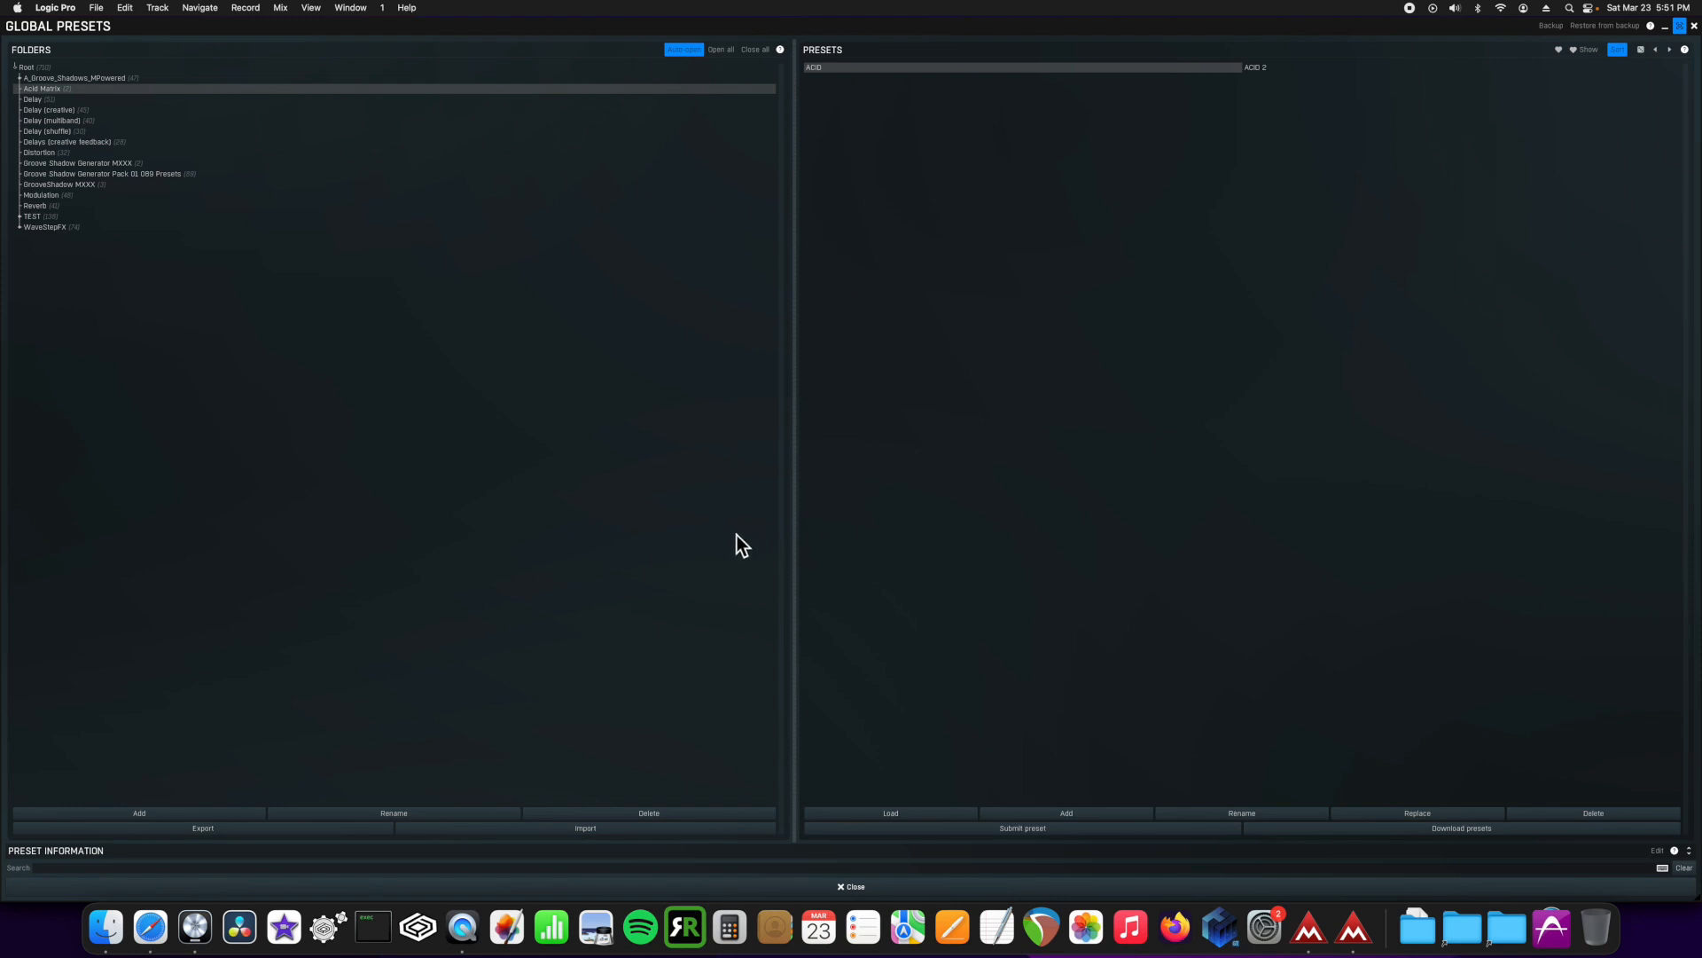
mouse_move(759, 595)
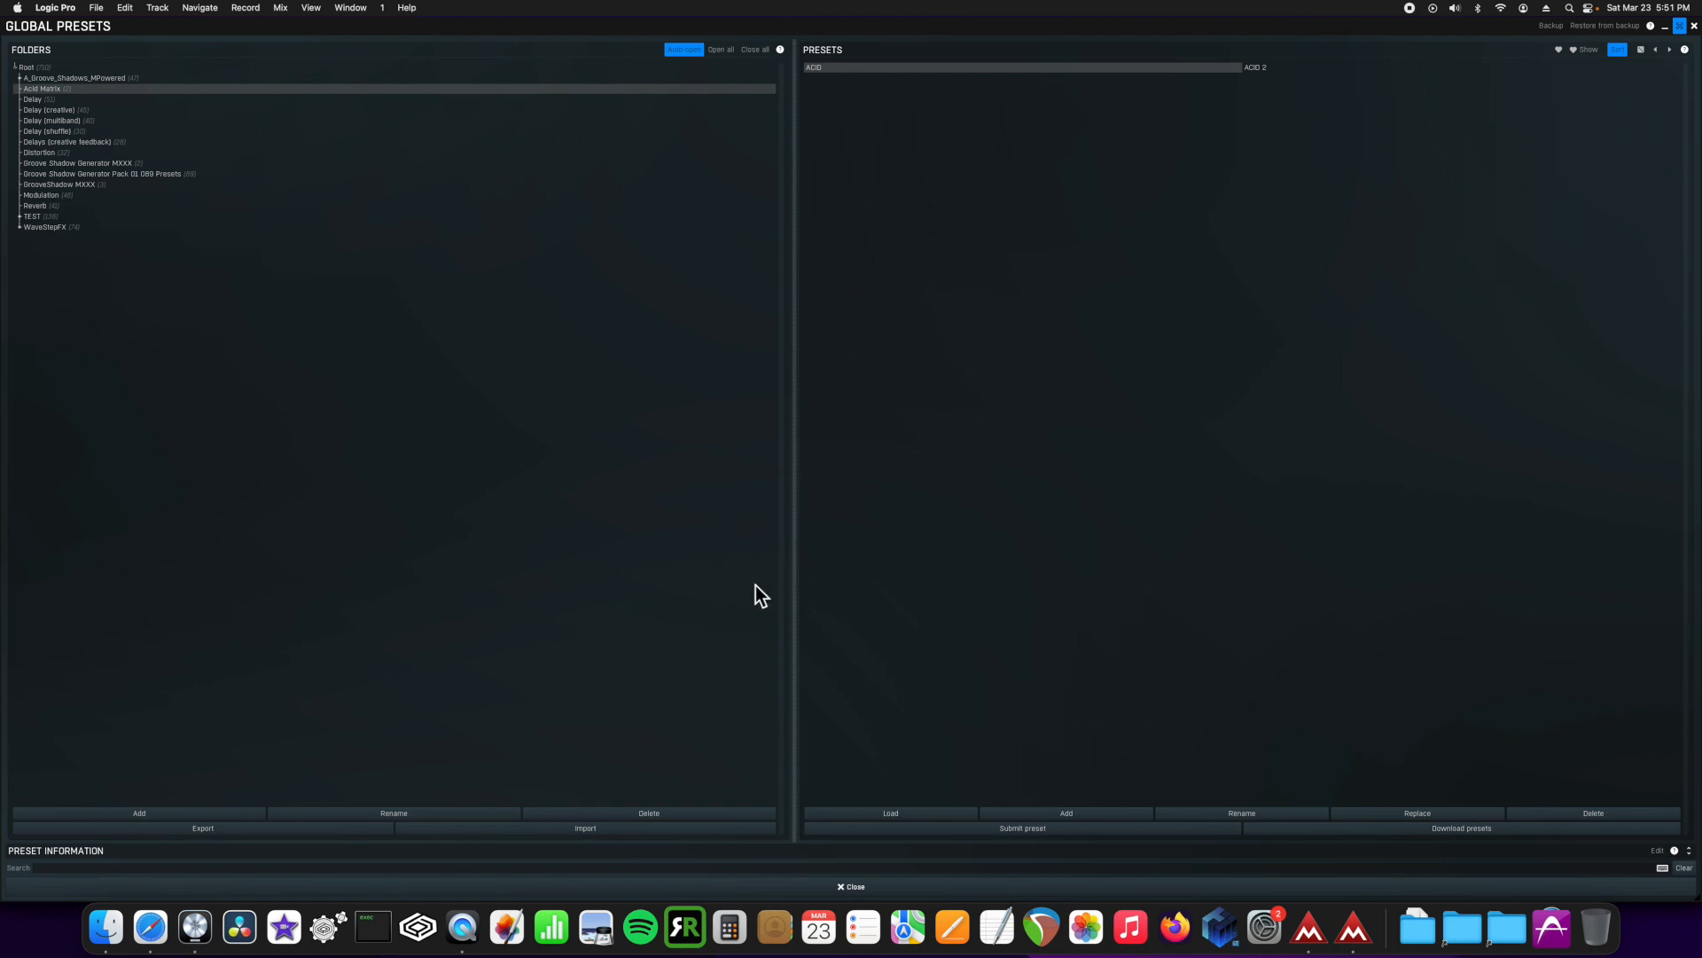
mouse_move(429, 758)
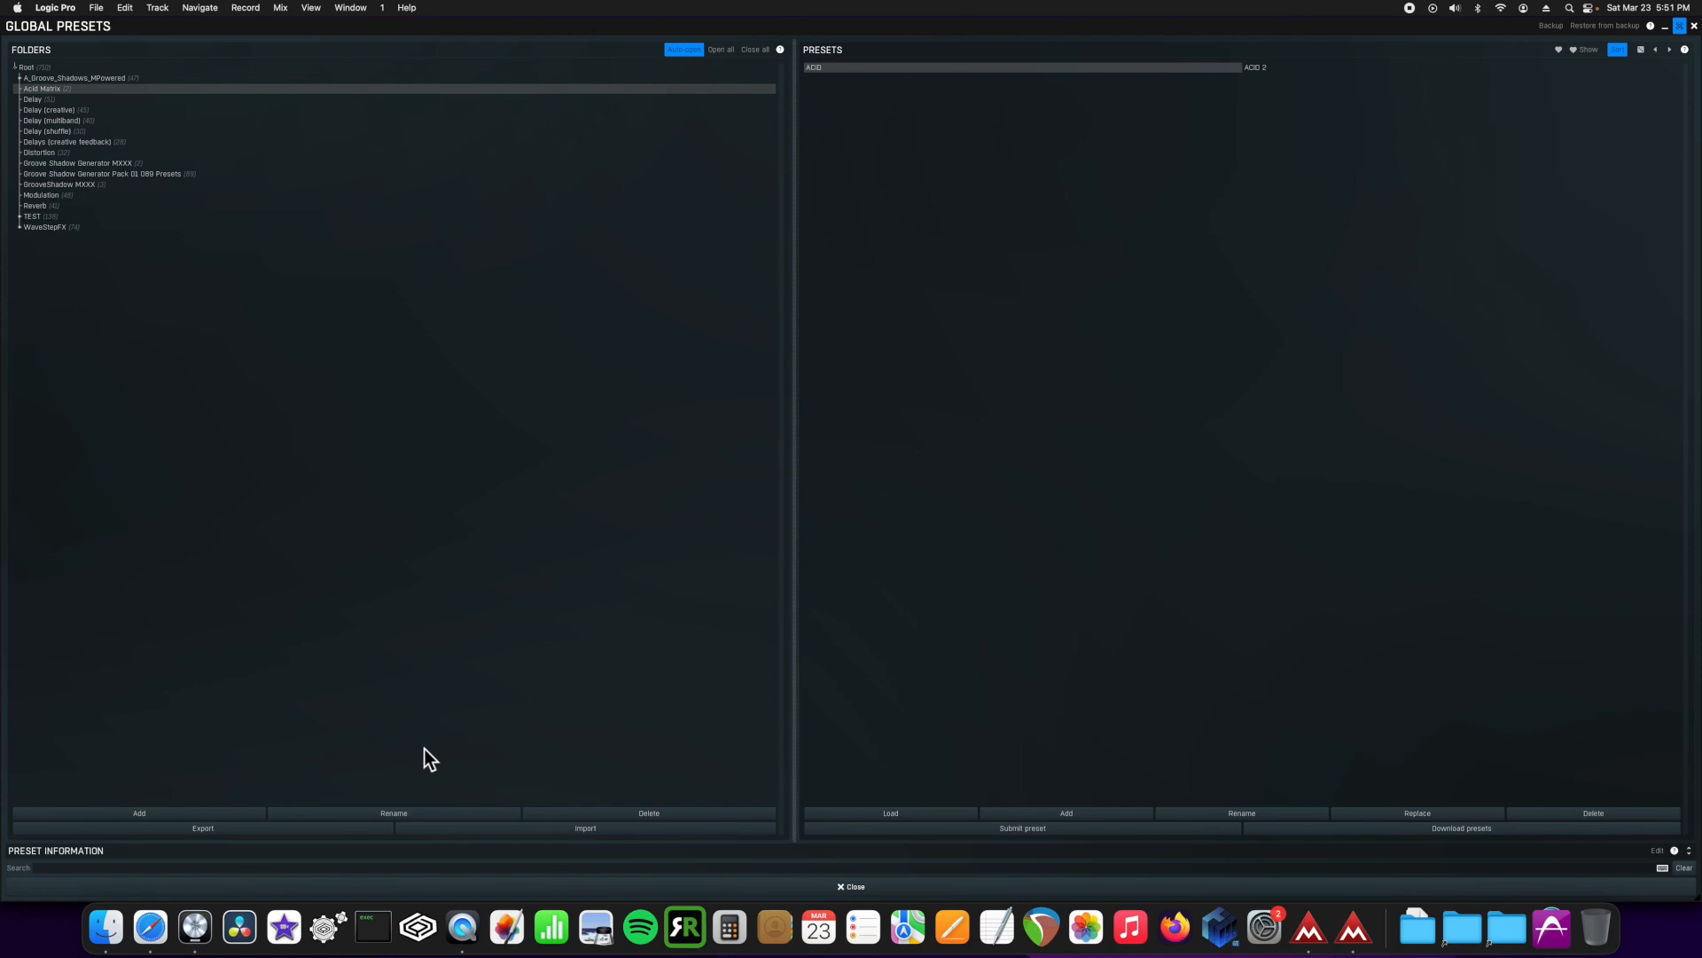
mouse_move(1677, 43)
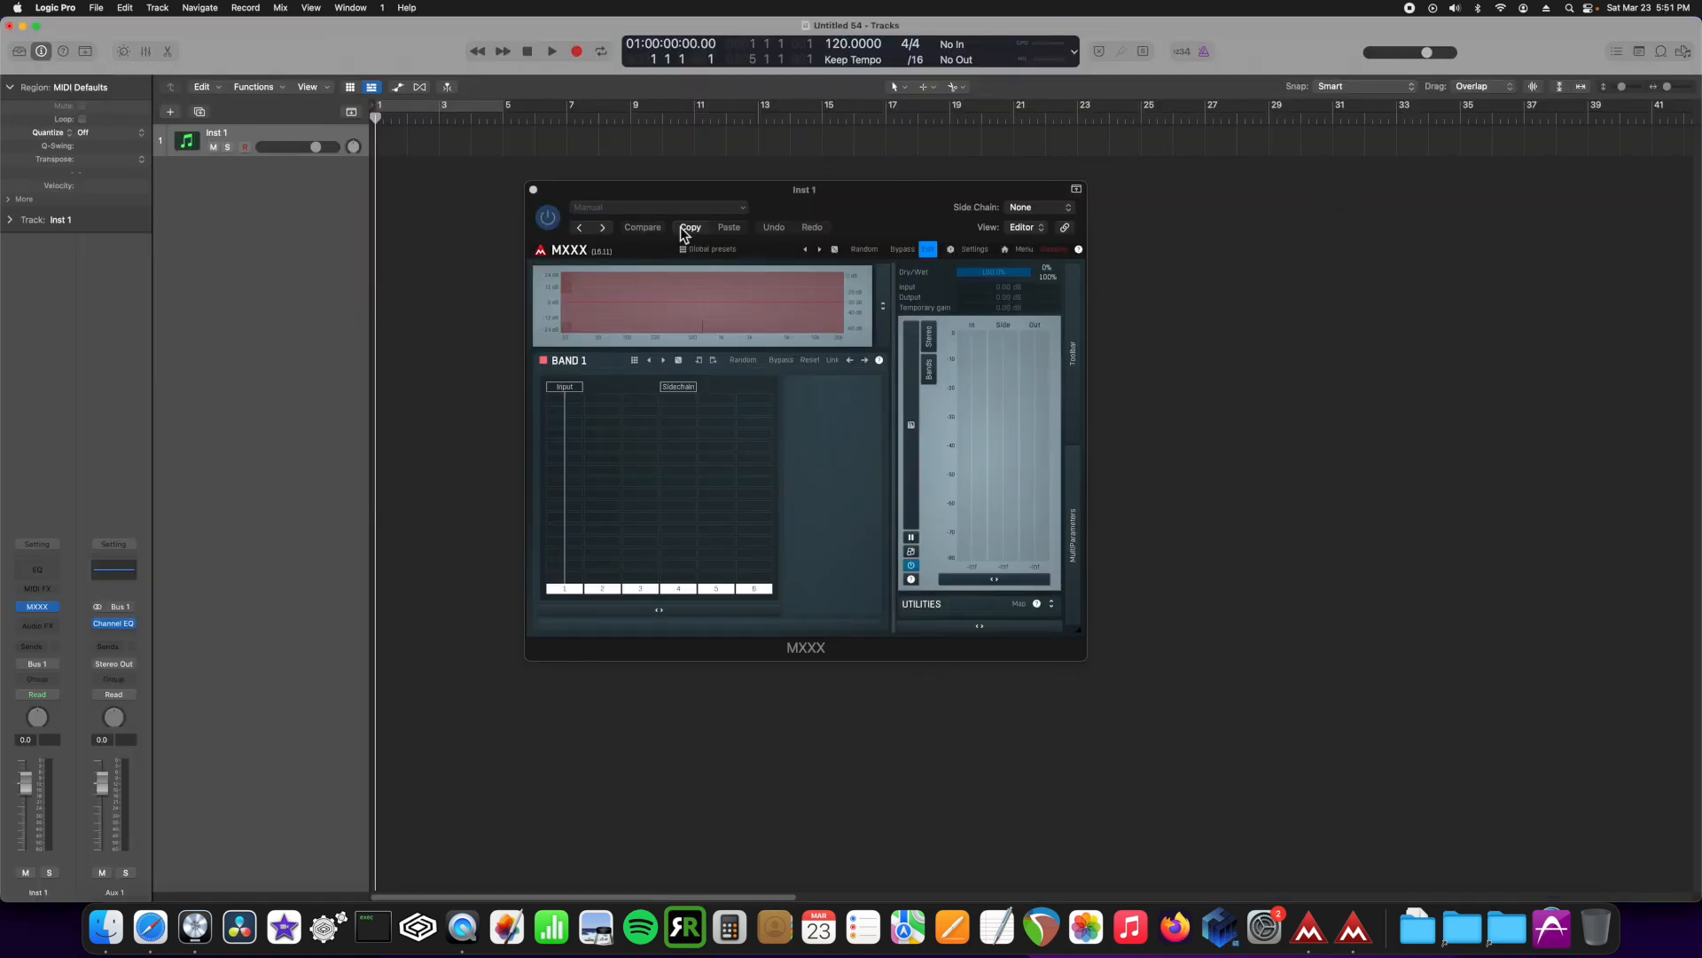
mouse_move(751, 263)
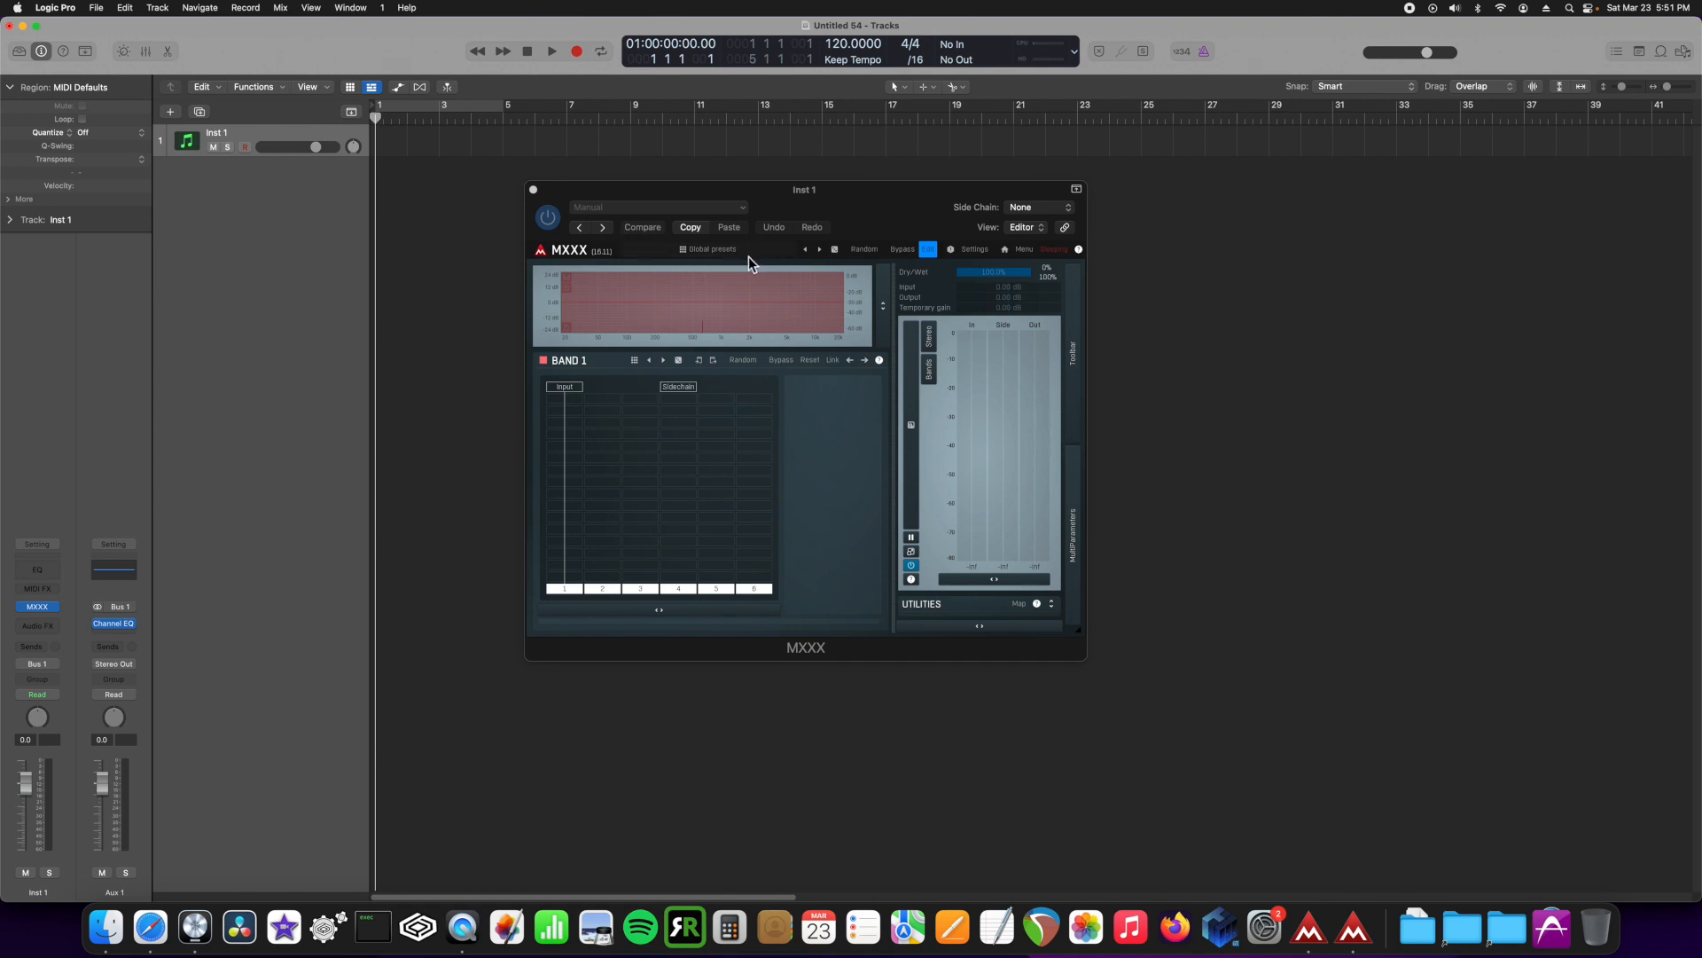
Step: Open MXXX's Global presets manager and start a preset directory import from Folders
left_click(712, 248)
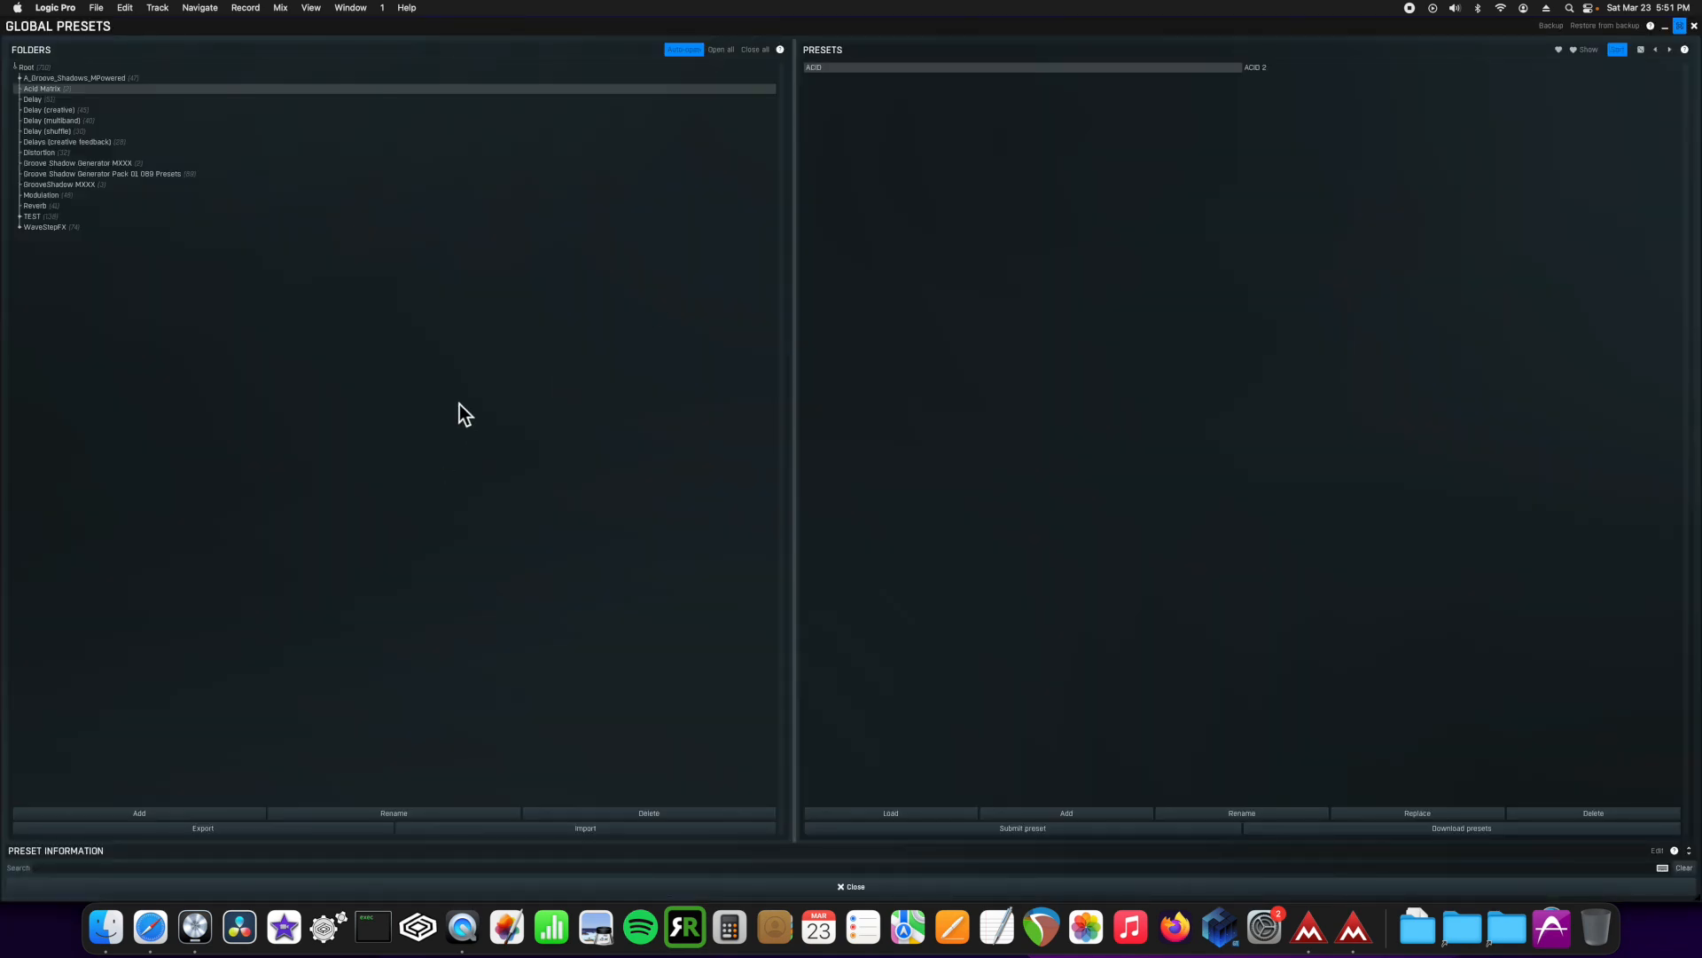
mouse_move(532, 789)
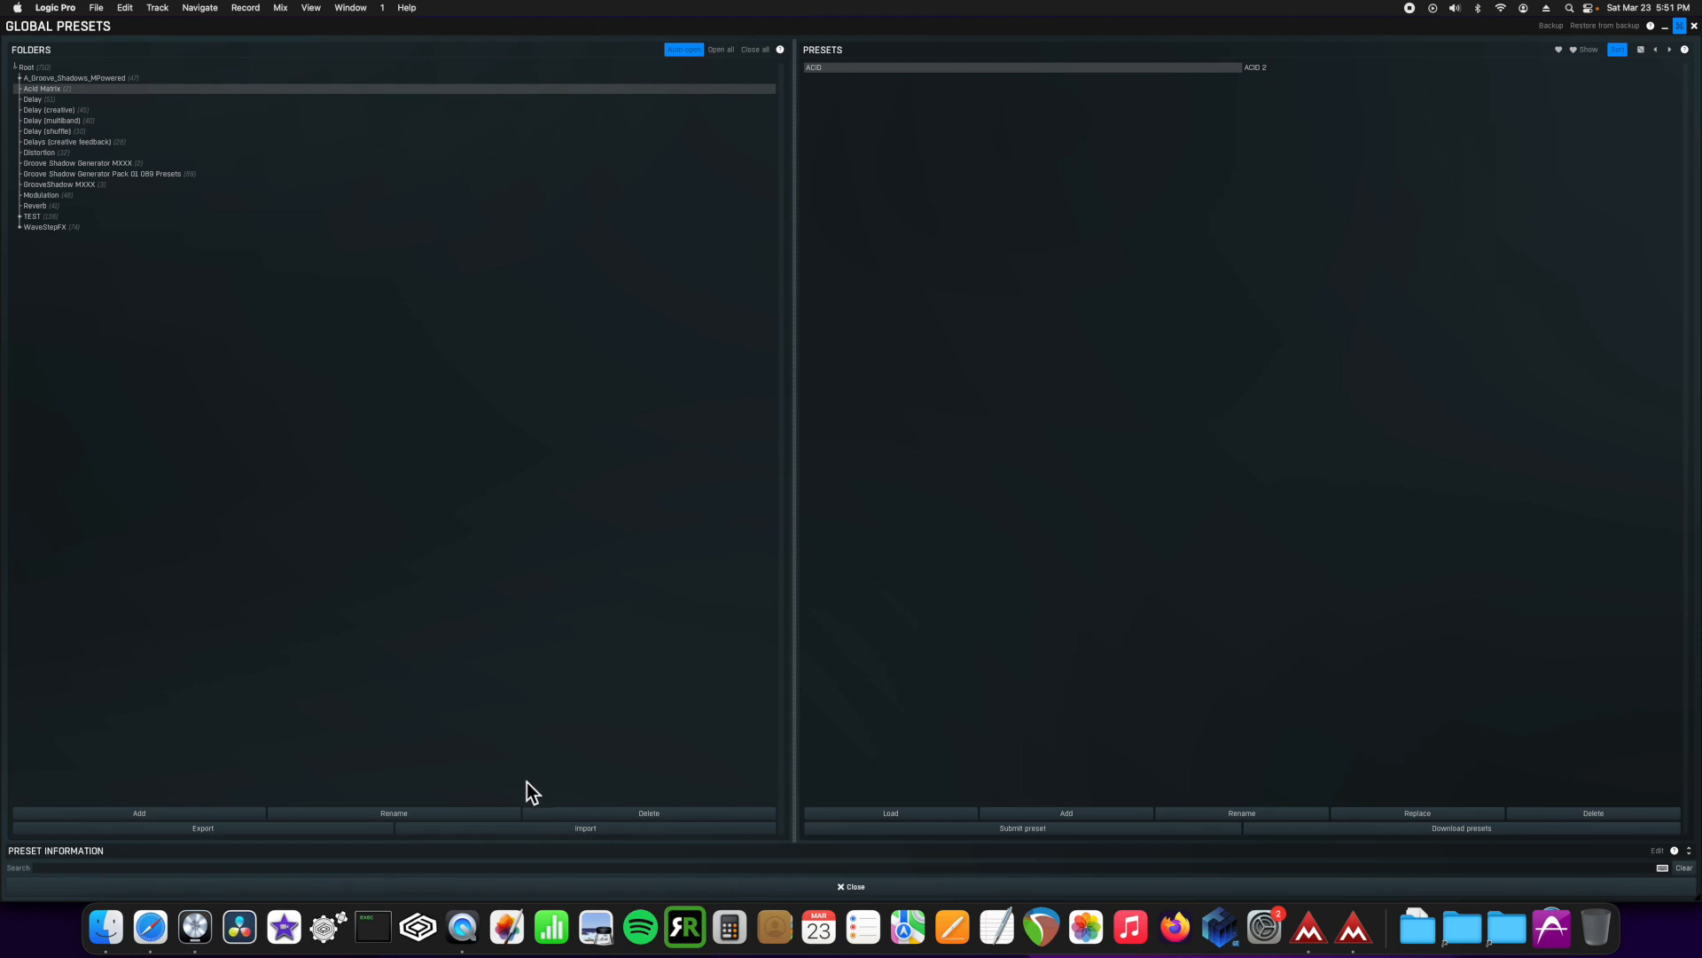
left_click(585, 827)
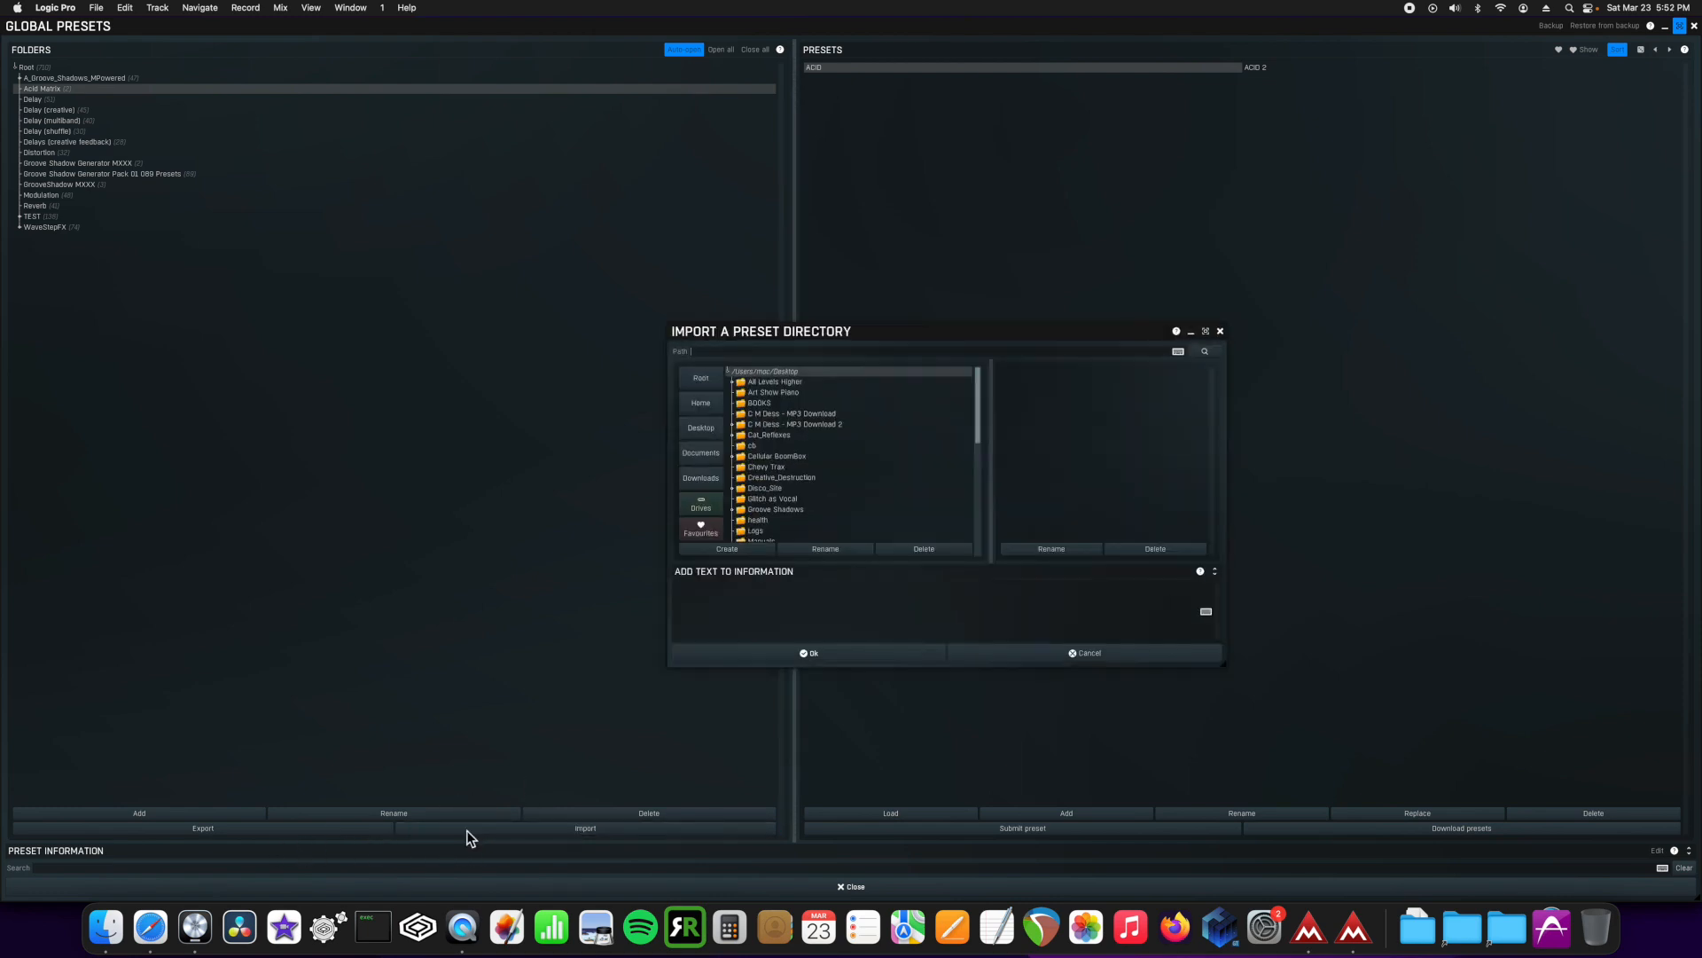
mouse_move(798, 458)
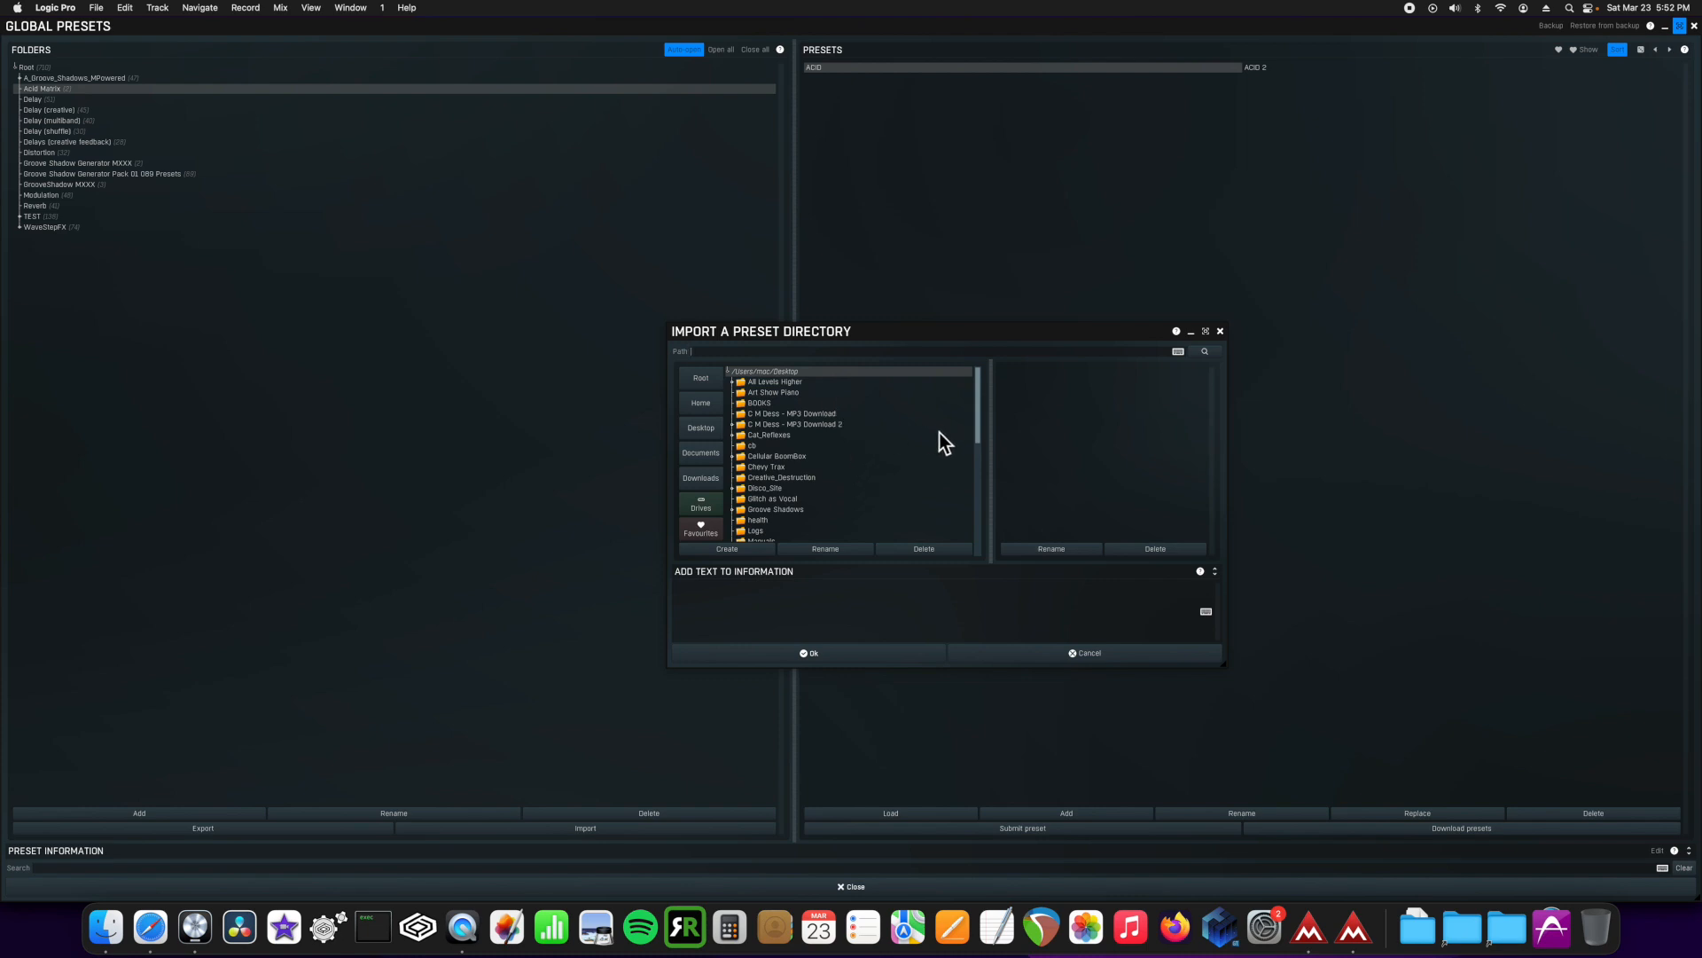
mouse_move(1221, 349)
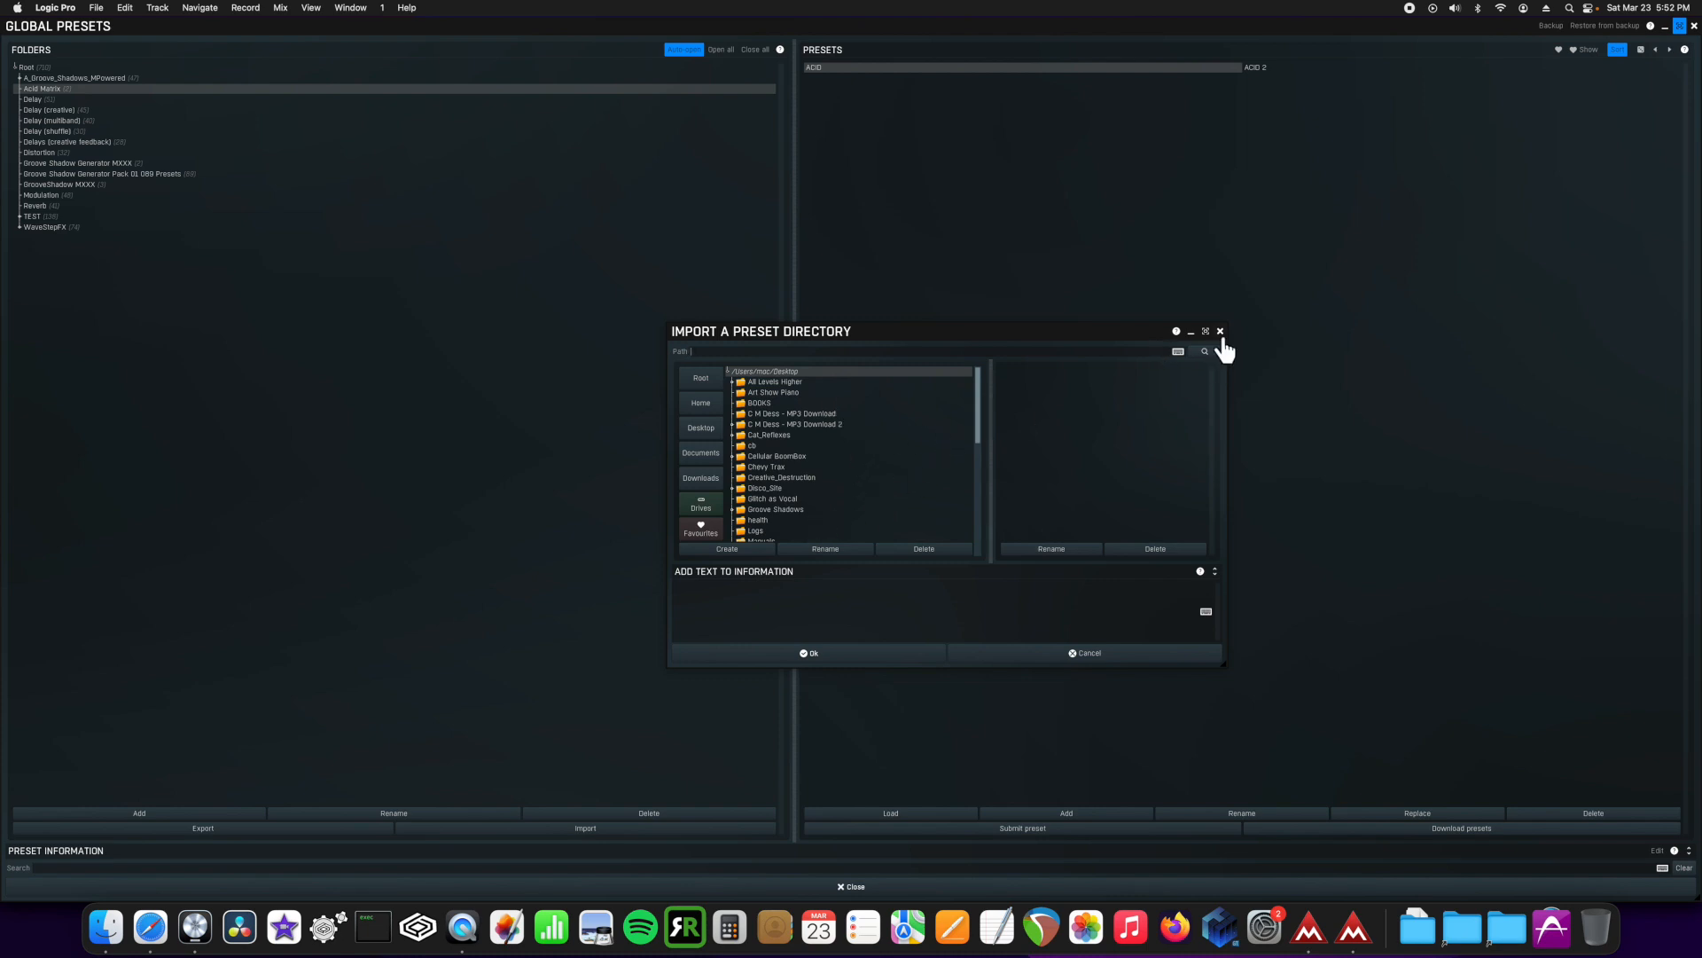
Step: Close the Import a preset directory dialog and bring up the new-folder name prompt
left_click(1219, 330)
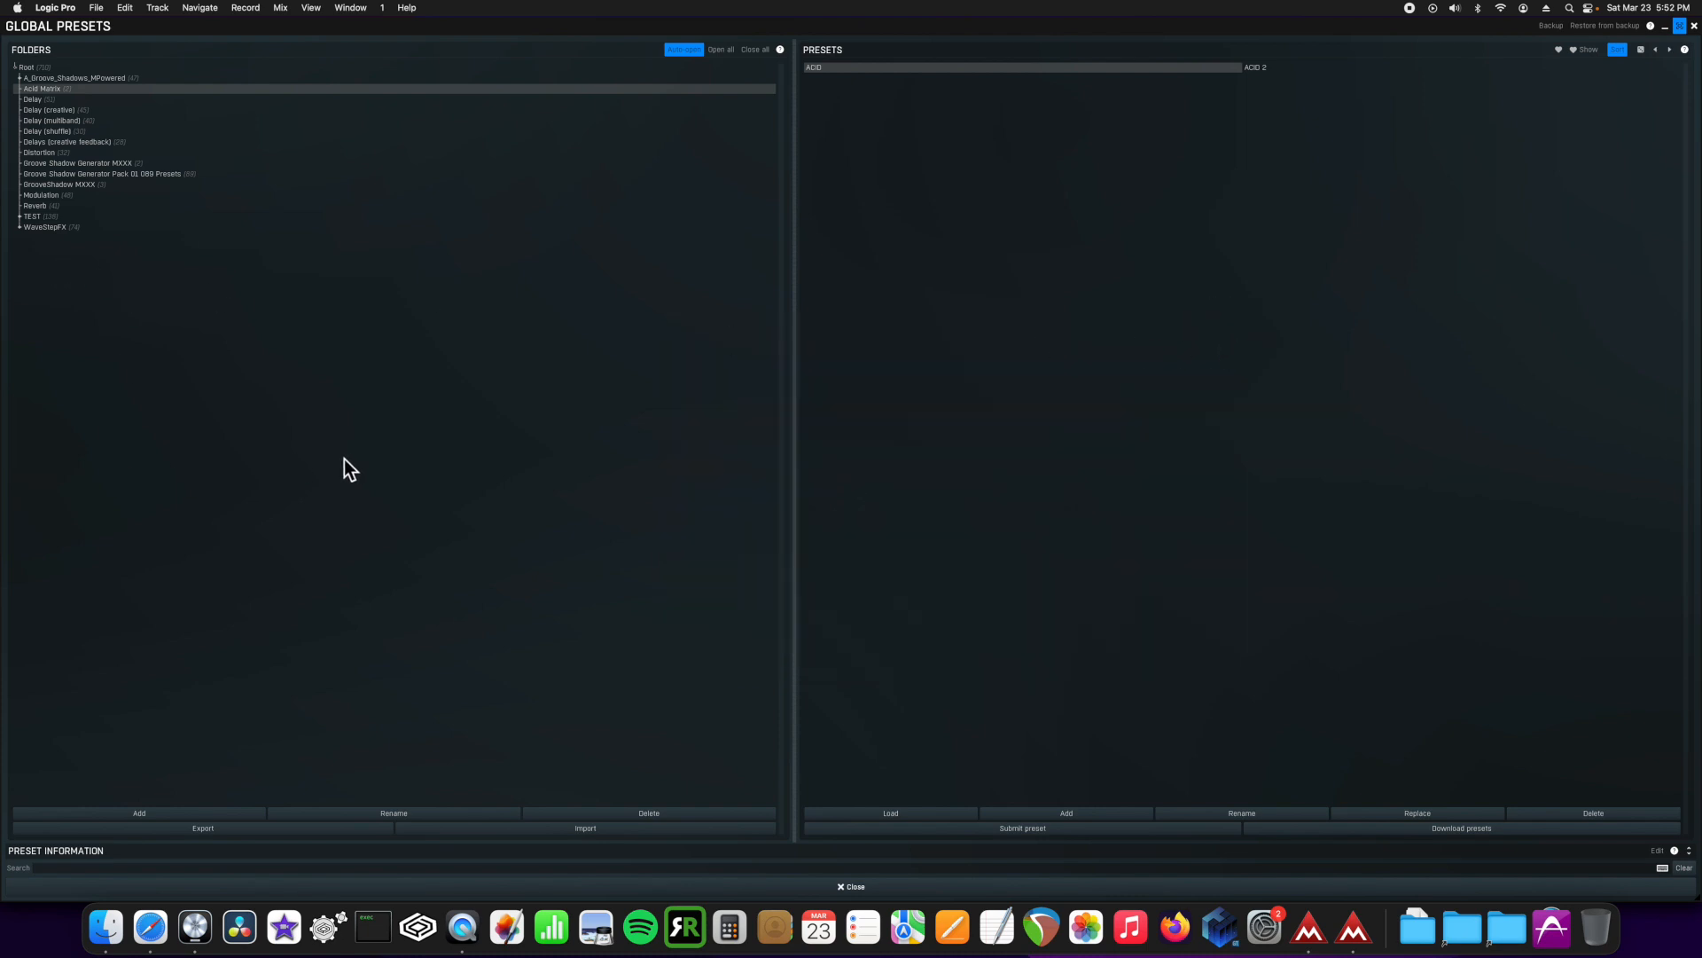
mouse_move(1044, 164)
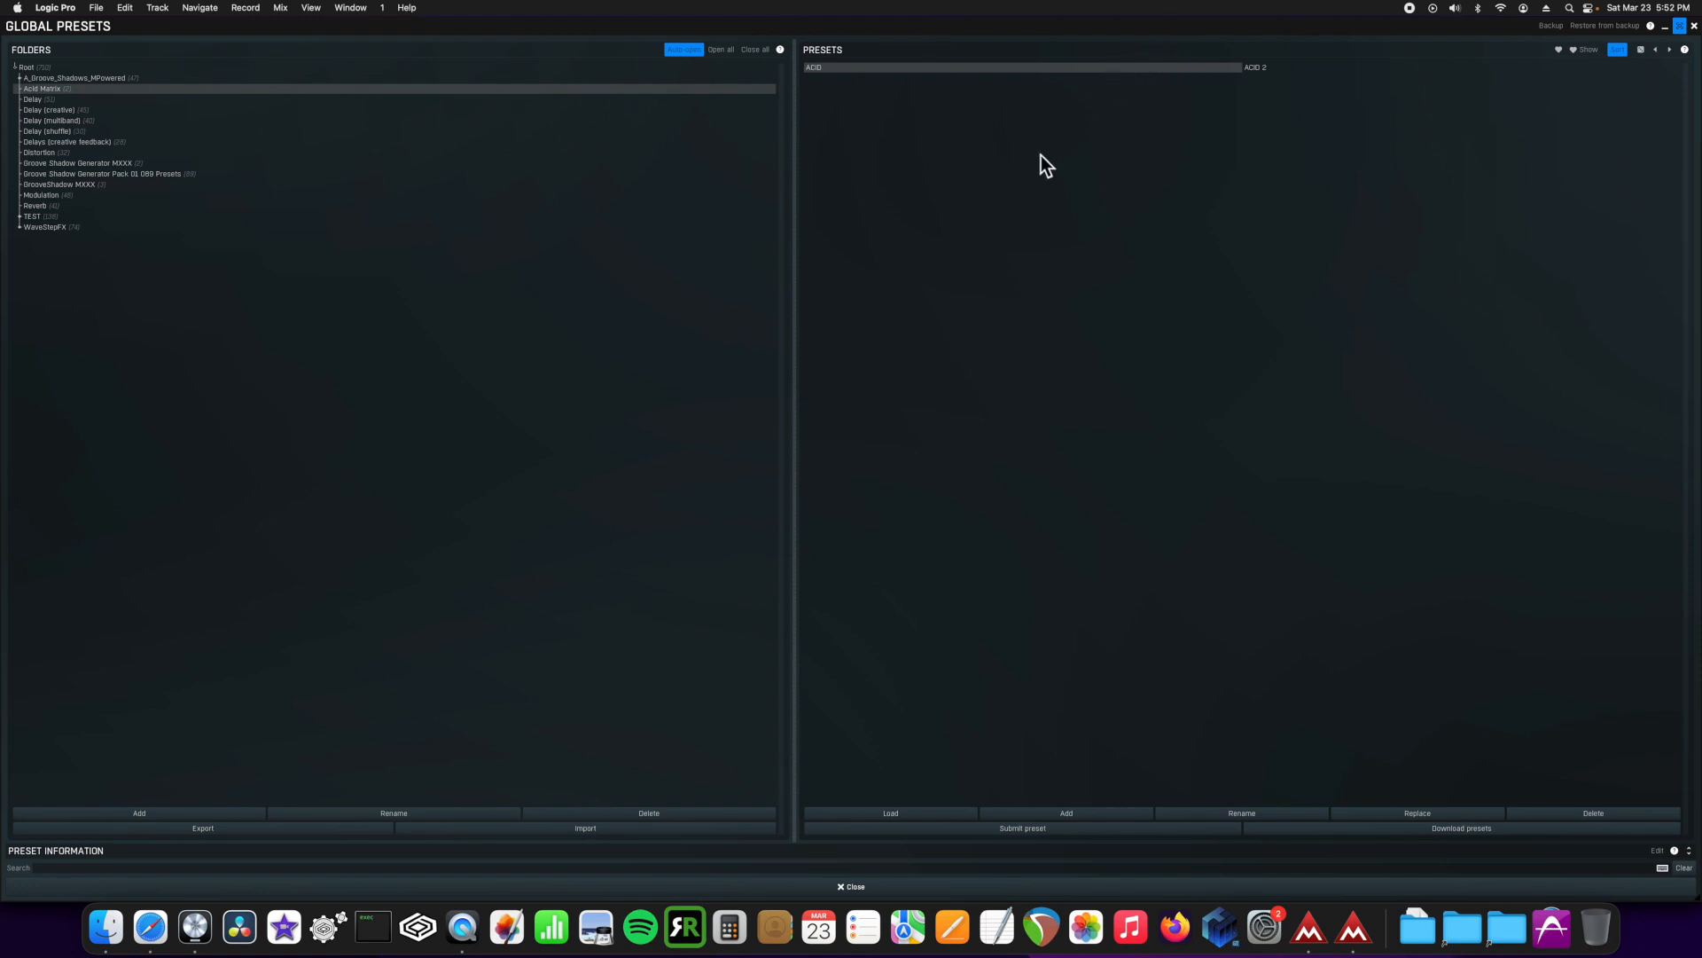
mouse_move(1162, 170)
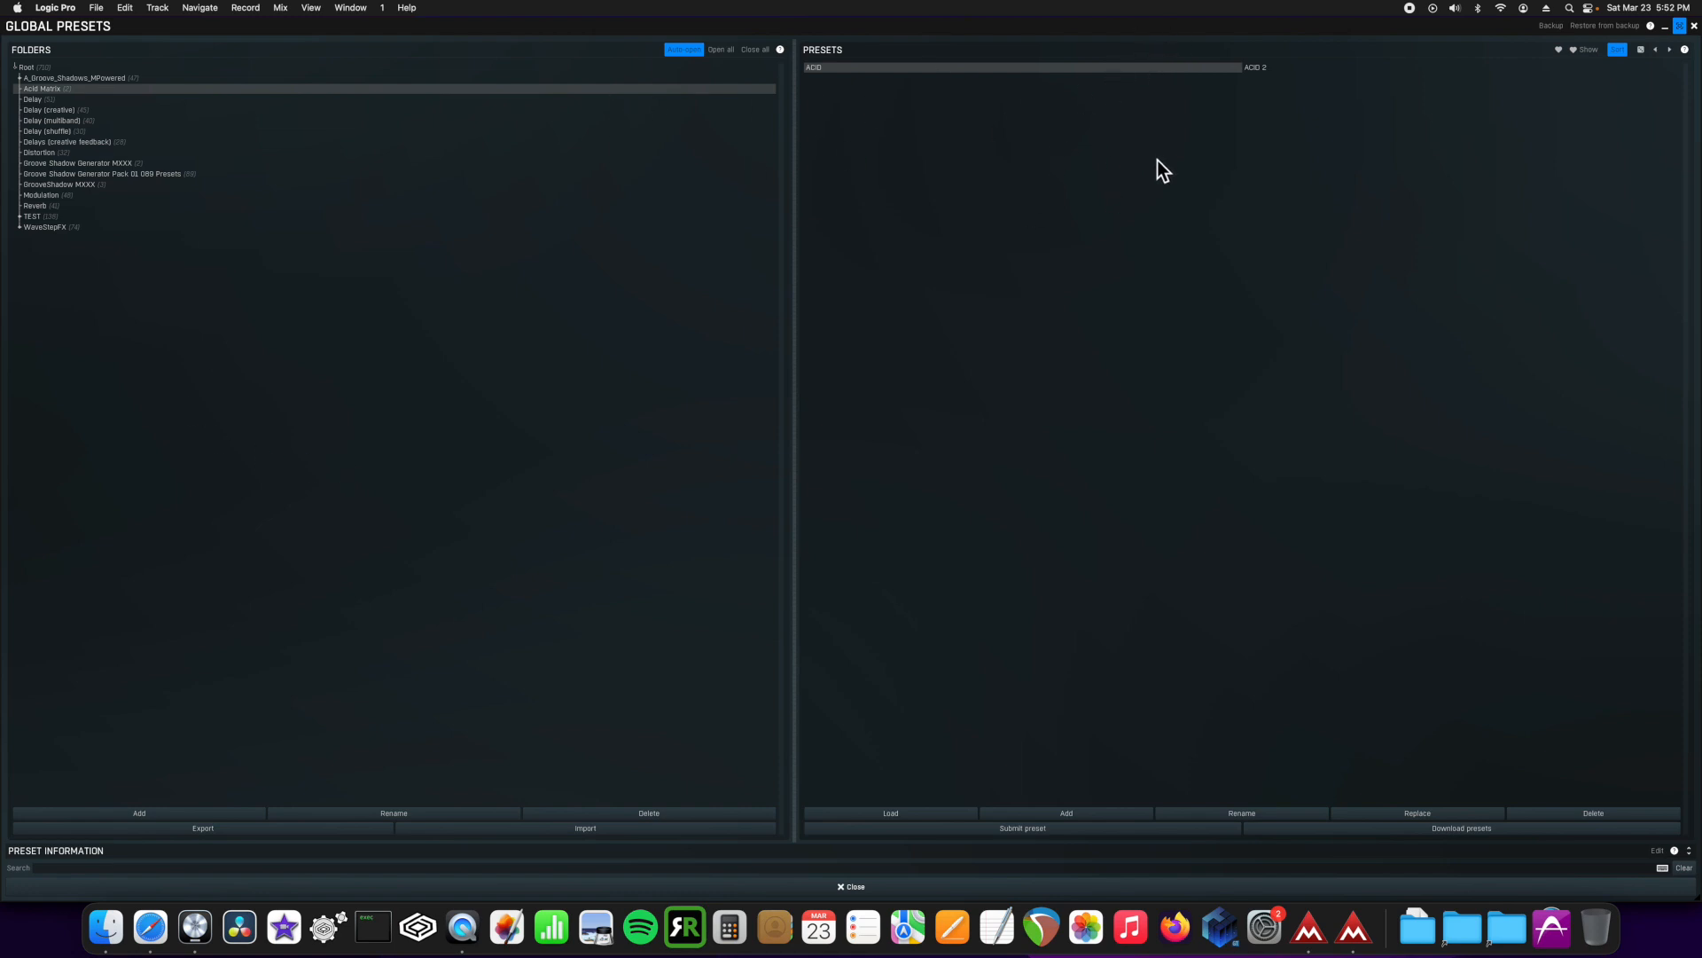
mouse_move(465, 131)
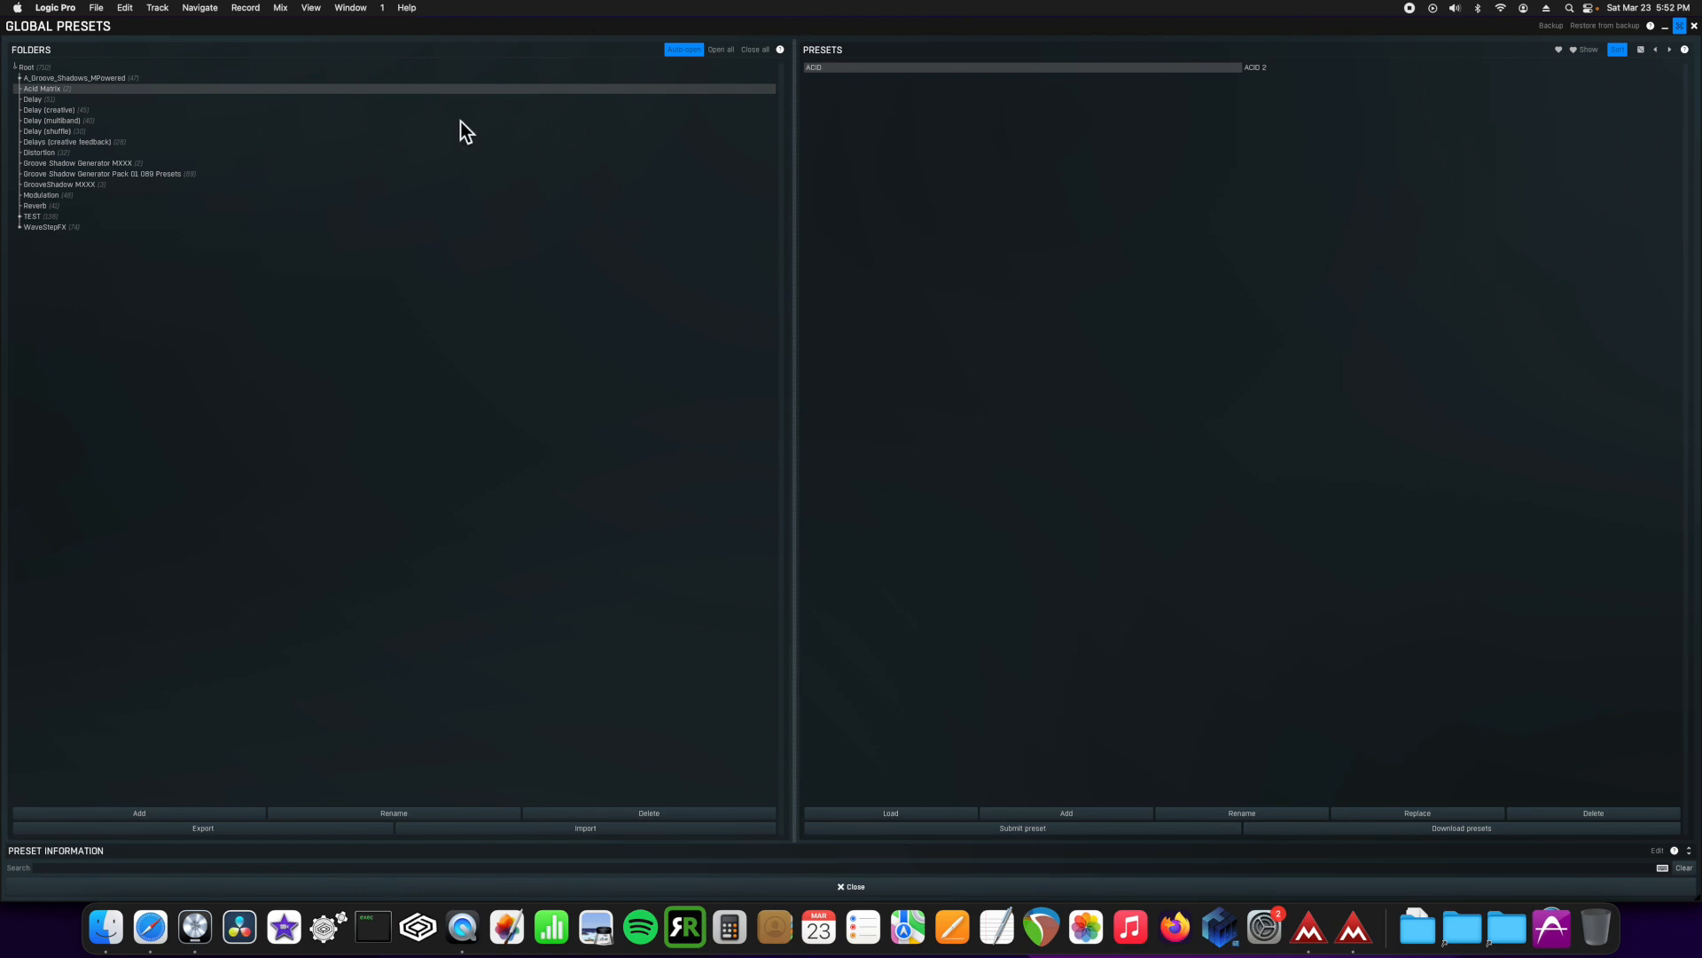
left_click(138, 812)
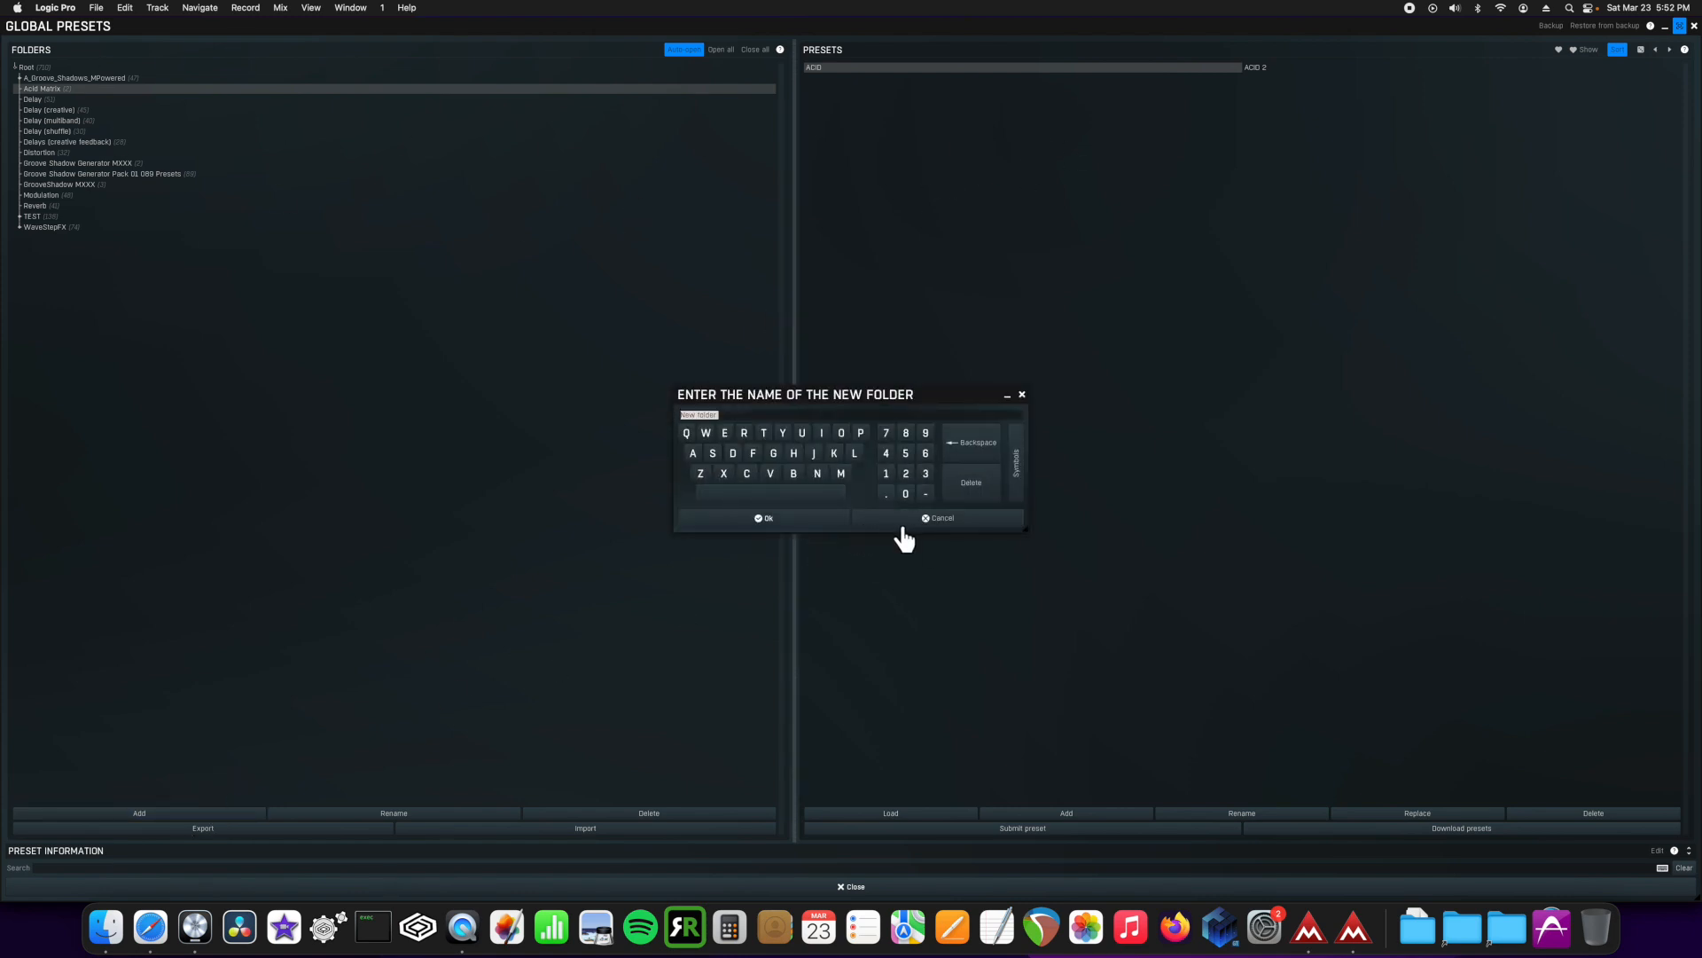
Step: Cancel the new-folder name prompt, returning to the preset directory import dialog
left_click(939, 518)
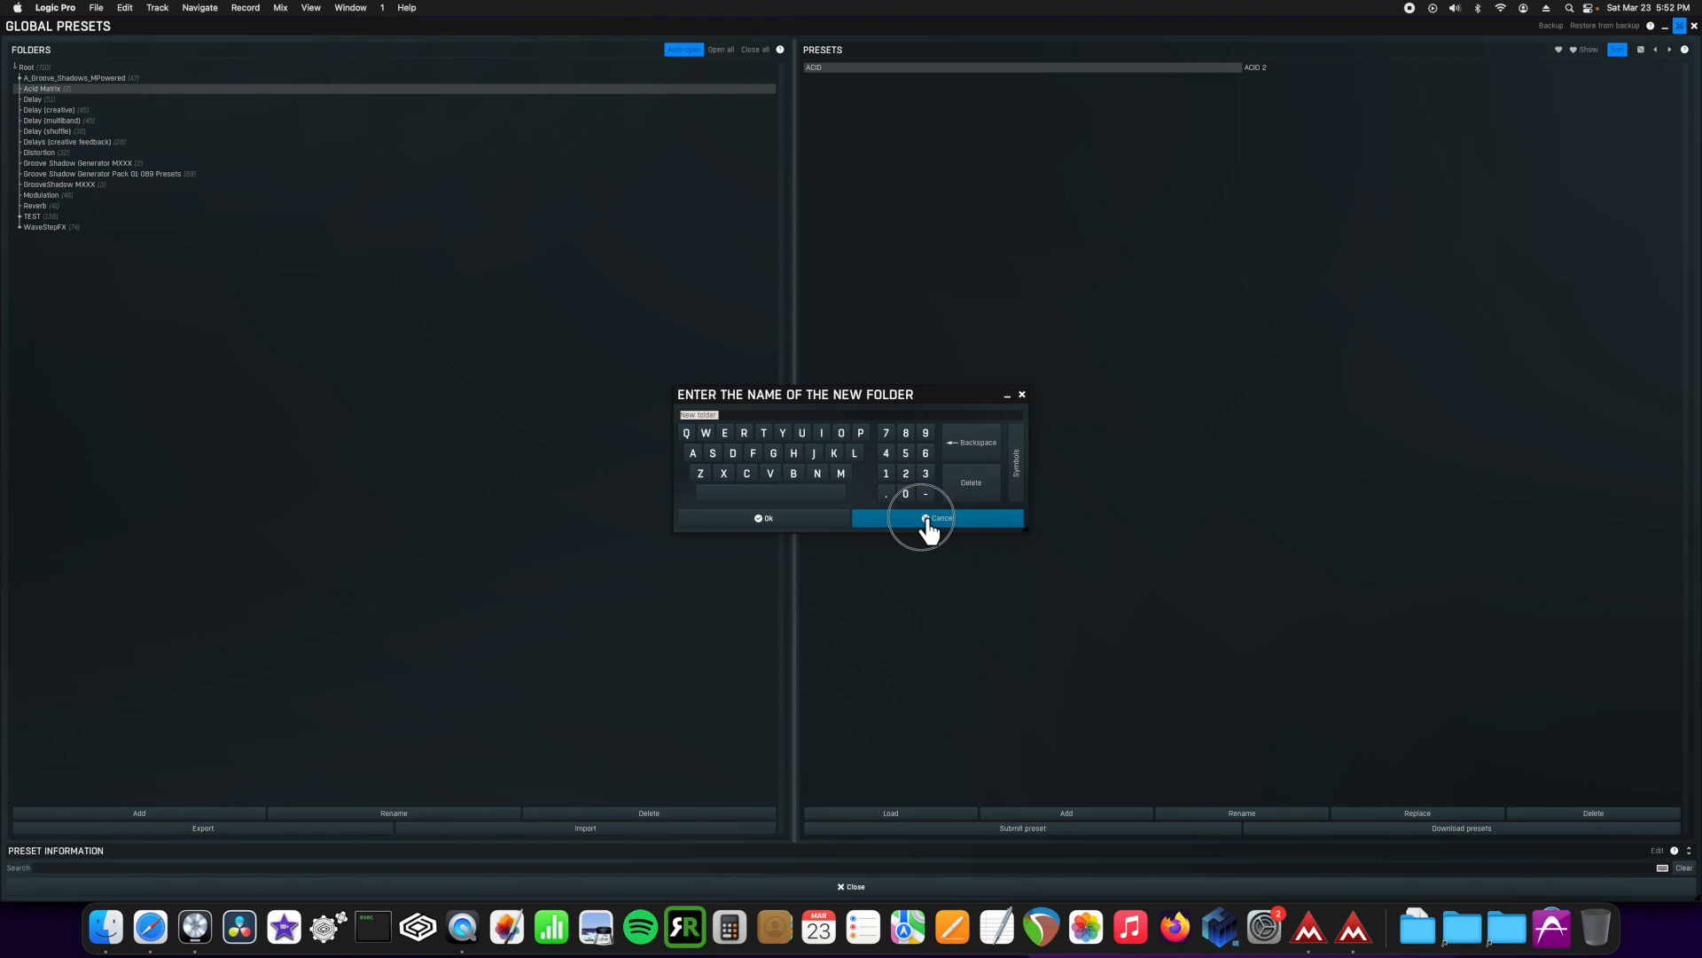
left_click(937, 518)
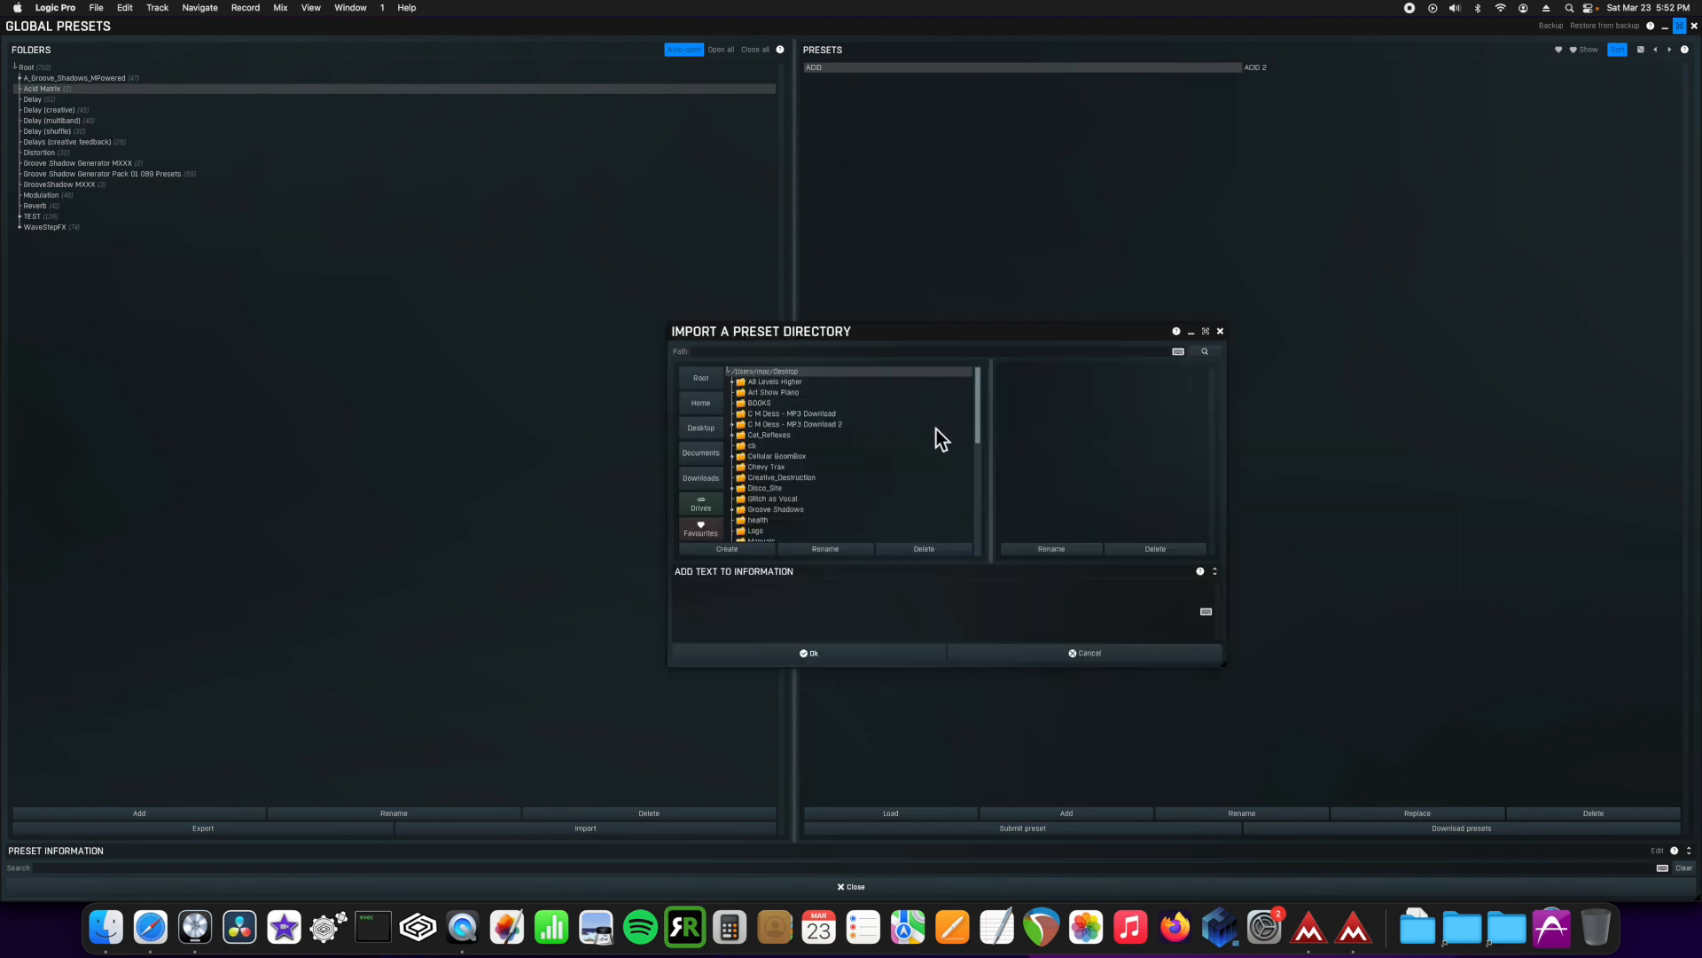
Step: Browse into the Groove Shadow Generator MXXX folder and select Groove Shadow Generator MXXX 001
scroll("down", 3)
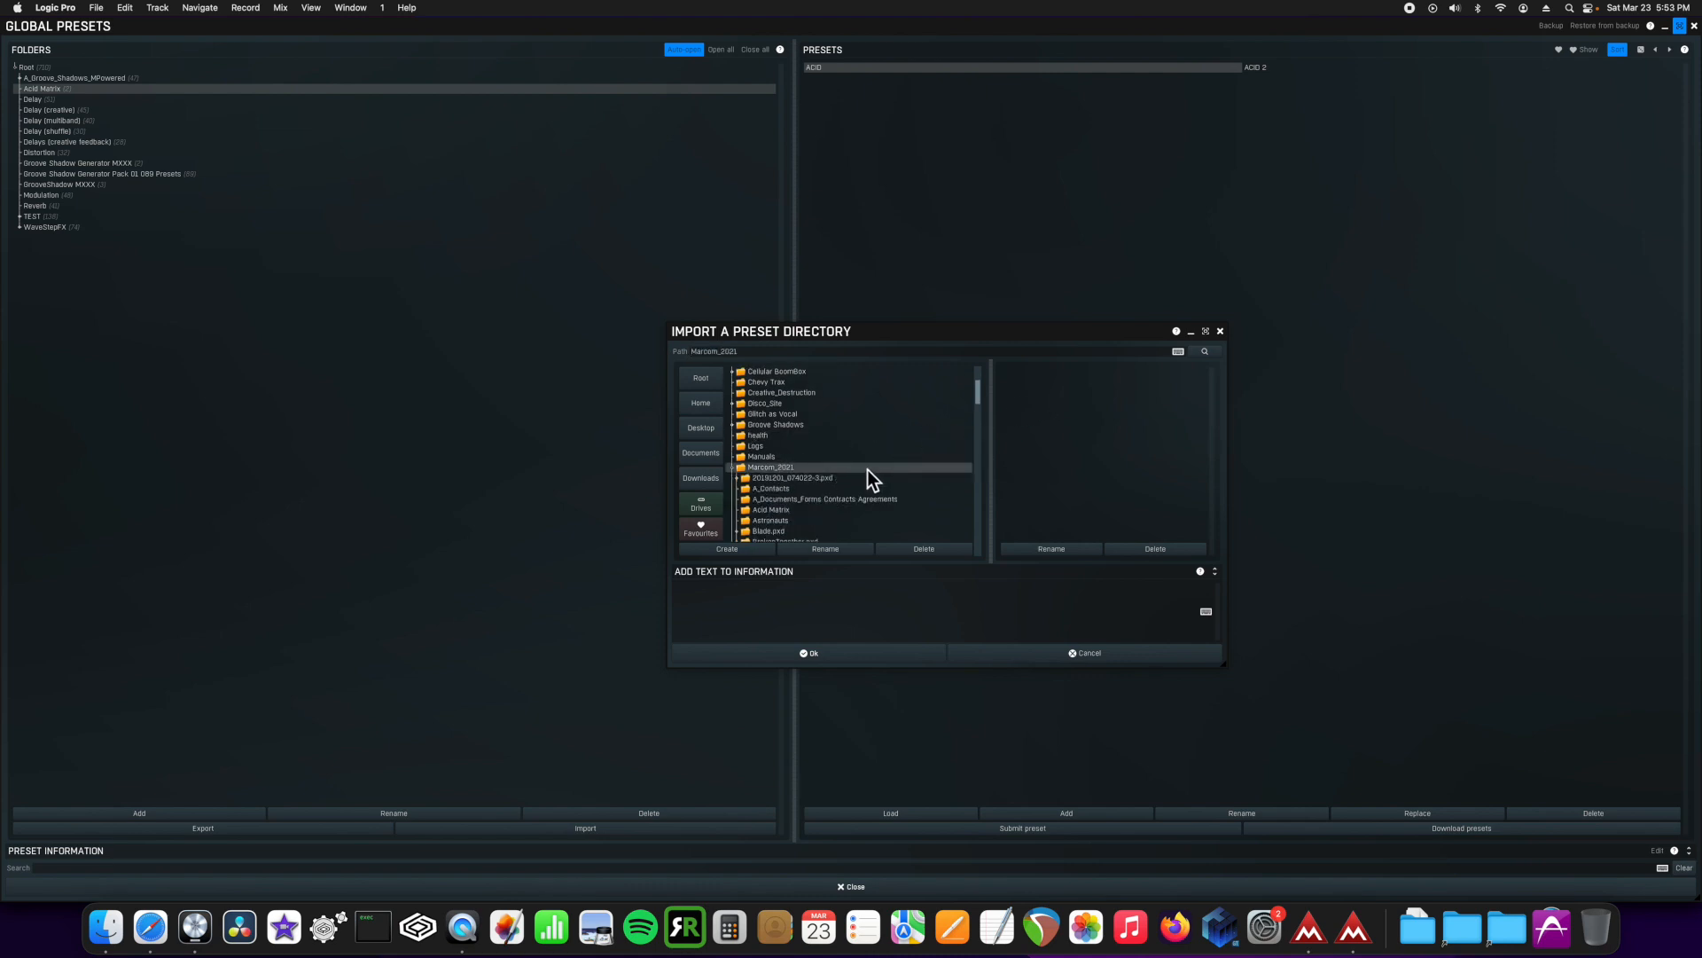
scroll("up", 3)
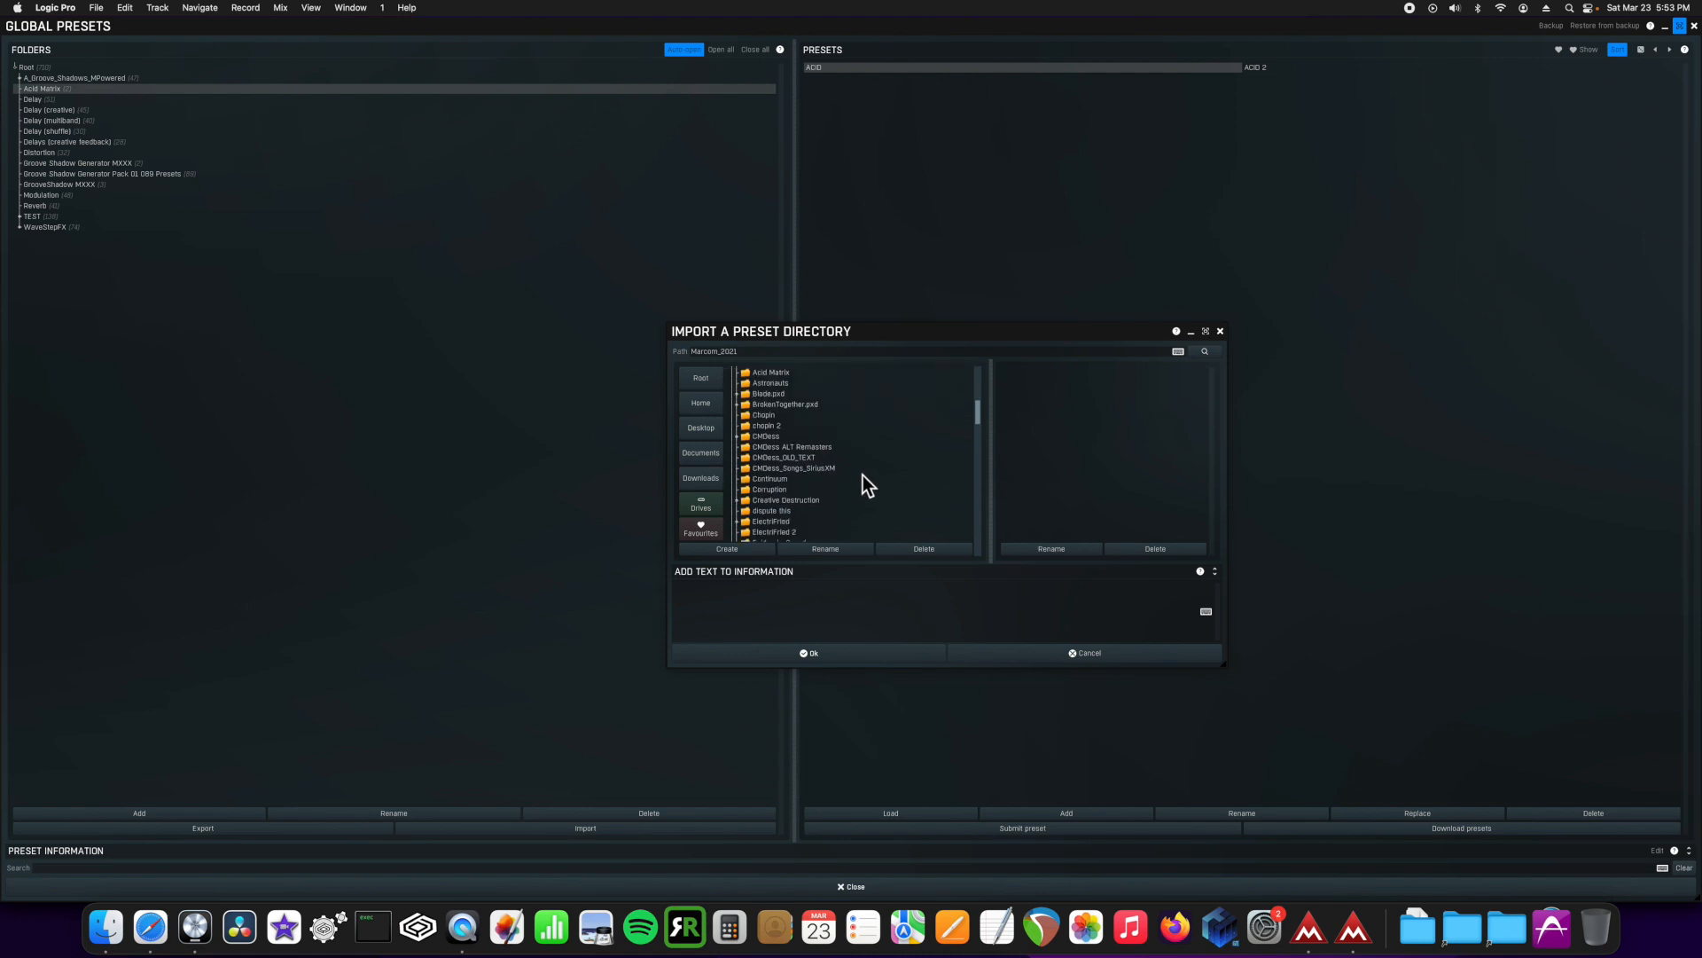
scroll("down", 3)
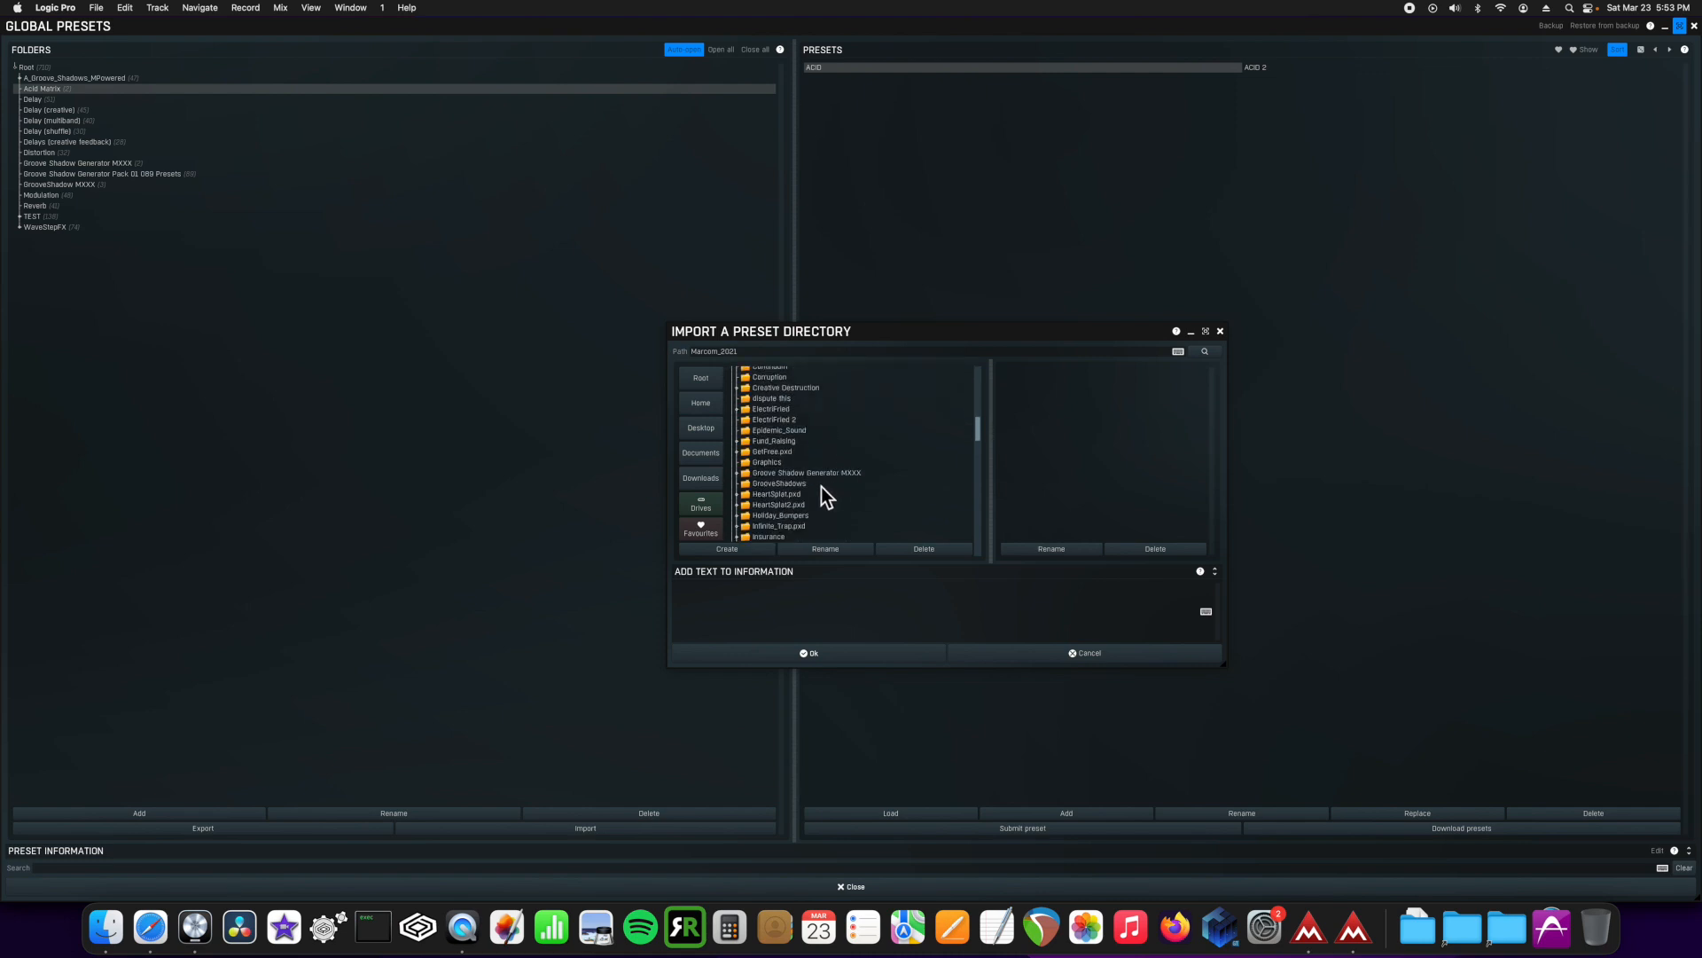
double_click(803, 473)
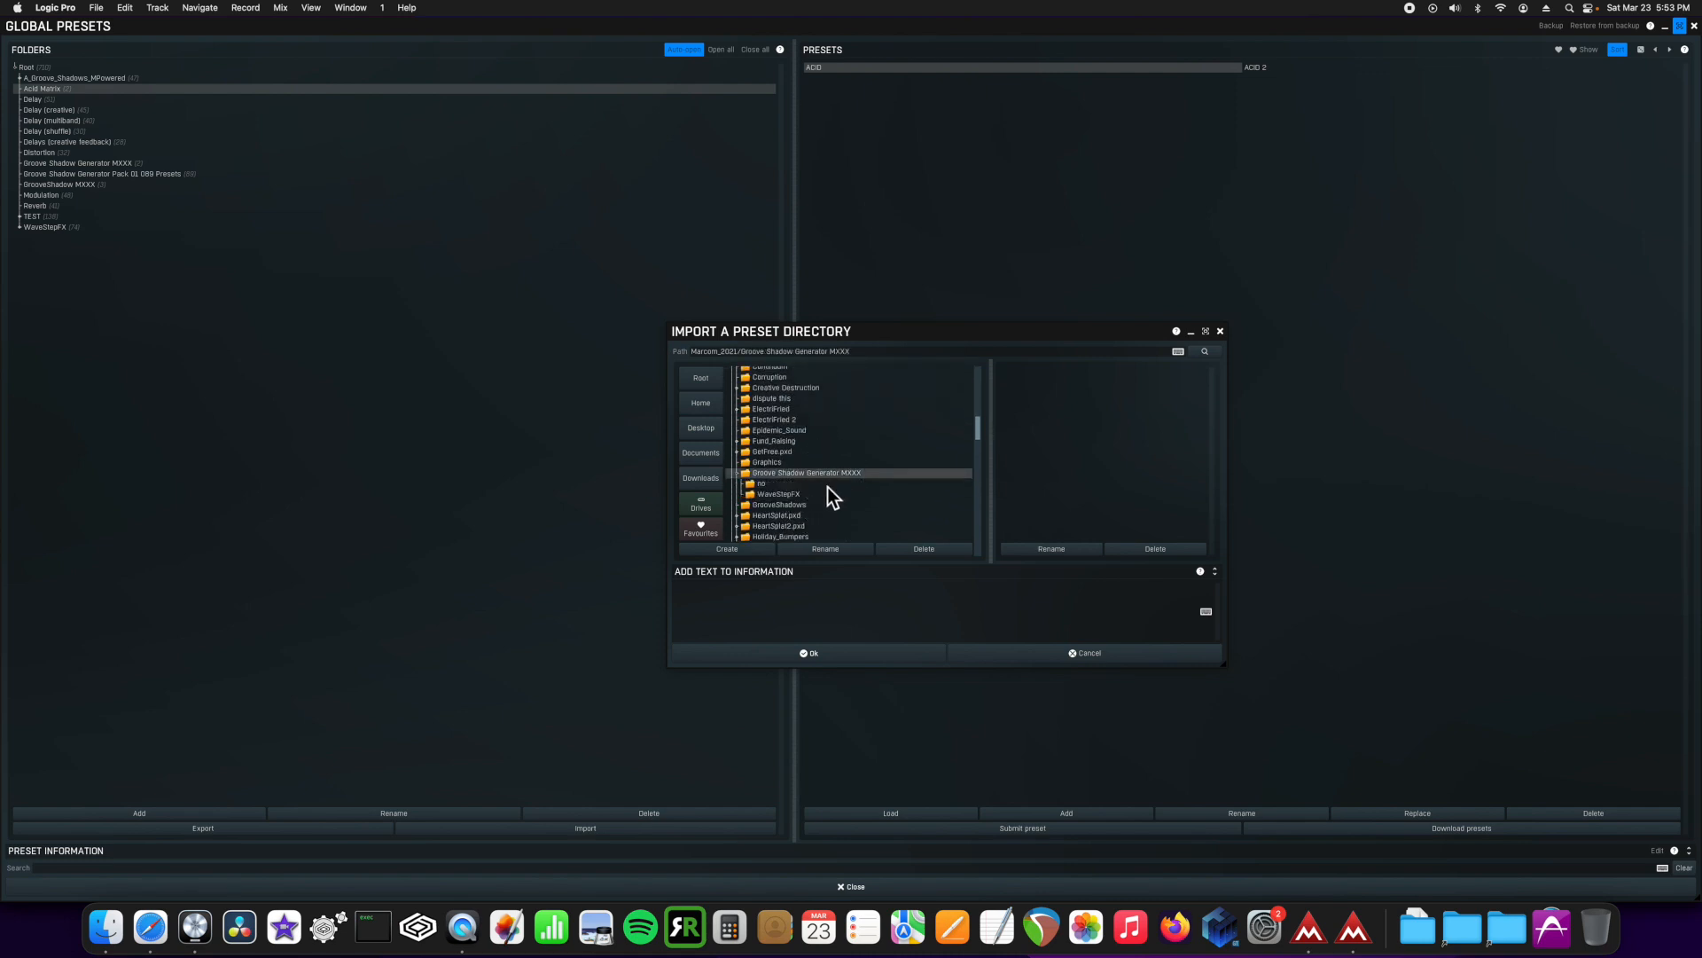
left_click(764, 484)
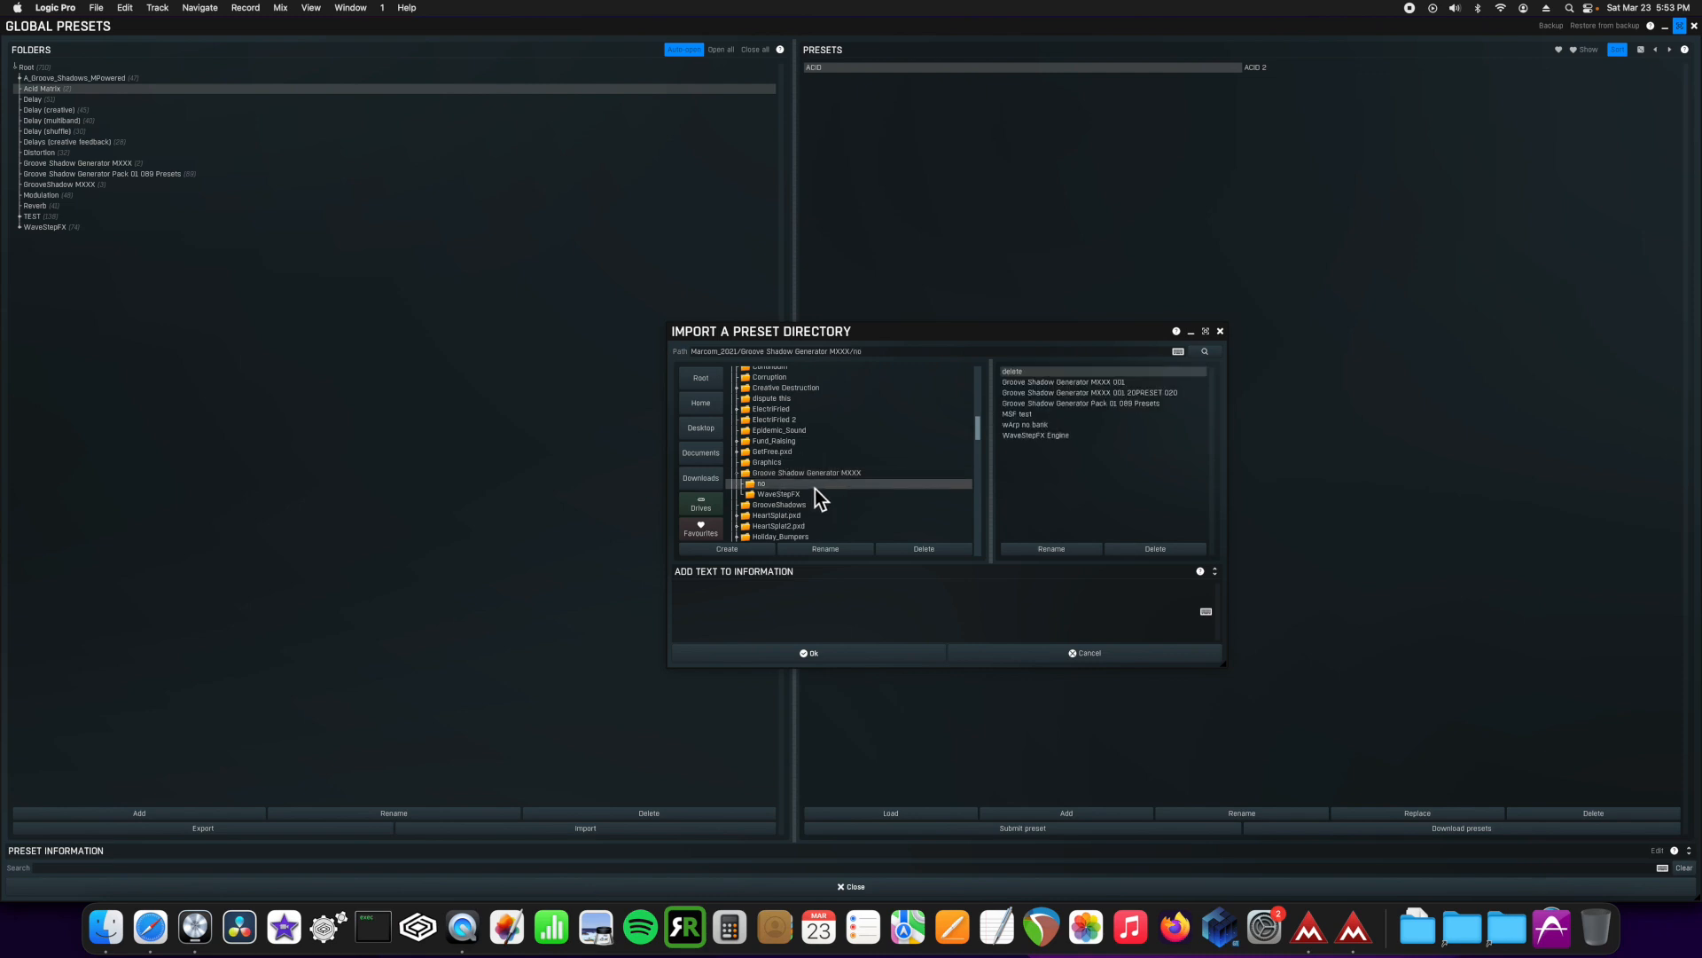
left_click(1035, 434)
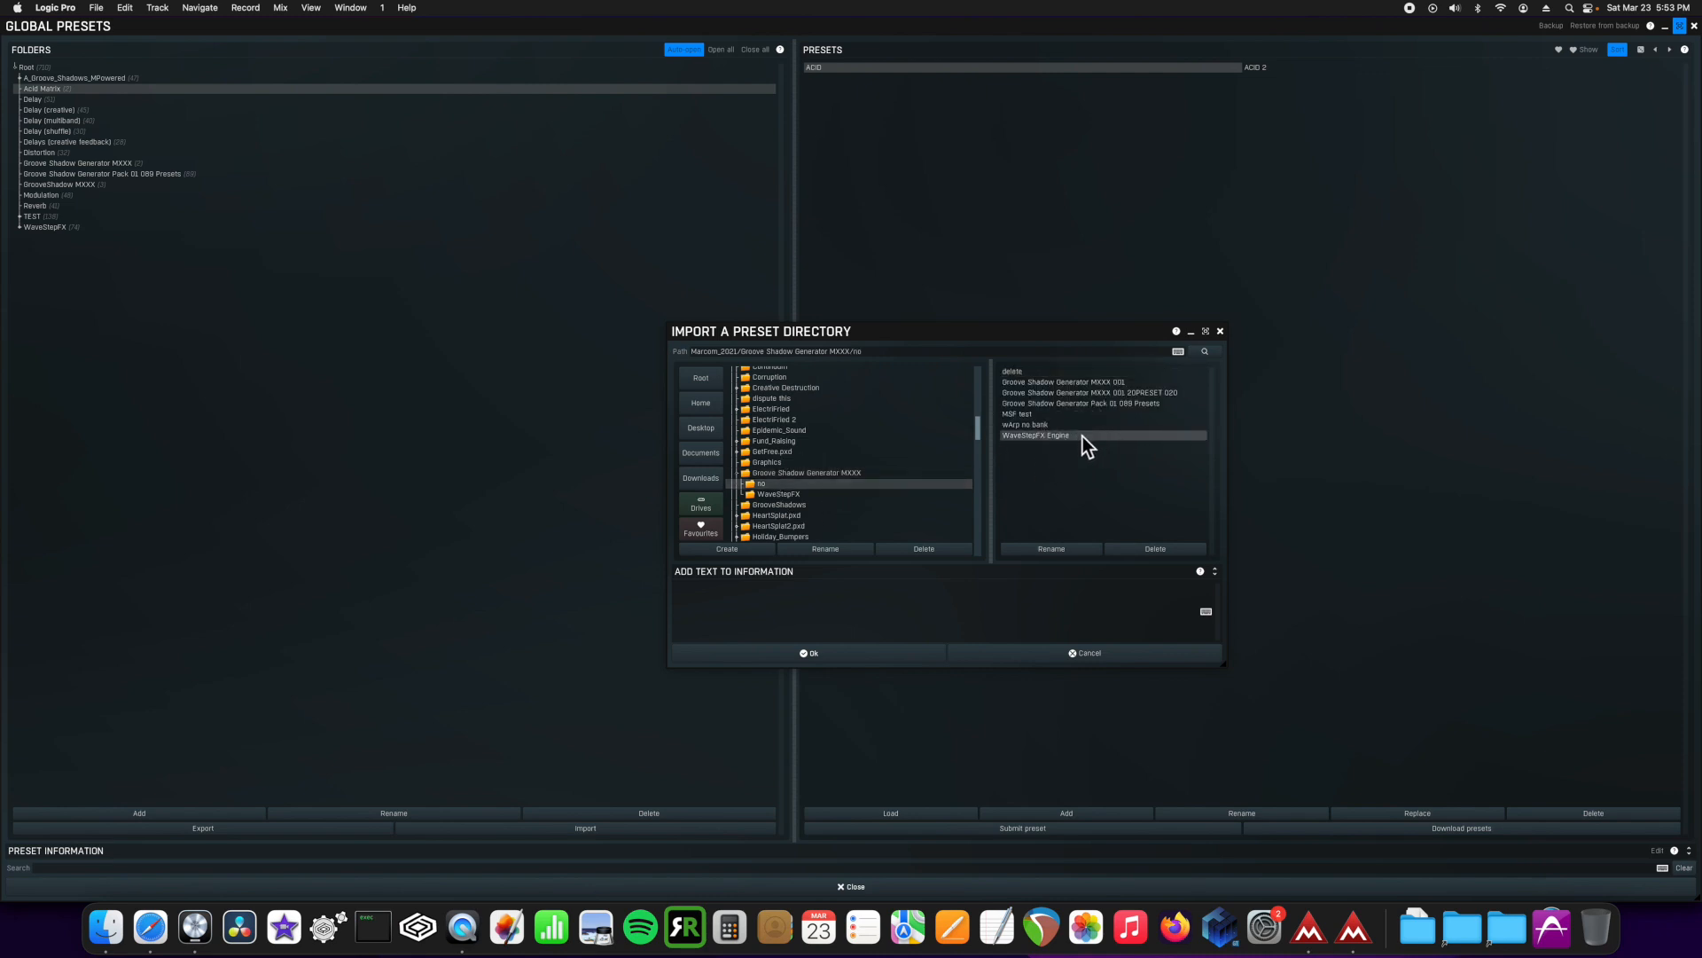
mouse_move(1119, 426)
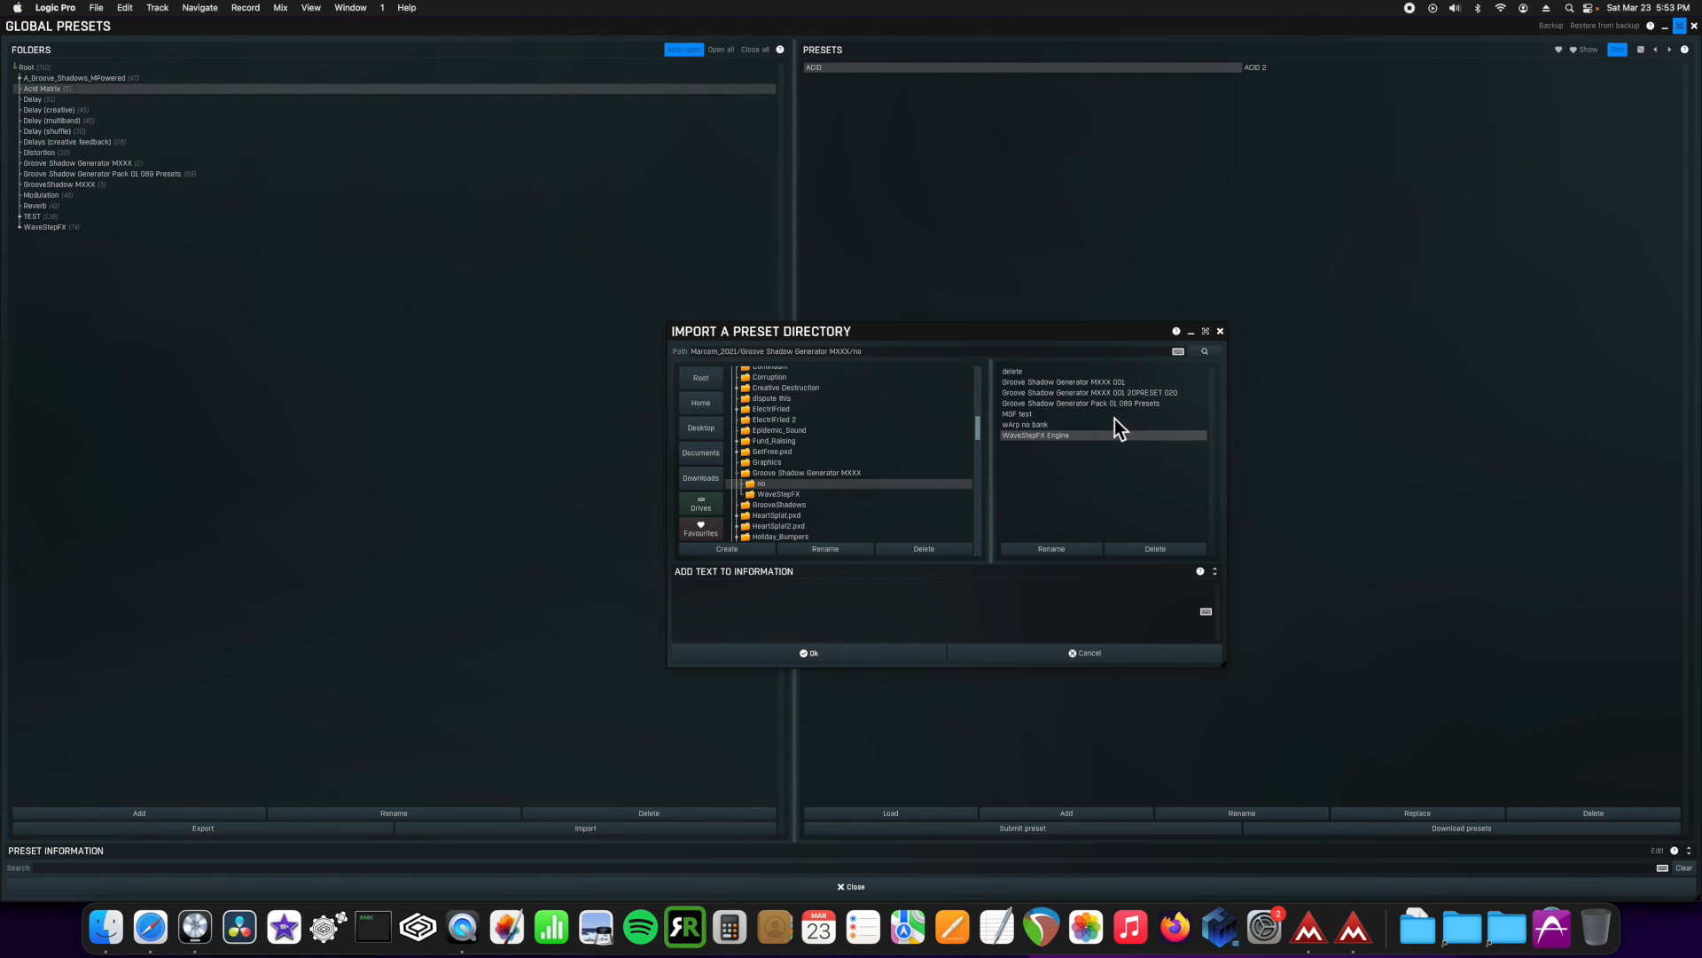
left_click(1012, 371)
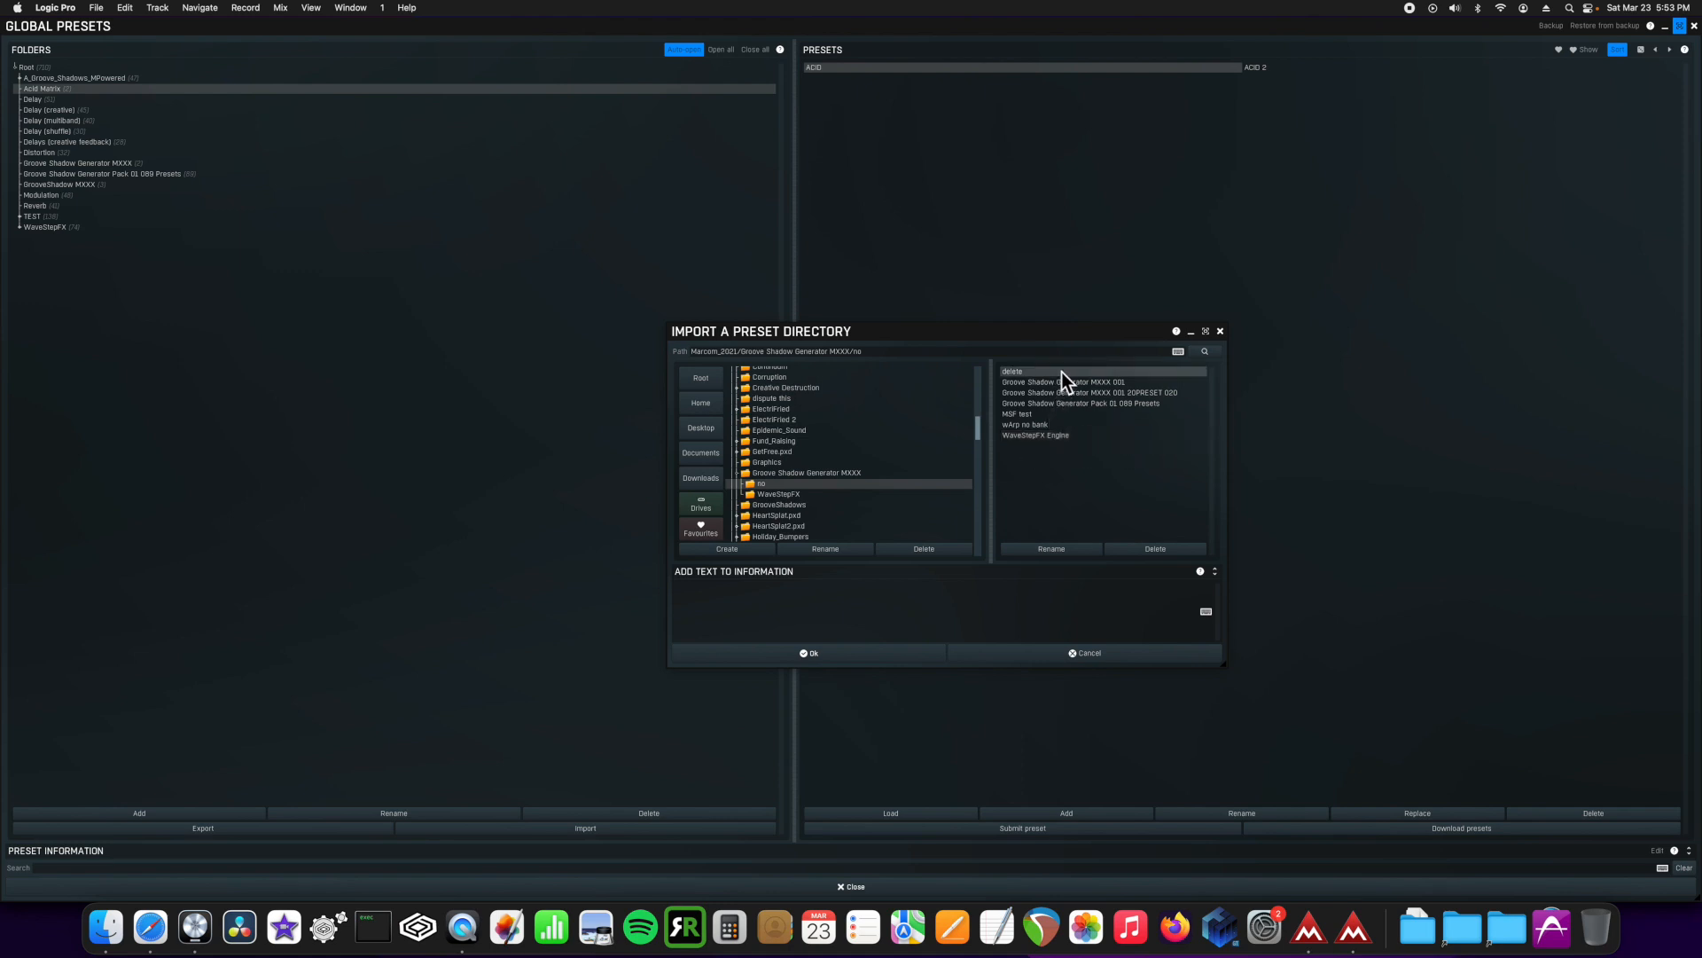
mouse_move(889, 491)
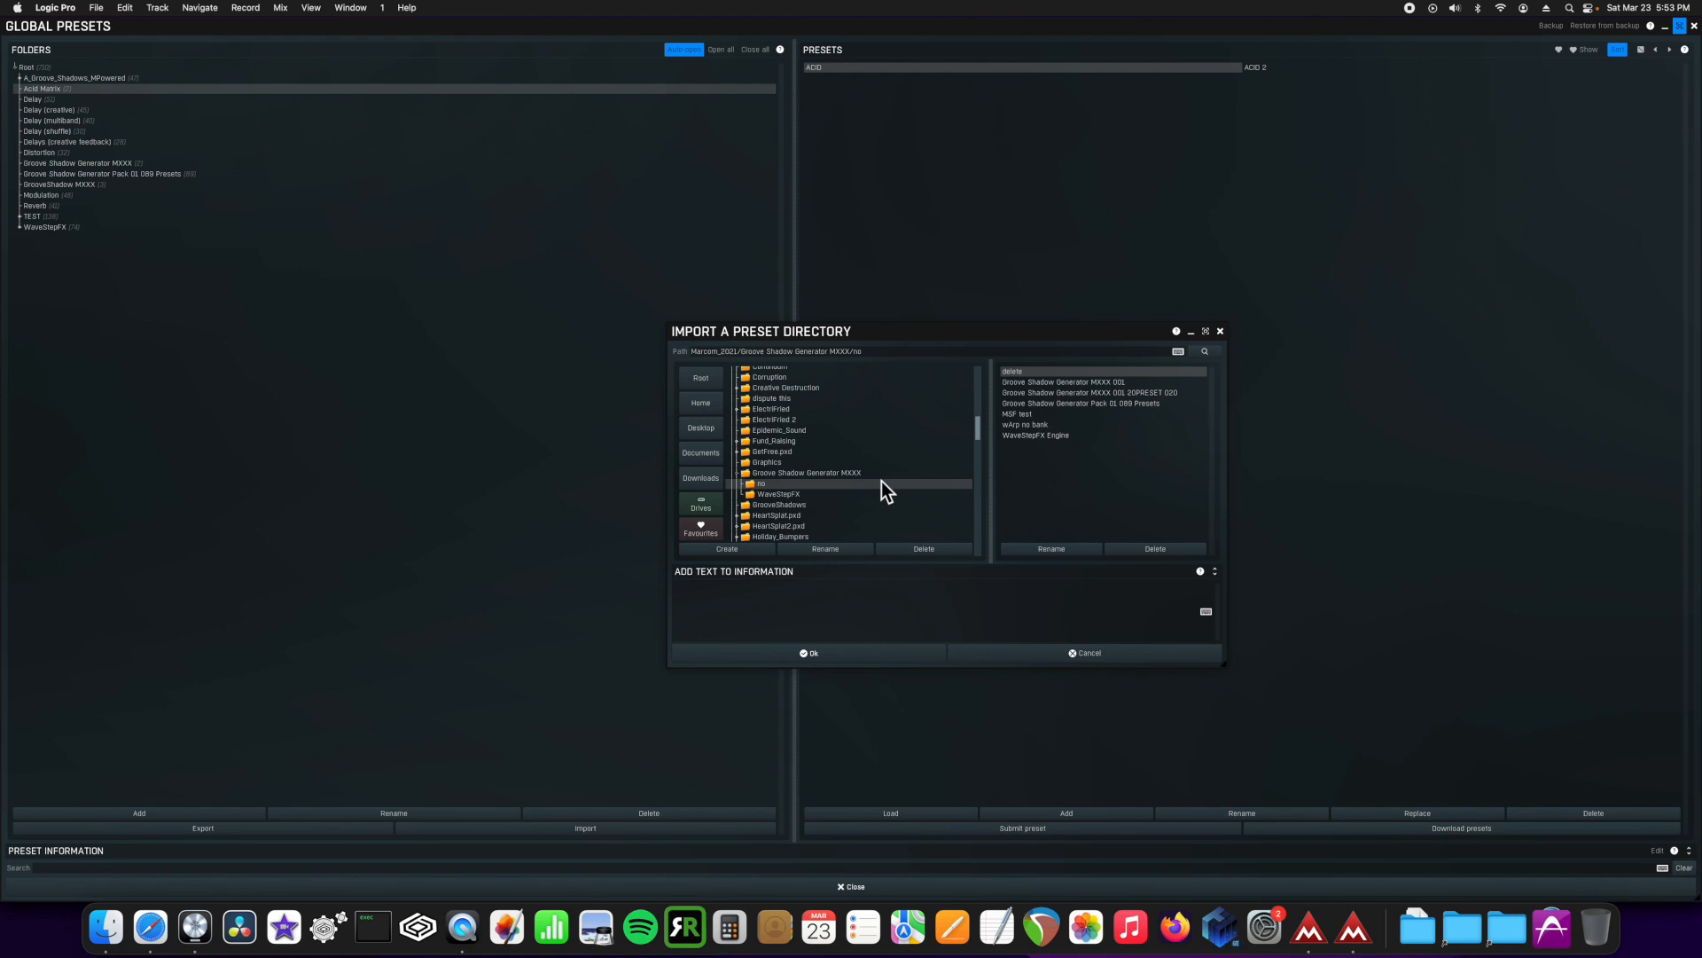
mouse_move(899, 485)
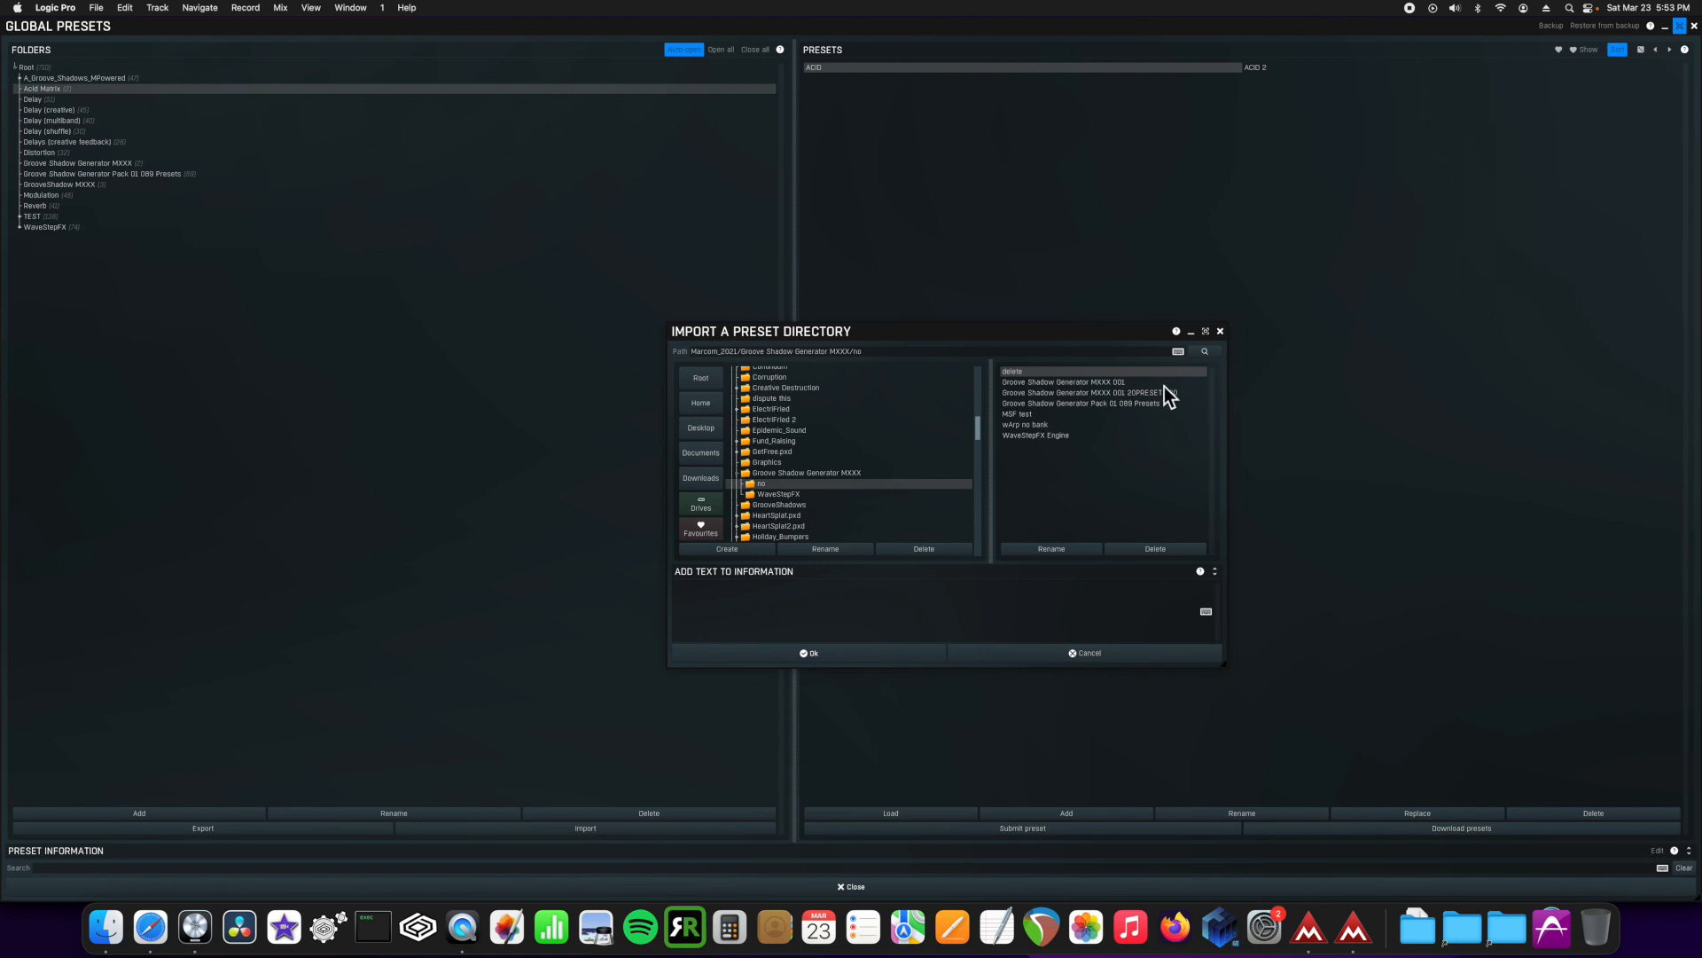
left_click(1086, 381)
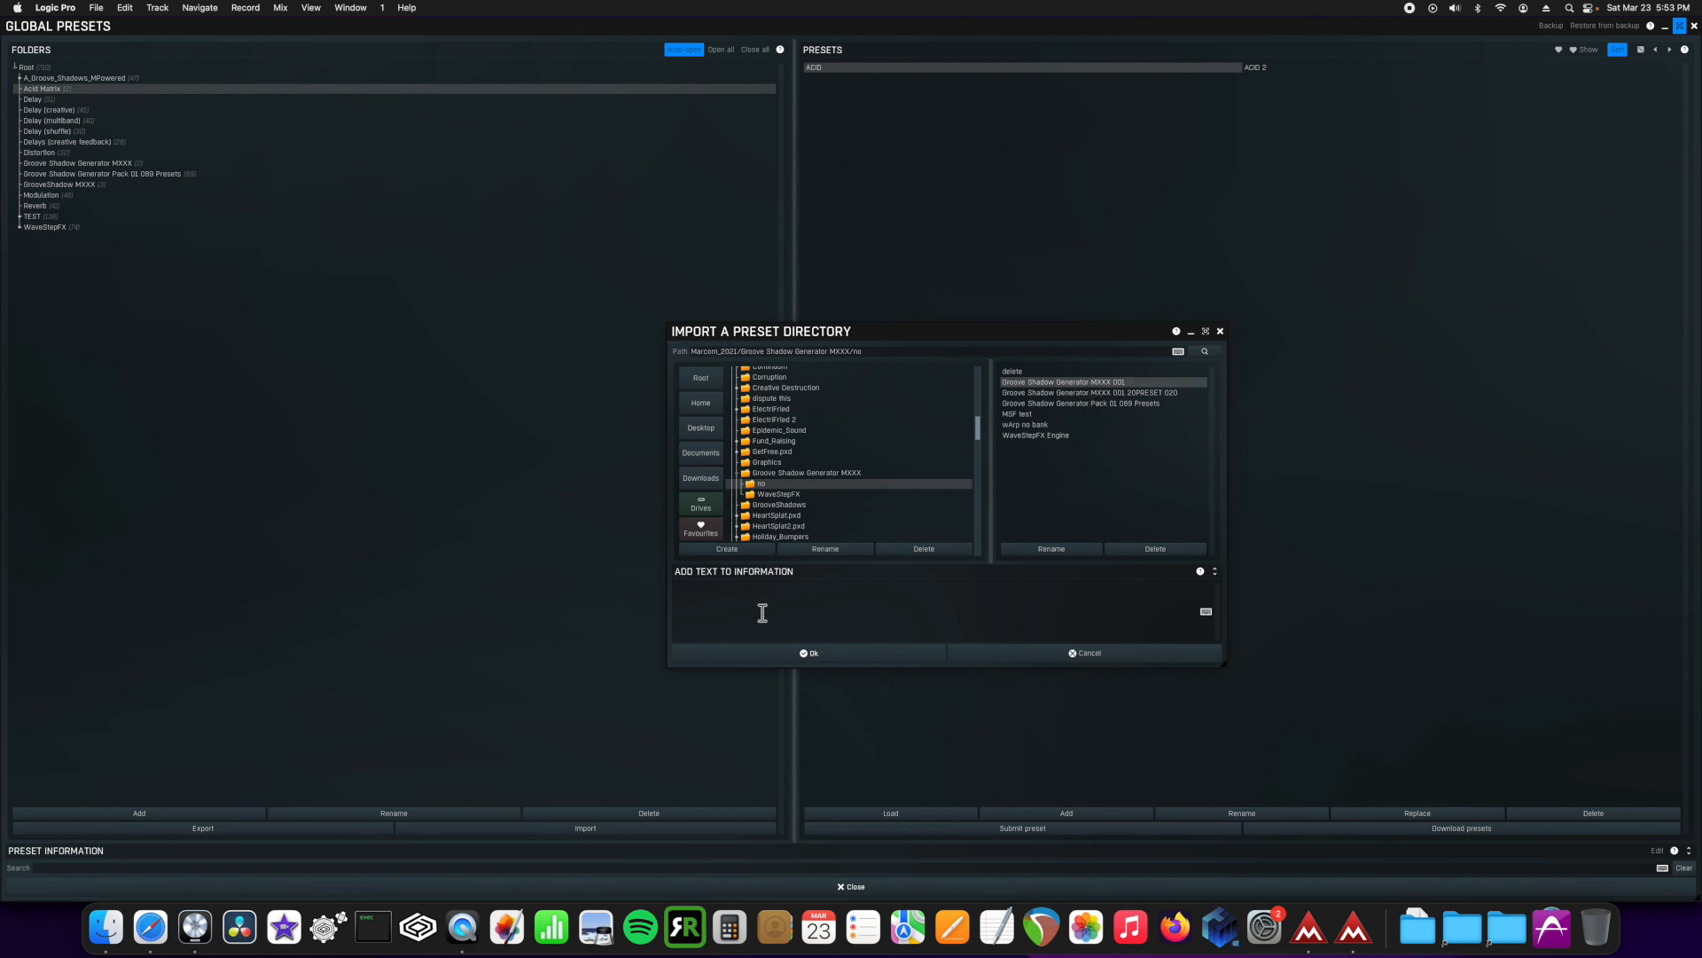
Step: Import the folder, choosing Add to keep existing presets, and close the information message
left_click(812, 652)
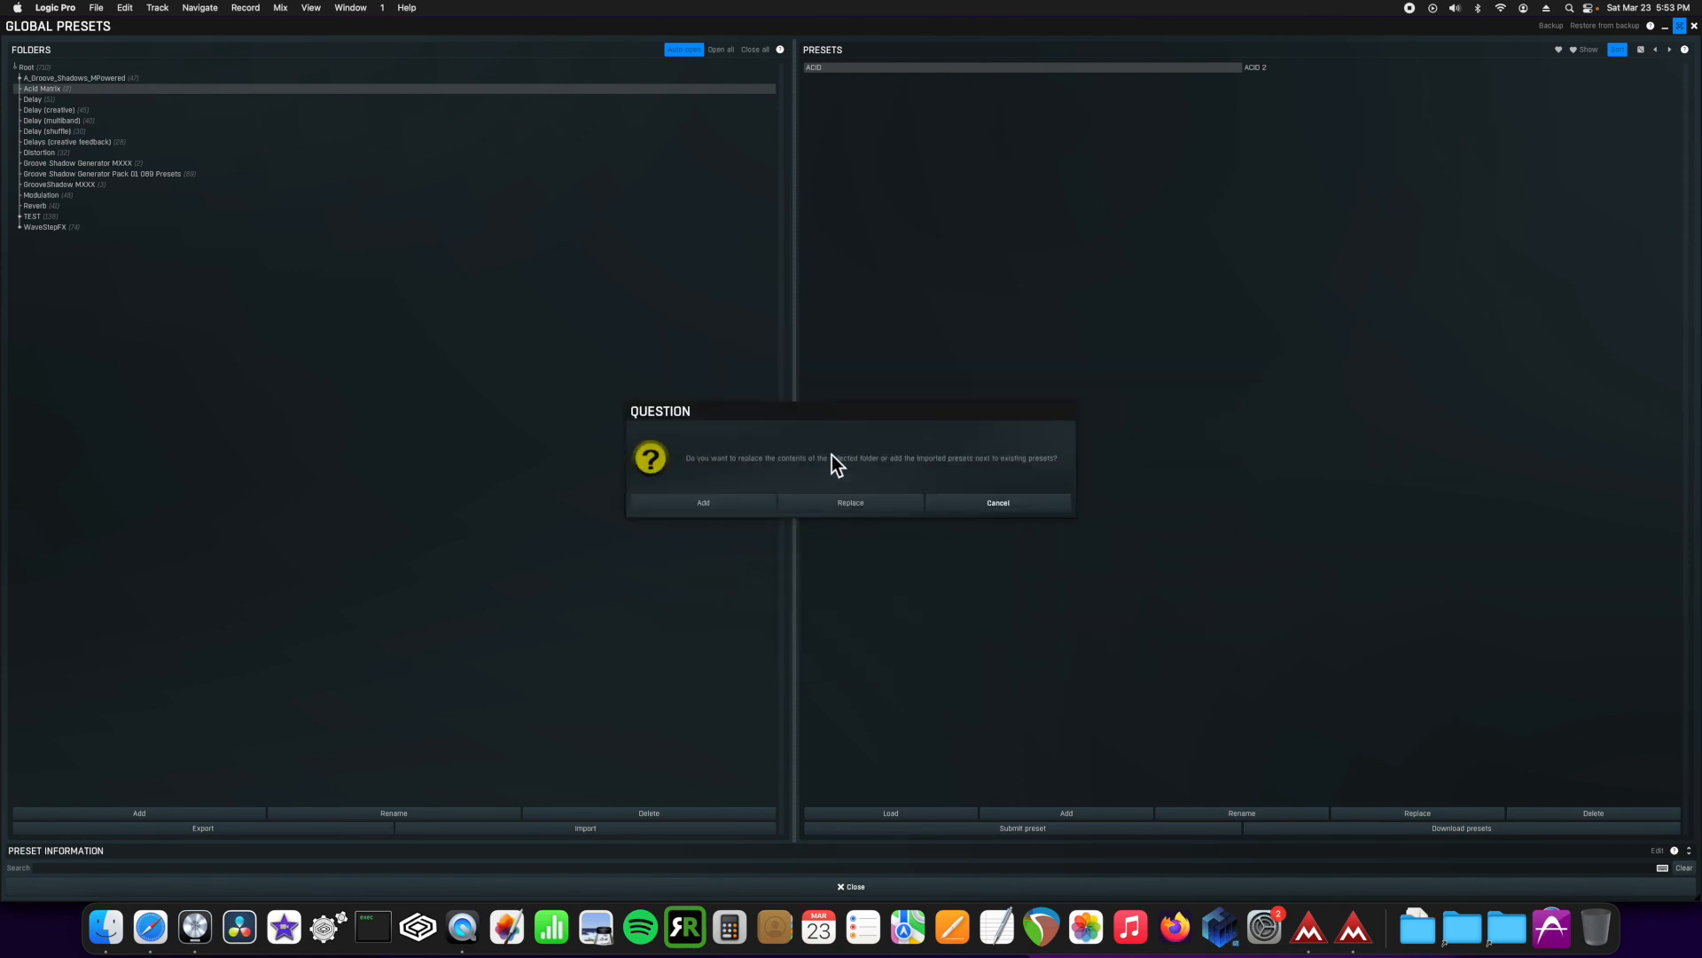
mouse_move(901, 508)
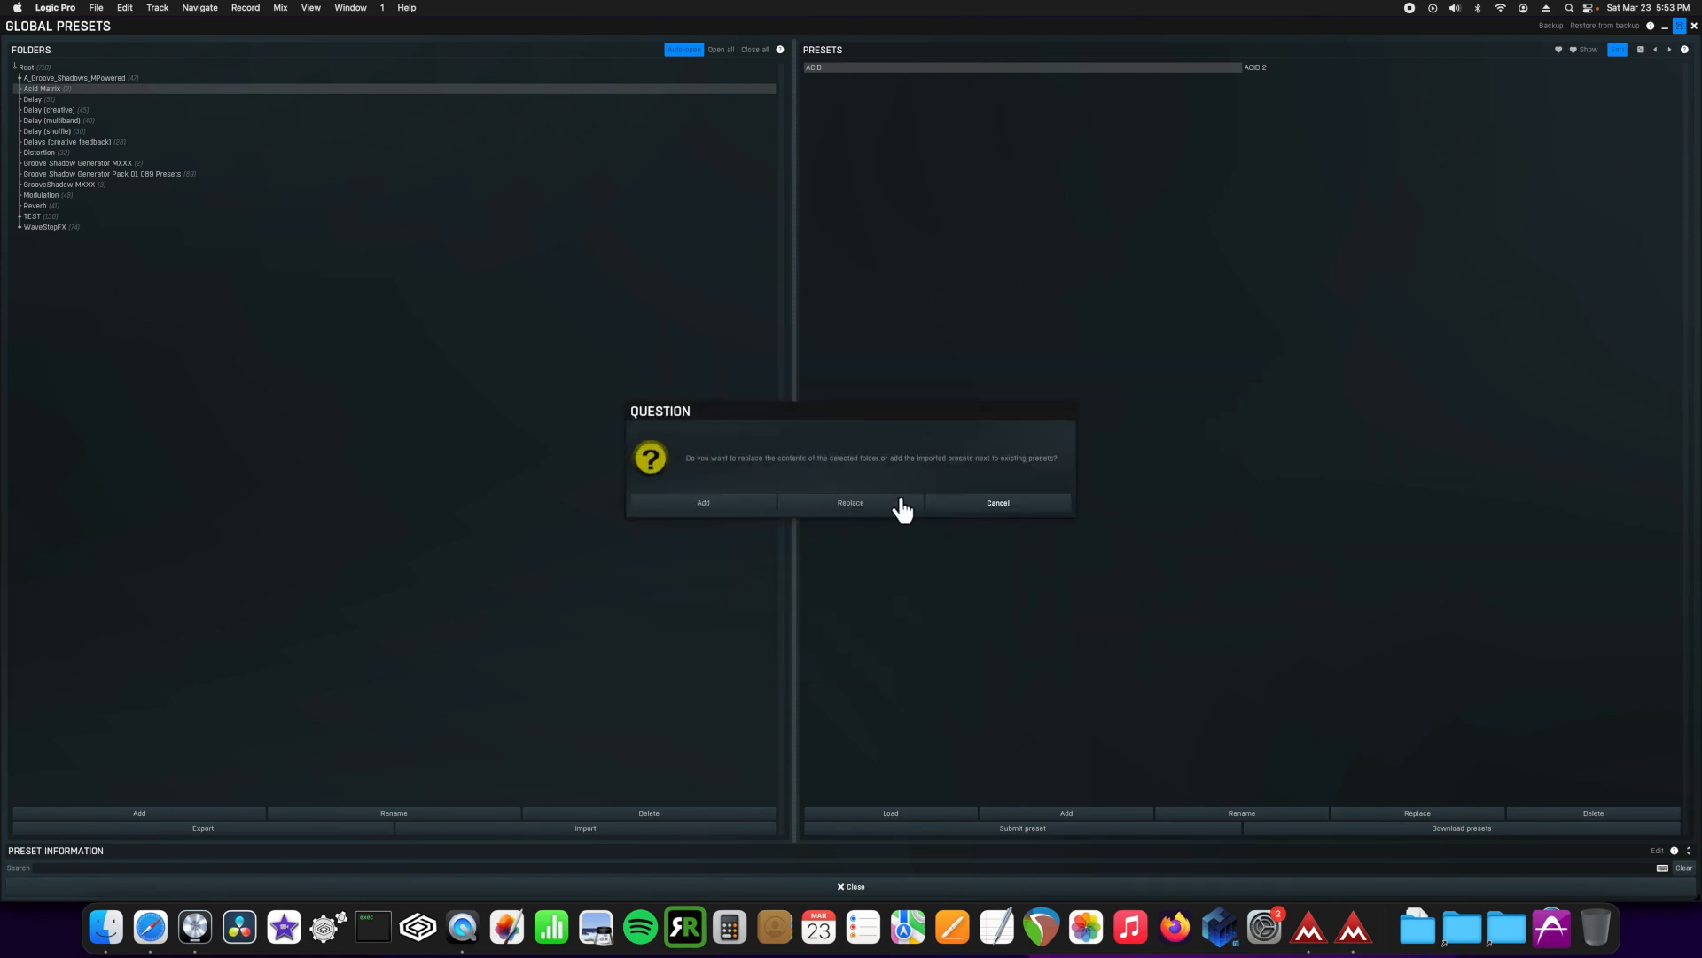
mouse_move(874, 511)
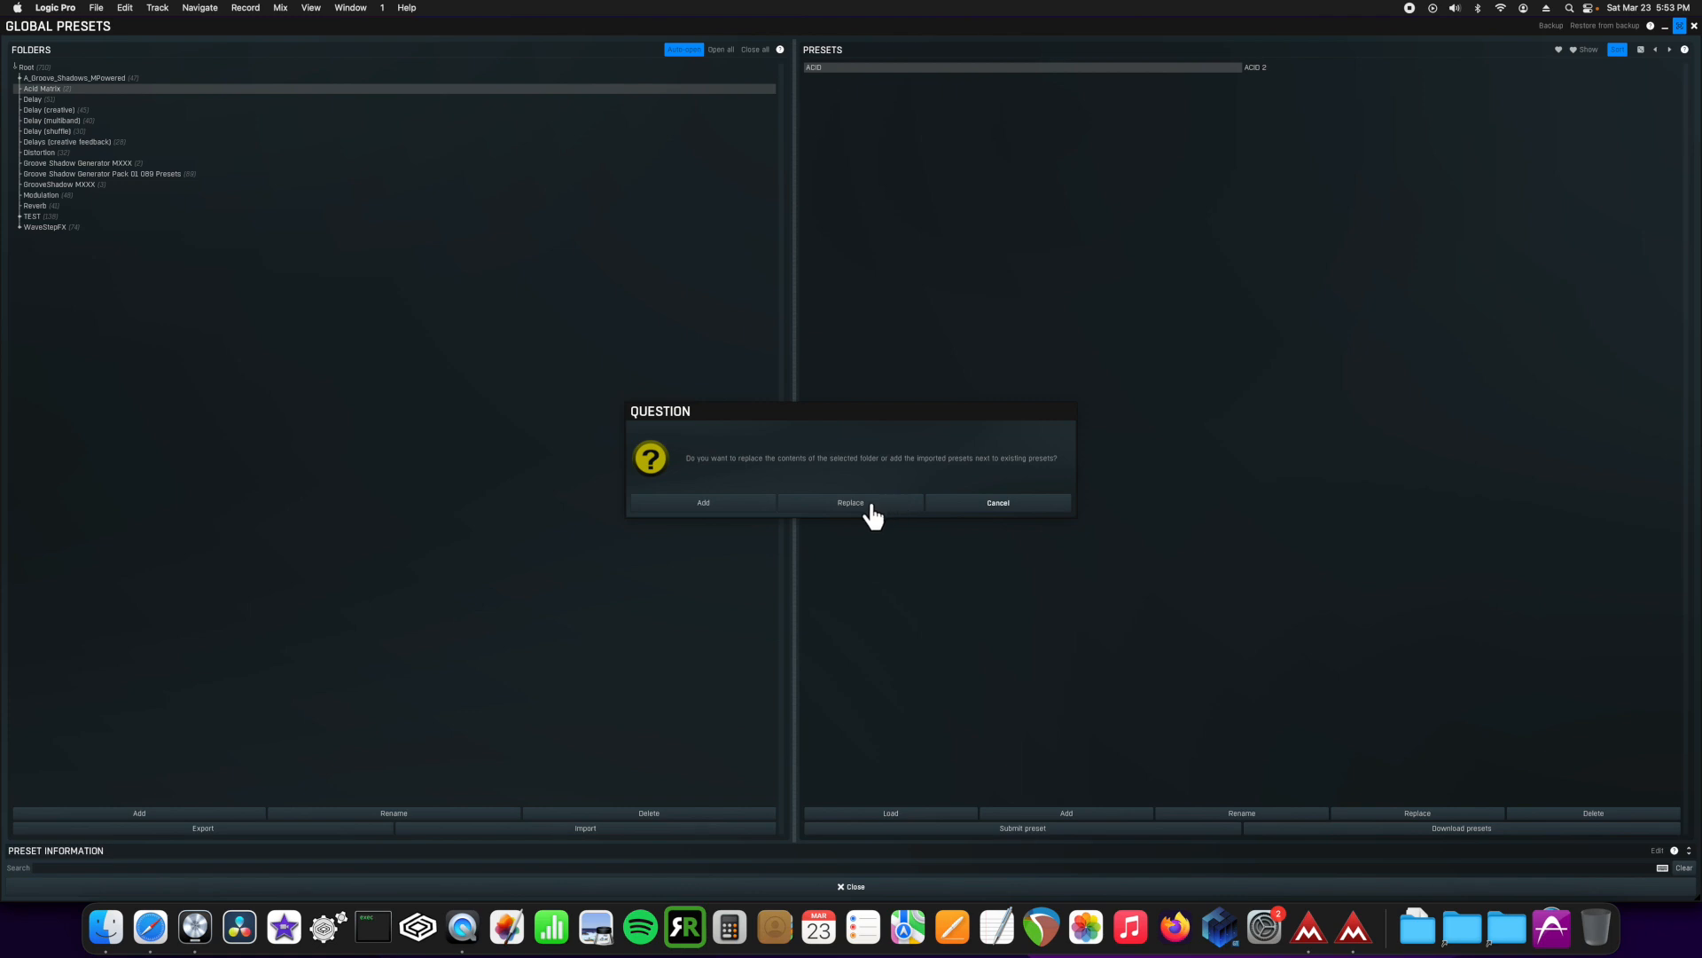
mouse_move(887, 519)
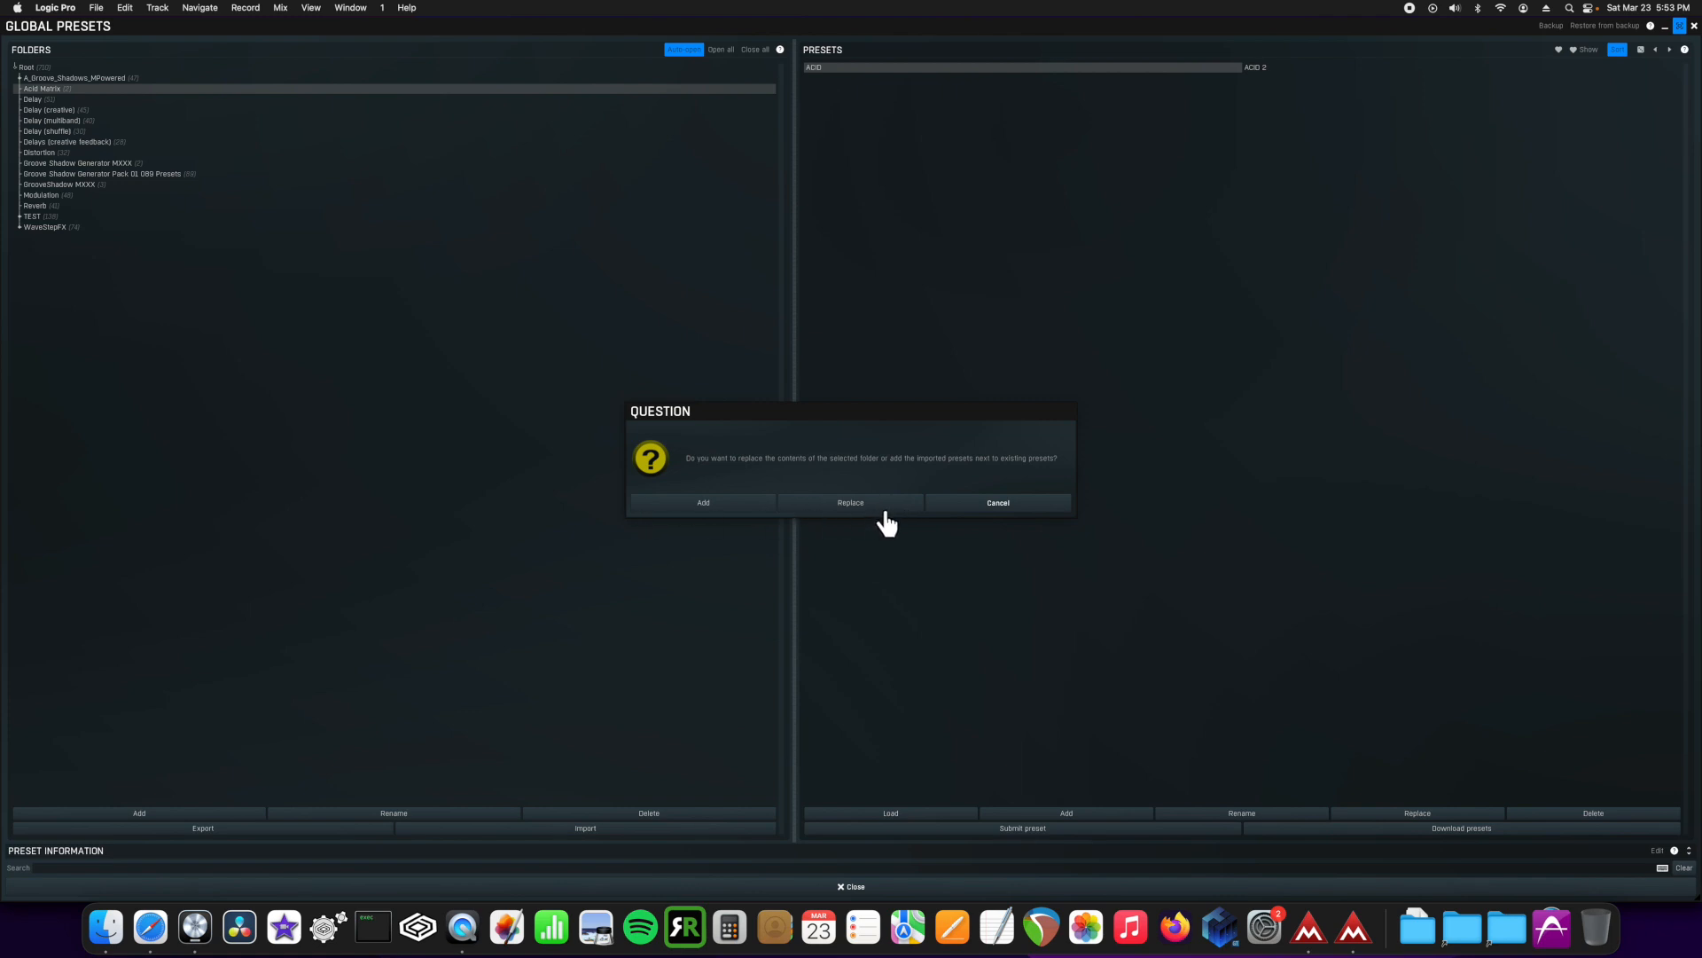
left_click(702, 502)
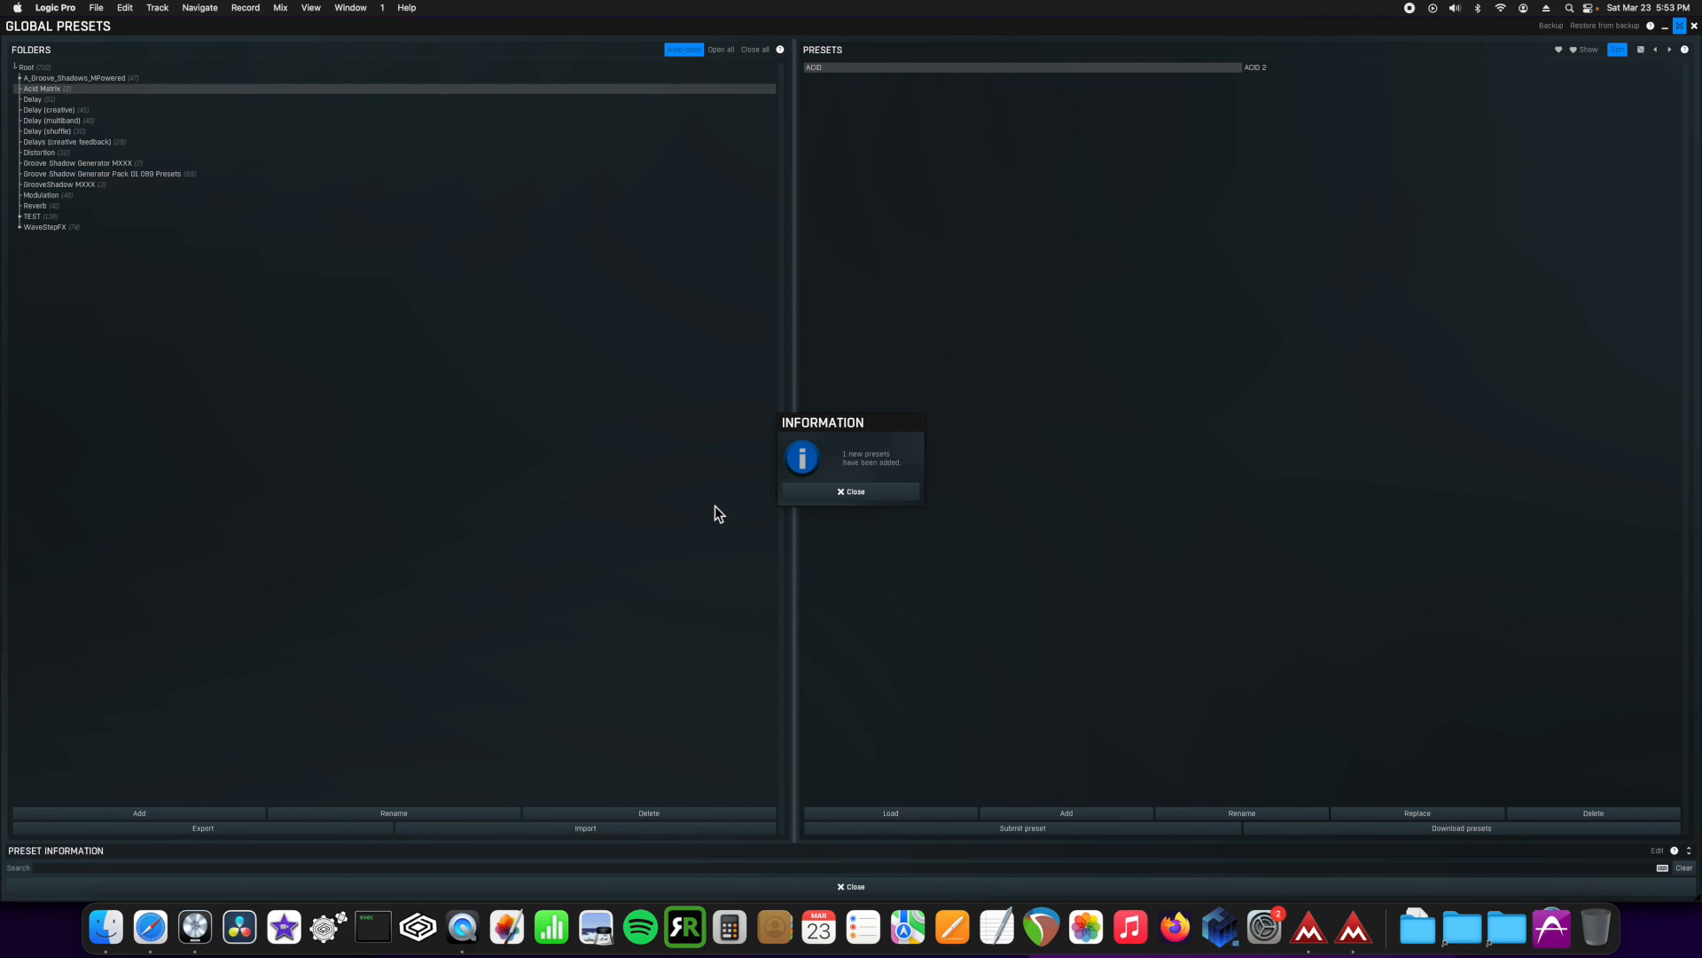
left_click(850, 490)
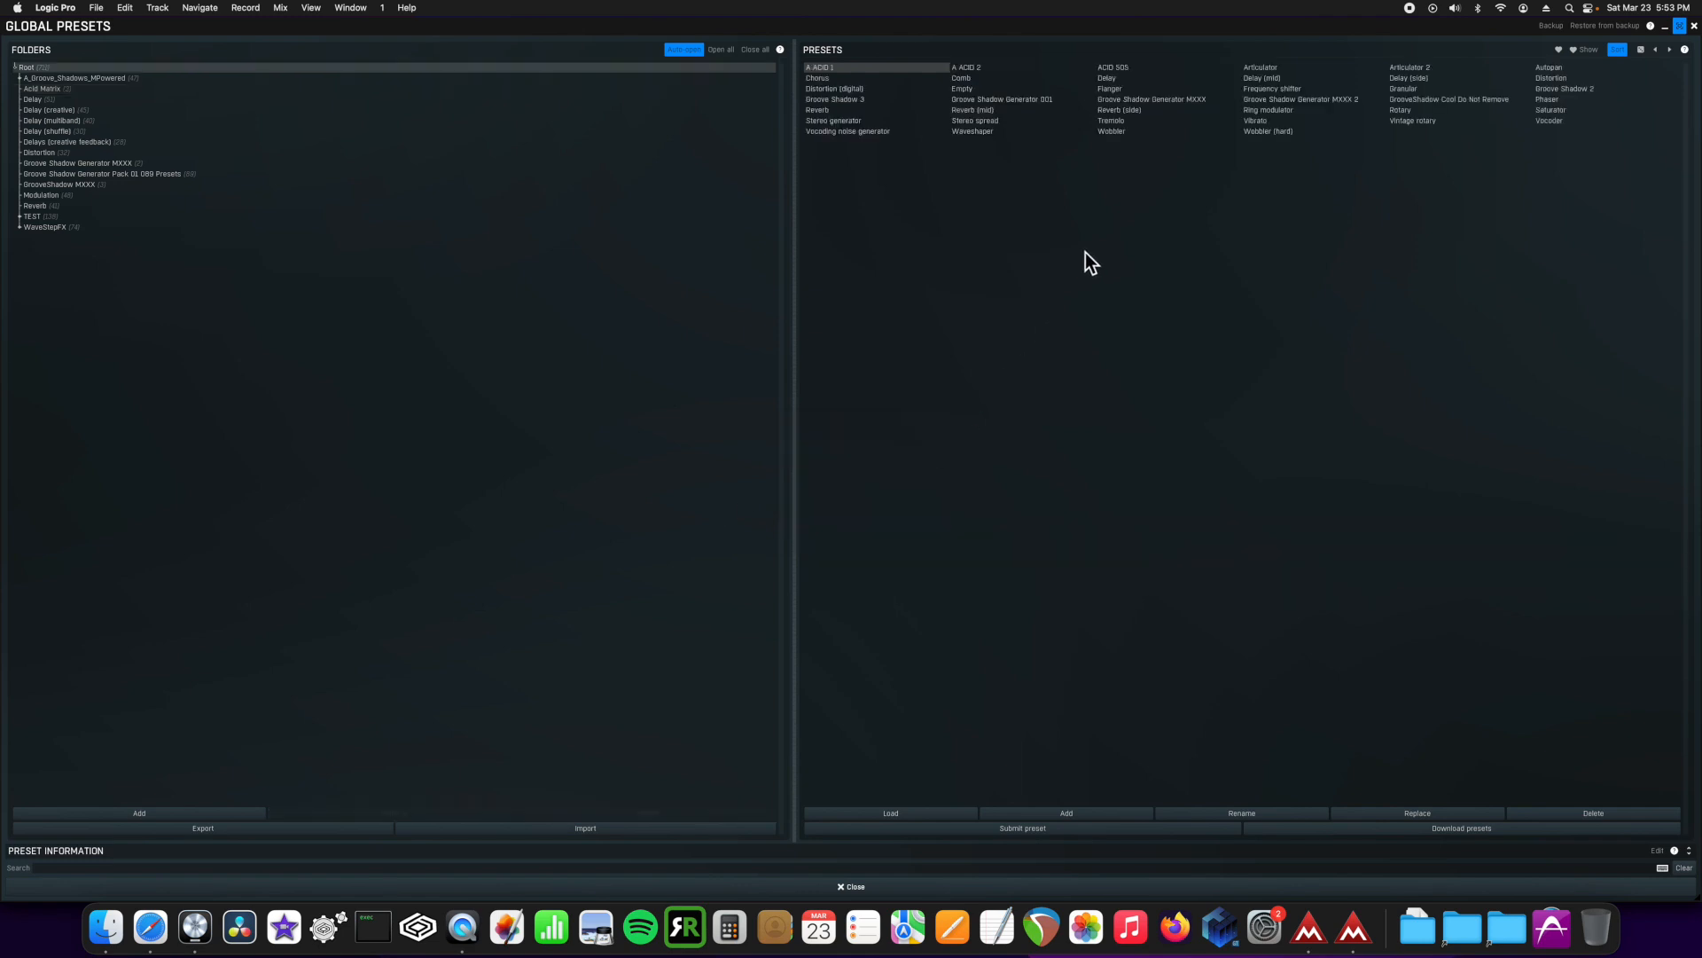
mouse_move(1660, 96)
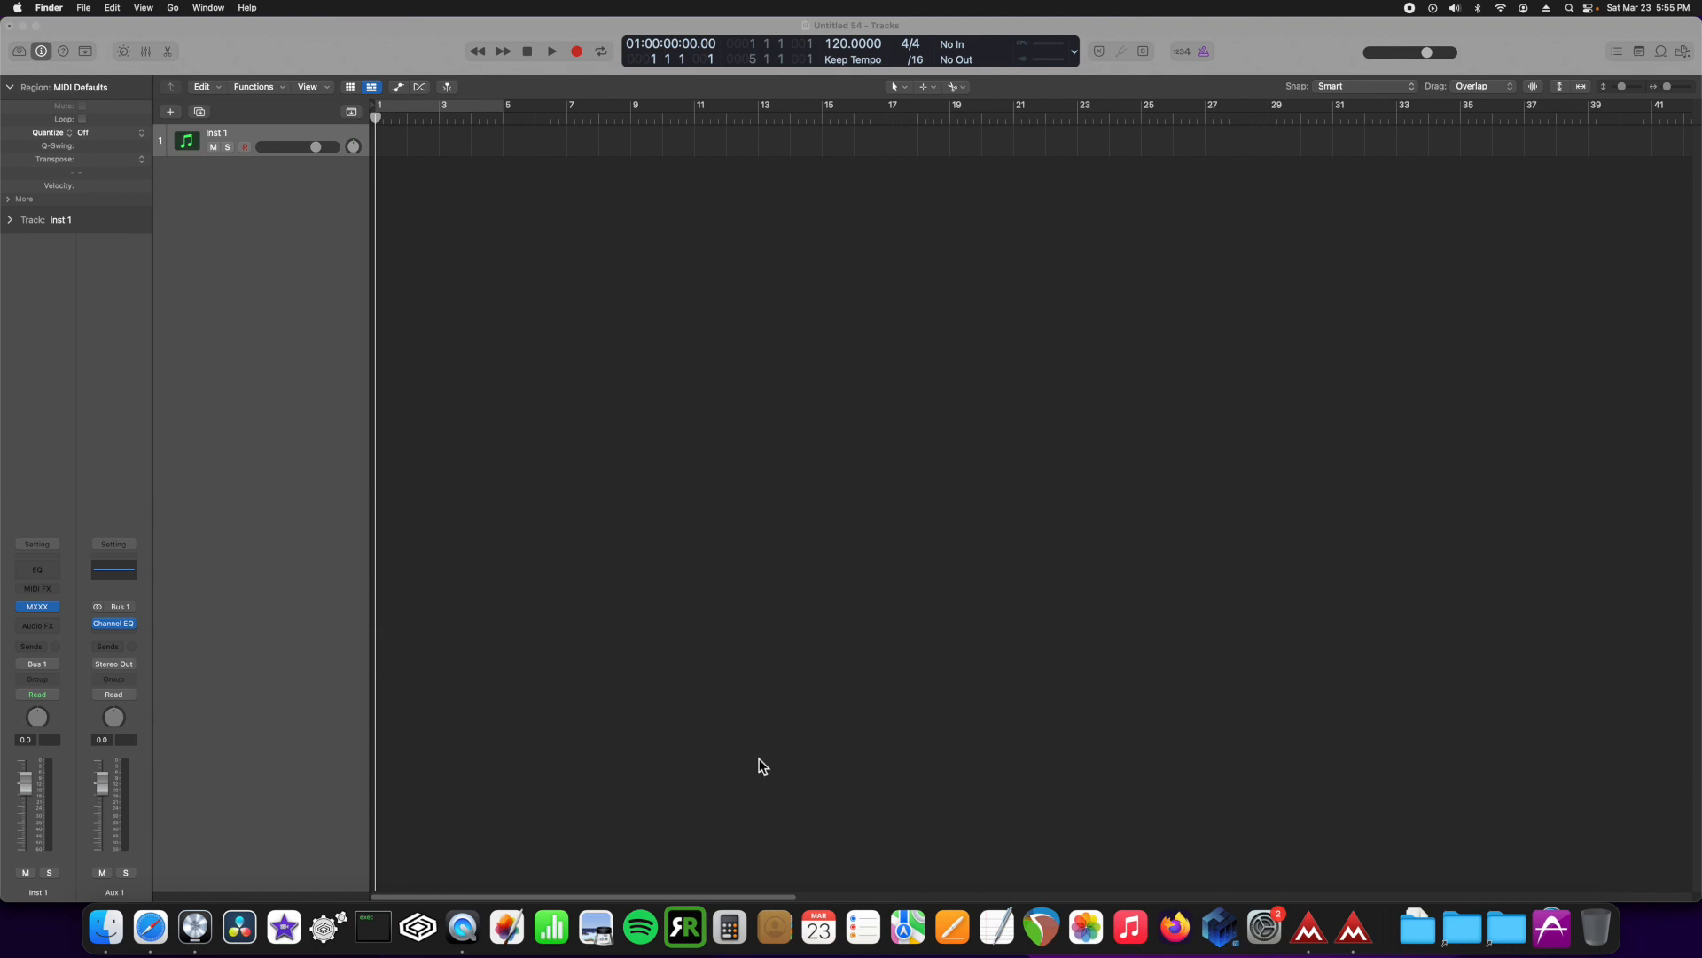
mouse_move(522, 625)
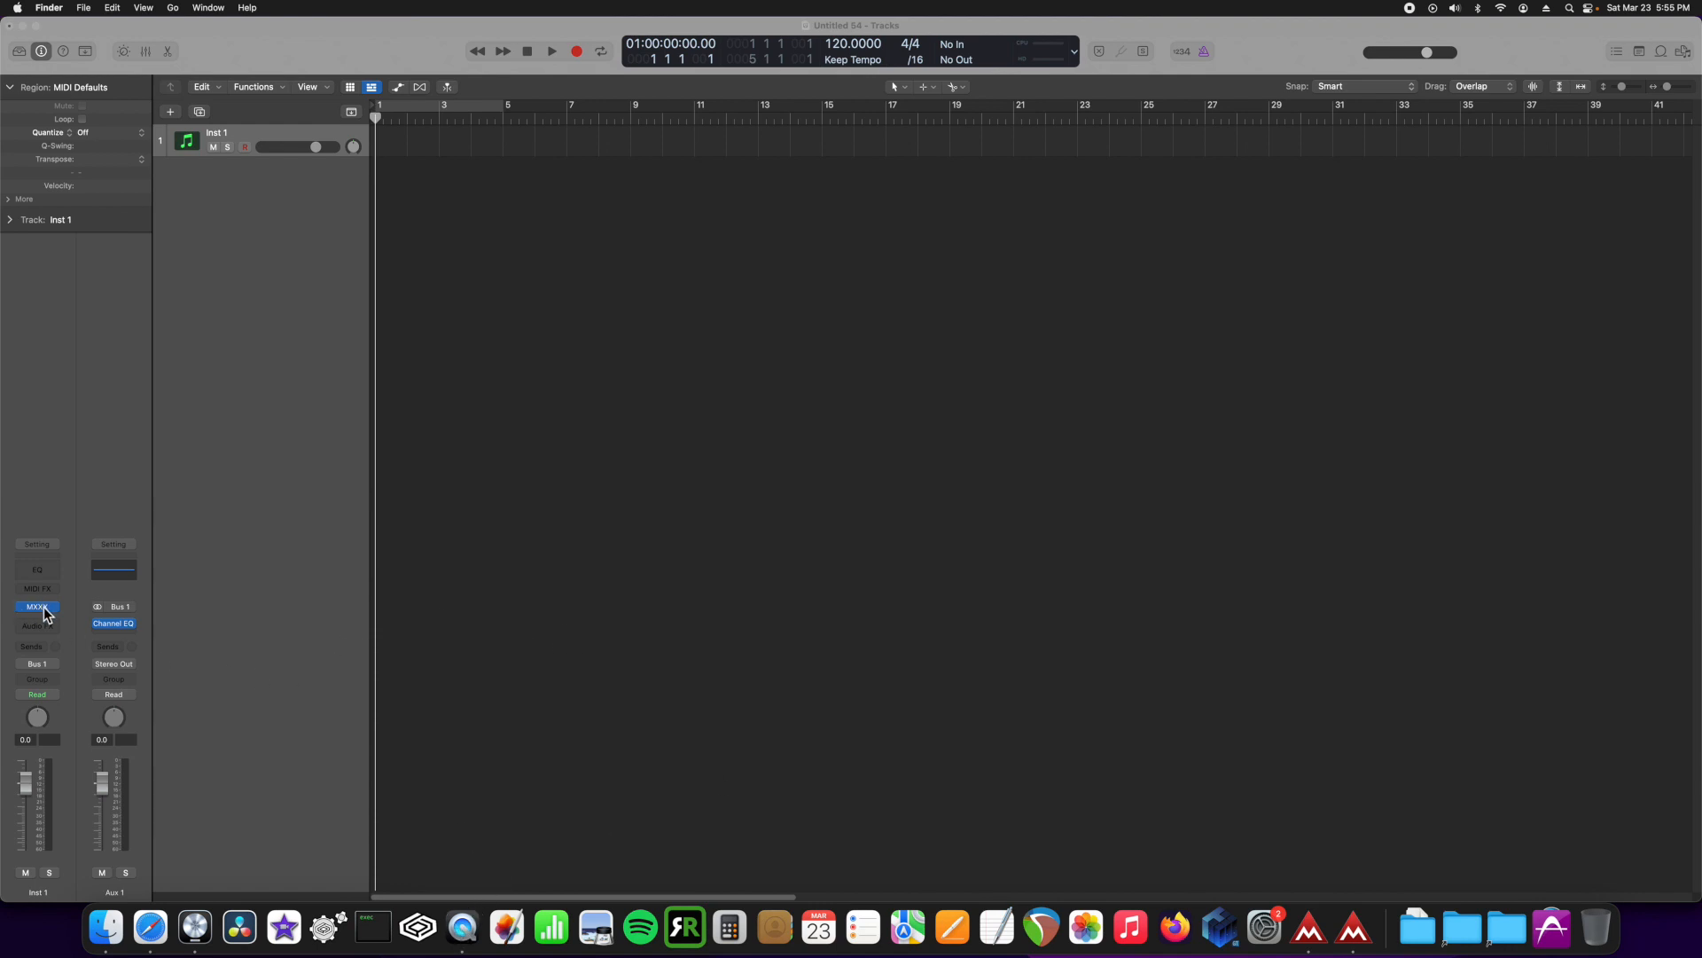
Step: Open Finder's Go to Folder prompt for ~/Library/Application Support/MeldaProduction/
left_click(105, 928)
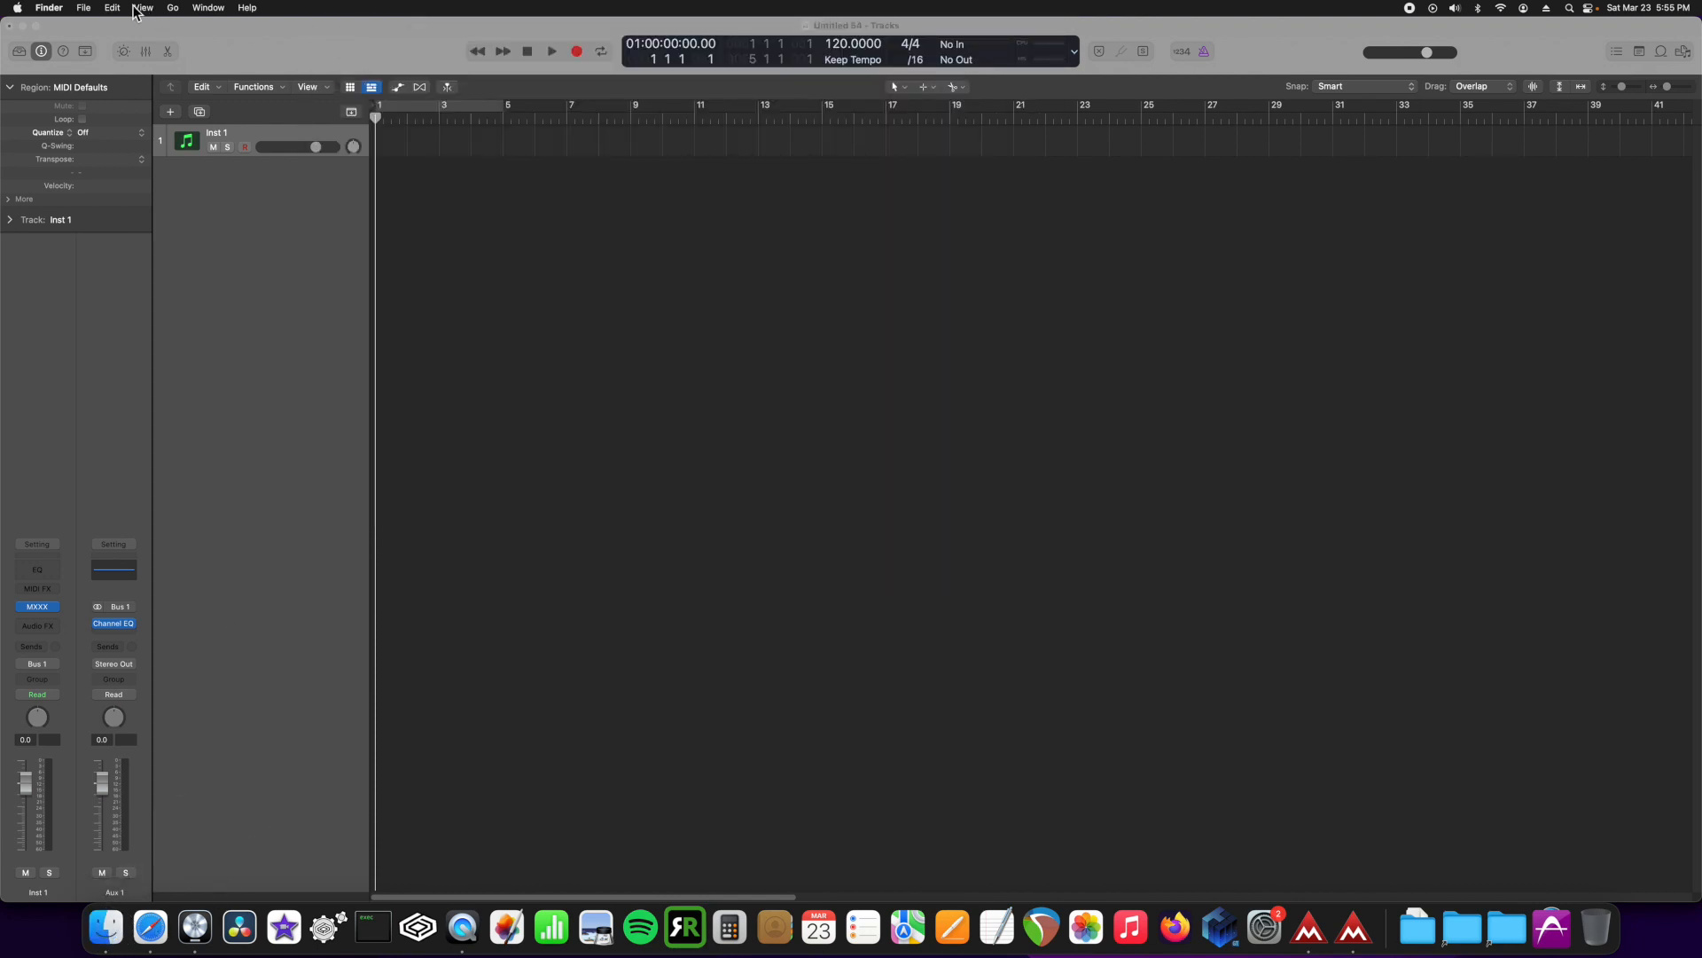
left_click(173, 8)
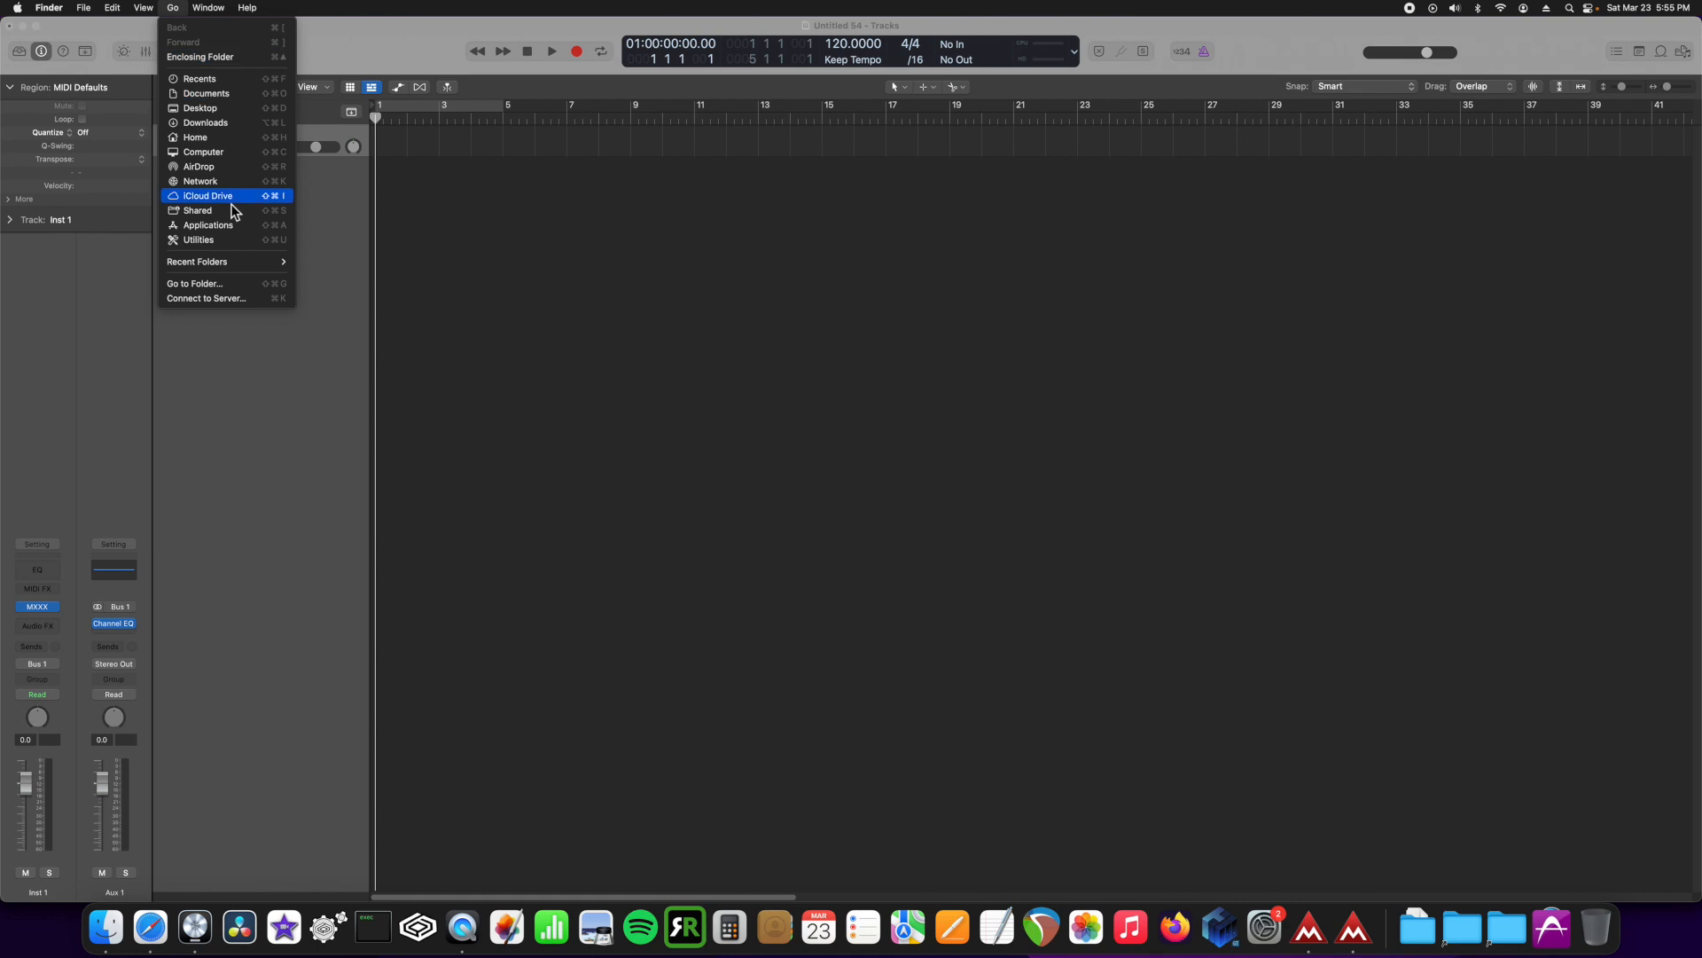
left_click(195, 284)
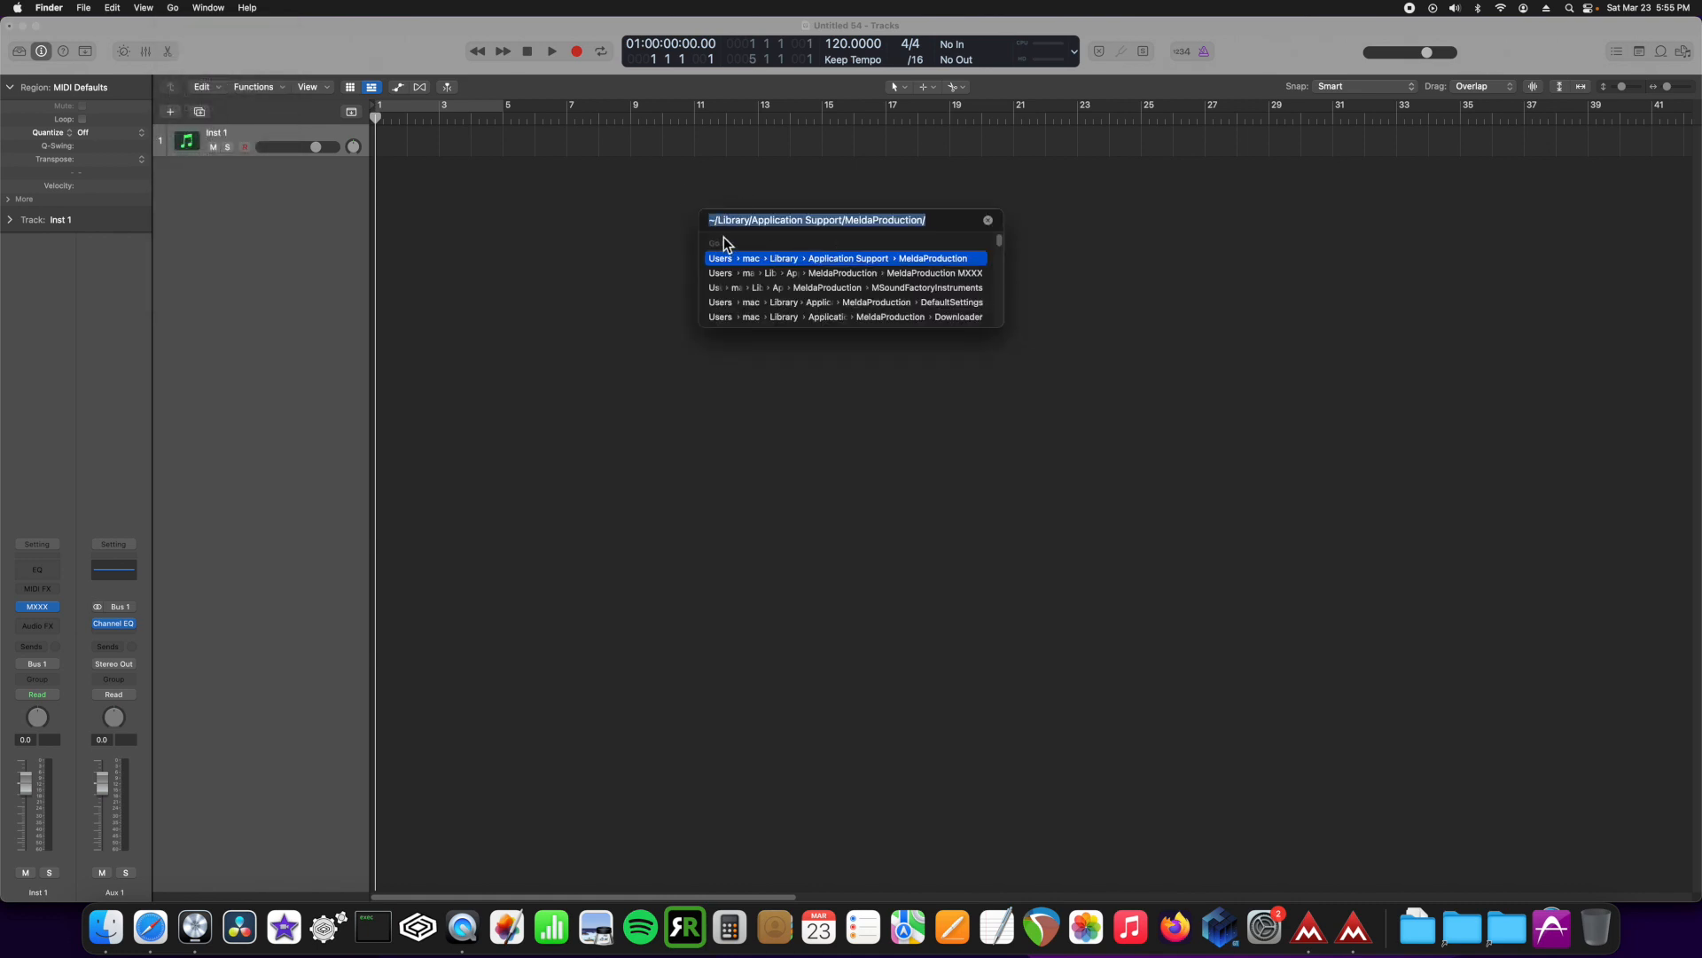
mouse_move(945, 226)
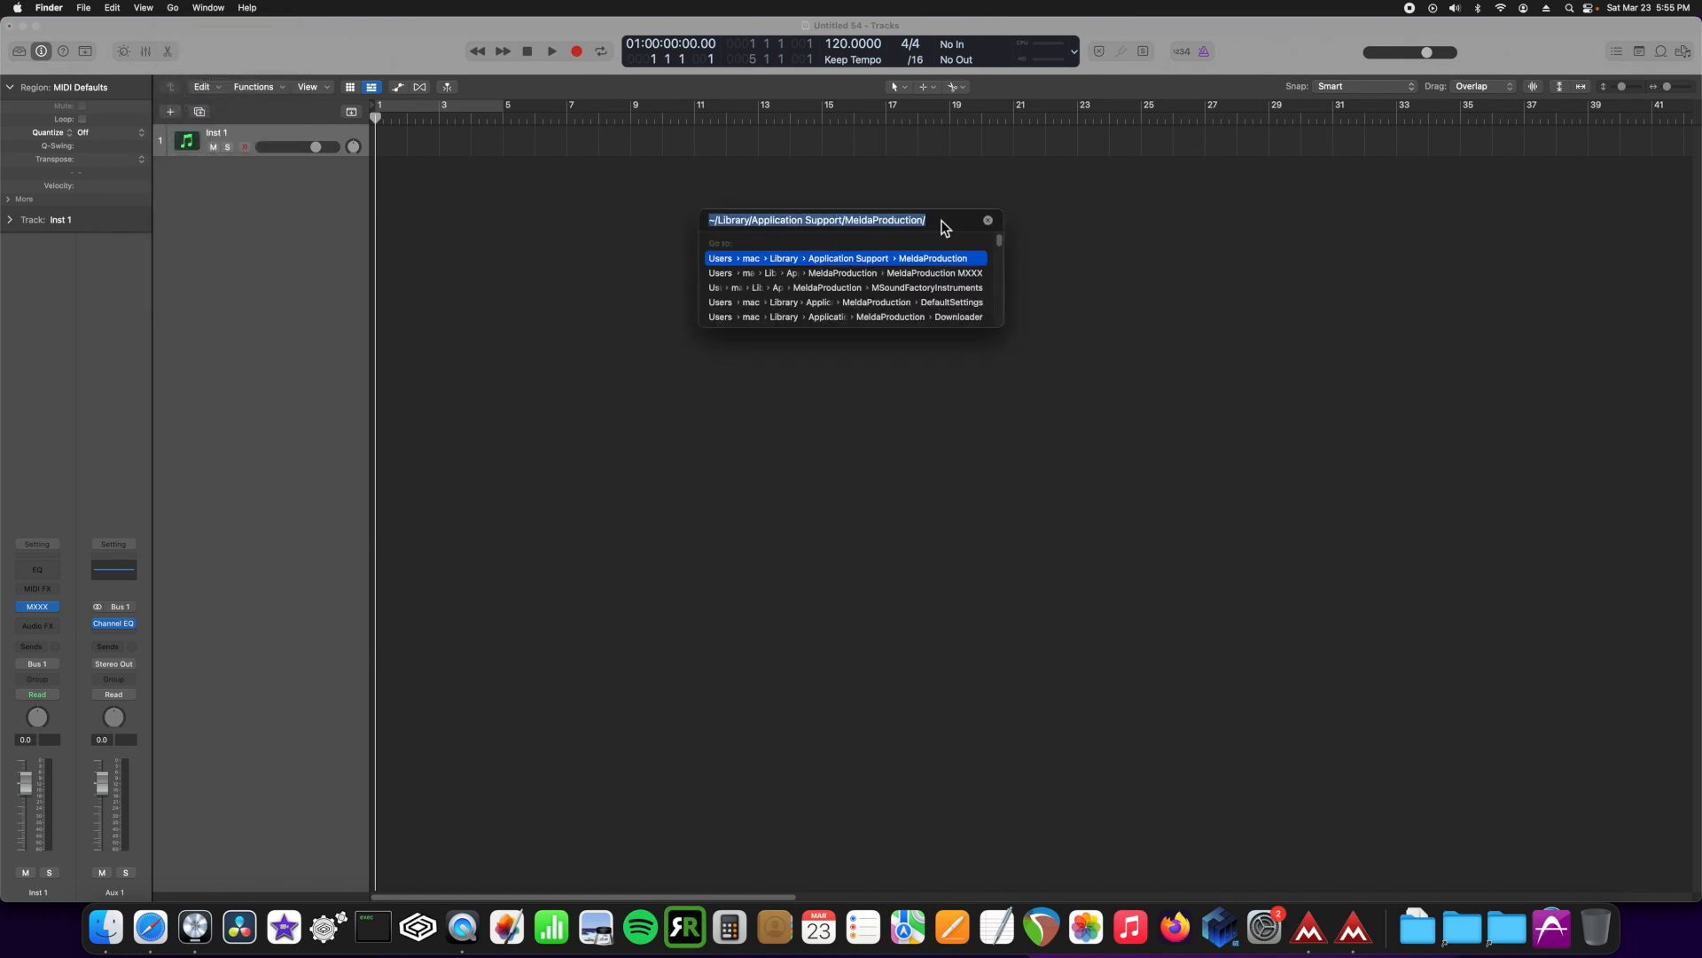
mouse_move(934, 252)
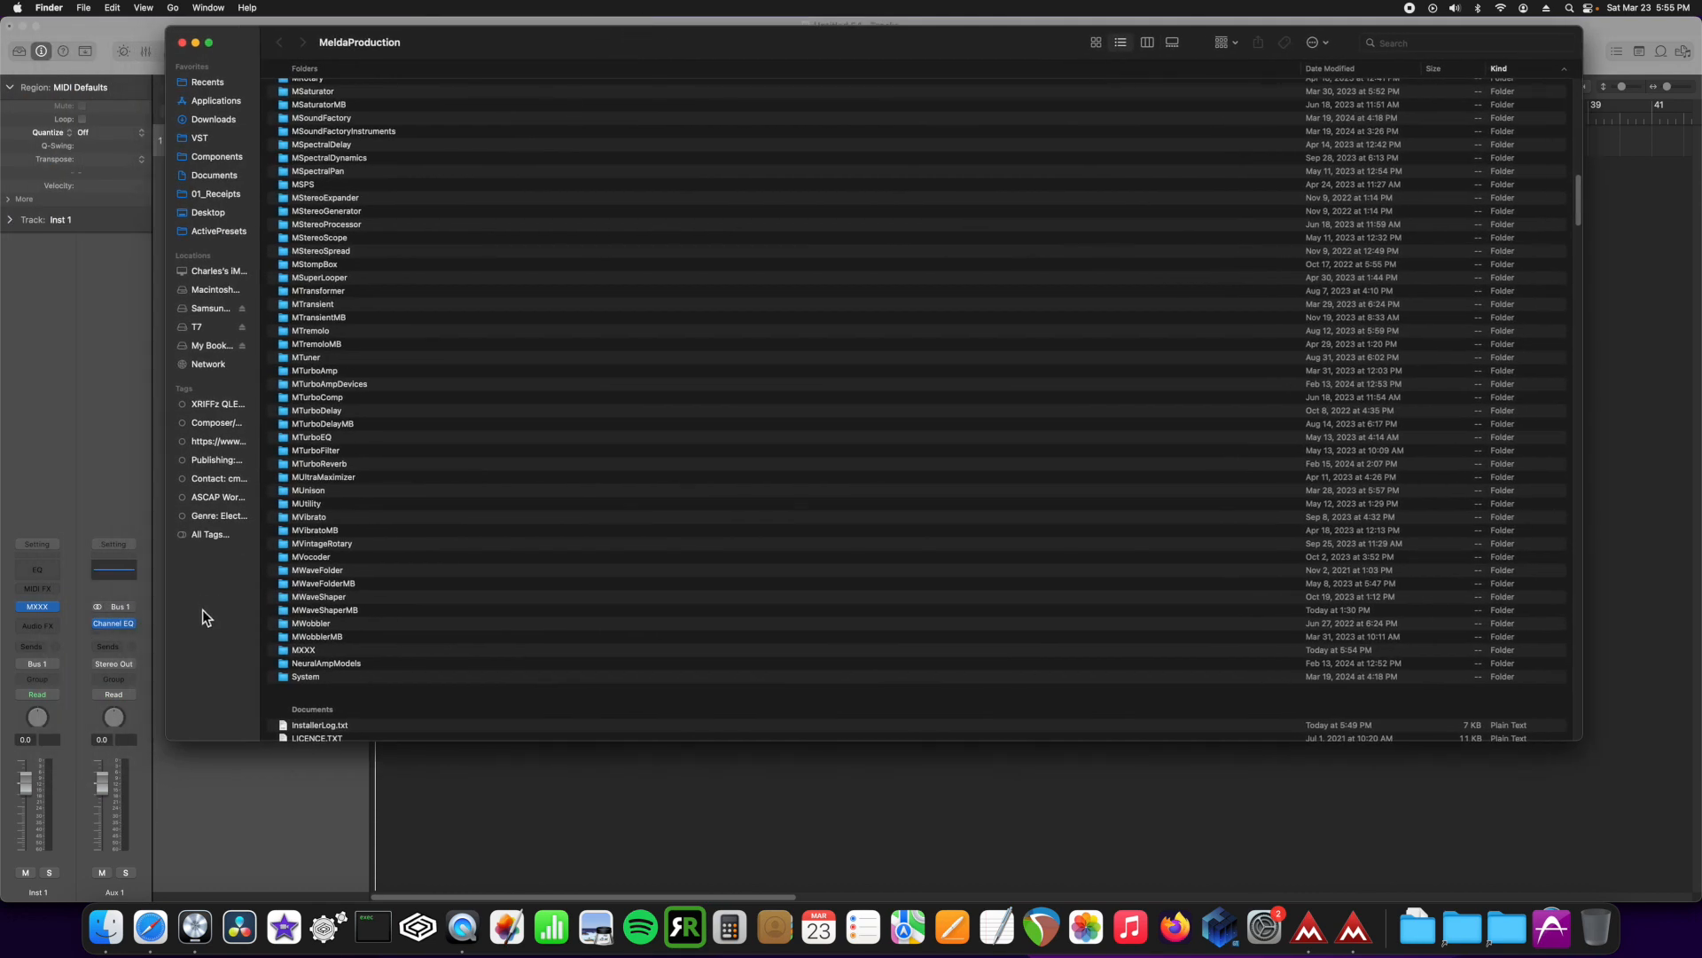
Step: Open the MXXX ActivePresets folder, select Easy Vocoder (Sidechain).mActivePreset, and show its folder path
double_click(310, 649)
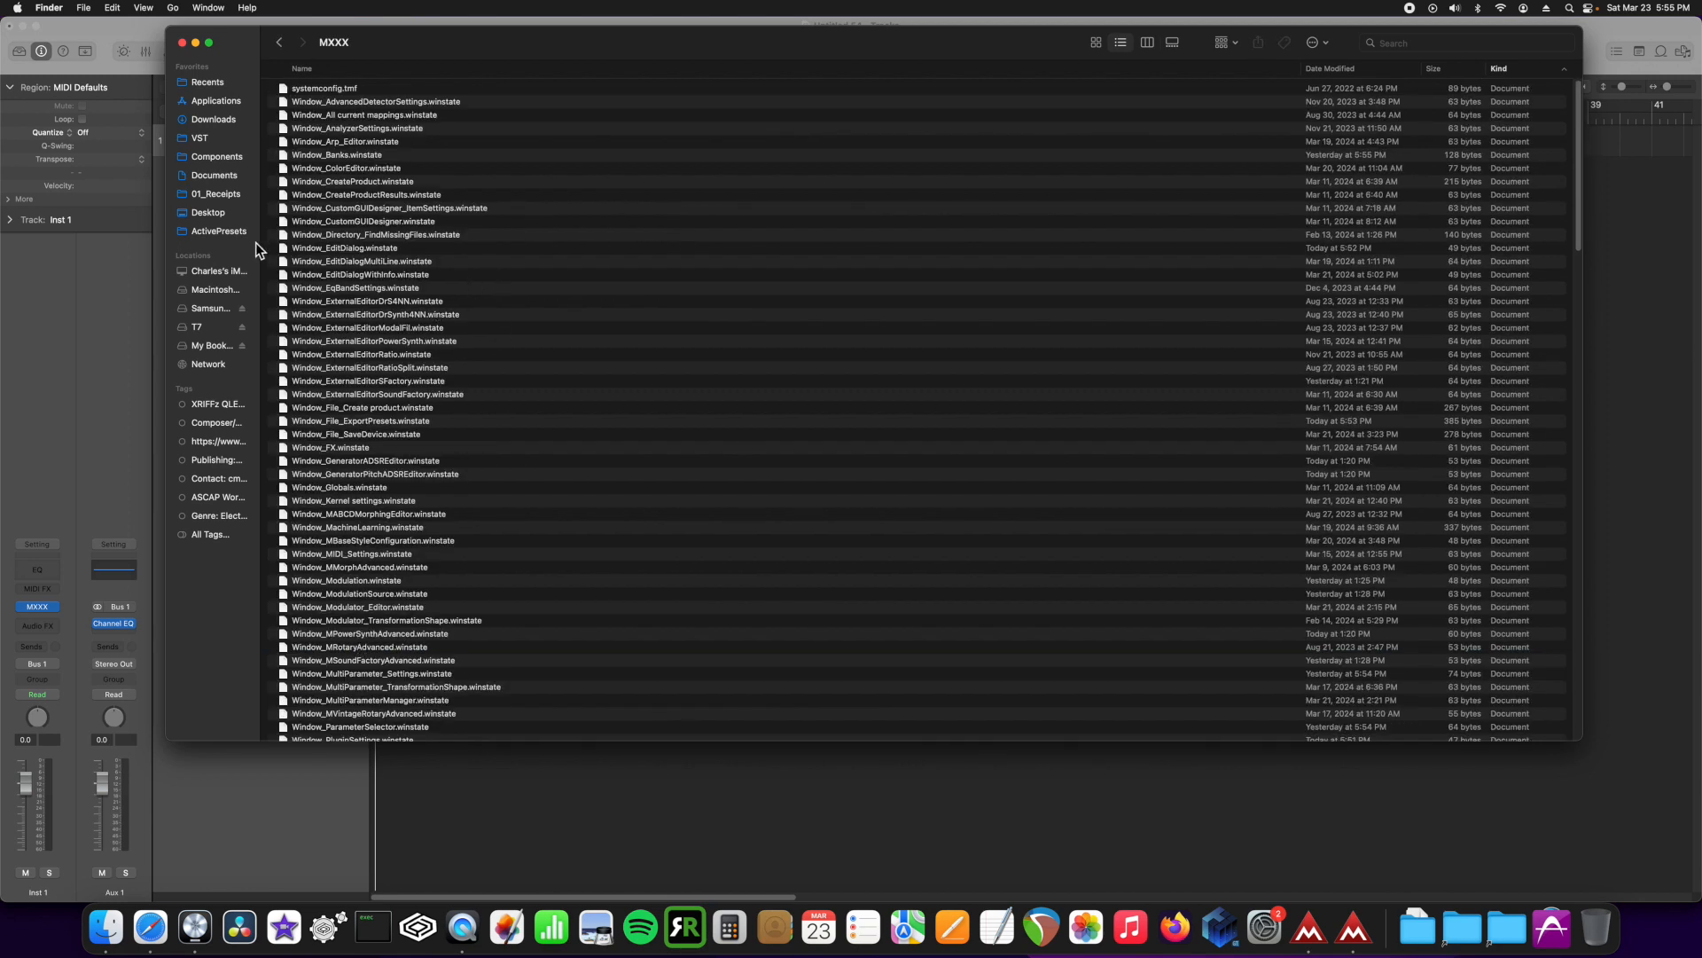
left_click(218, 231)
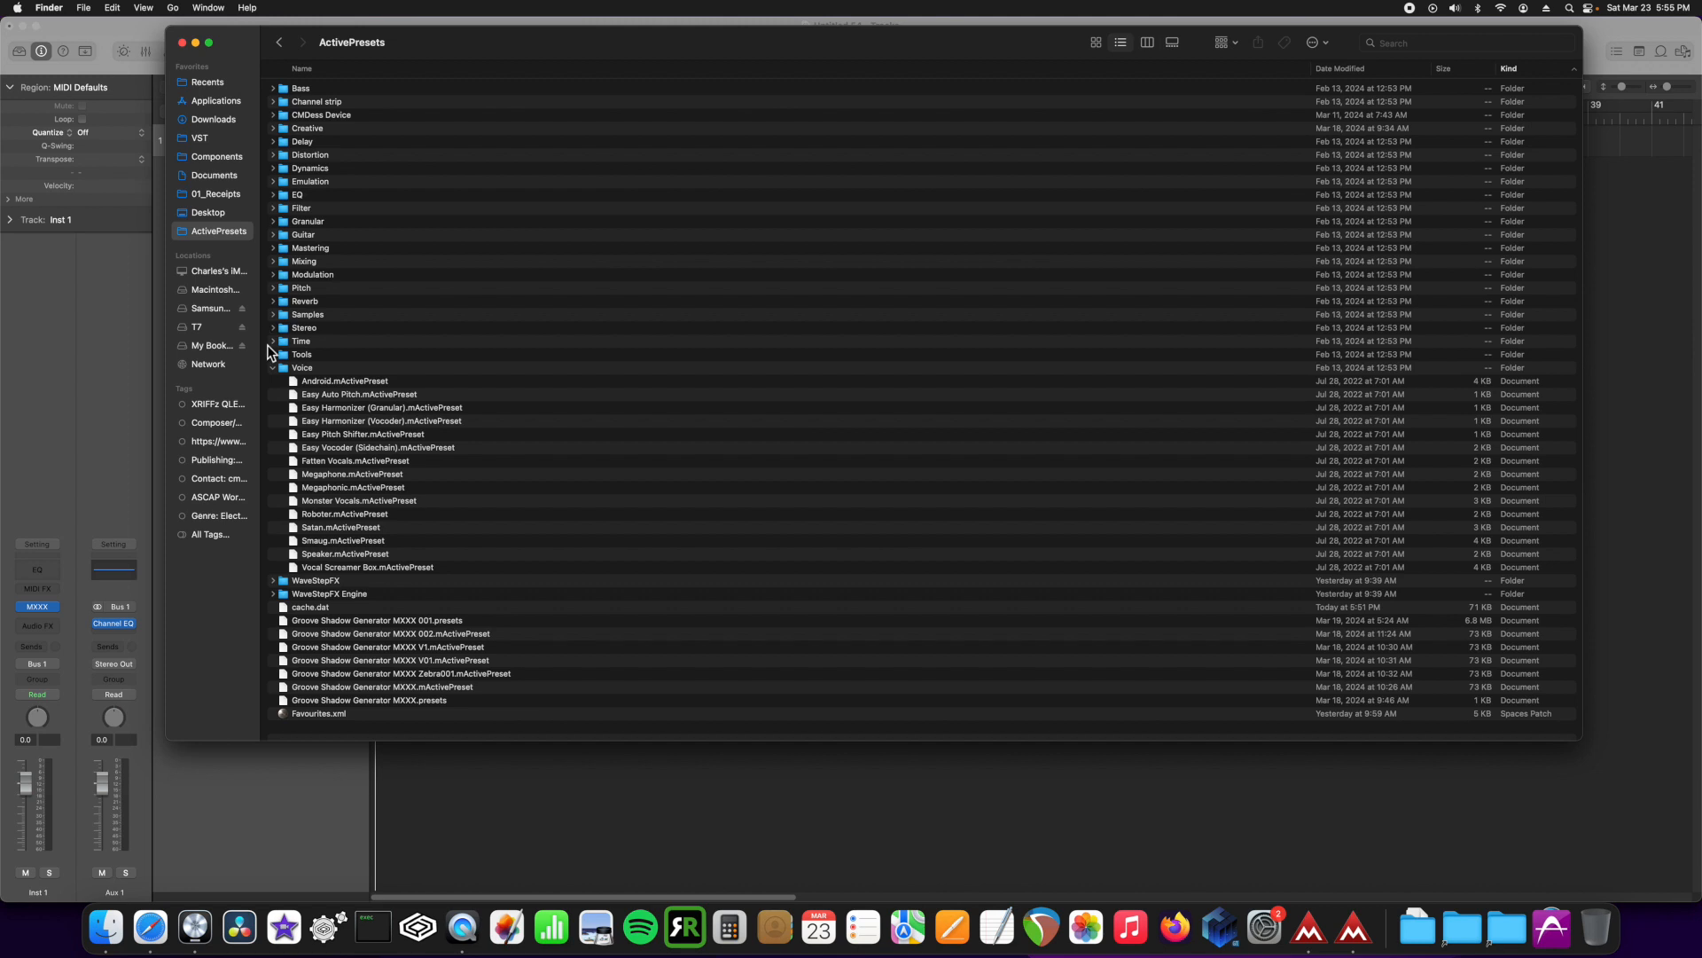
mouse_move(223, 212)
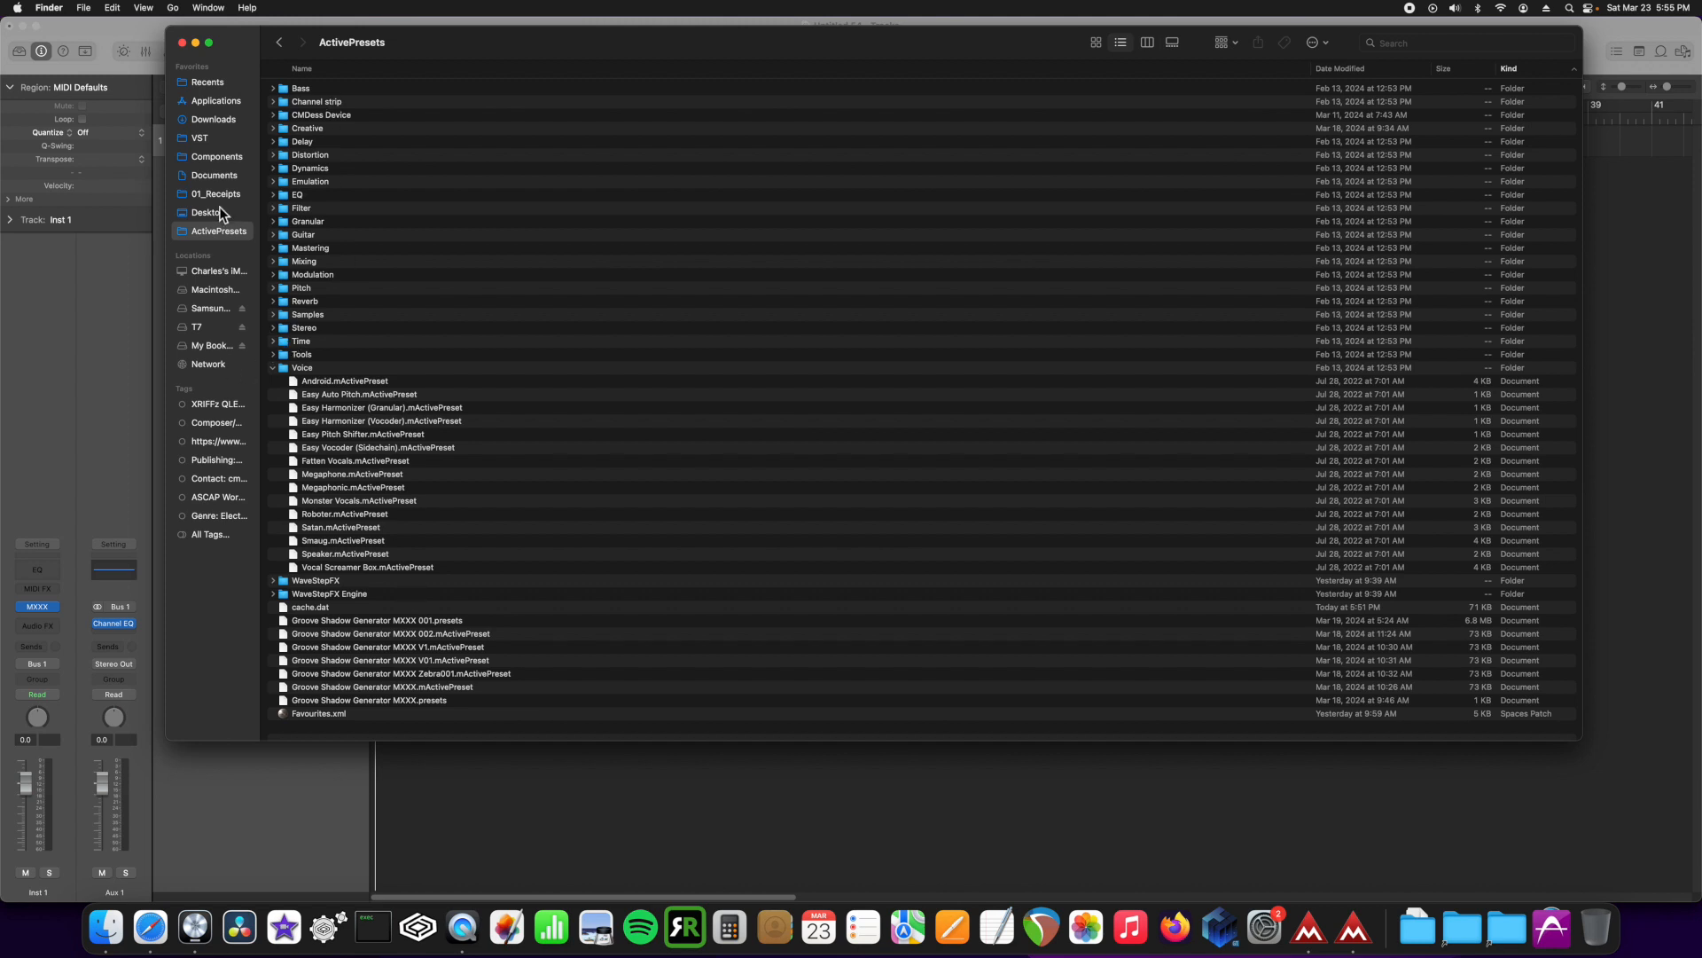
mouse_move(447, 513)
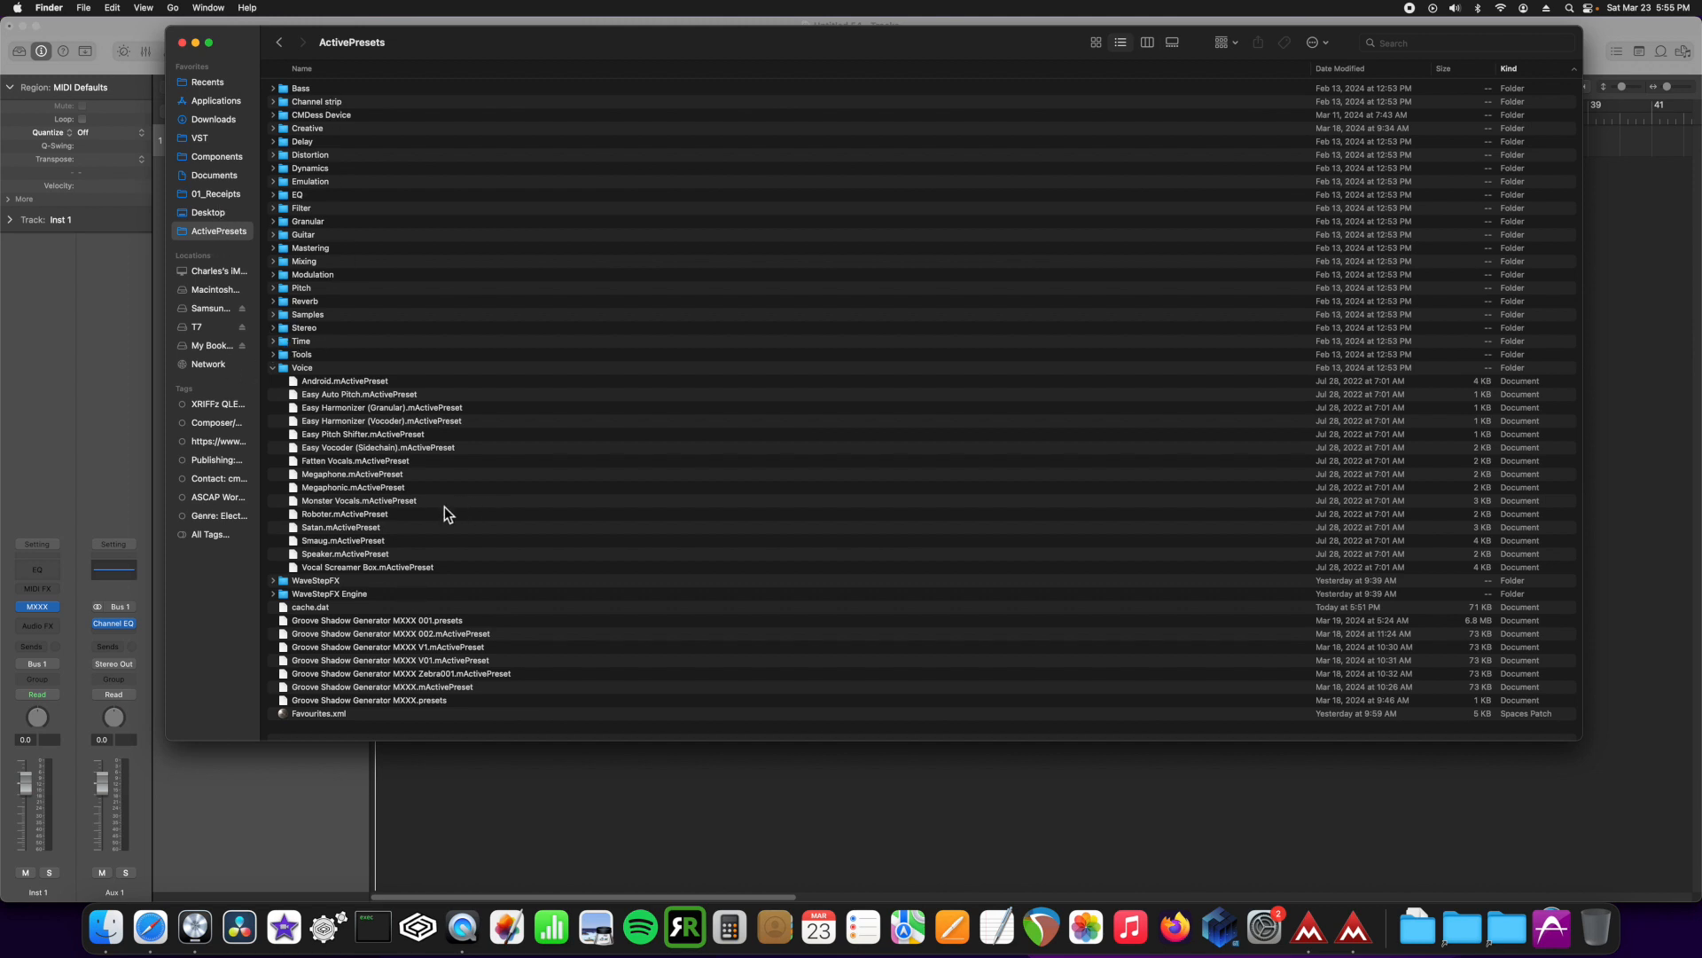
mouse_move(377, 511)
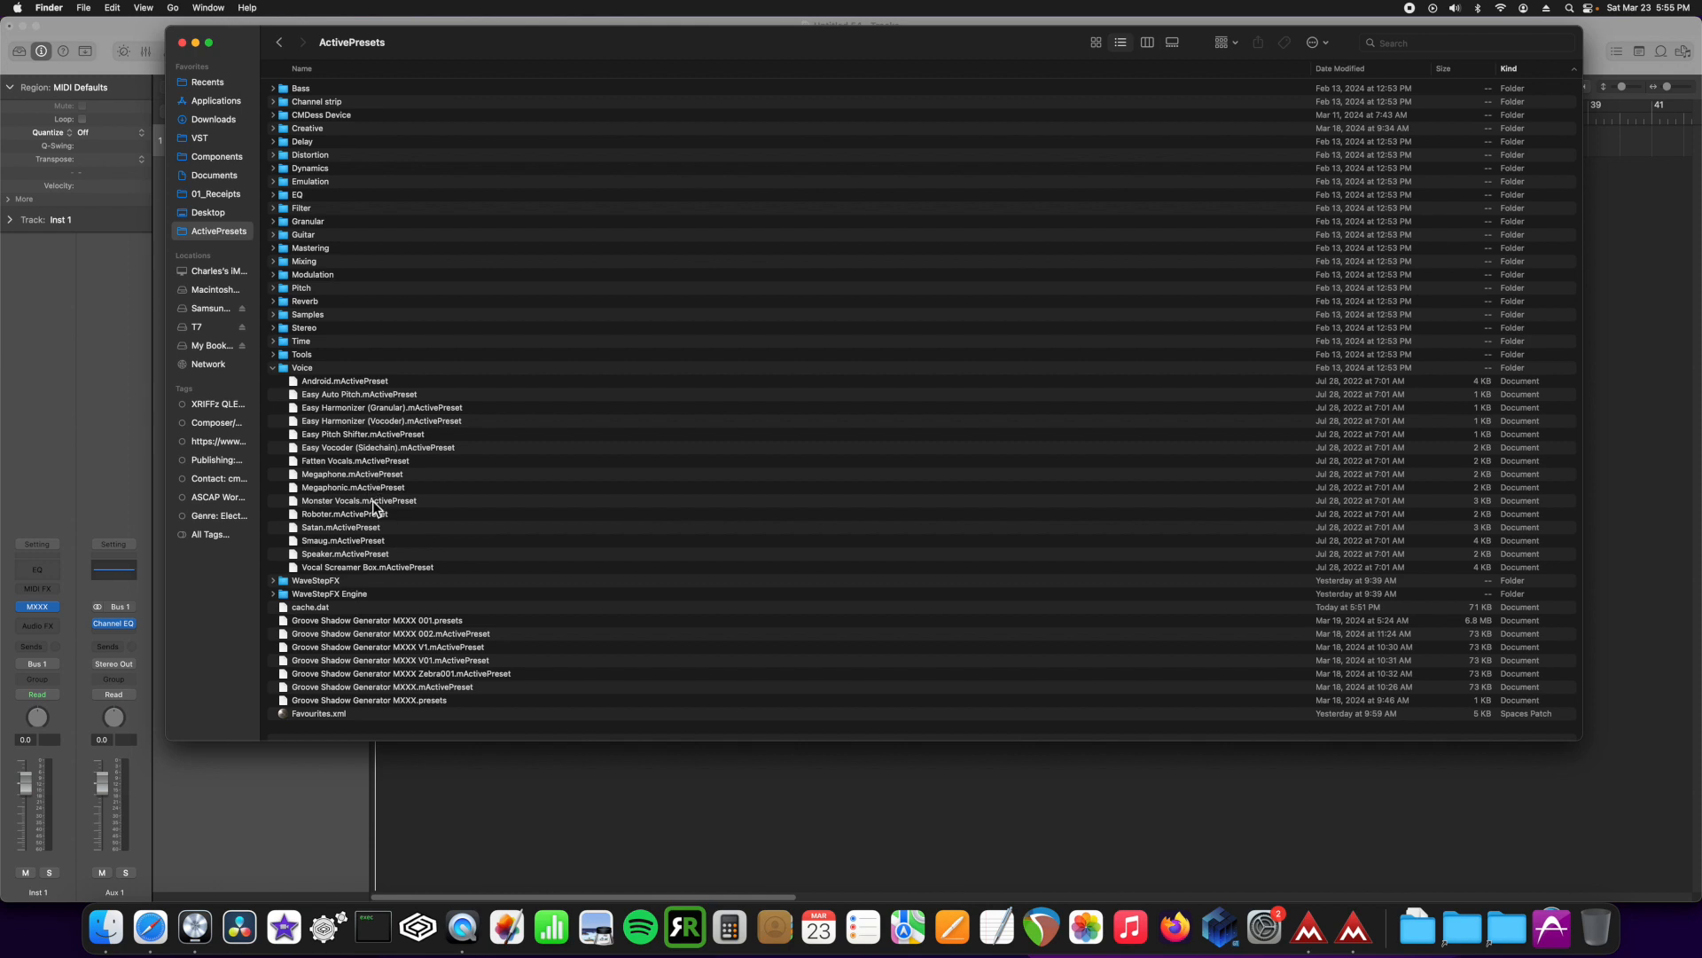
mouse_move(517, 481)
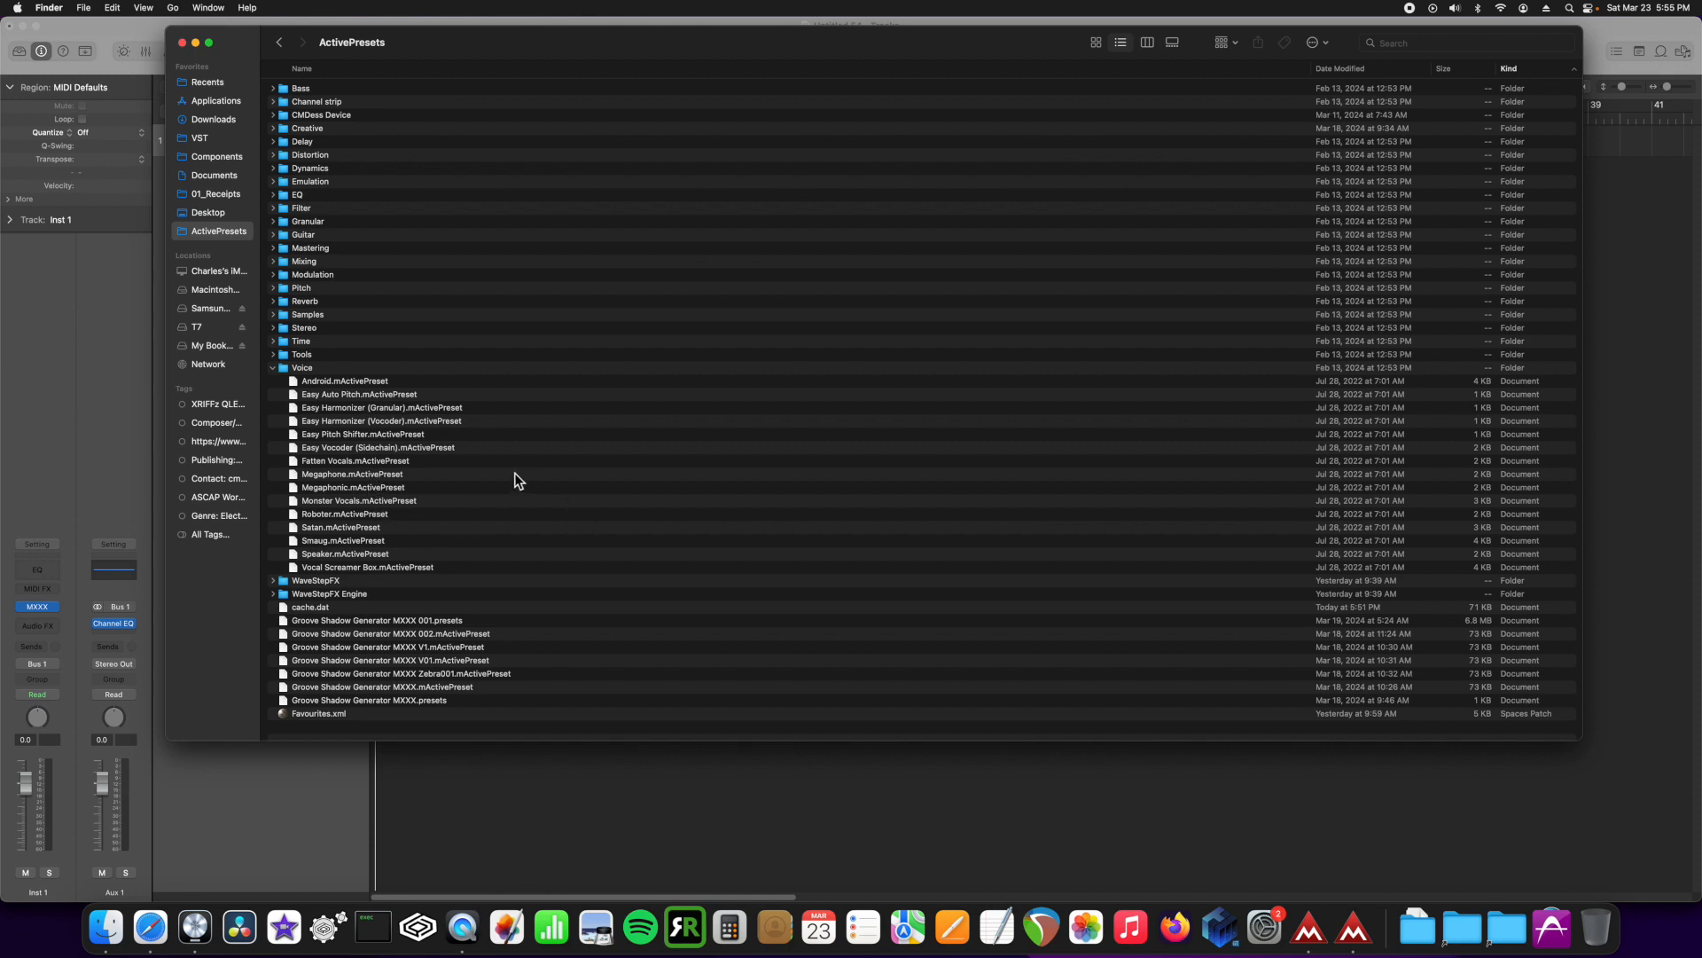
mouse_move(1290, 732)
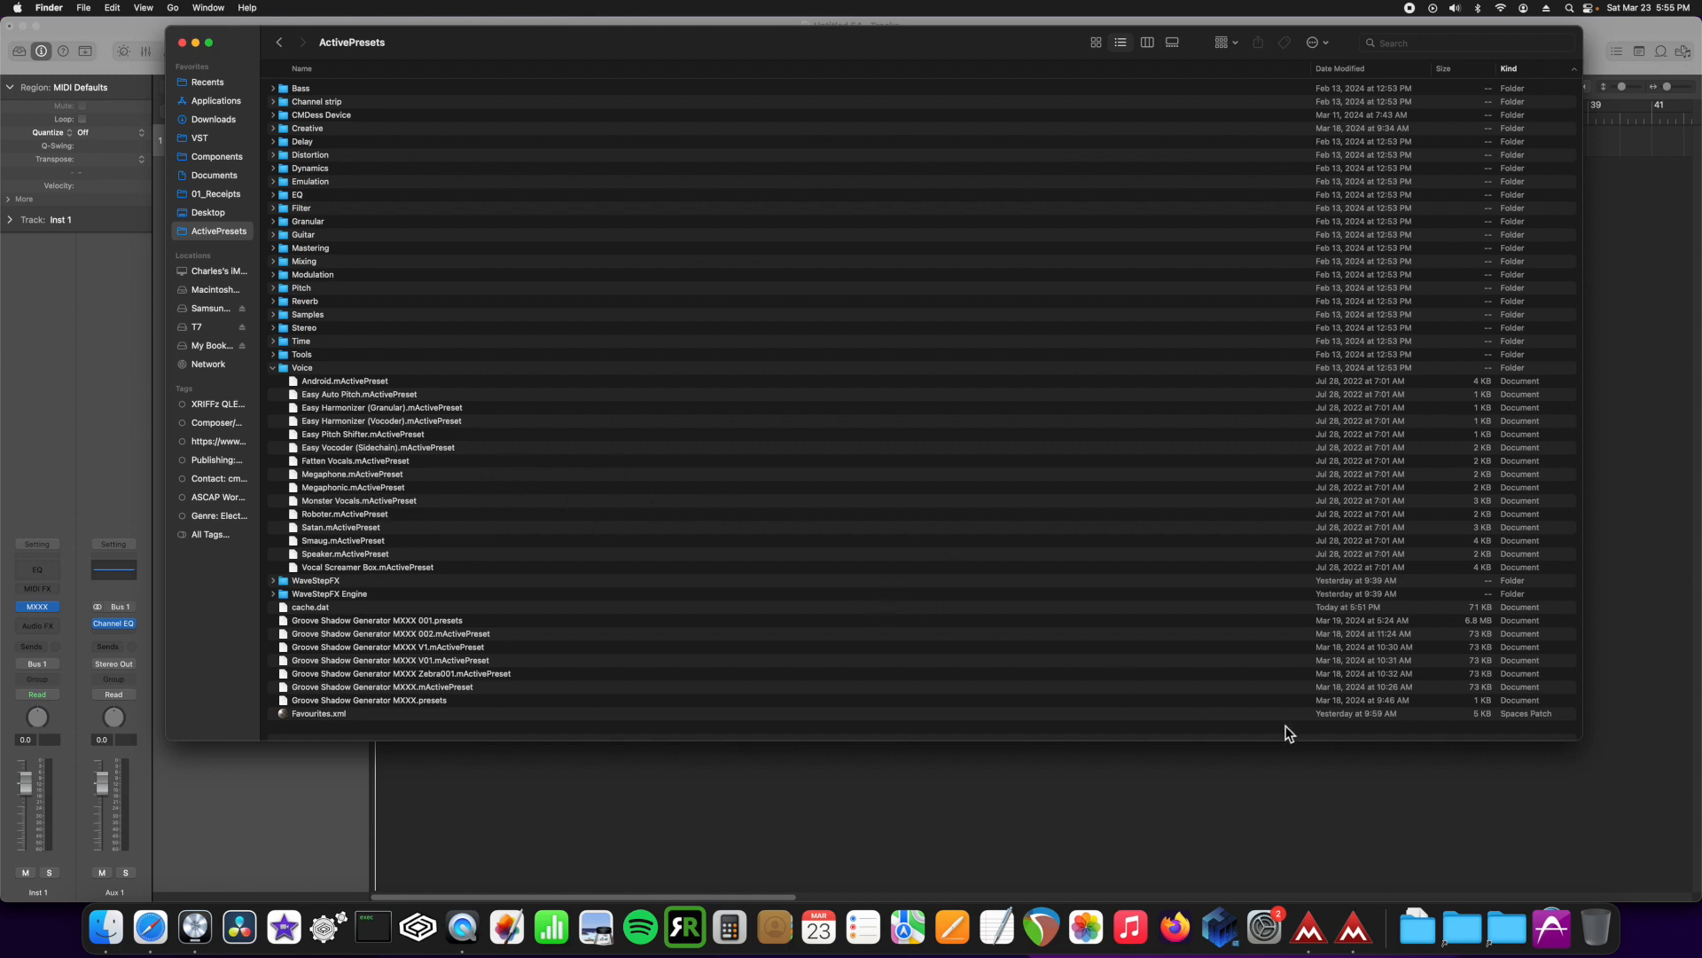
mouse_move(894, 711)
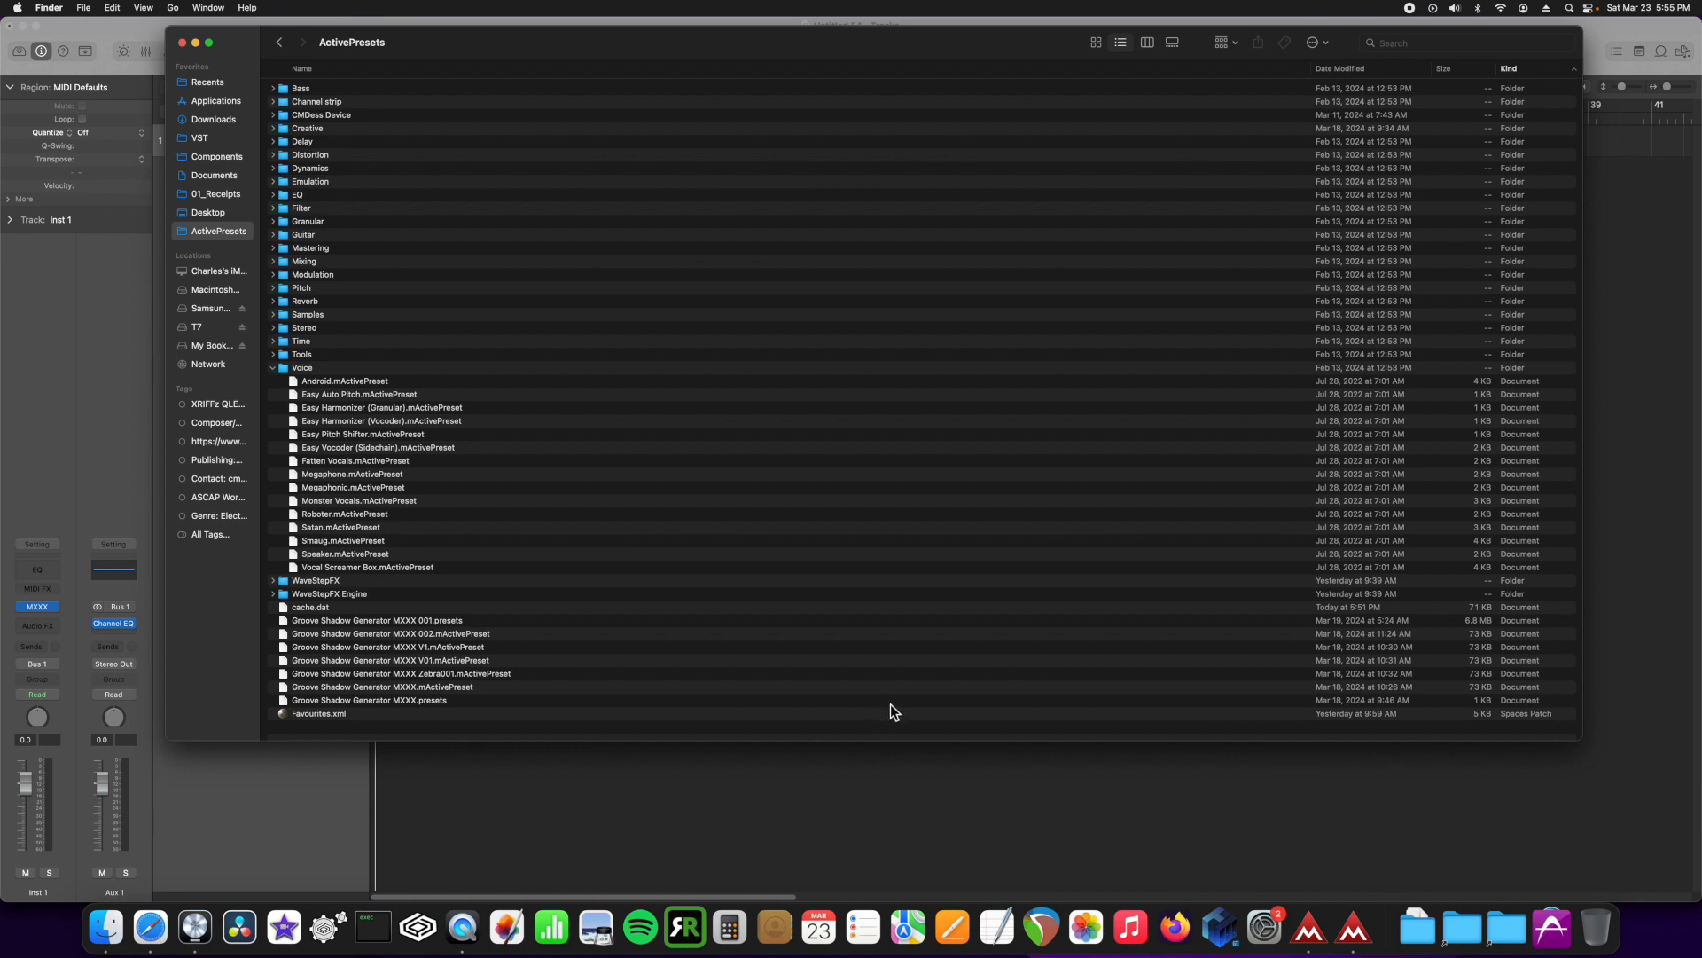
left_click(378, 446)
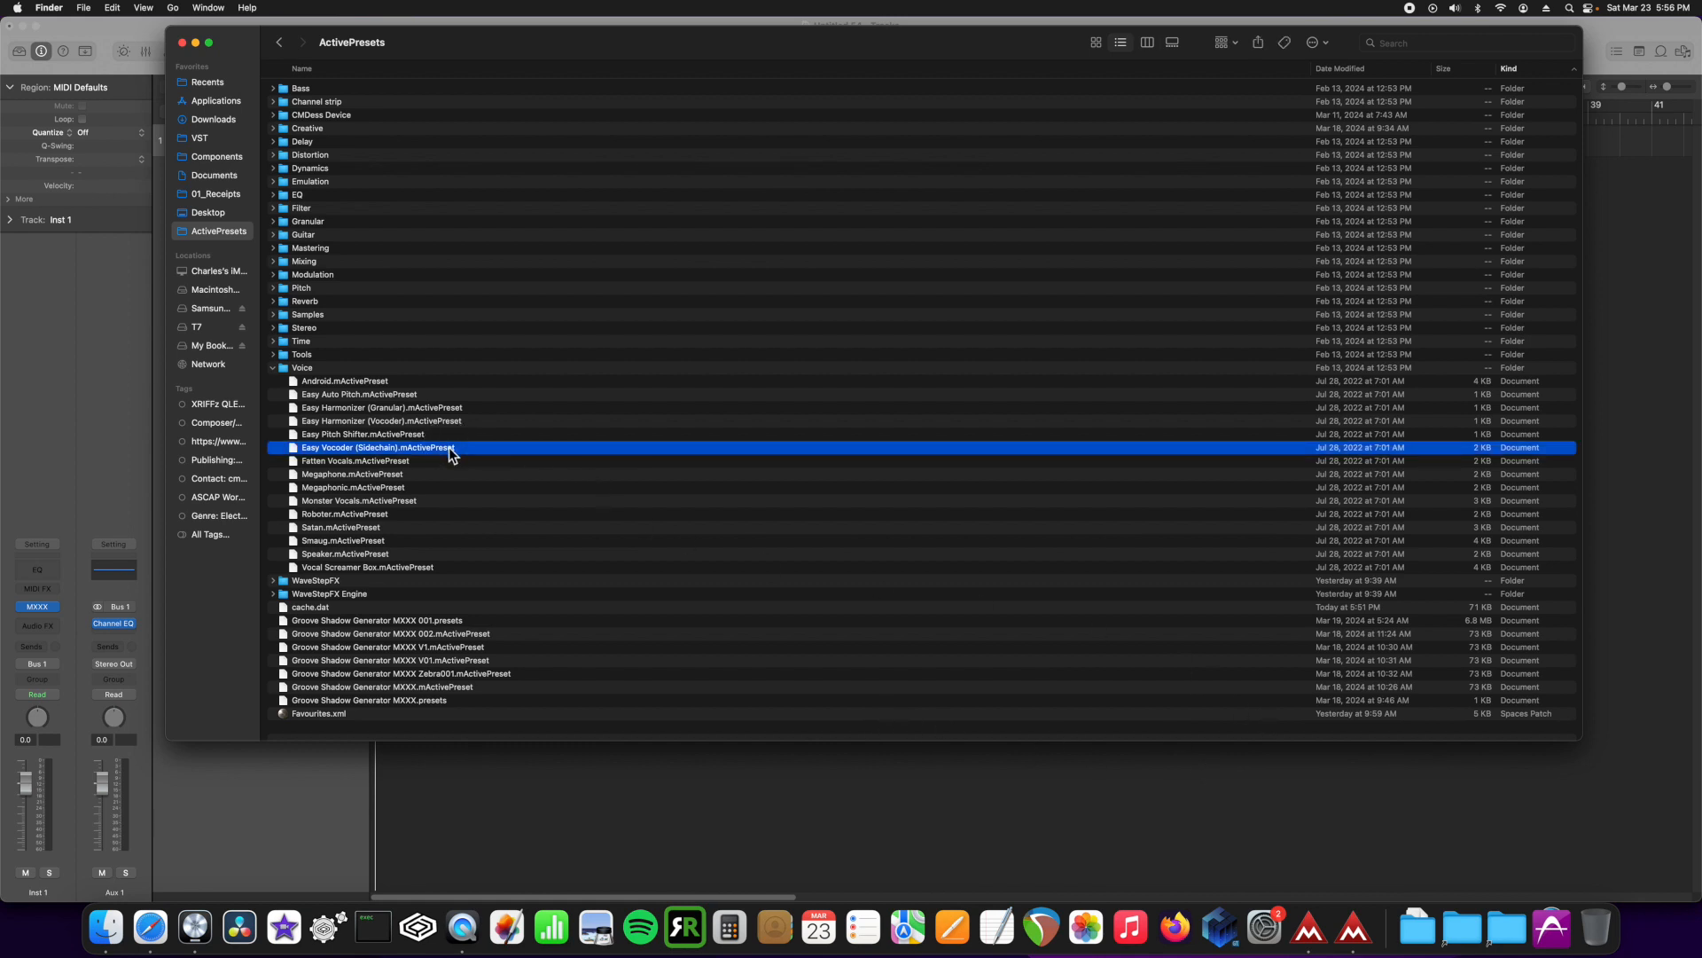
mouse_move(361, 73)
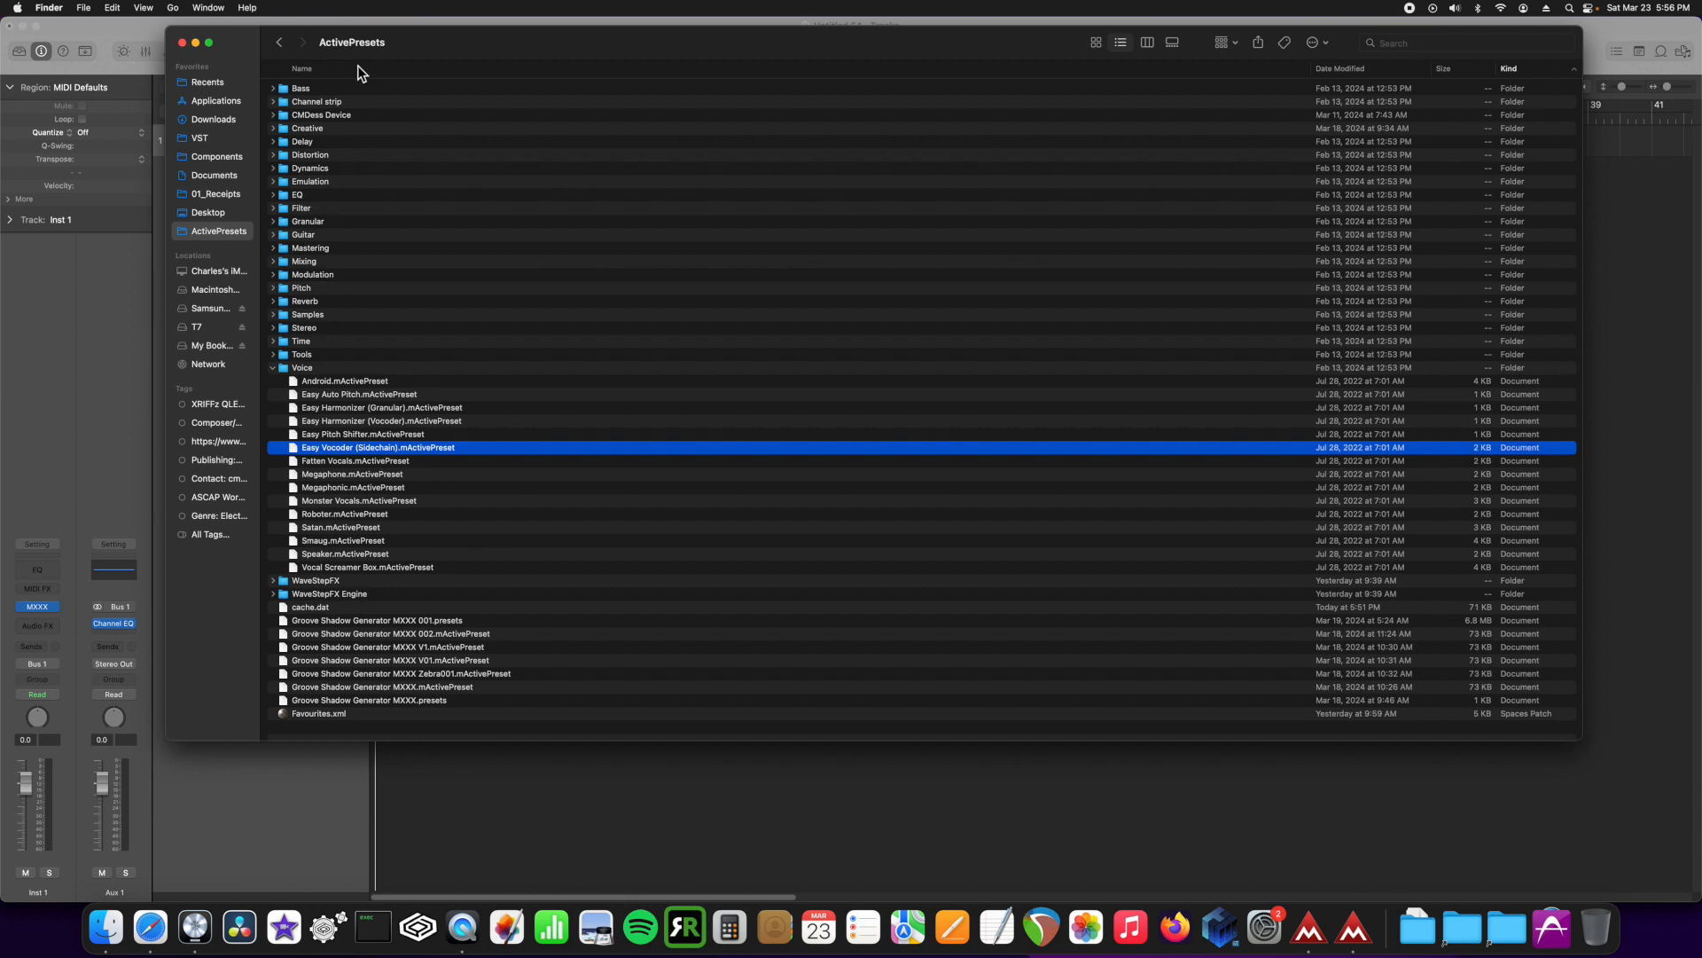
left_click(351, 43)
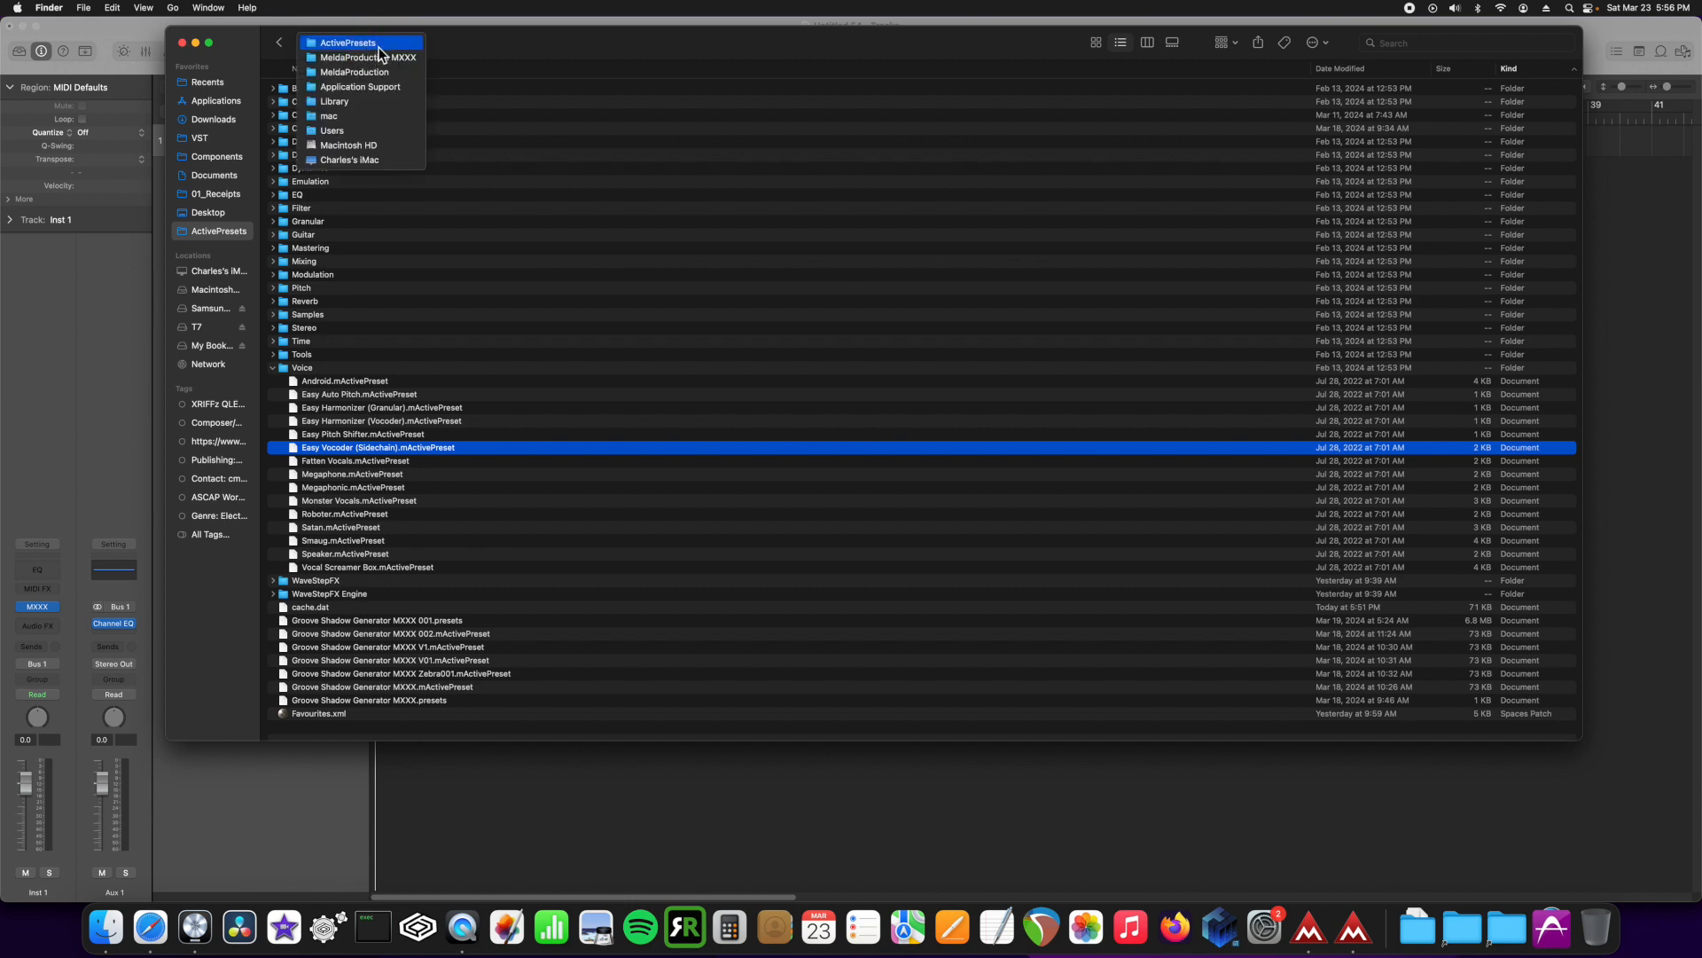
mouse_move(388, 48)
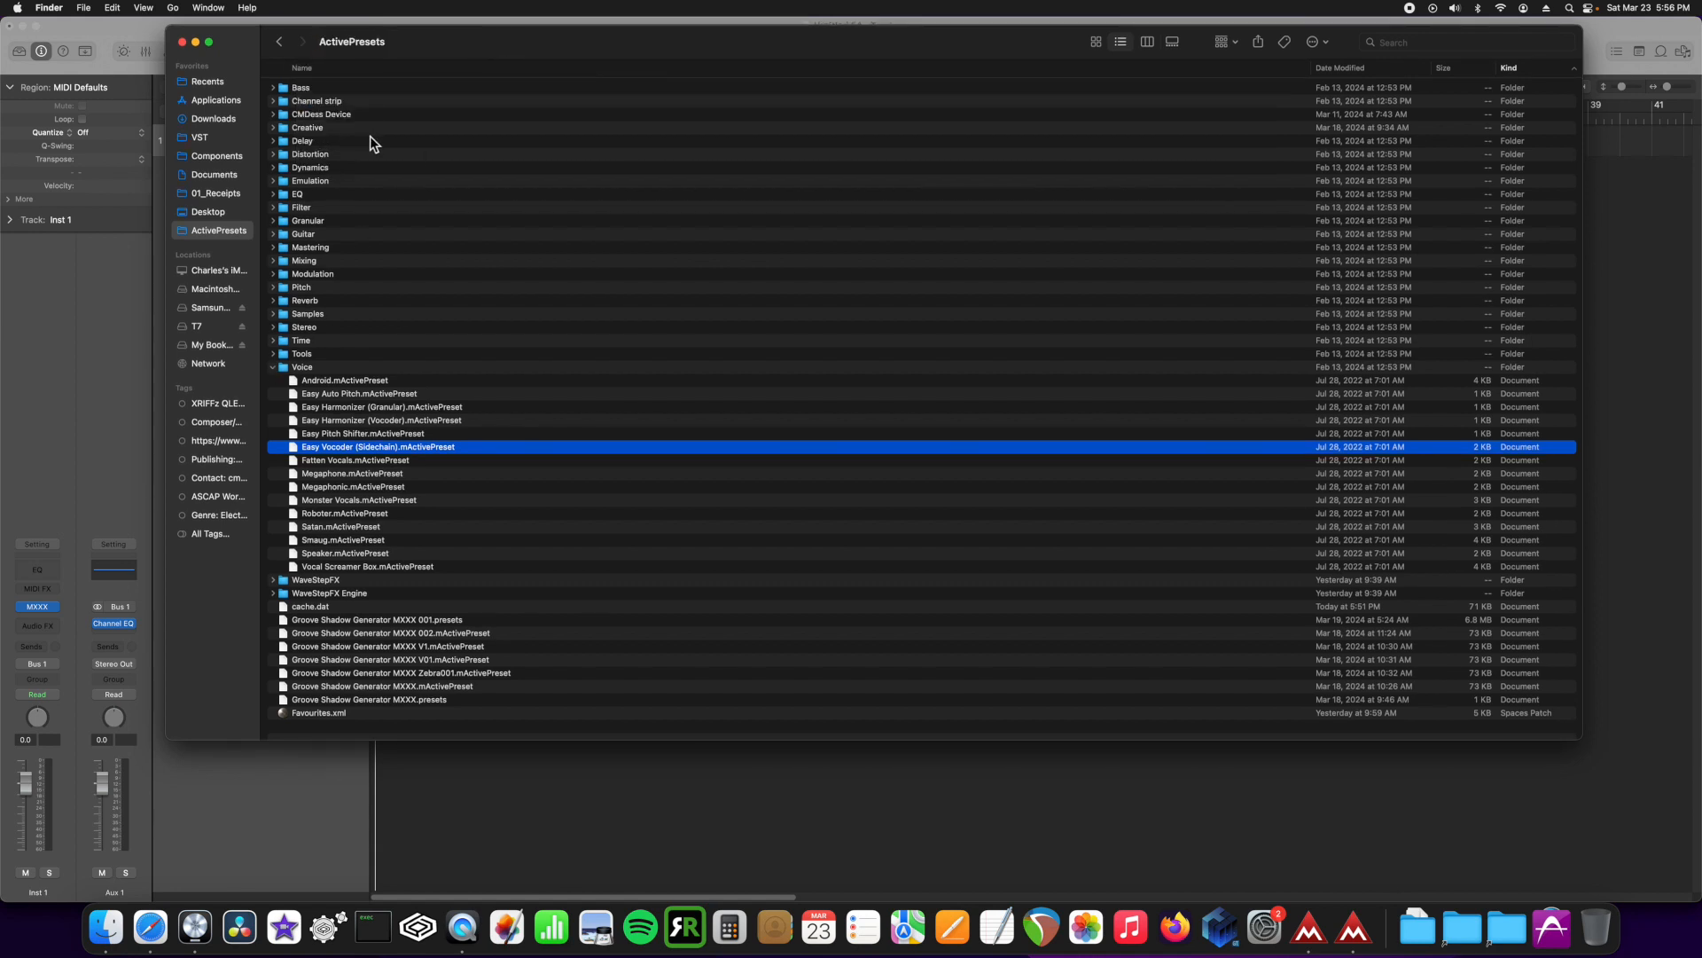
mouse_move(251, 57)
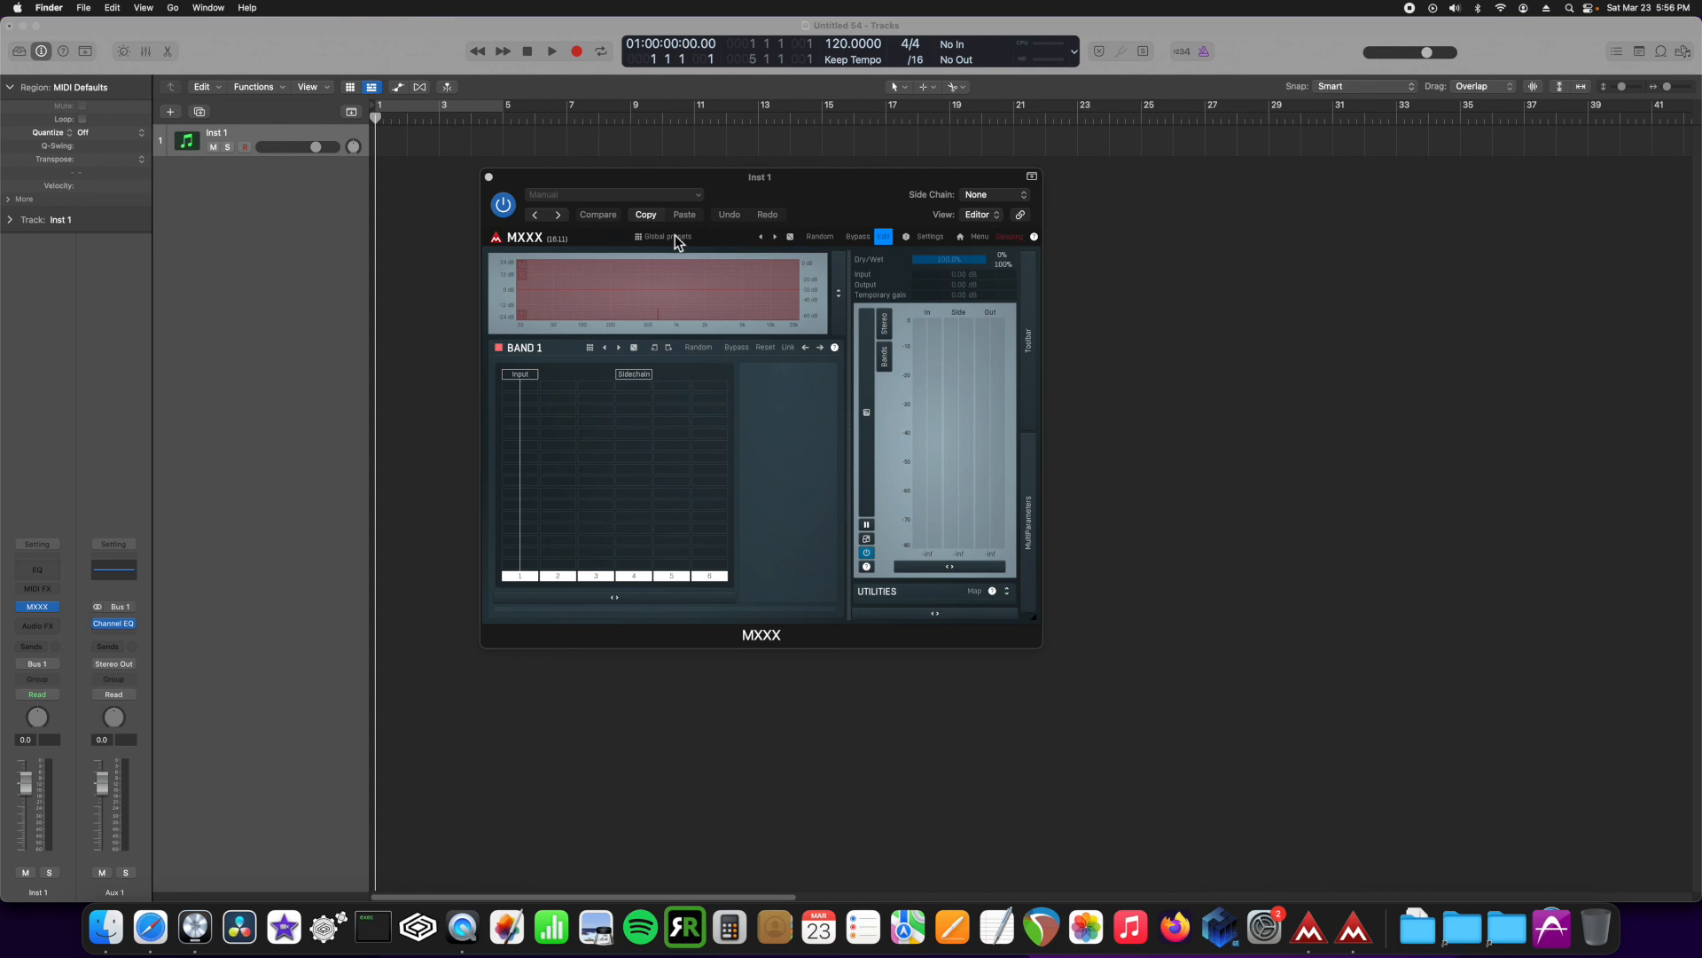
Step: Show the MXXX global preset browser with its categories and presets like 3 Band Delay
left_click(662, 236)
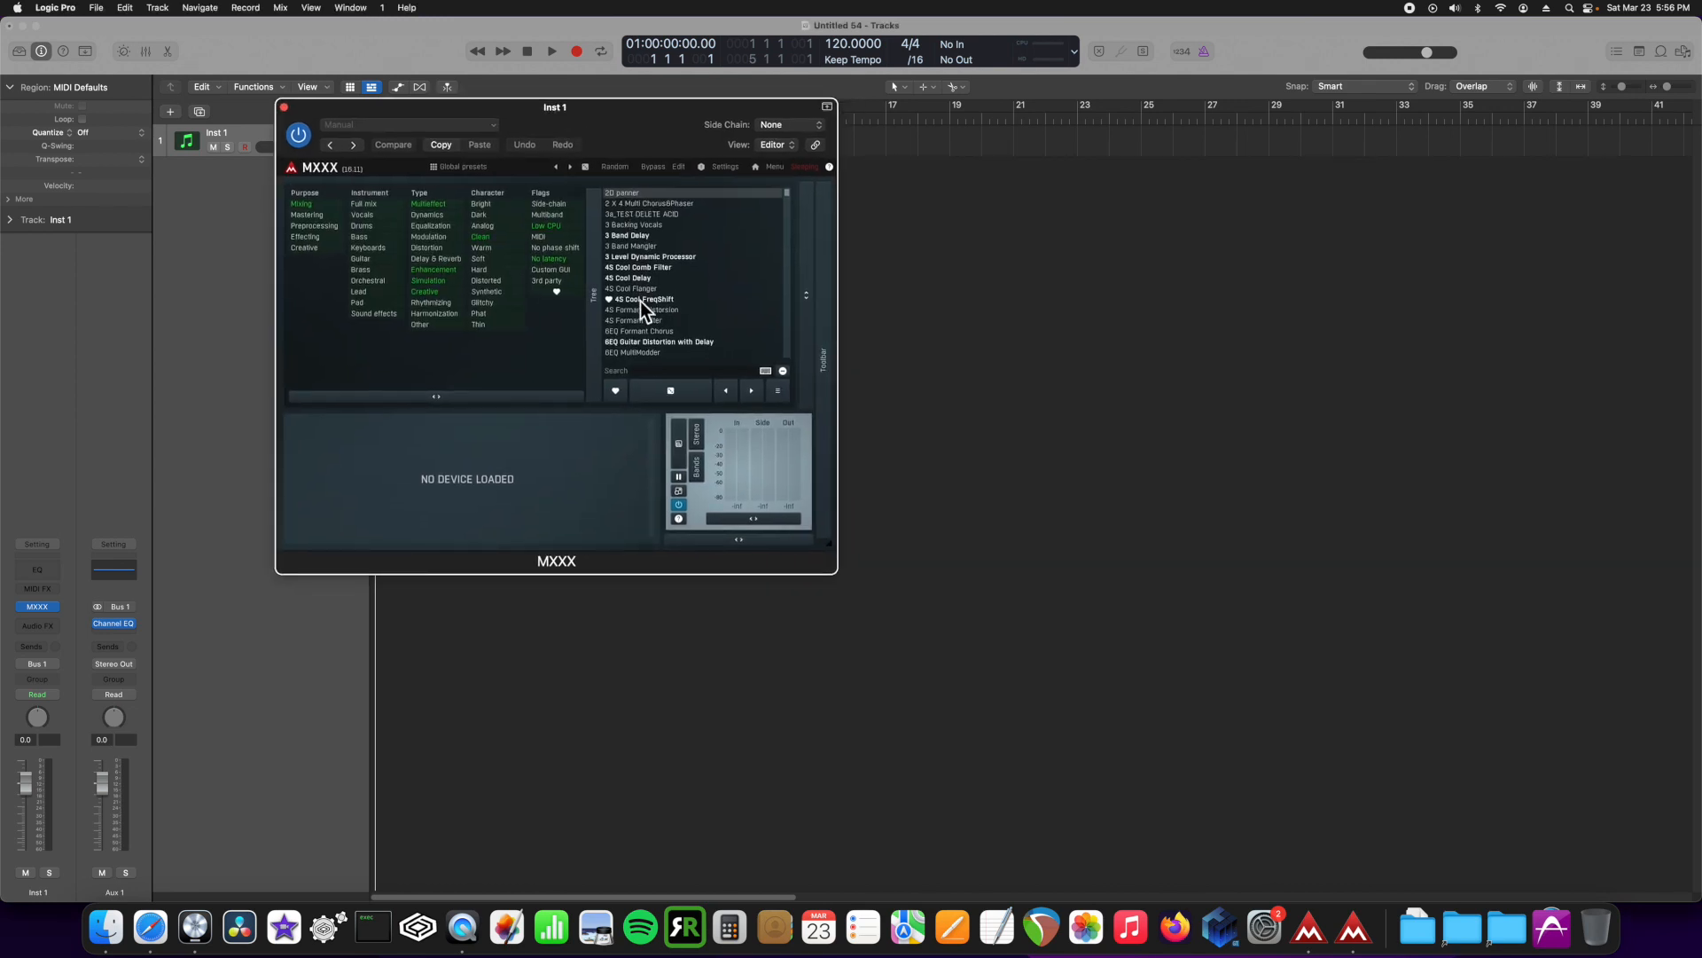